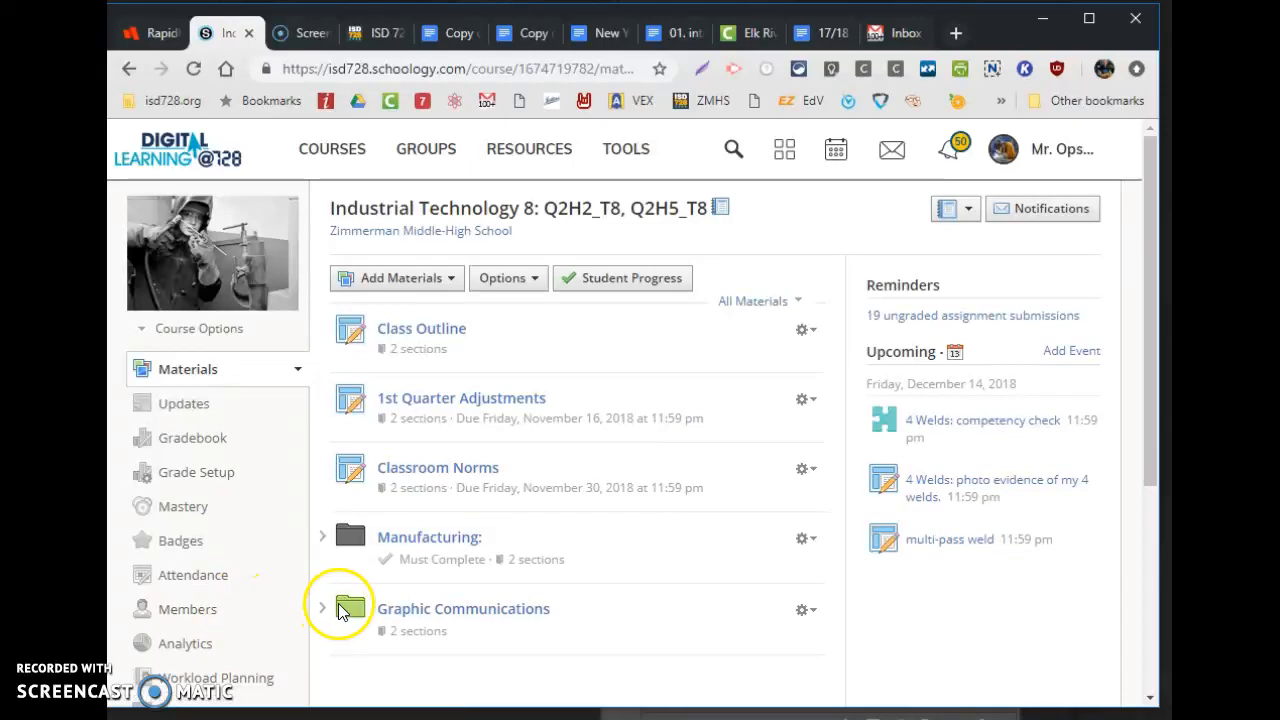
Open the Graphic Communications folder, then the Graphics assignment #2: "Your Face" page.
{"action": "left_click", "coordinate": [463, 608]}
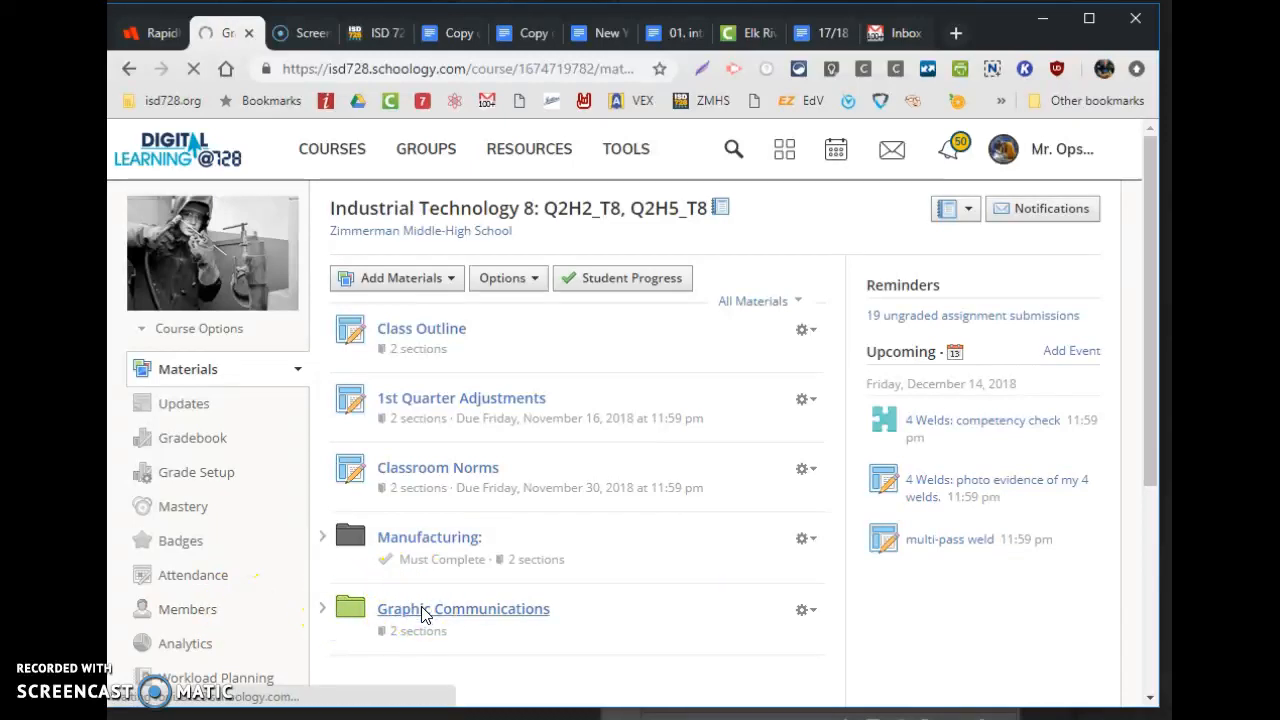
{"action": "left_click", "coordinate": [463, 608]}
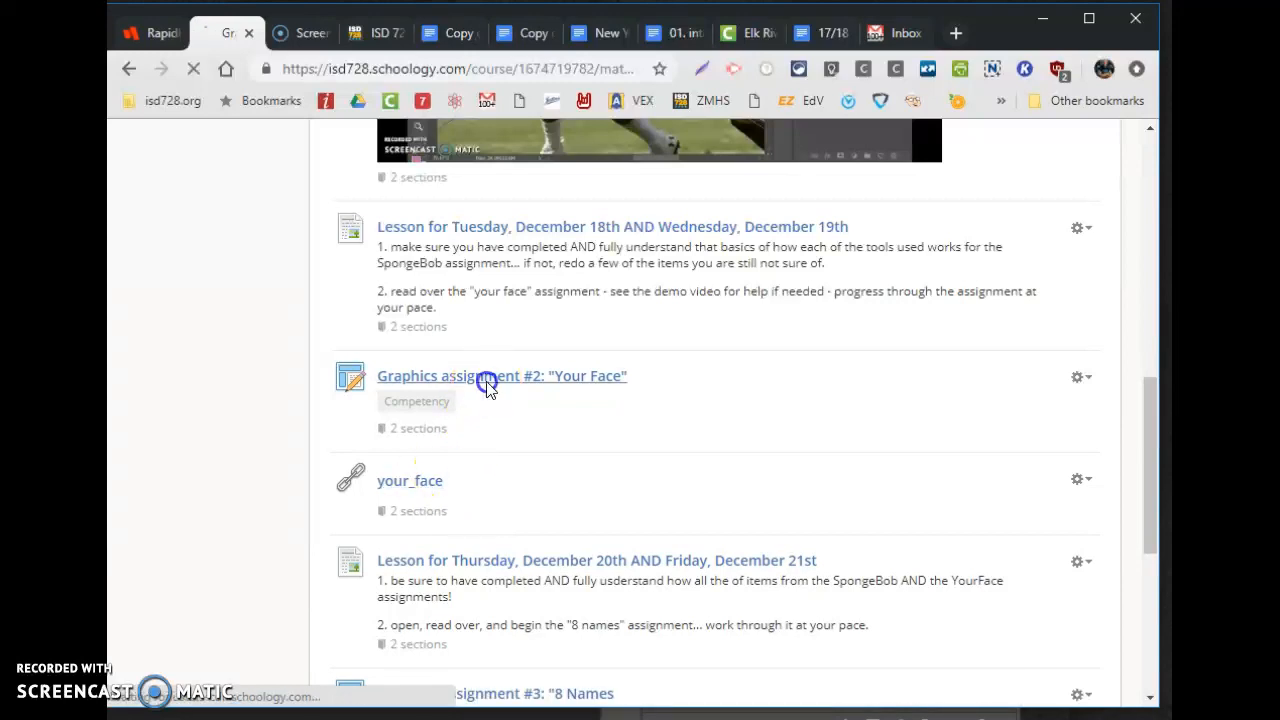
{"action": "left_click", "coordinate": [501, 375]}
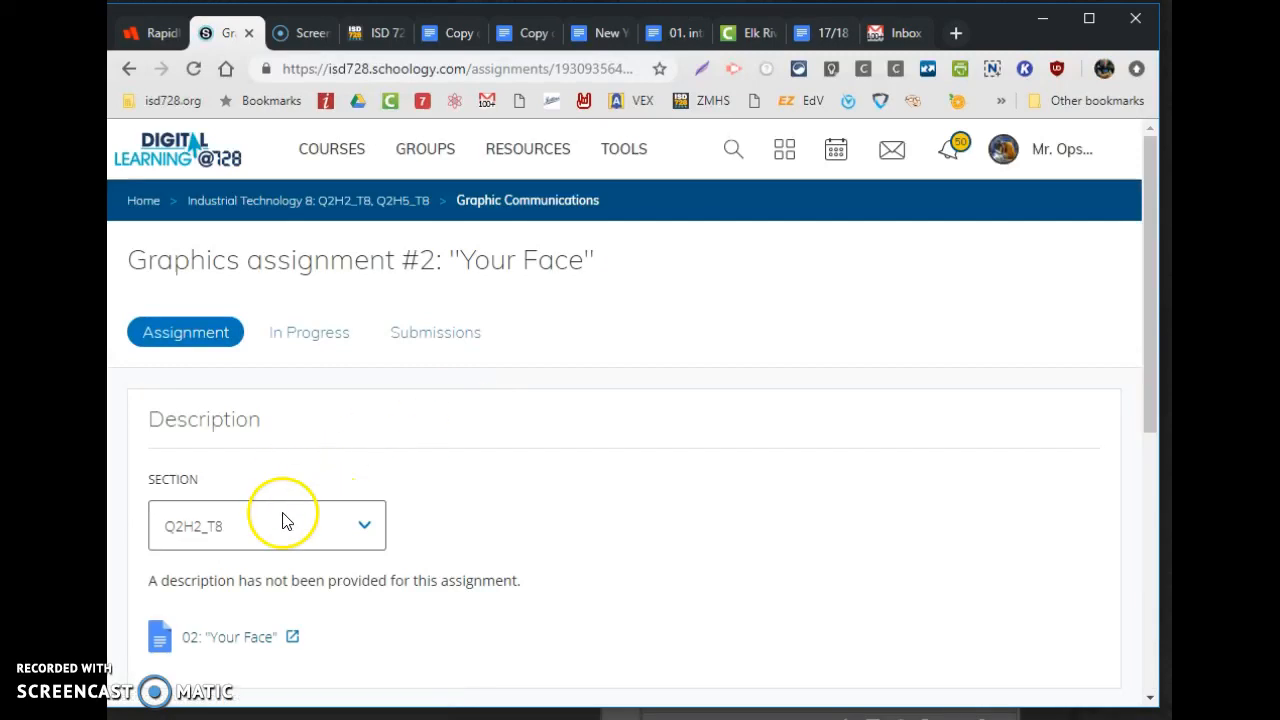
Open the 02: "Your Face" worksheet and change step 2 from CS4 to 2018 CC.
{"action": "left_click", "coordinate": [228, 637]}
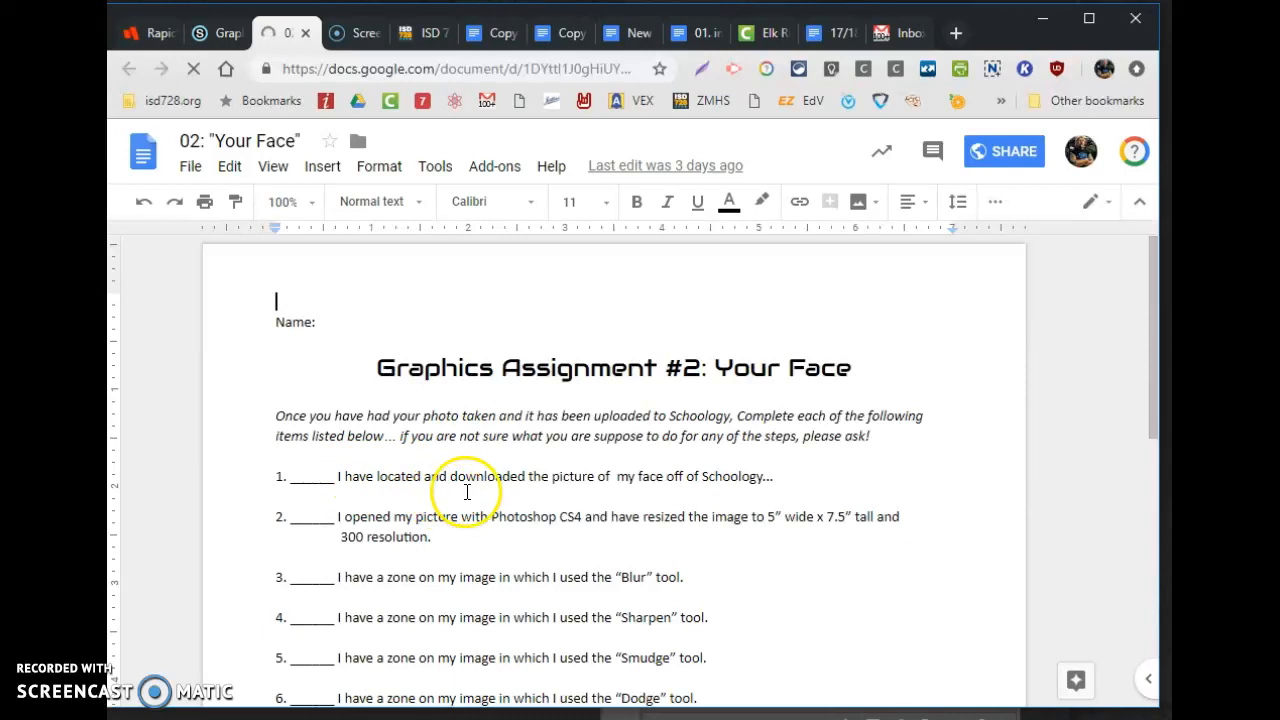
{"action": "mouse_move", "coordinate": [662, 480]}
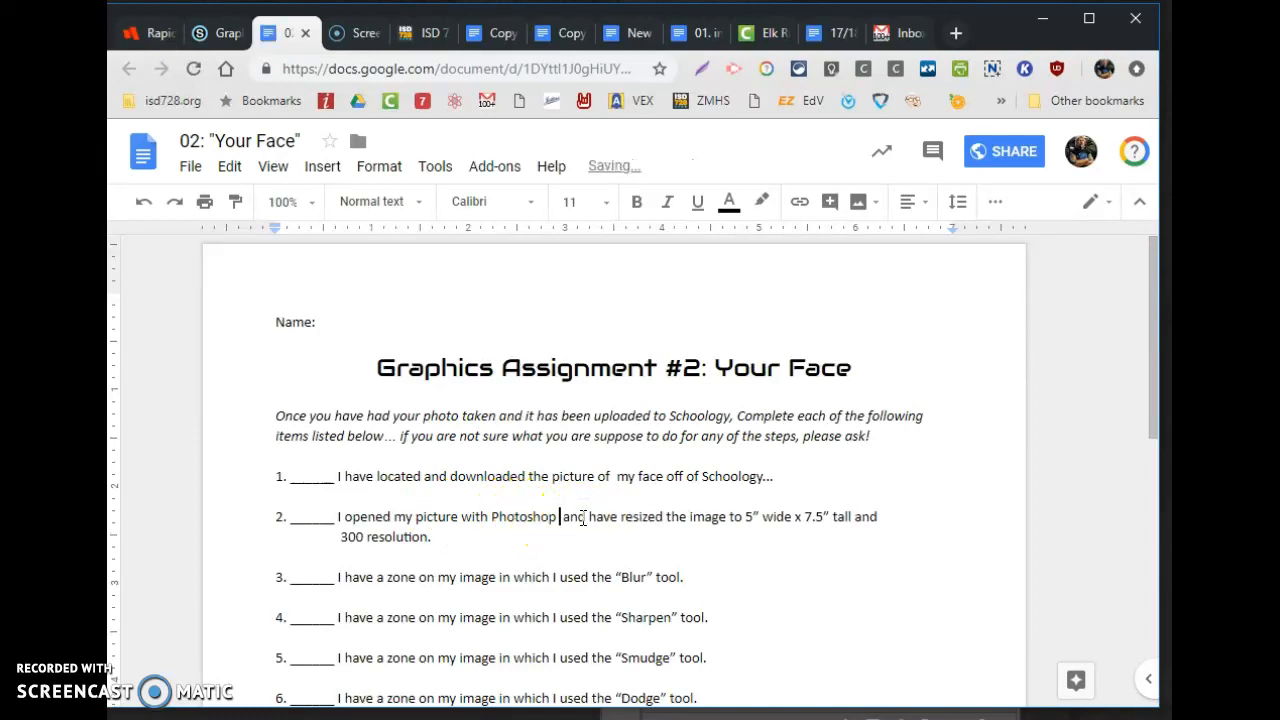
{"action": "type", "text": "2019"}
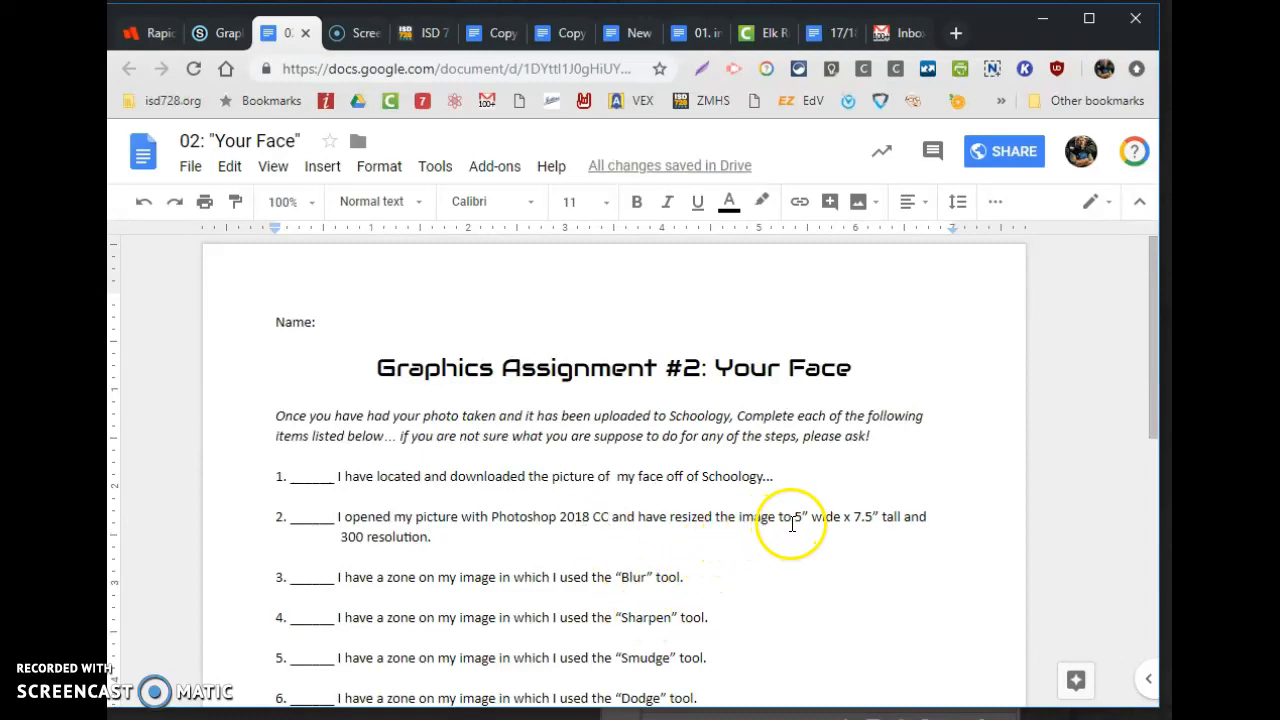
{"action": "mouse_move", "coordinate": [405, 533]}
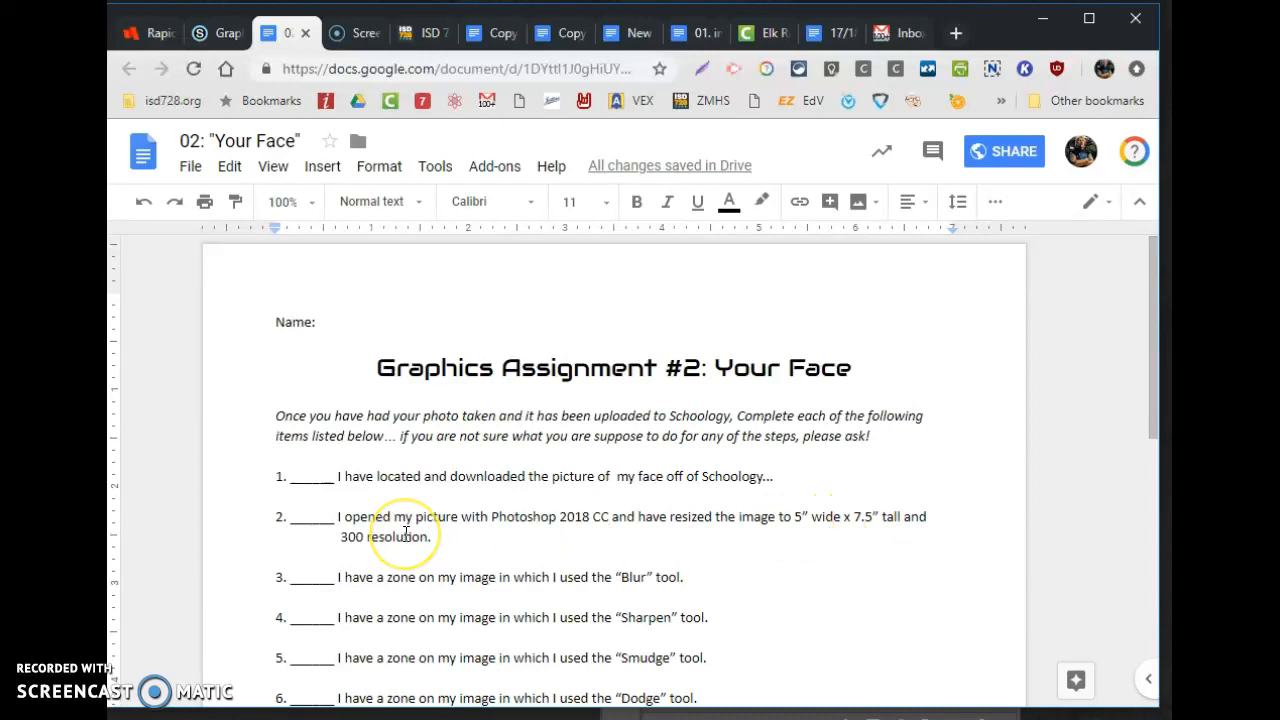
{"action": "mouse_move", "coordinate": [358, 392]}
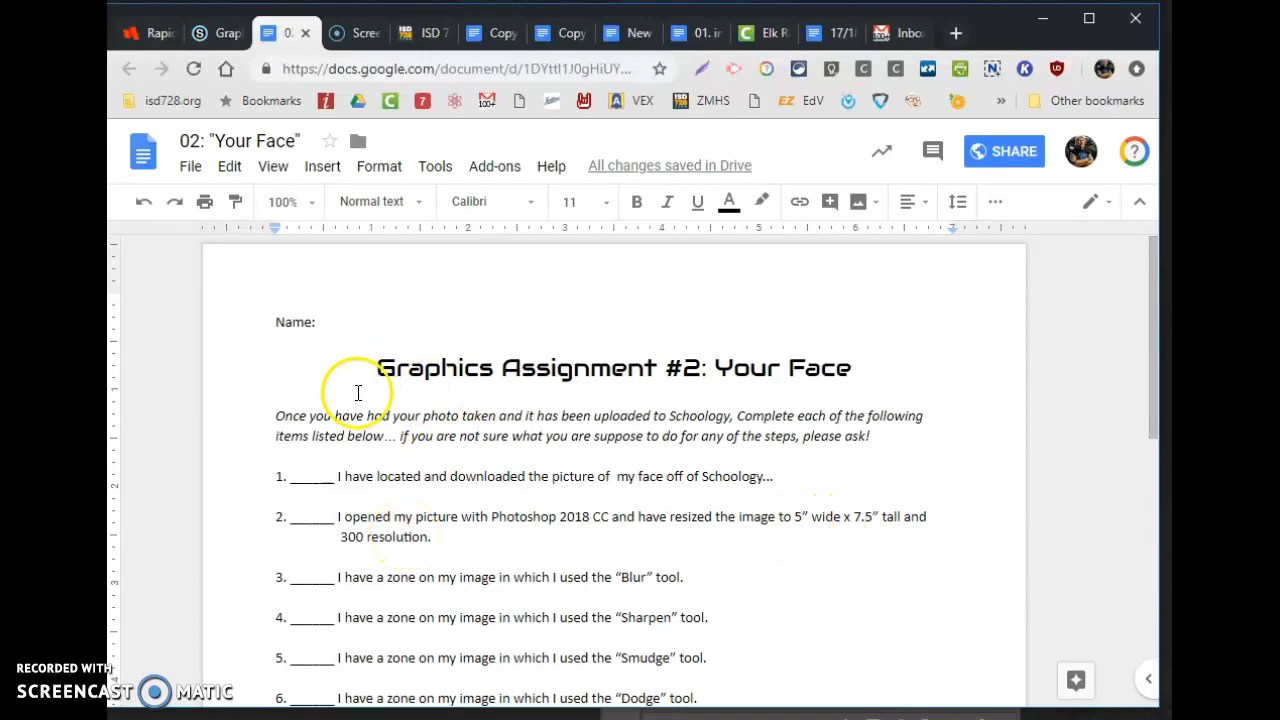
Return to the Graphic Communications folder in Schoology and follow the your_face link.
{"action": "left_click", "coordinate": [356, 33]}
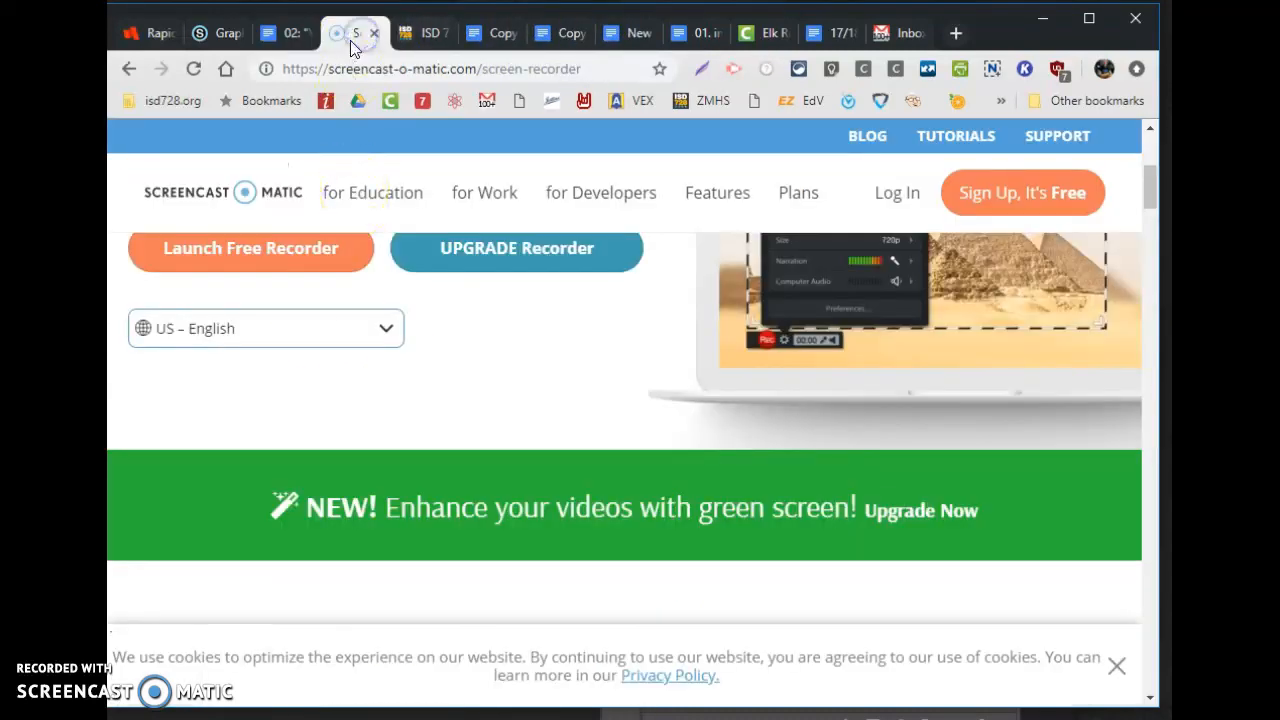
{"action": "mouse_move", "coordinate": [268, 33]}
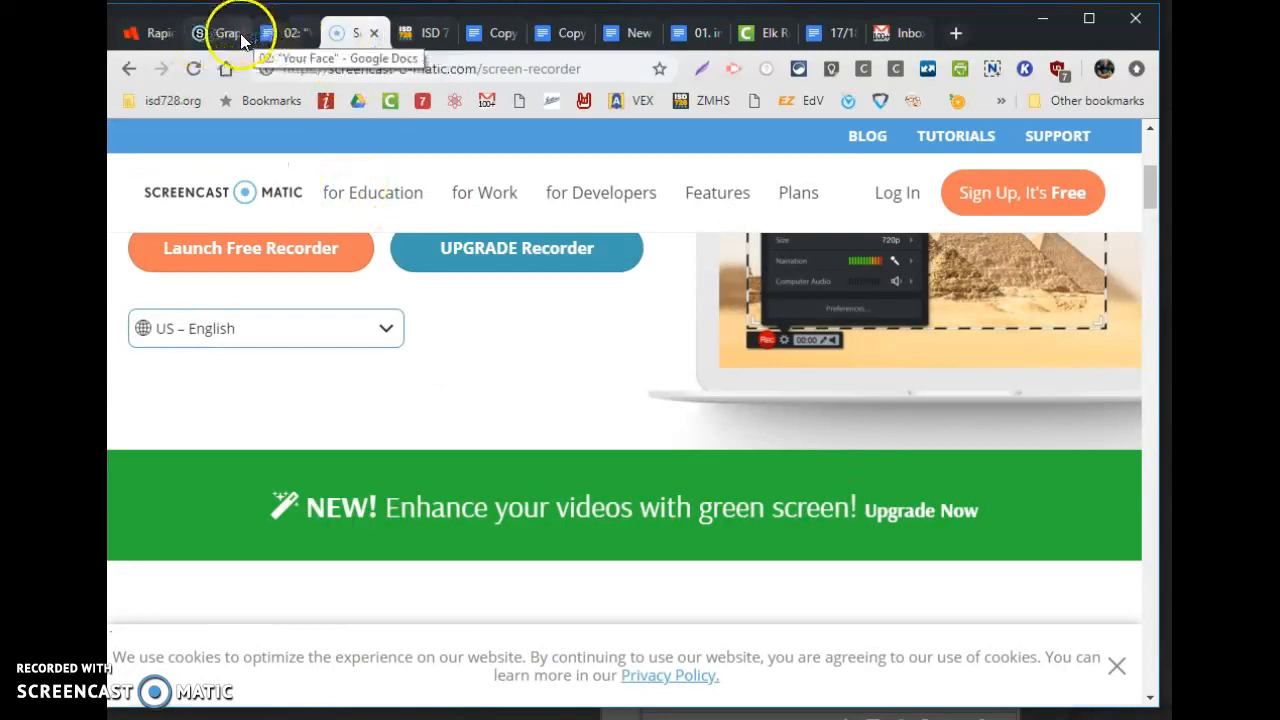
{"action": "left_click", "coordinate": [217, 33]}
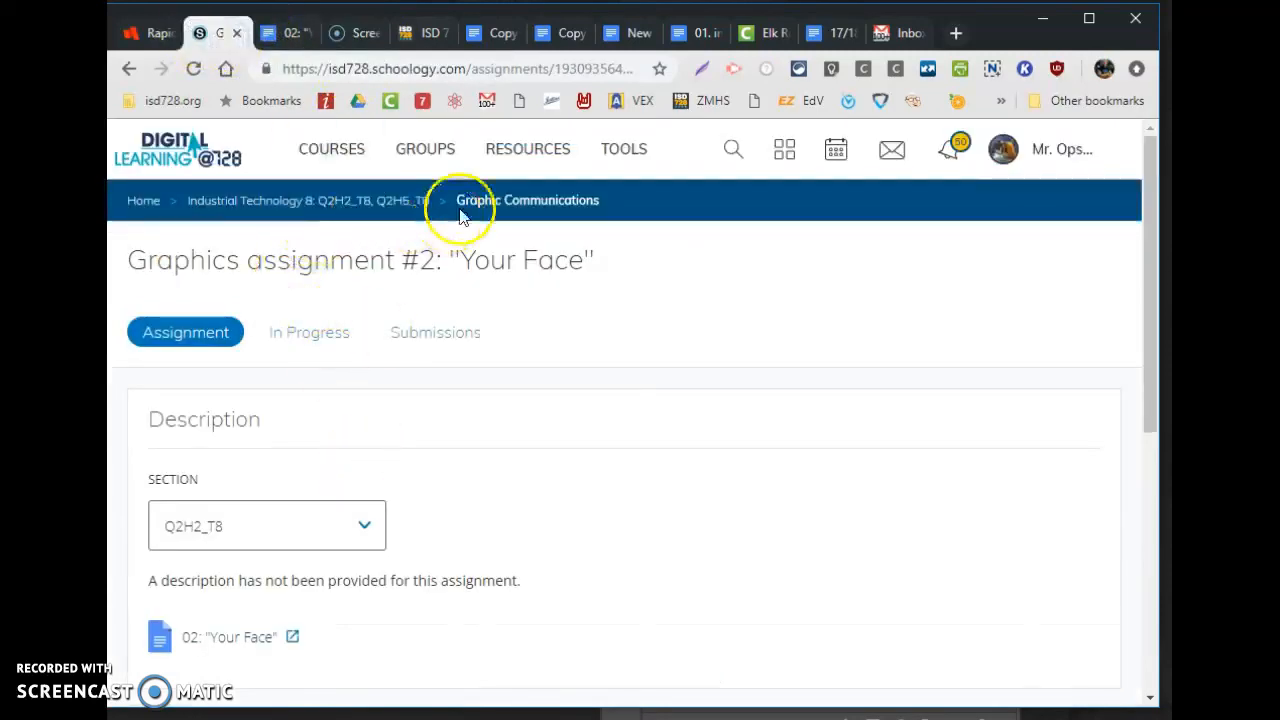
{"action": "left_click", "coordinate": [527, 200]}
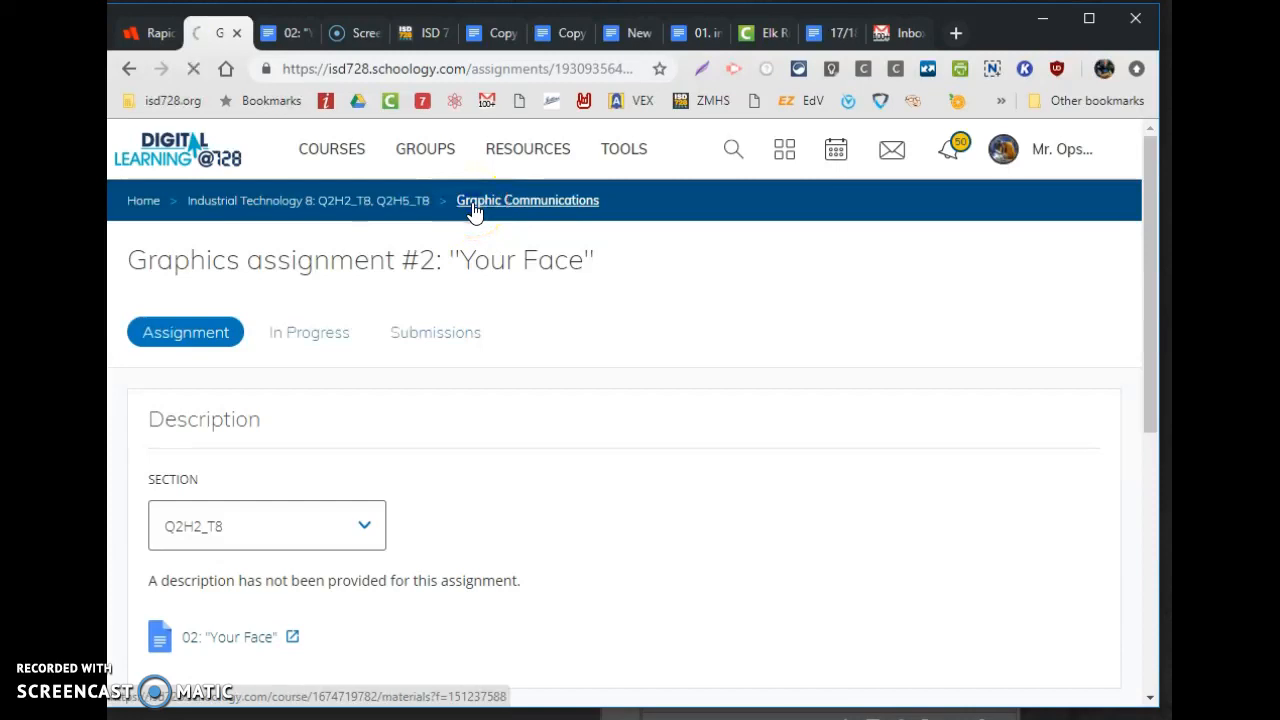
{"action": "left_click", "coordinate": [527, 200]}
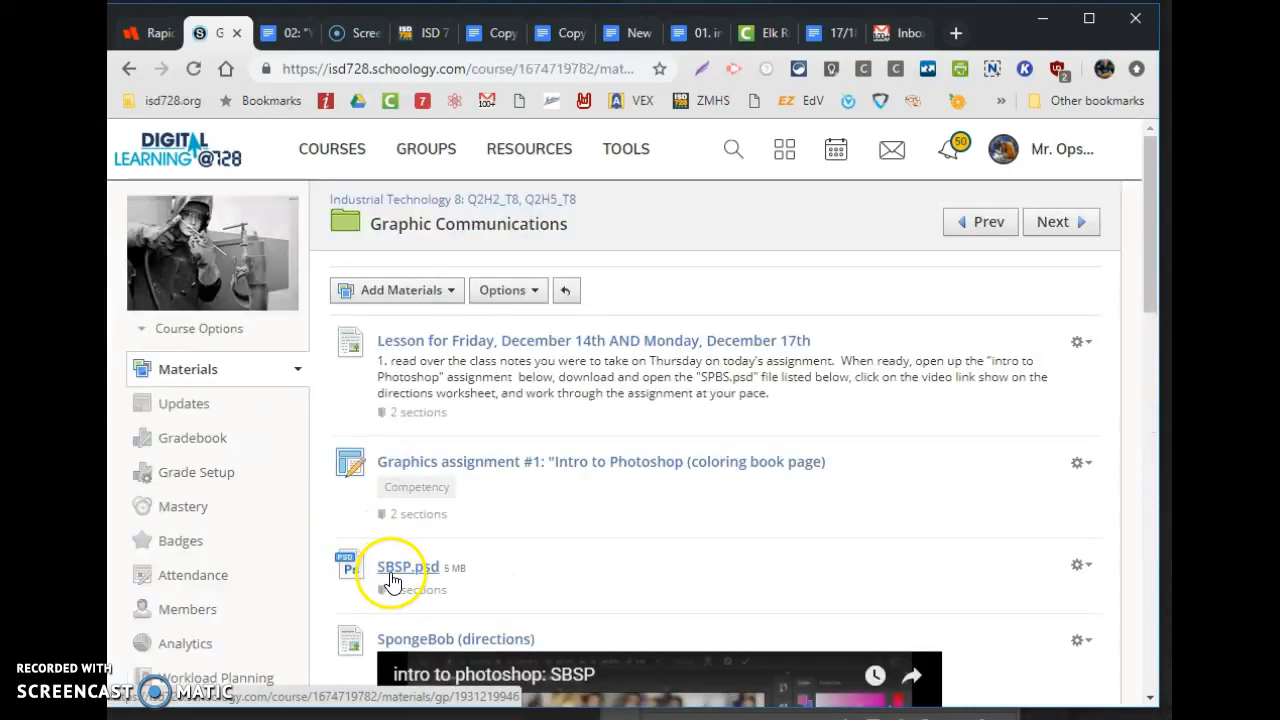
{"action": "scroll", "scroll_direction": "down", "scroll_amount": 3}
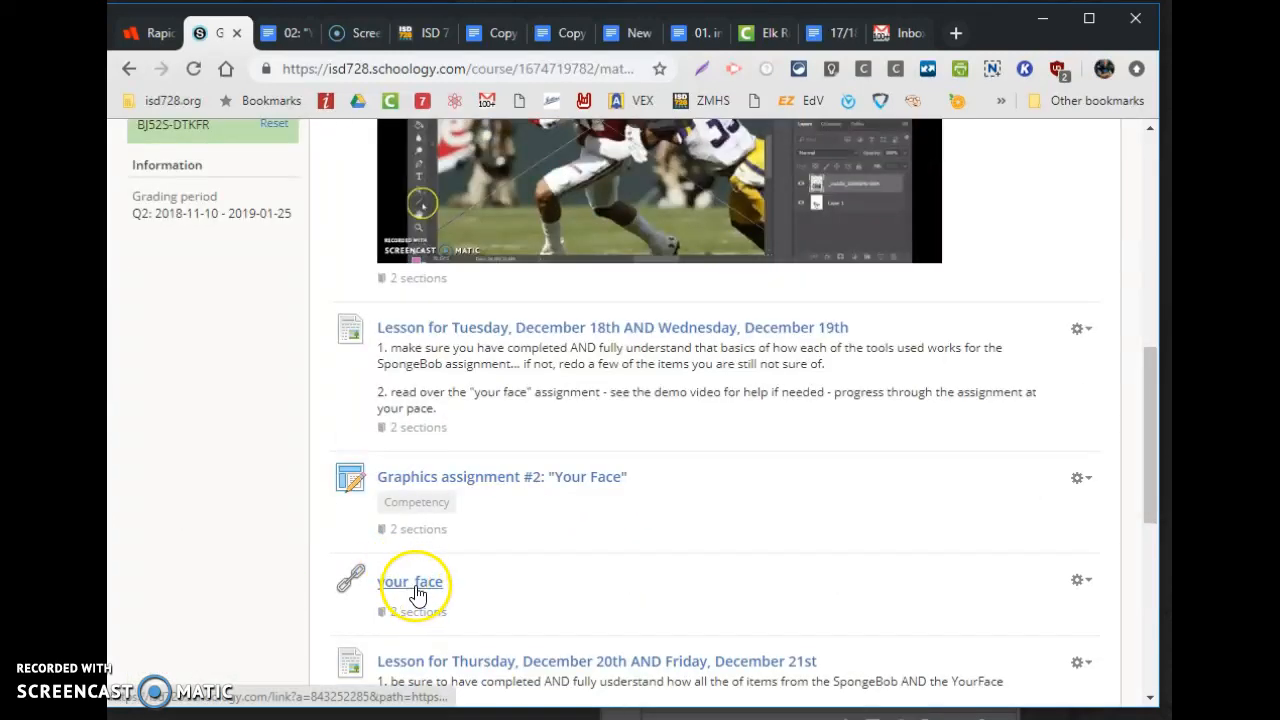
{"action": "left_click", "coordinate": [411, 581]}
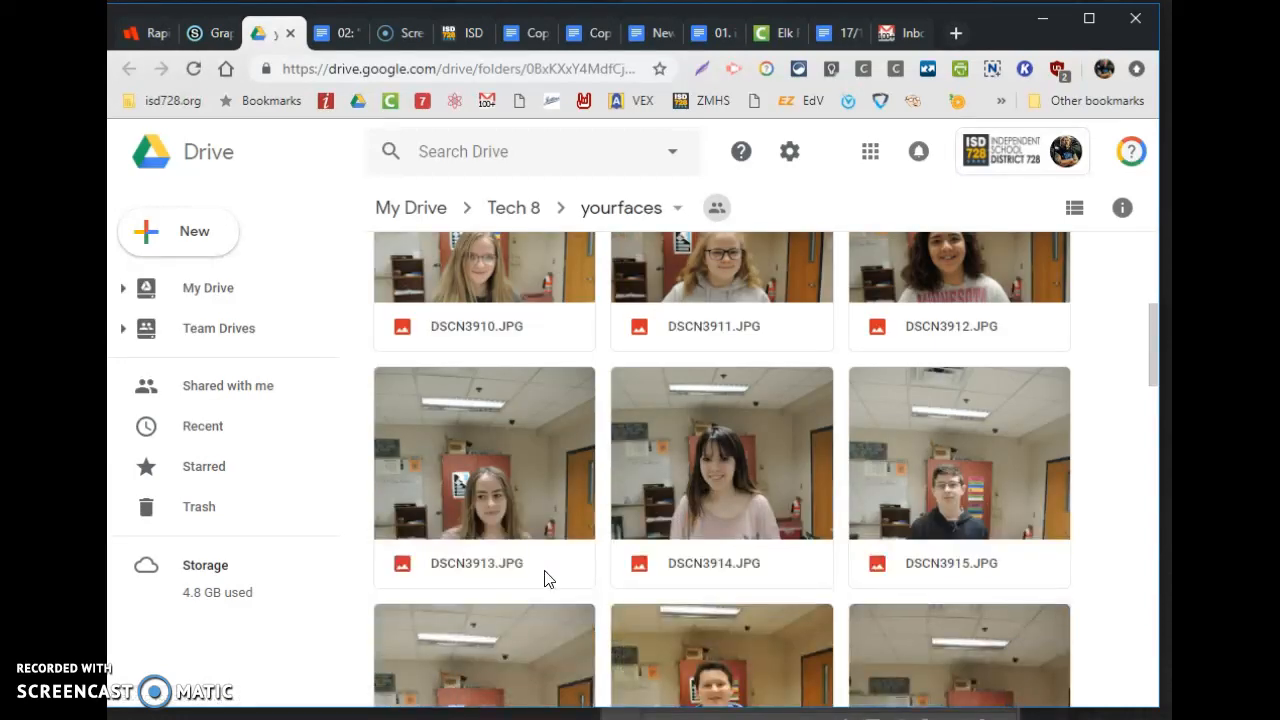
Browse the yourfaces folder, preview DSCN3926.JPG and download it.
{"action": "scroll", "scroll_direction": "down", "scroll_amount": 3}
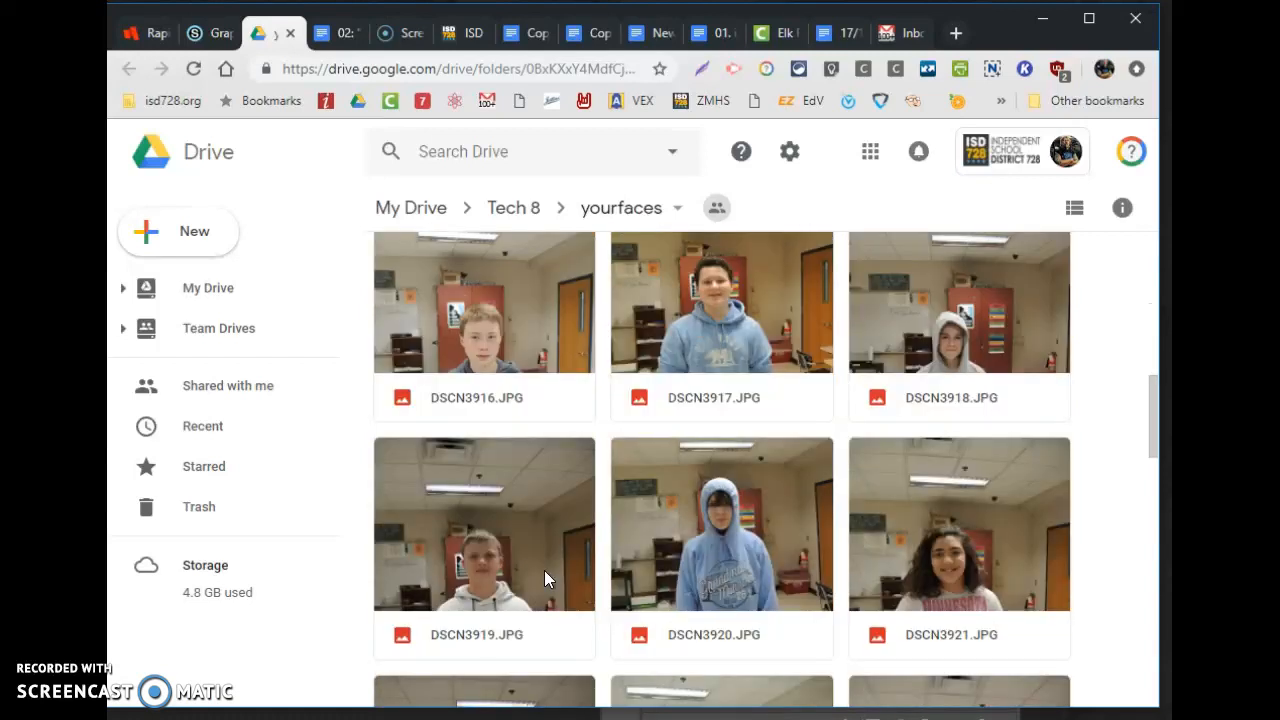
{"action": "scroll", "scroll_direction": "down", "scroll_amount": 3}
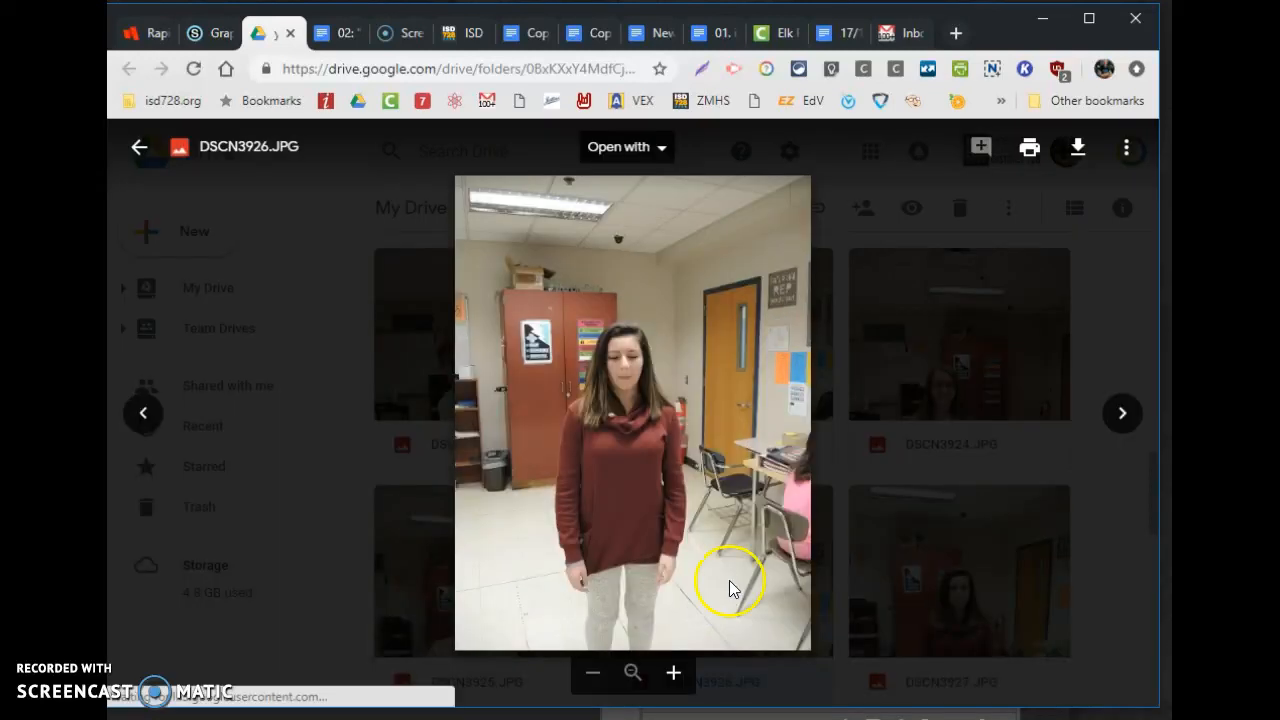
{"action": "left_click", "coordinate": [1077, 148]}
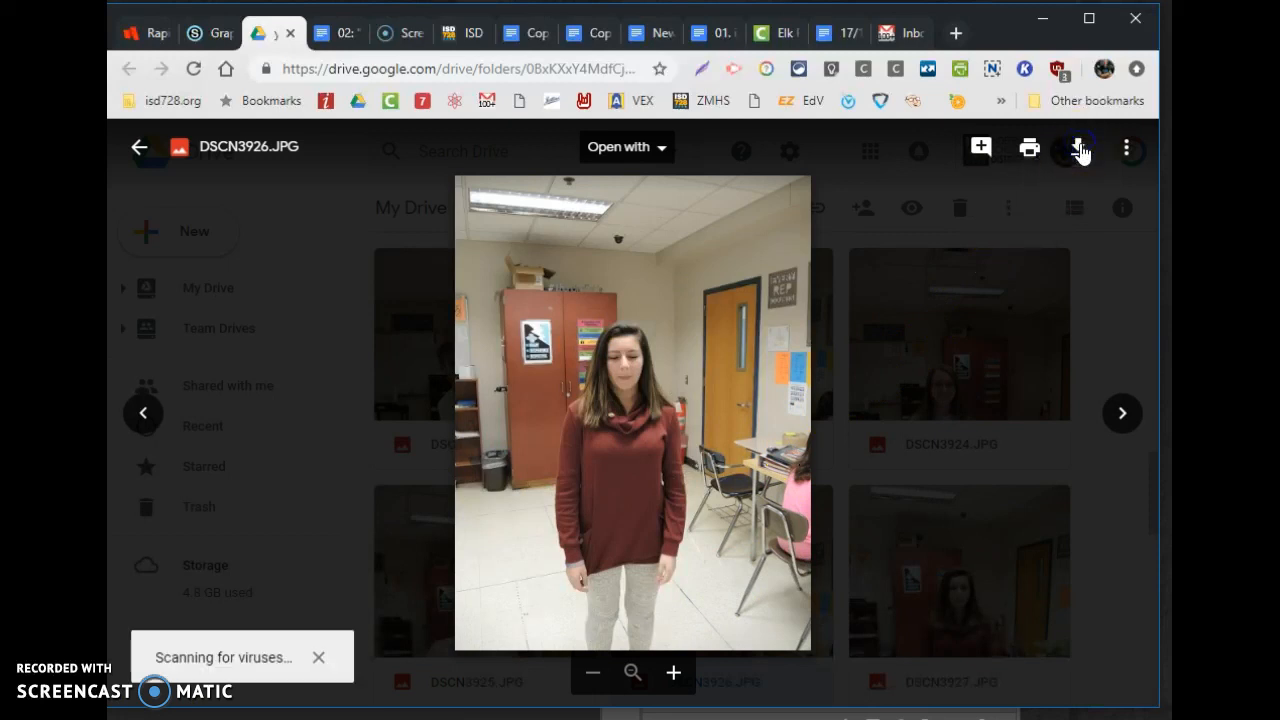
{"action": "left_click", "coordinate": [1078, 148]}
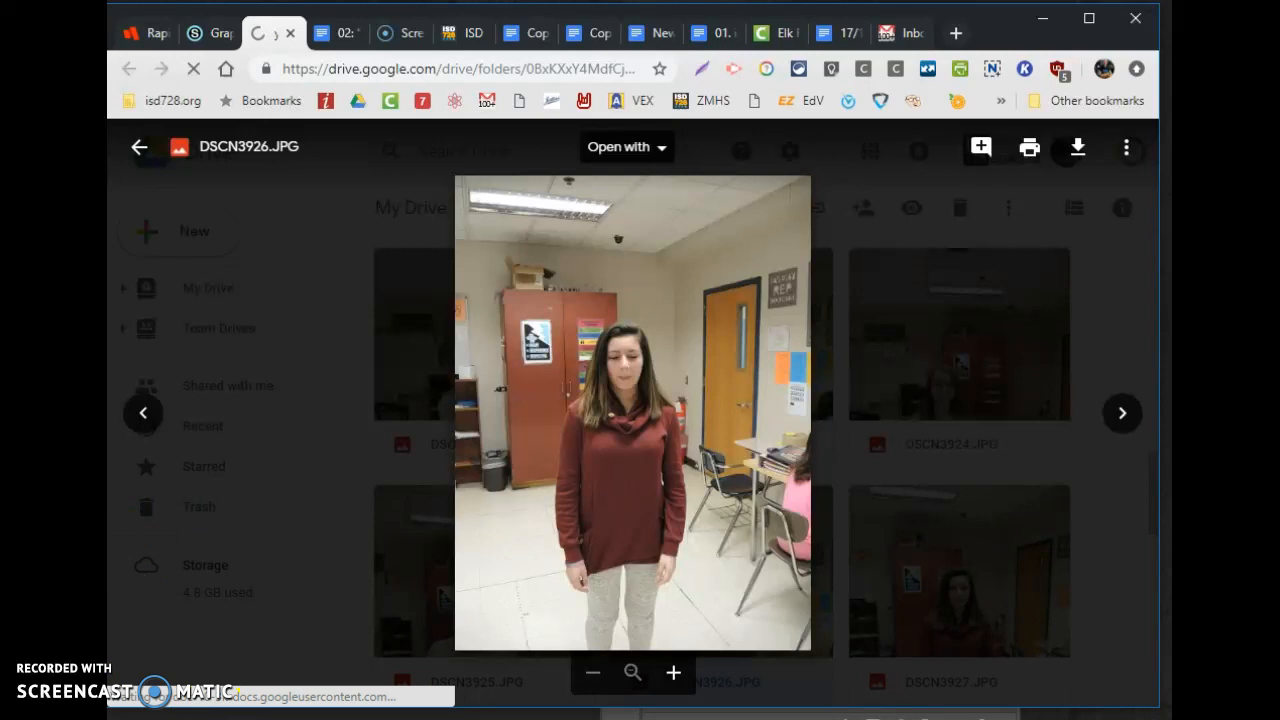
{"action": "mouse_move", "coordinate": [252, 672]}
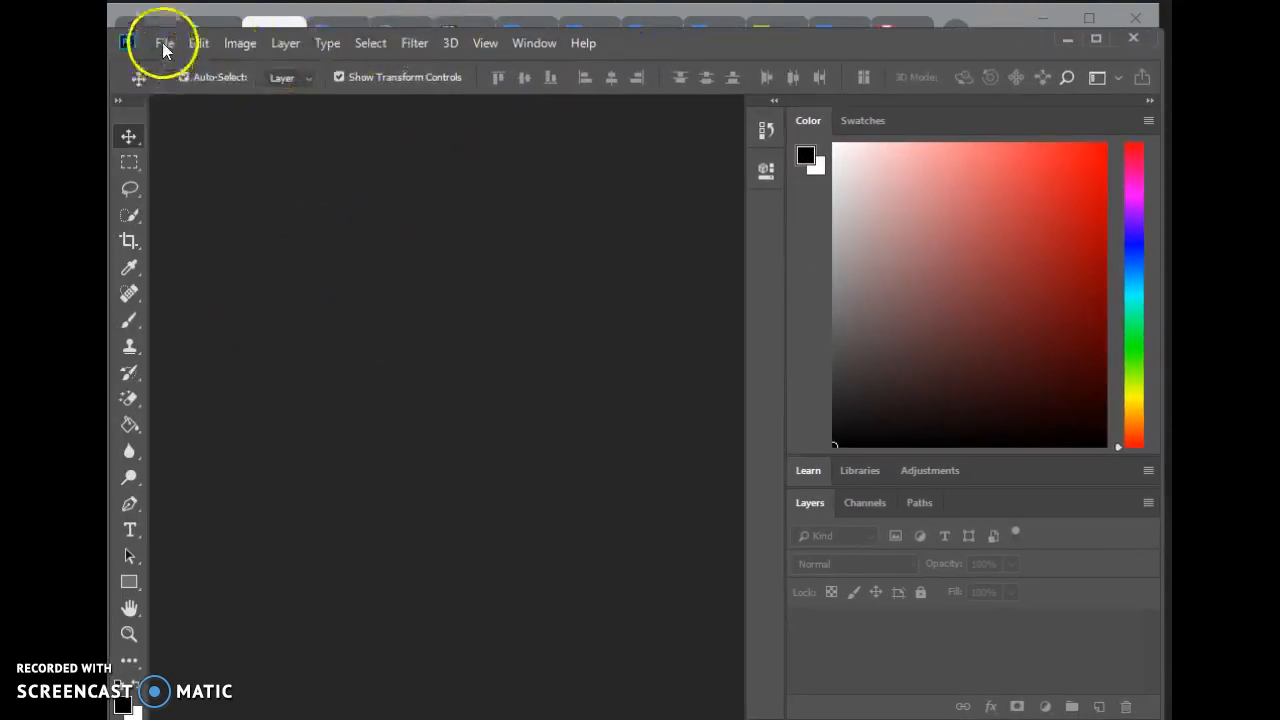
Open DSCN3926.JPG from the Downloads folder through File > Open.
{"action": "left_click", "coordinate": [163, 42]}
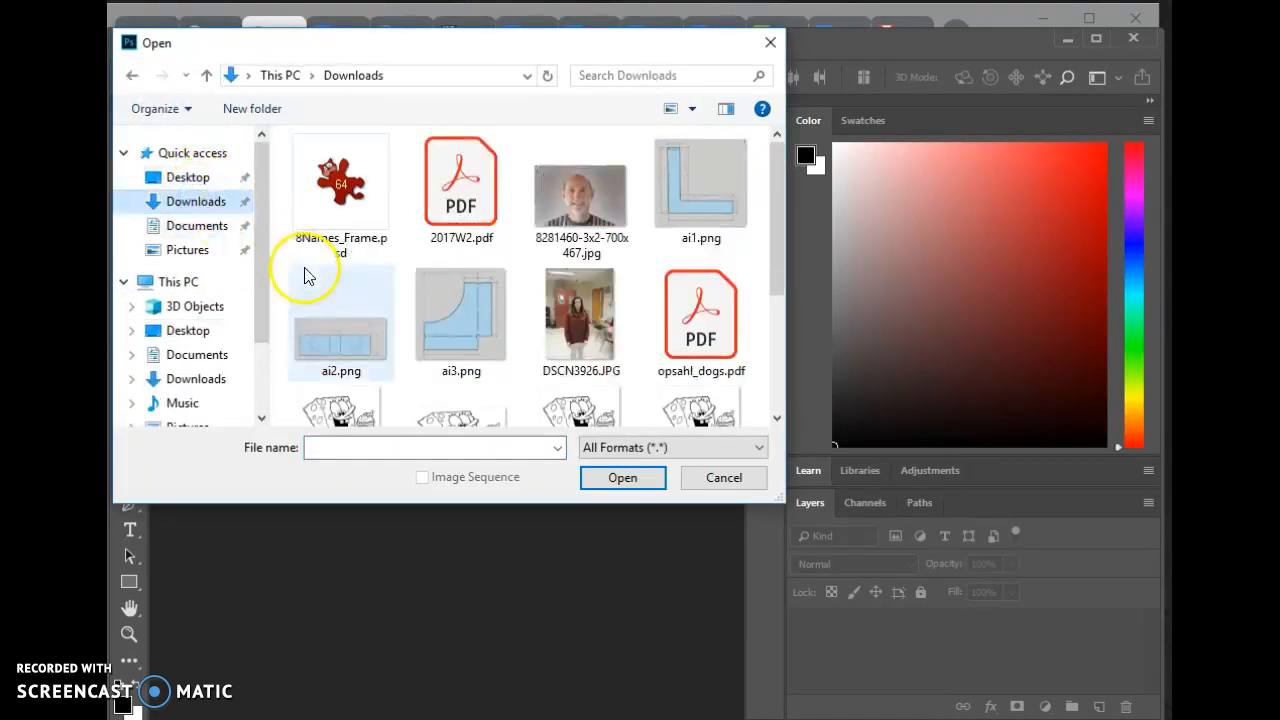
{"action": "scroll", "scroll_direction": "down", "scroll_amount": 3}
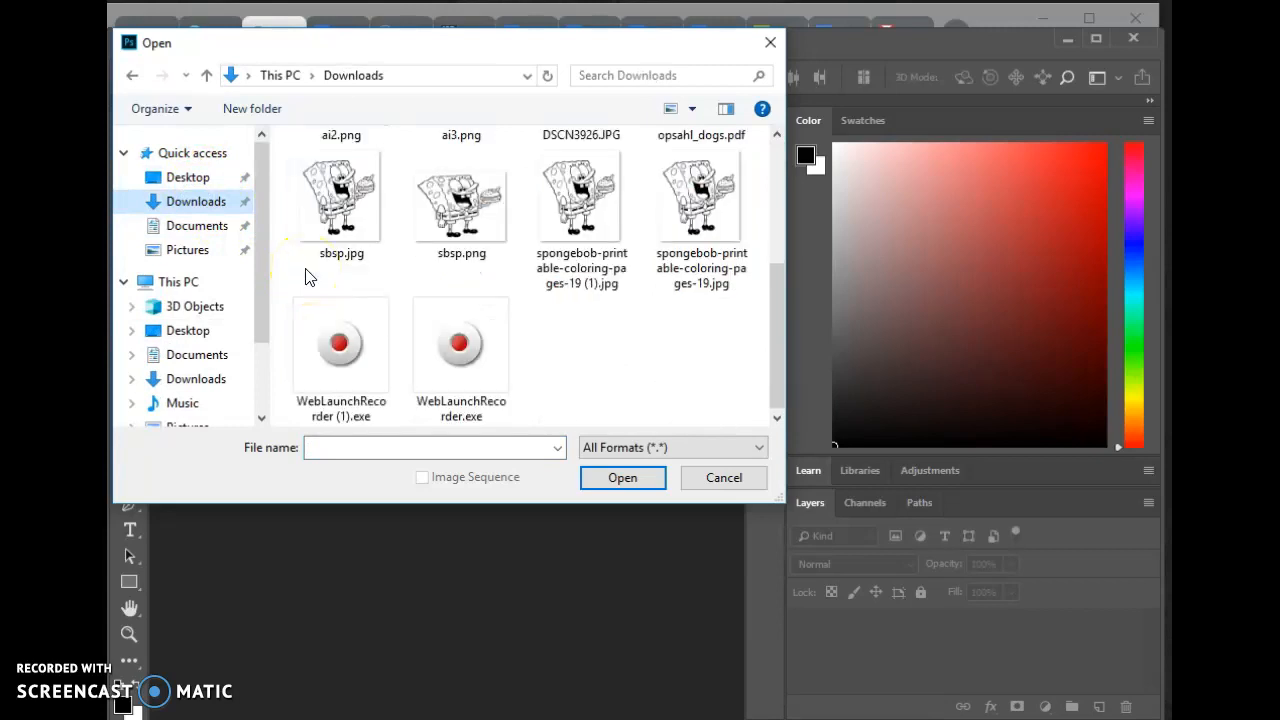
{"action": "left_click", "coordinate": [581, 181]}
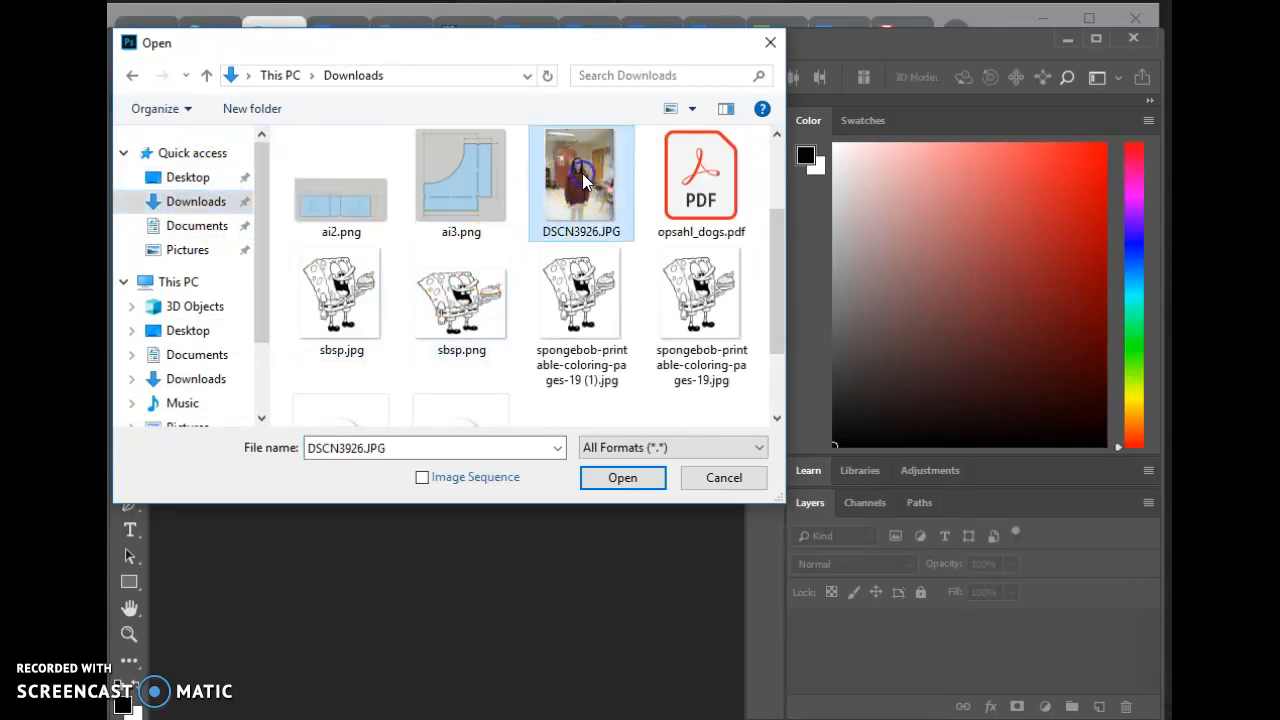
{"action": "left_click", "coordinate": [622, 477]}
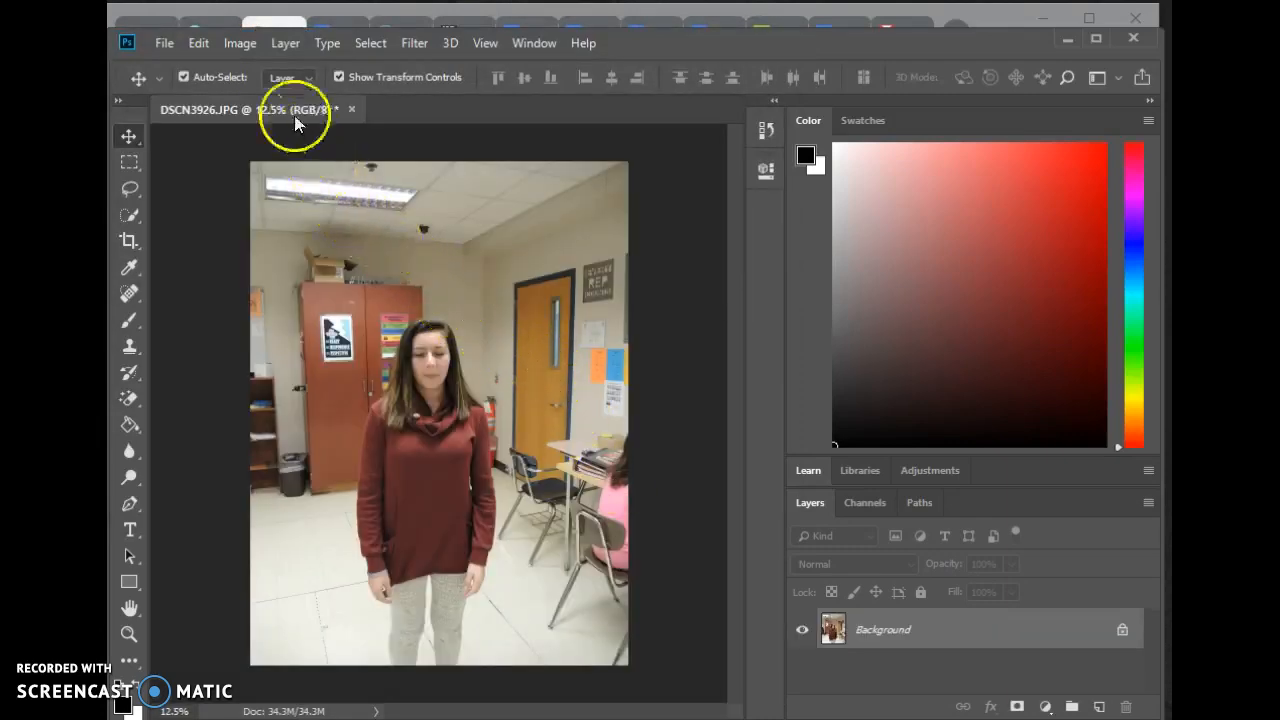
Set Image Size to 5.625 × 7.5 inches at 300 pixels/inch.
{"action": "left_click", "coordinate": [239, 42]}
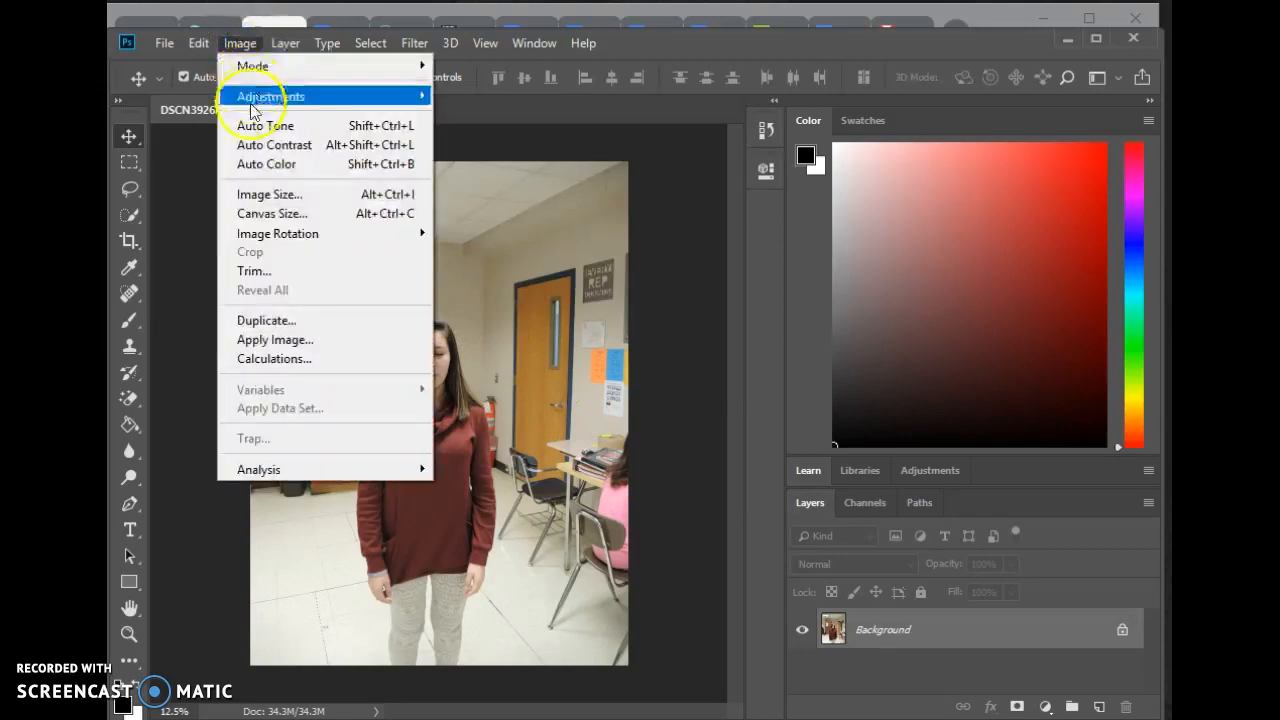
{"action": "mouse_move", "coordinate": [280, 194]}
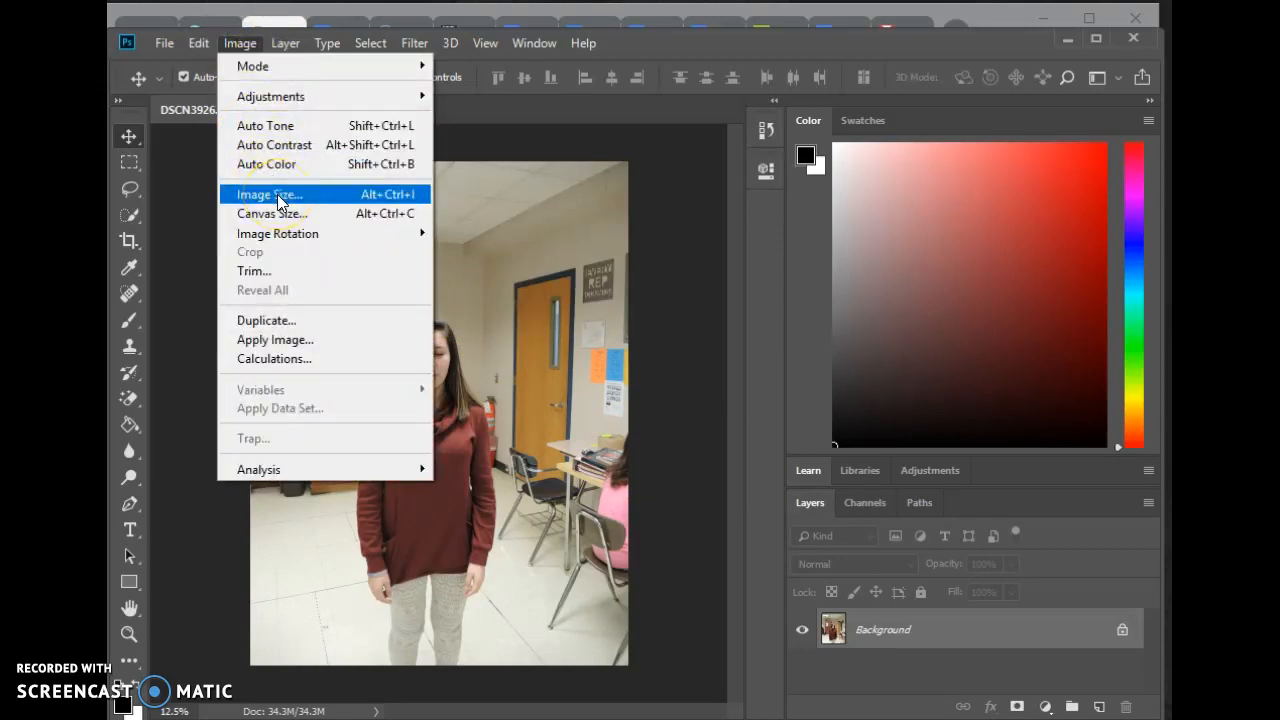
{"action": "left_click", "coordinate": [268, 194]}
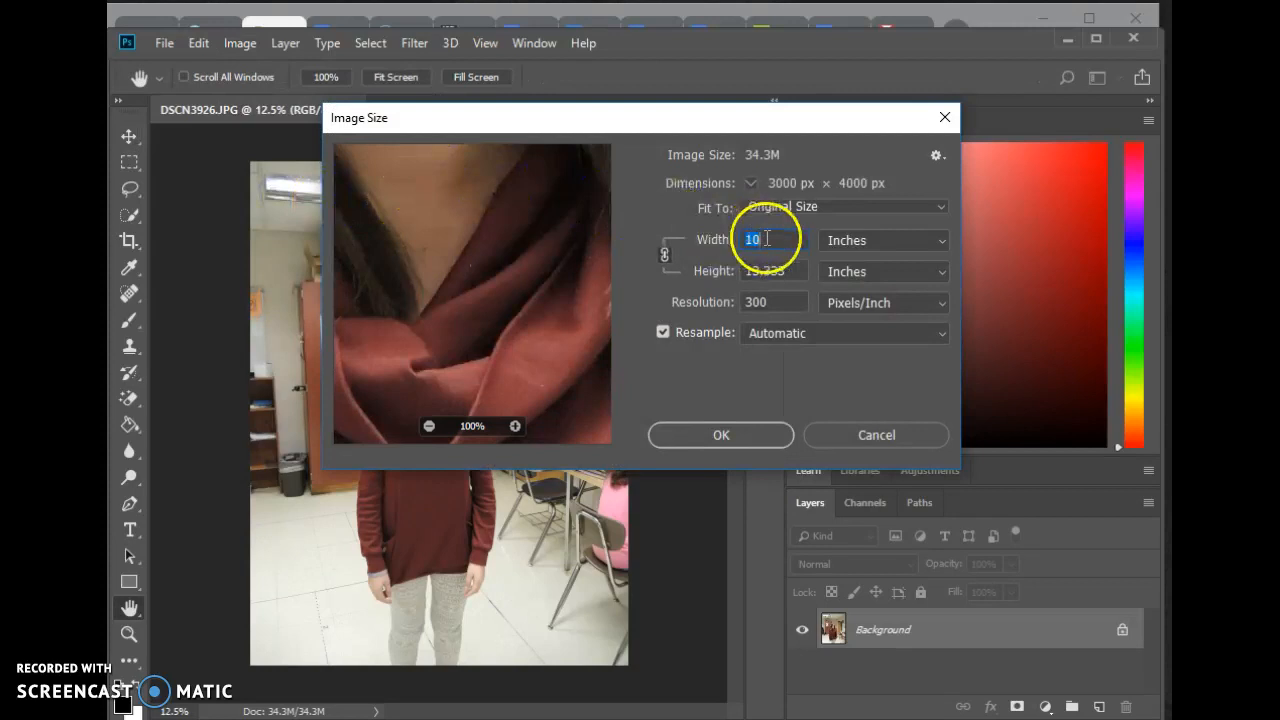
{"action": "type", "text": "5"}
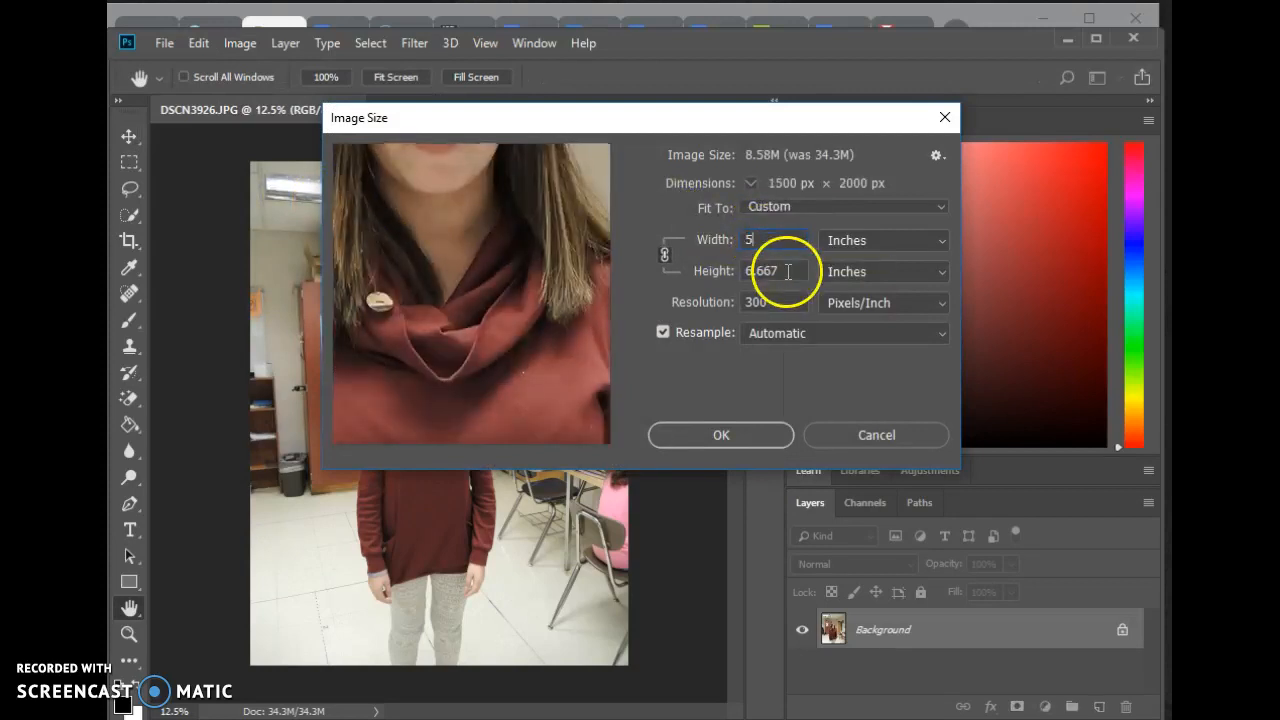
{"action": "type", "text": "5.25"}
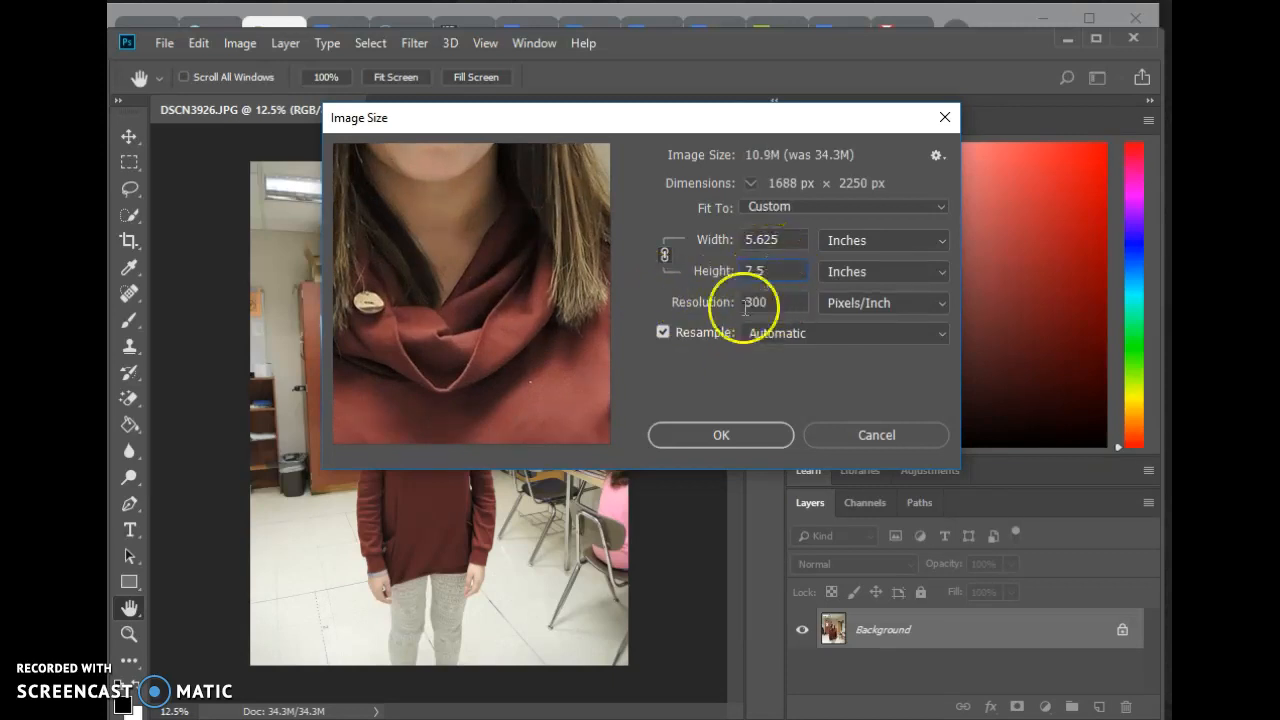
{"action": "left_click", "coordinate": [720, 434]}
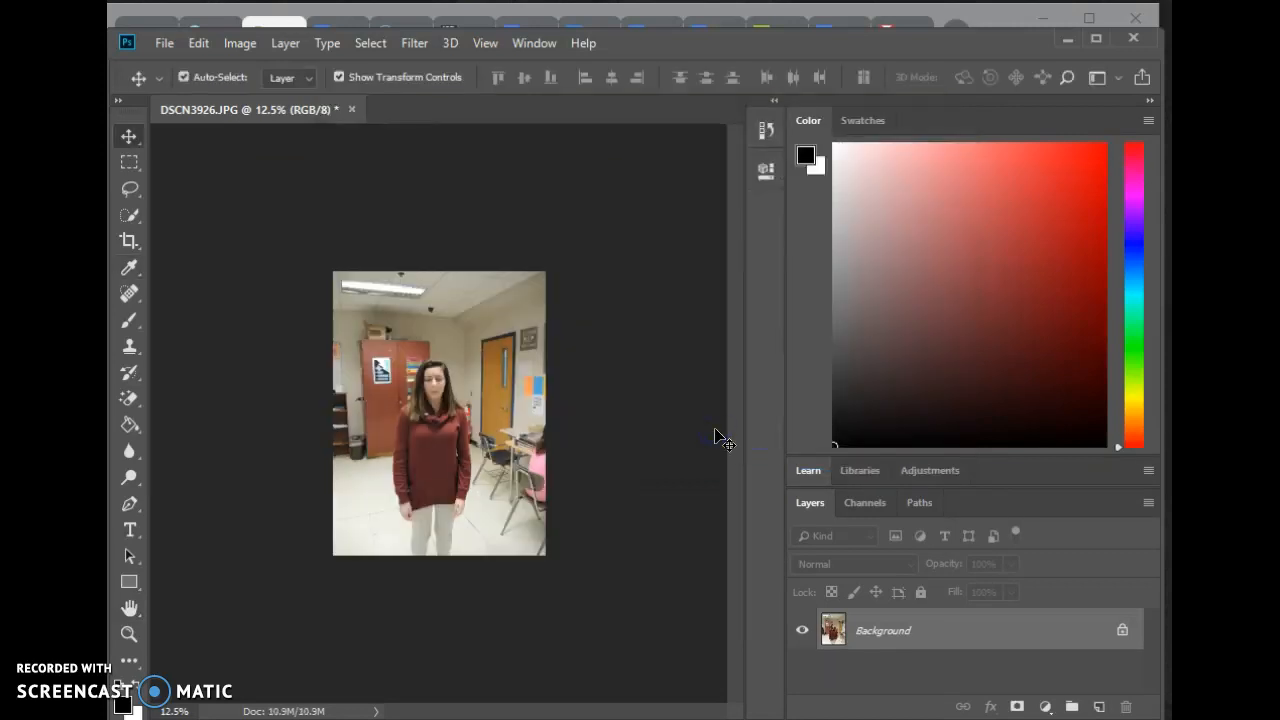
{"action": "mouse_move", "coordinate": [455, 425]}
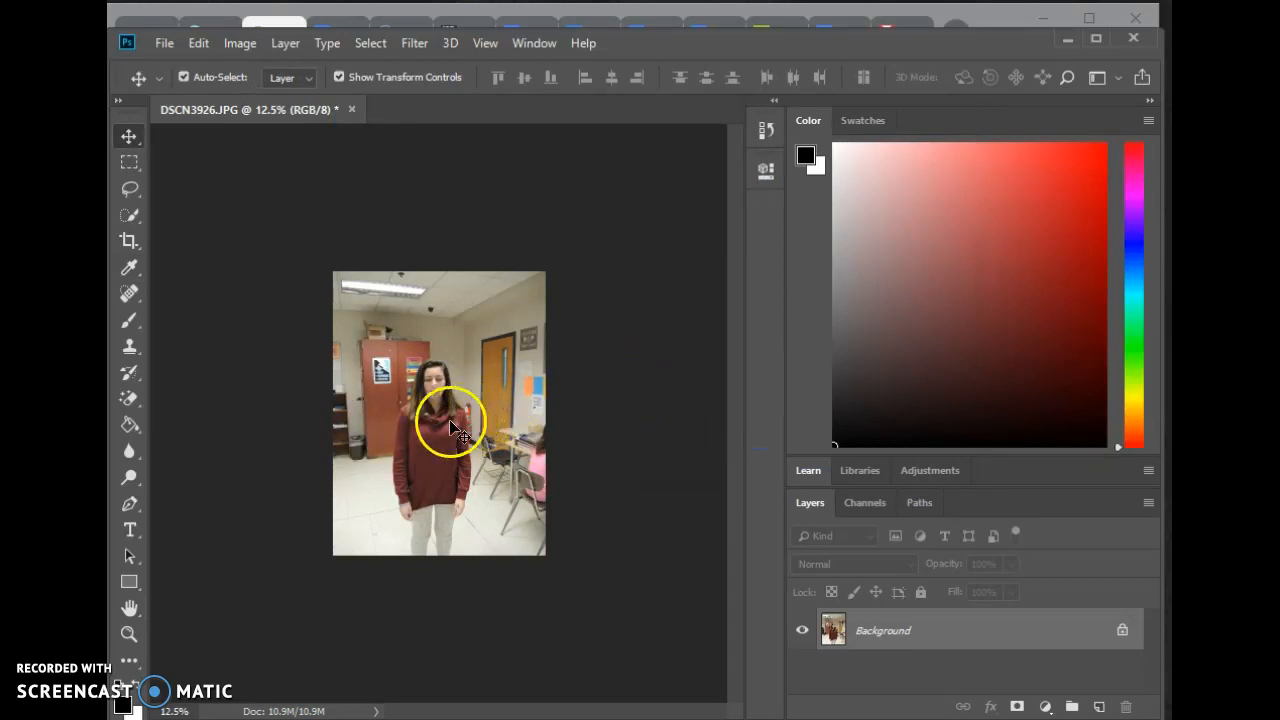
{"action": "mouse_move", "coordinate": [113, 610]}
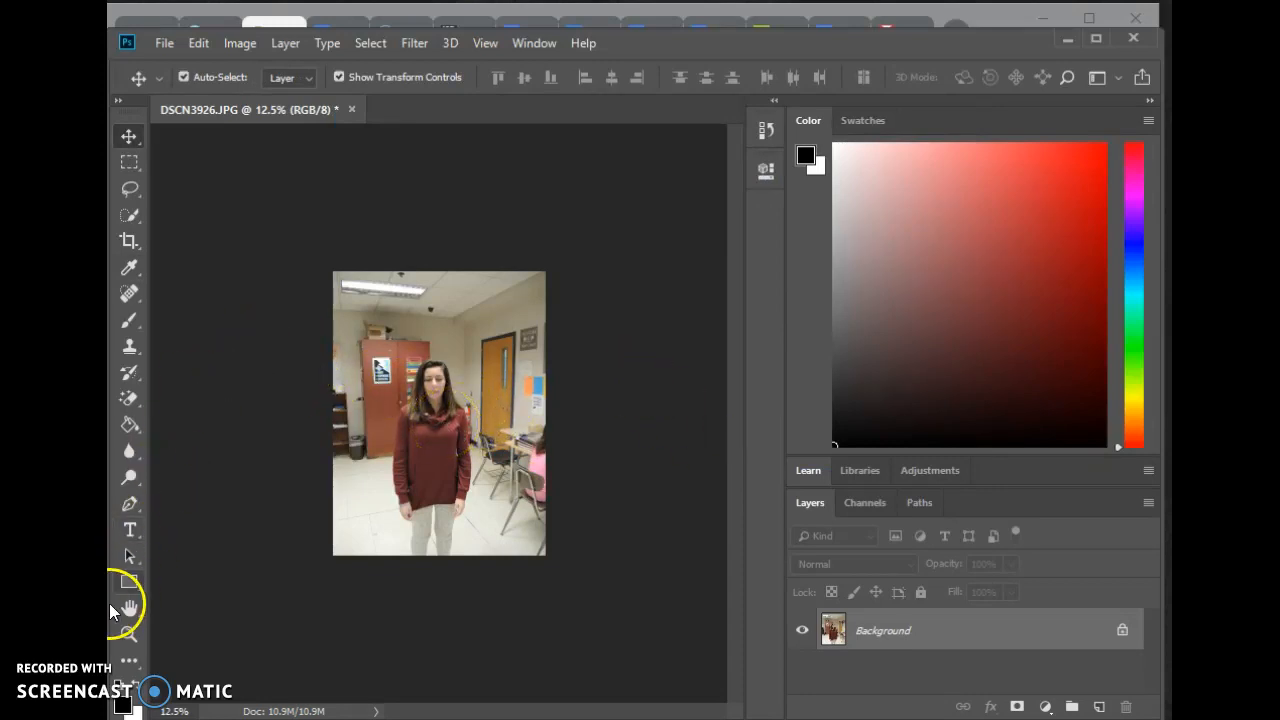
Zoom in twice on the student with the Zoom tool.
{"action": "left_click", "coordinate": [129, 634]}
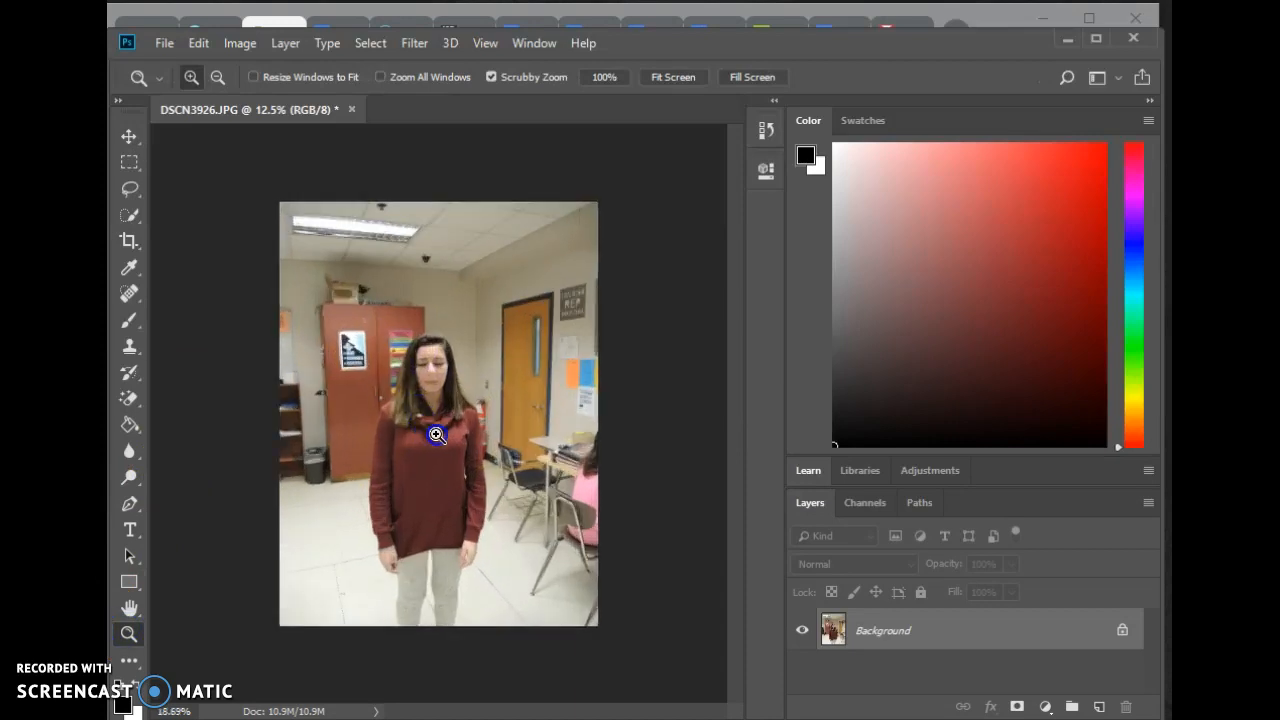
{"action": "left_click", "coordinate": [436, 434]}
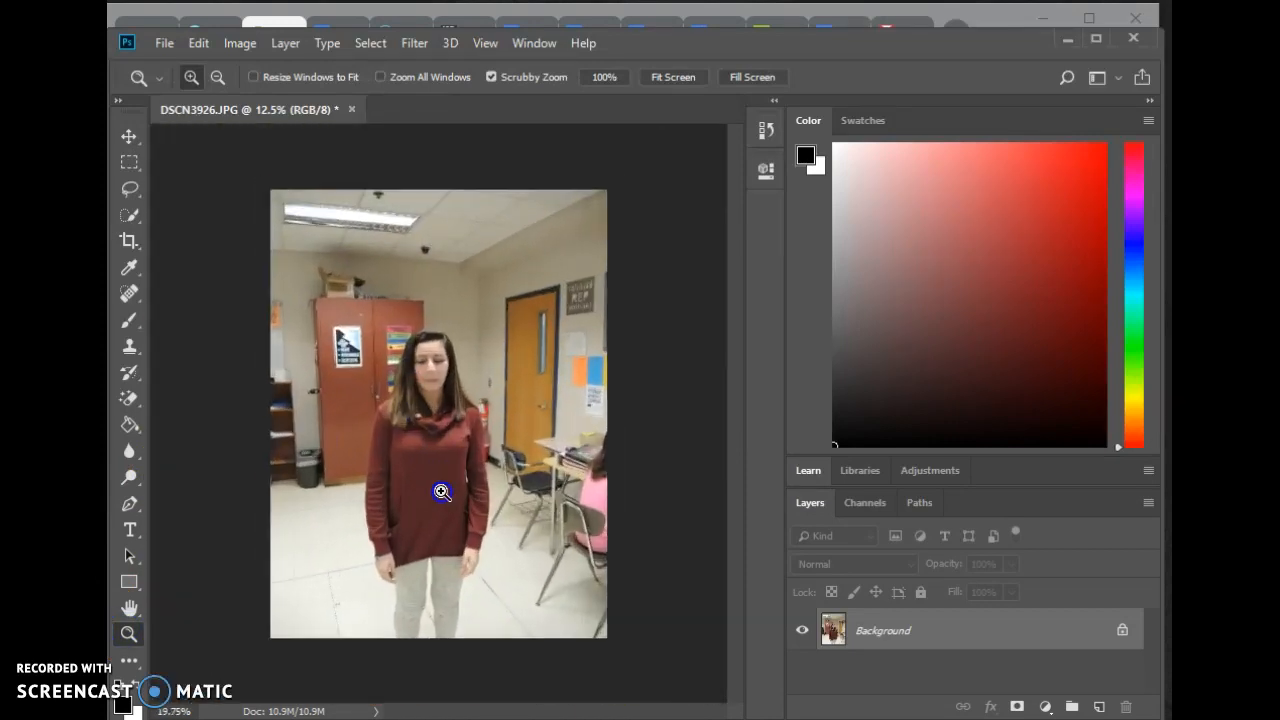
{"action": "left_click", "coordinate": [442, 491]}
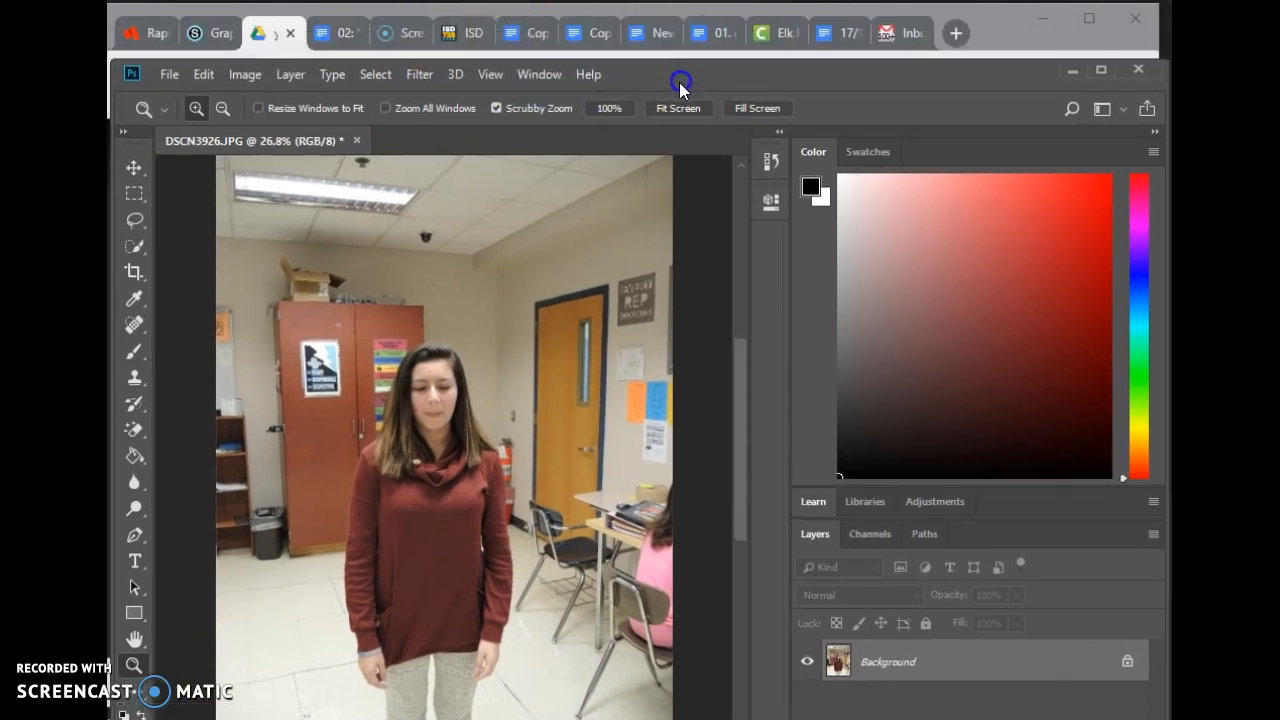
Switch to the Google Docs checklist and scroll to the Blur, Sharpen, Smudge, Dodge, Burn steps.
{"action": "left_click", "coordinate": [323, 32]}
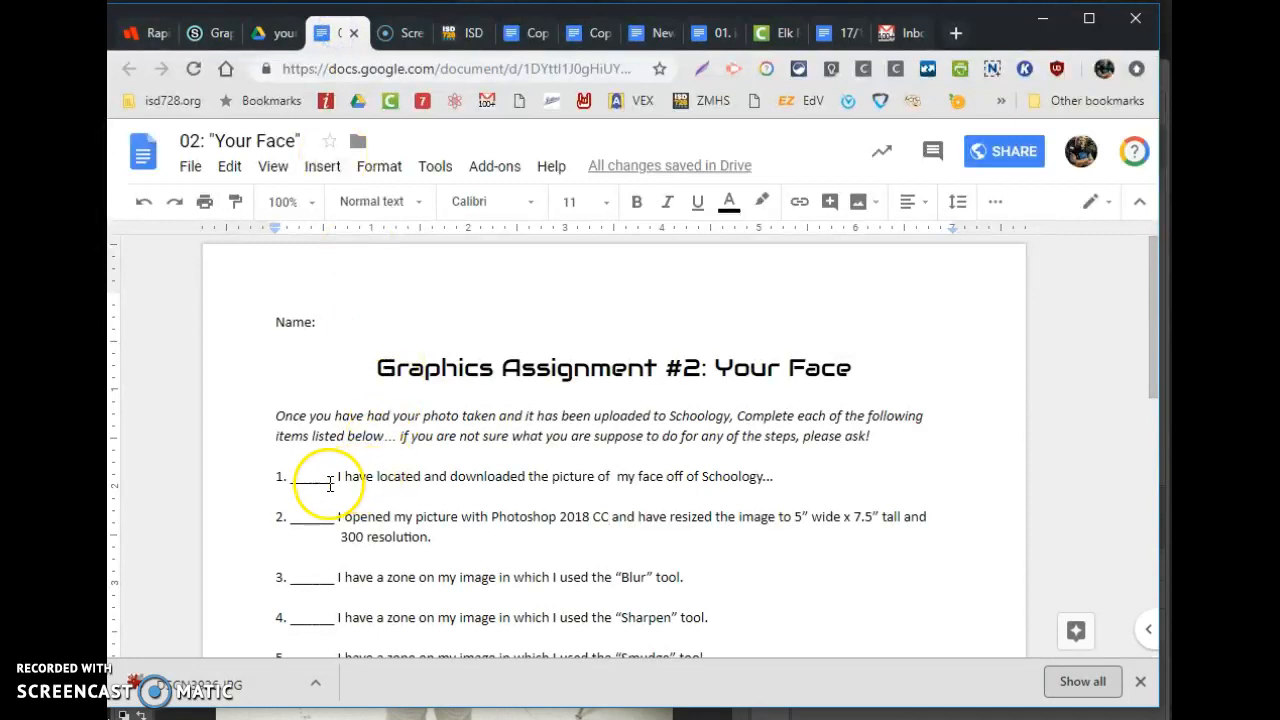
{"action": "scroll", "scroll_direction": "down", "scroll_amount": 3}
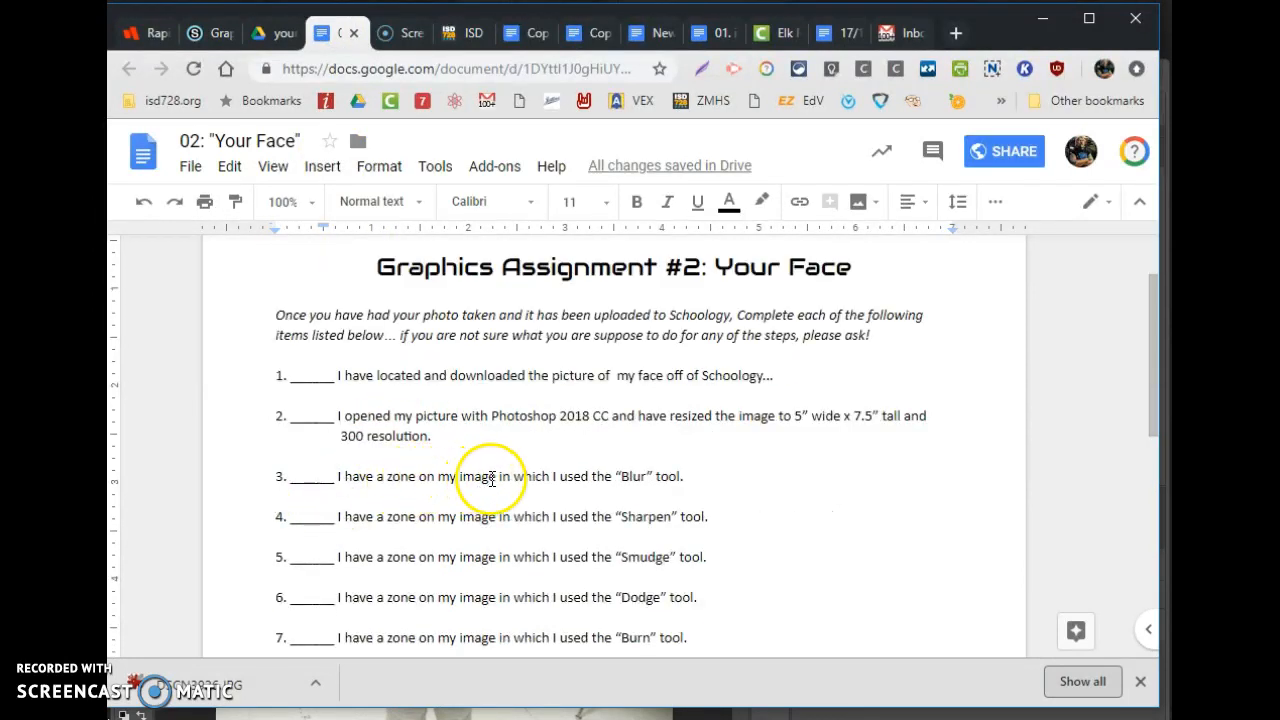
{"action": "mouse_move", "coordinate": [620, 57]}
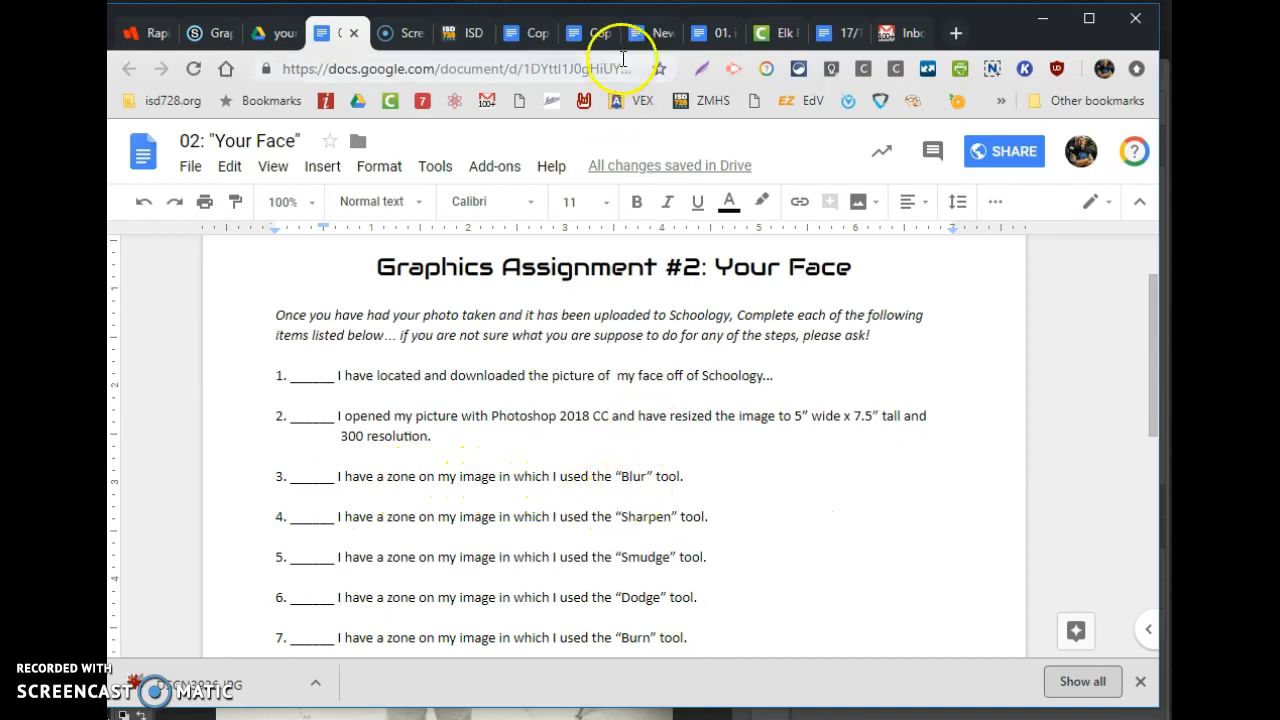
{"action": "mouse_move", "coordinate": [546, 460]}
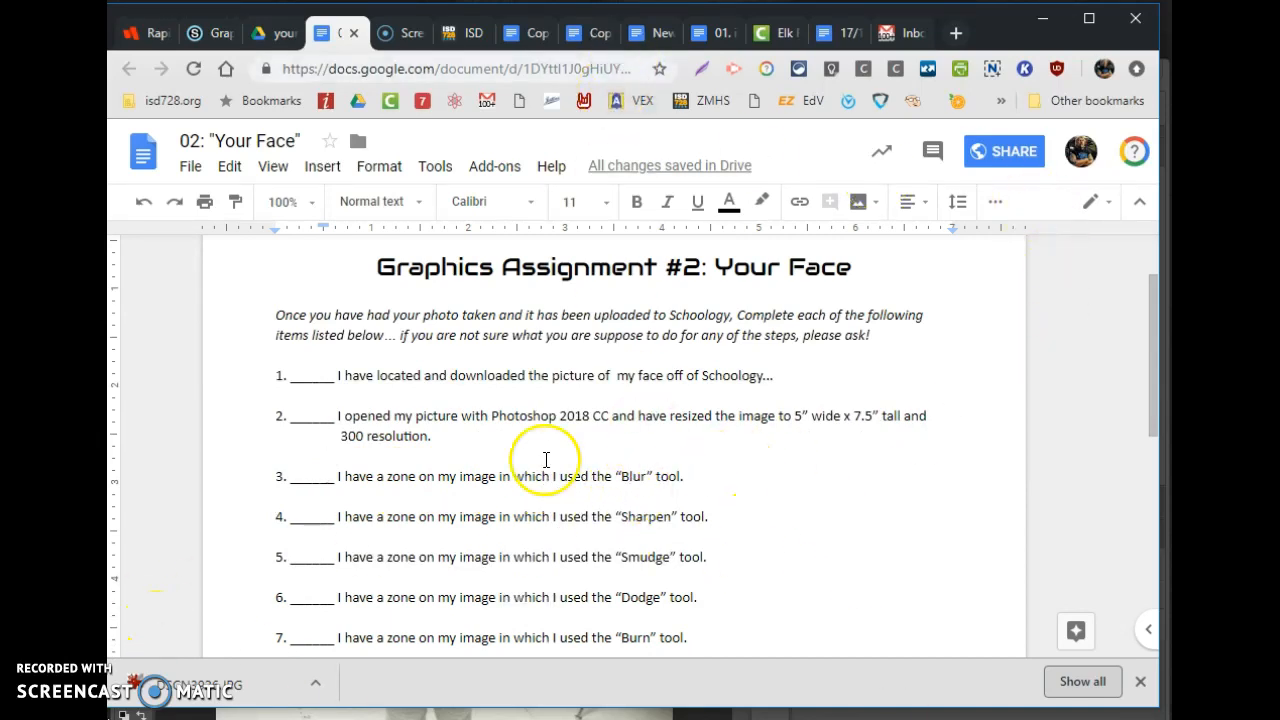
{"action": "mouse_move", "coordinate": [640, 590]}
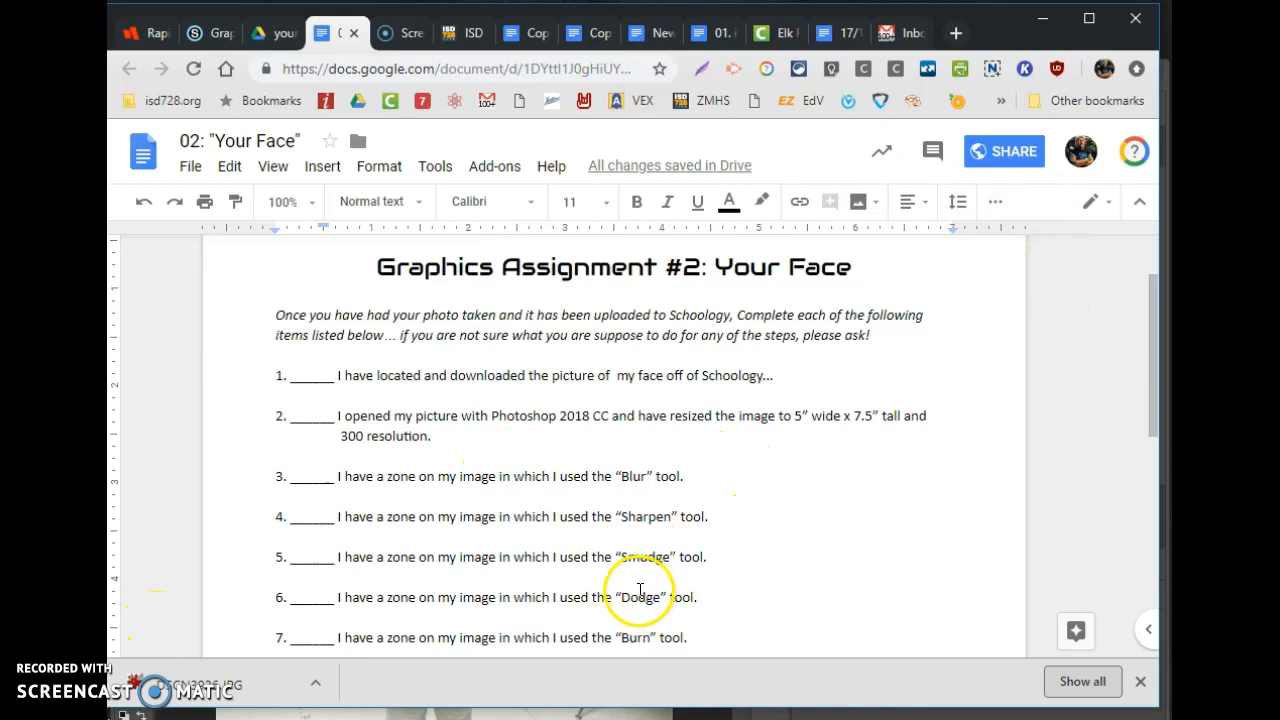
{"action": "mouse_move", "coordinate": [857, 647]}
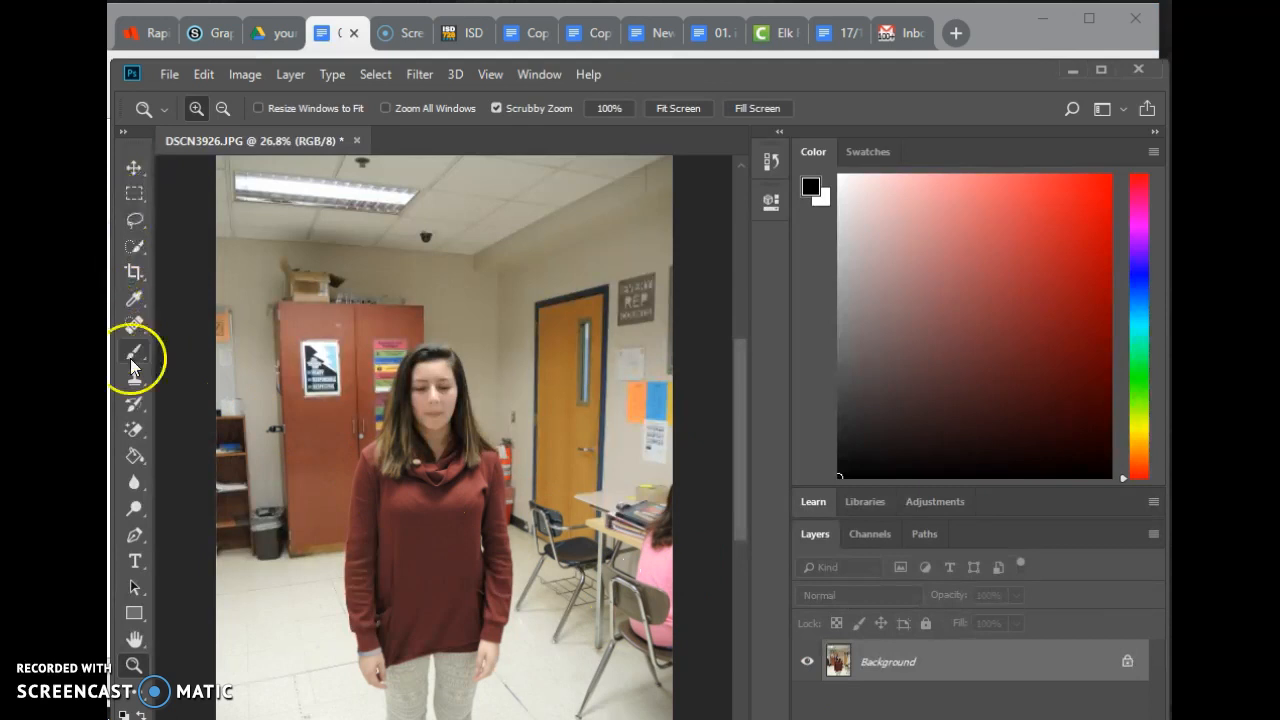
{"action": "mouse_move", "coordinate": [133, 483]}
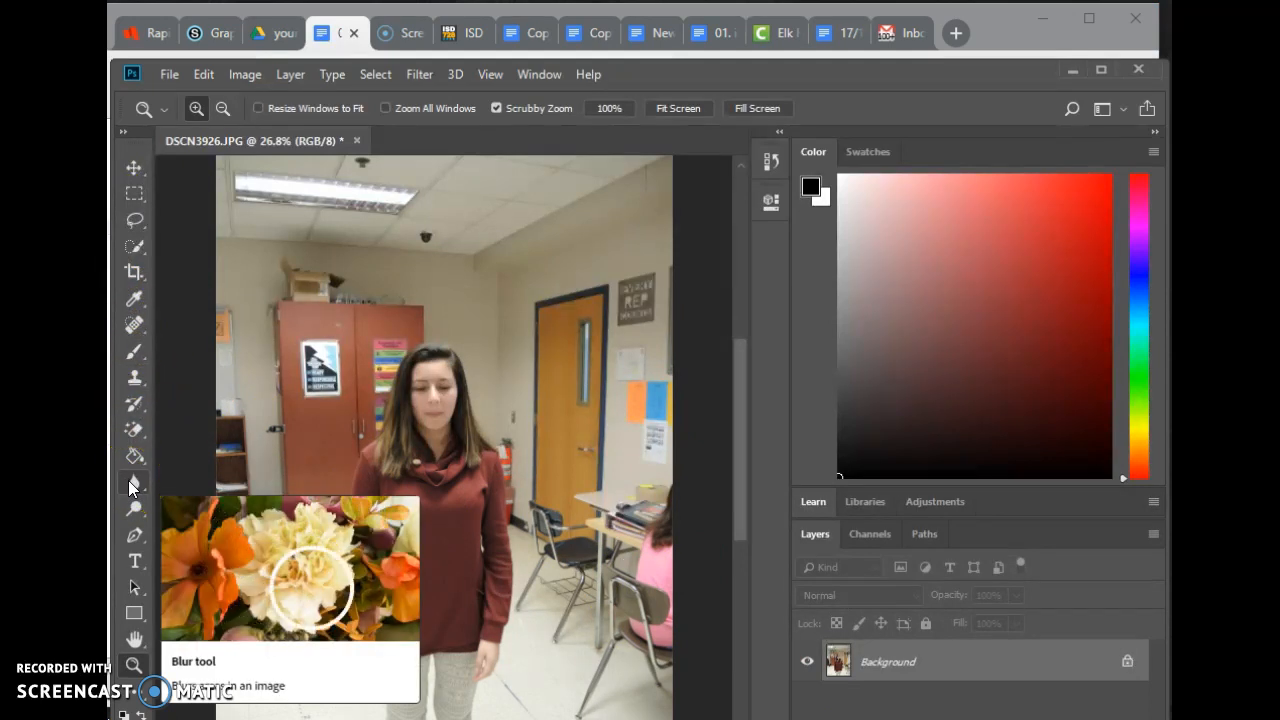
{"action": "mouse_move", "coordinate": [360, 520]}
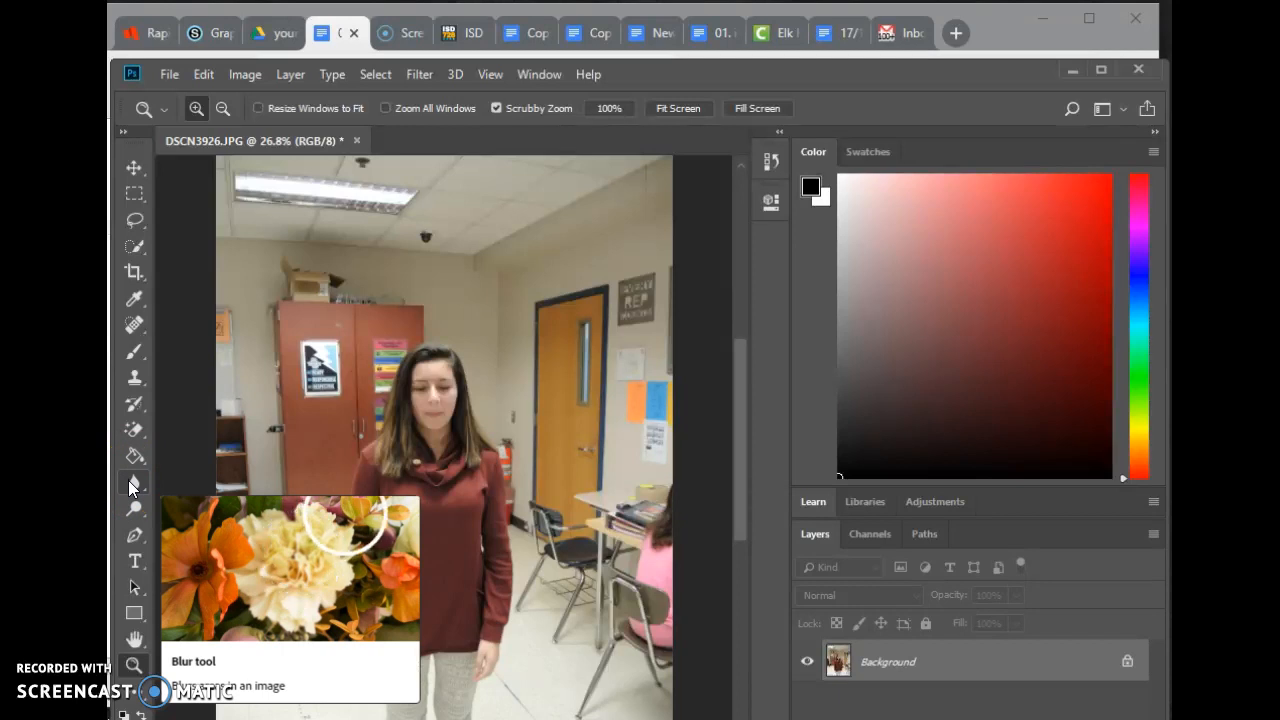
Back in Photoshop, select the Blur tool at 50% strength.
{"action": "left_click", "coordinate": [134, 481]}
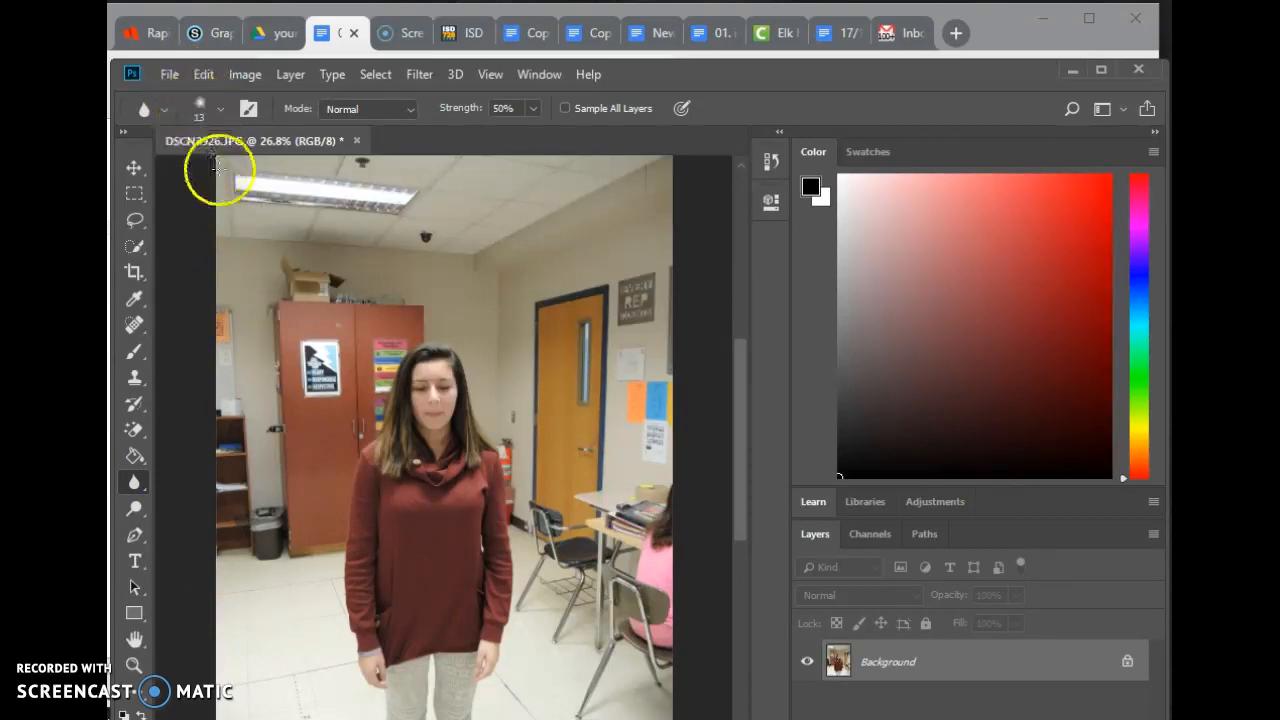
{"action": "mouse_move", "coordinate": [245, 235]}
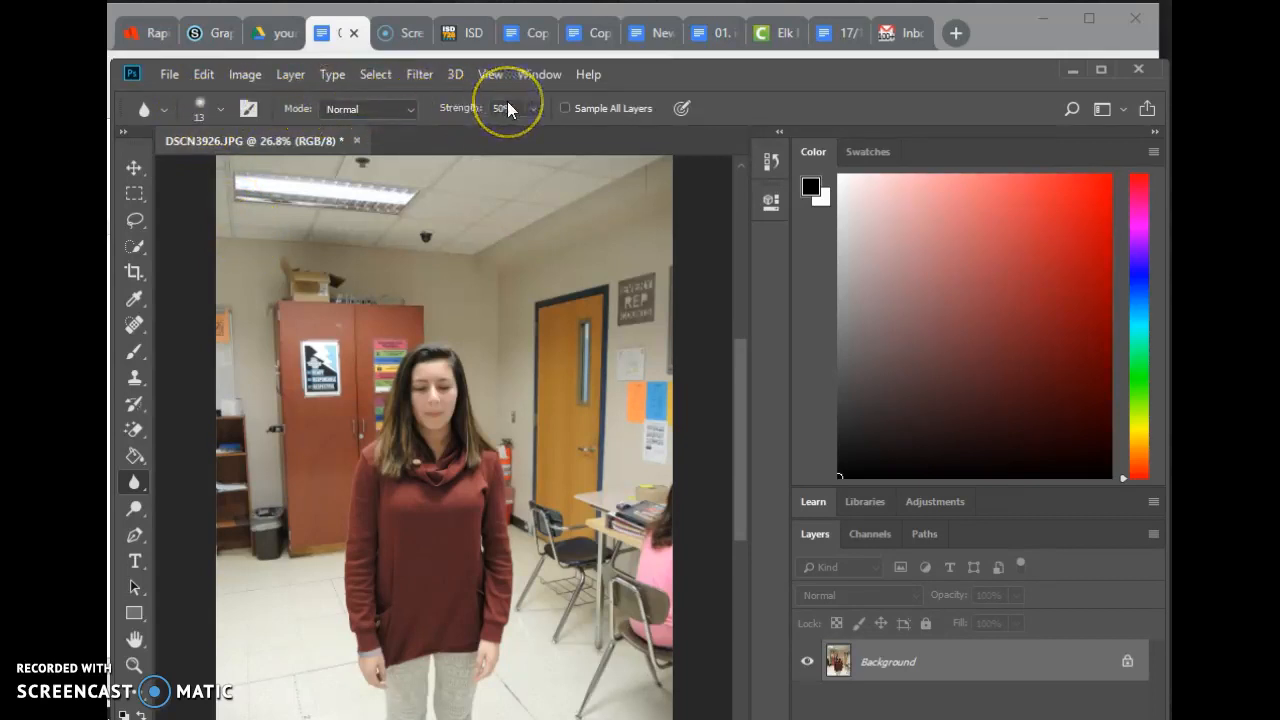
{"action": "mouse_move", "coordinate": [135, 588]}
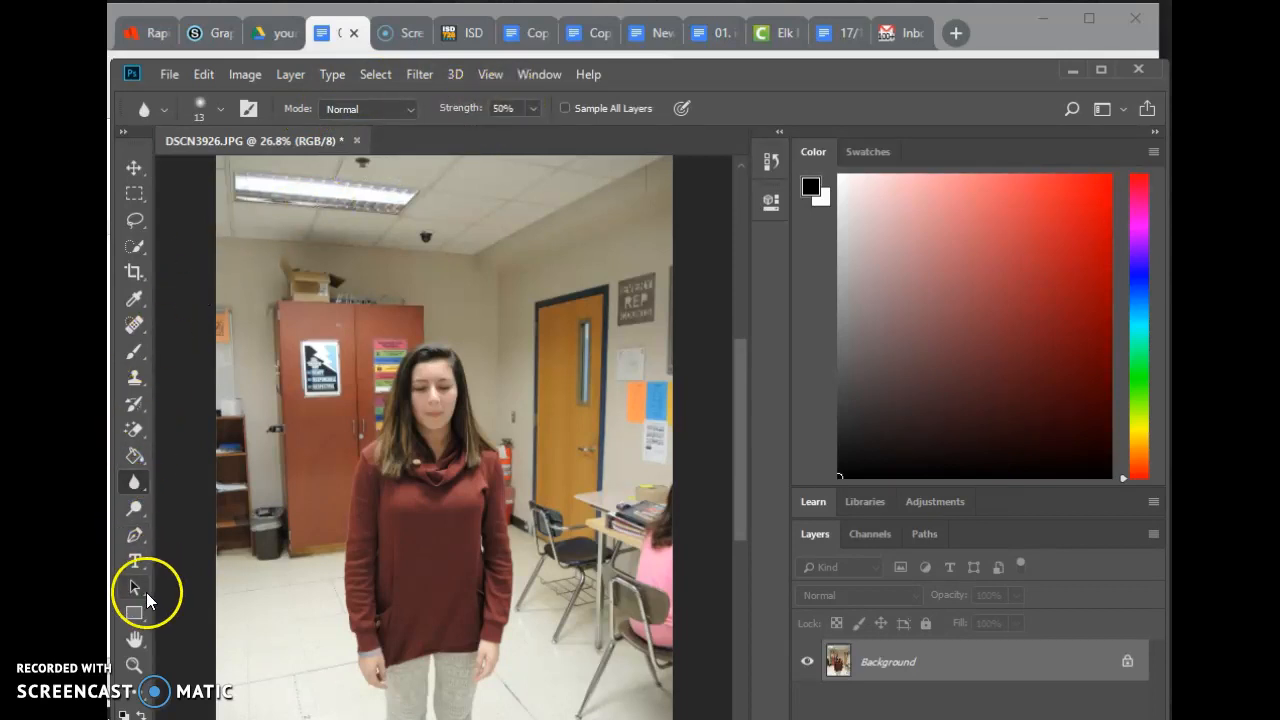
Zoom in on the face, then try blurring the poster lettering at 100% strength.
{"action": "left_click", "coordinate": [134, 665]}
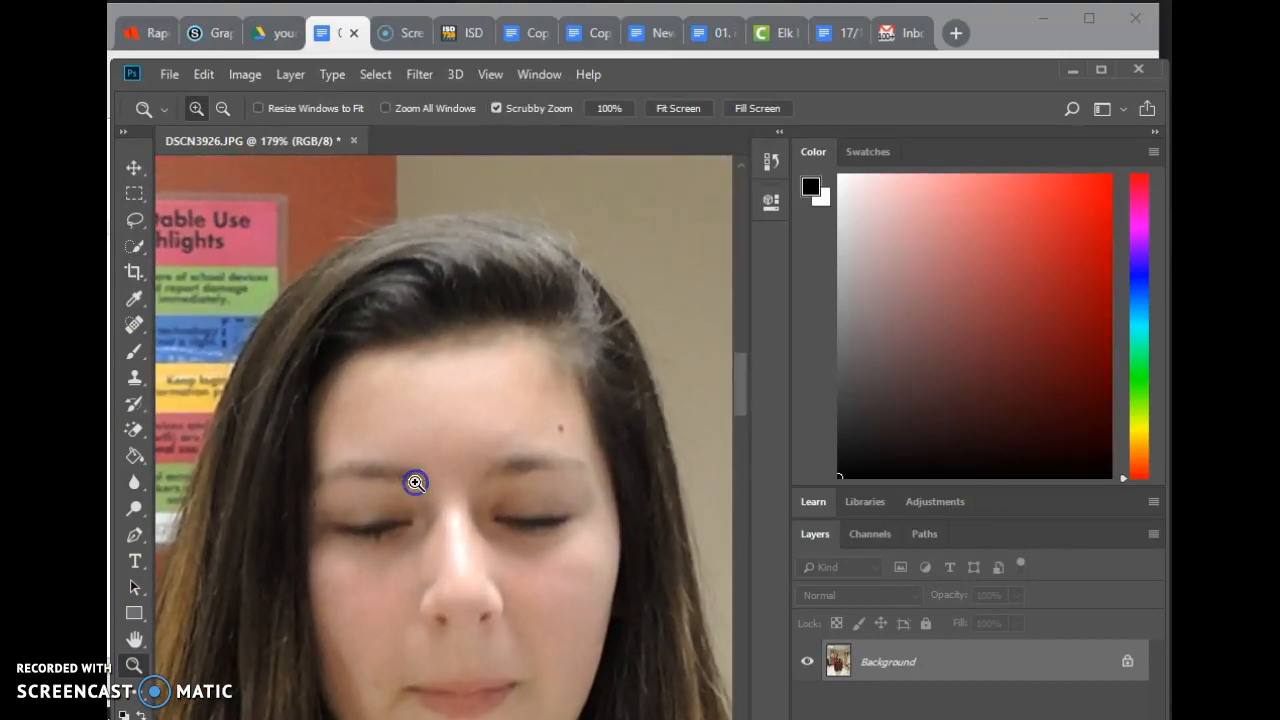
{"action": "left_click", "coordinate": [415, 483]}
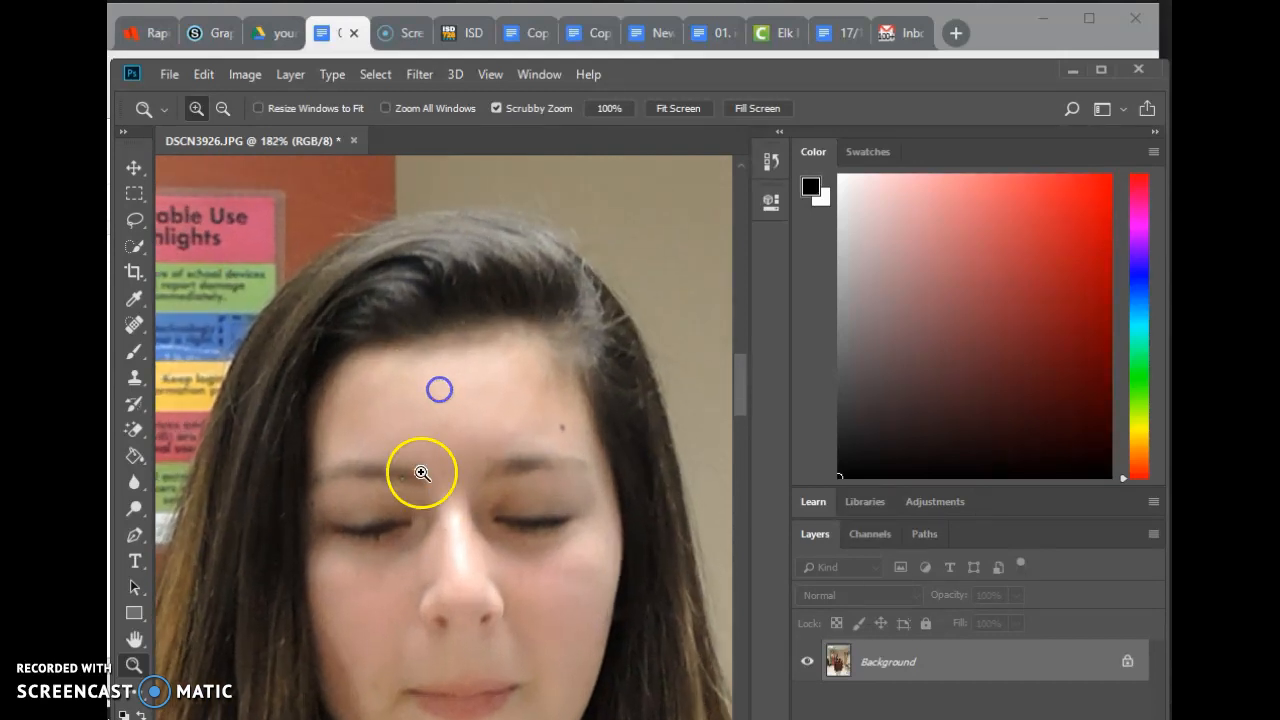
{"action": "left_click", "coordinate": [421, 473]}
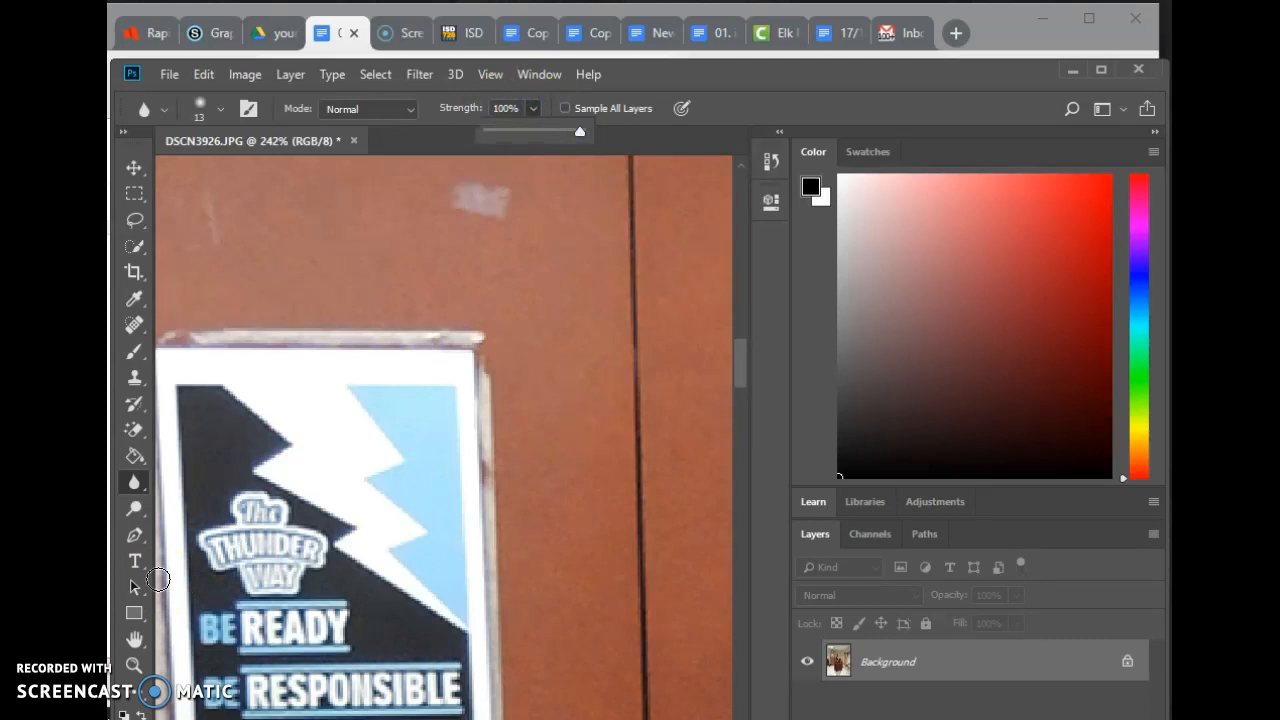
{"action": "mouse_move", "coordinate": [235, 508]}
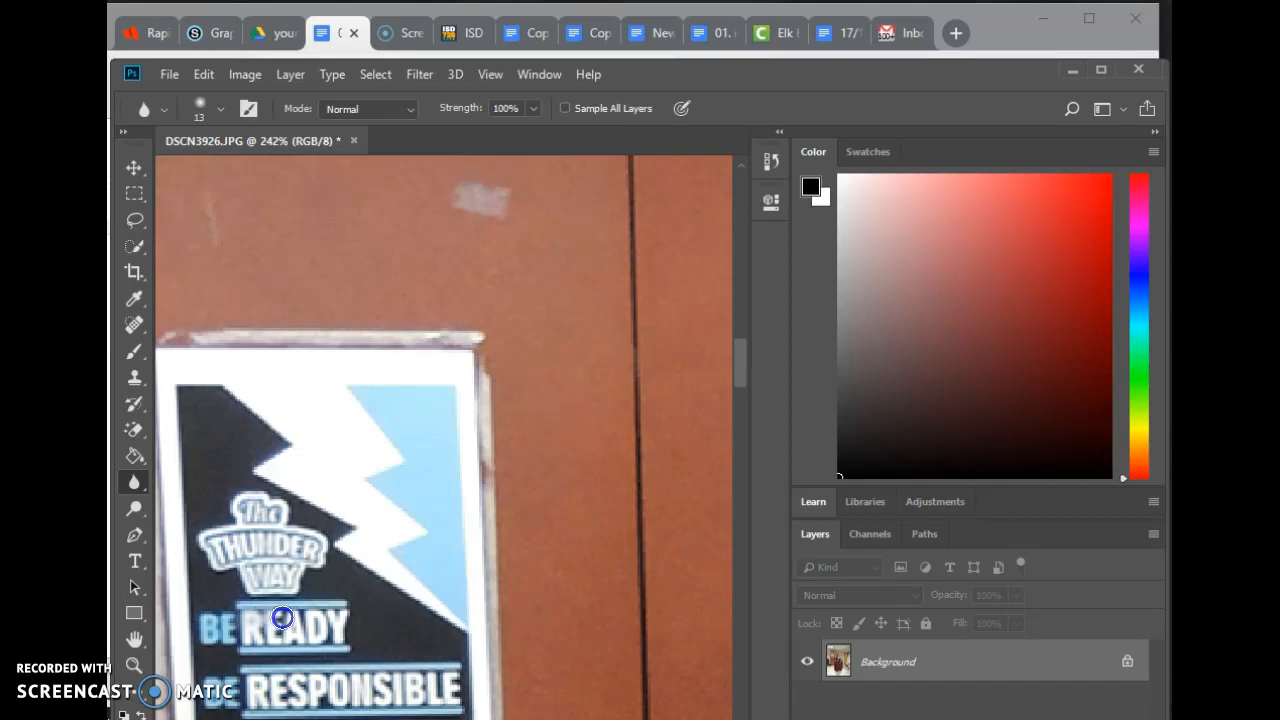
{"action": "mouse_move", "coordinate": [347, 610]}
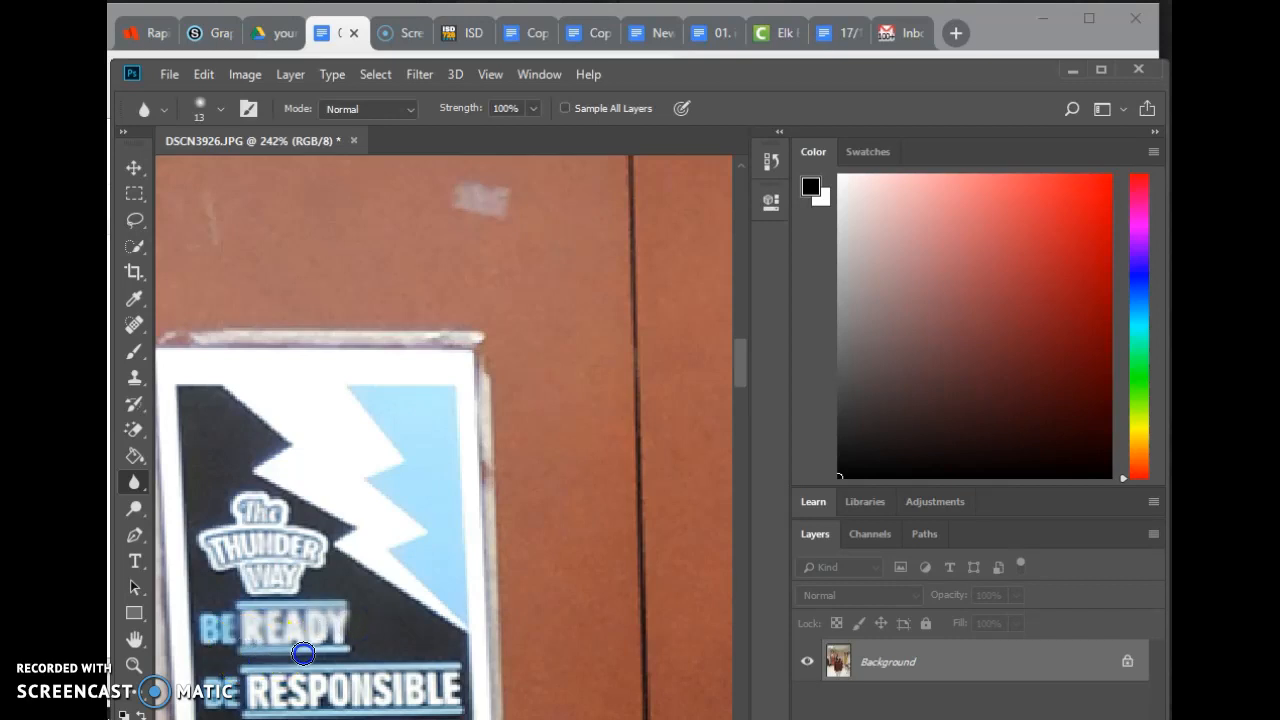
{"action": "mouse_move", "coordinate": [345, 670]}
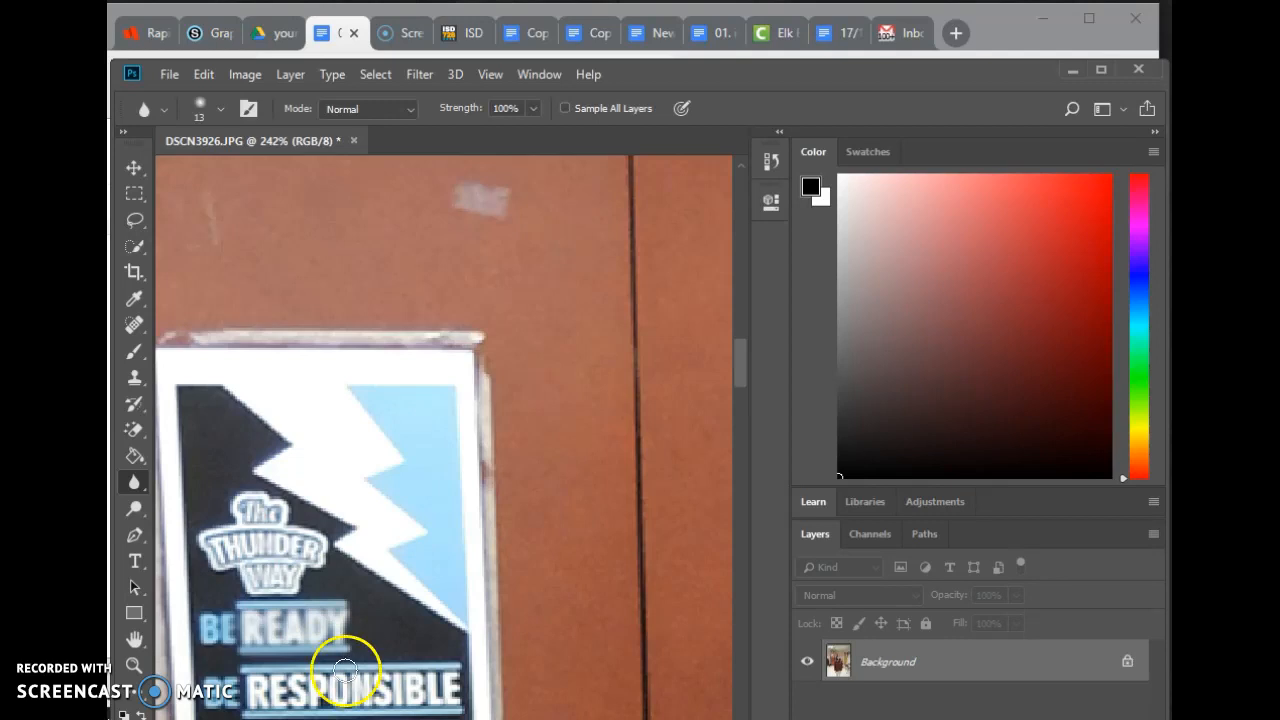
{"action": "left_click", "coordinate": [203, 74]}
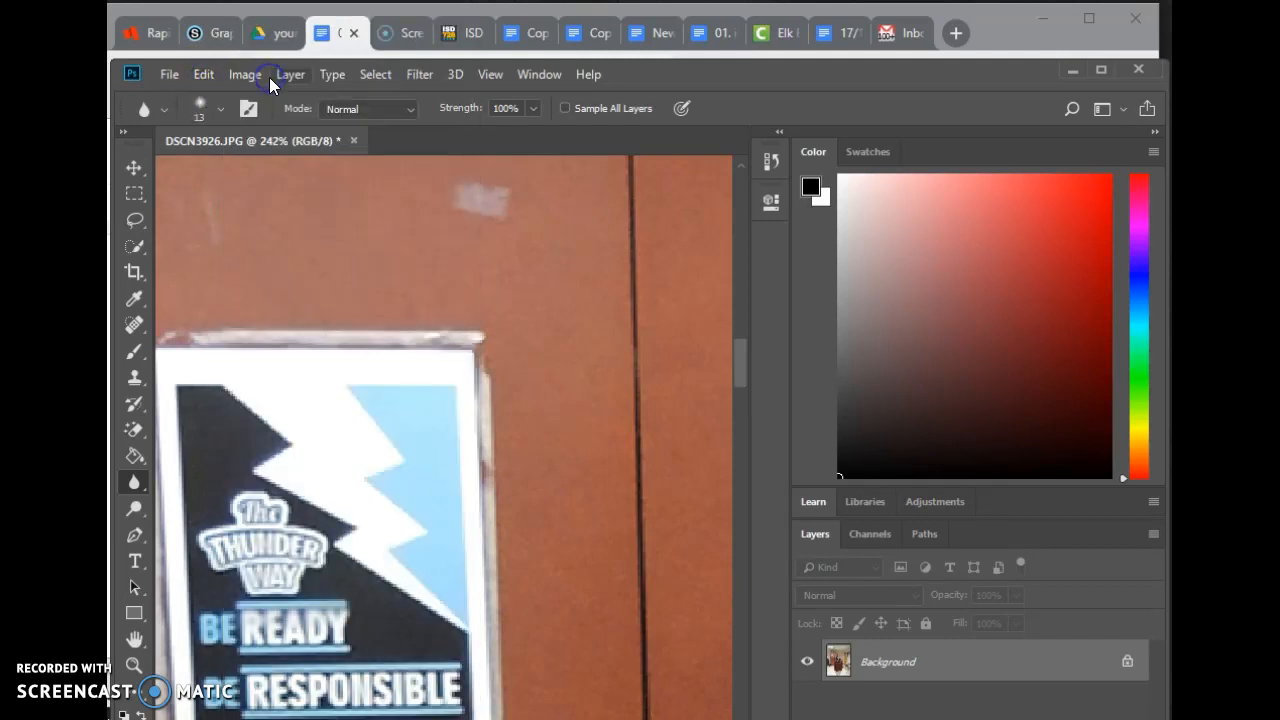
Undo the last blur, then resize the photo to 5.25 × 7 in at 300 ppi.
{"action": "left_click", "coordinate": [203, 74]}
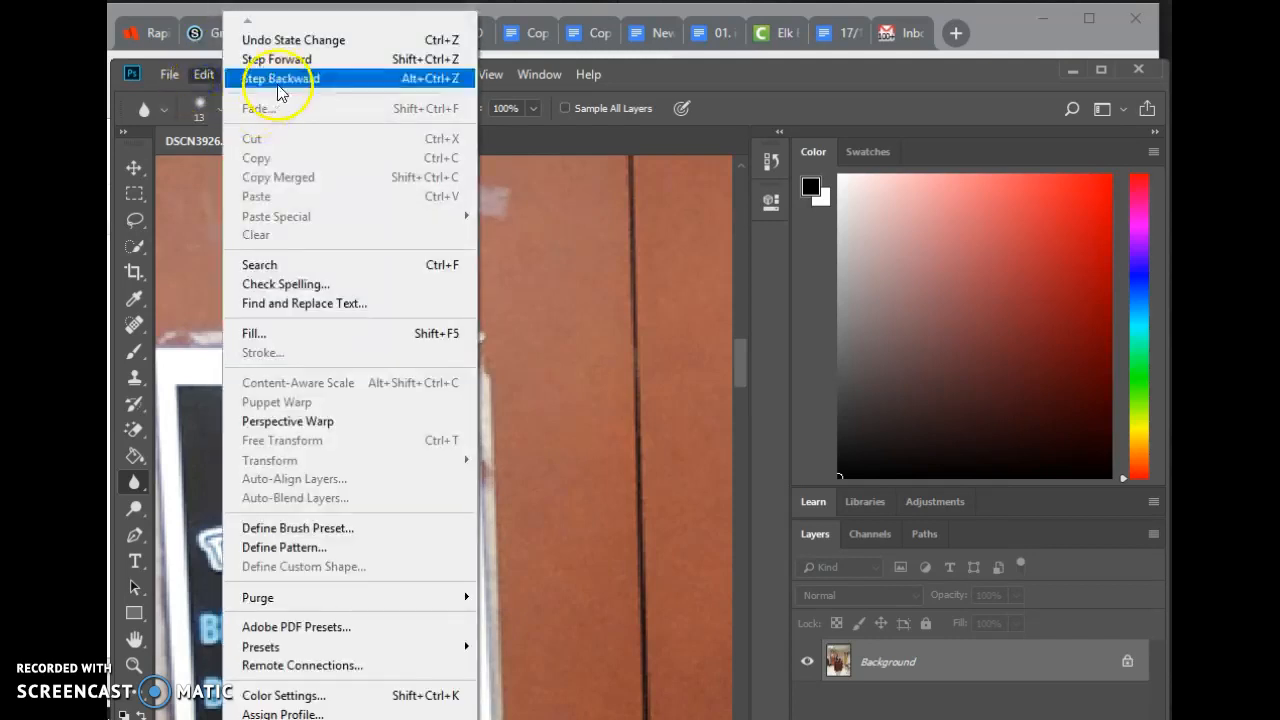
{"action": "left_click", "coordinate": [281, 78]}
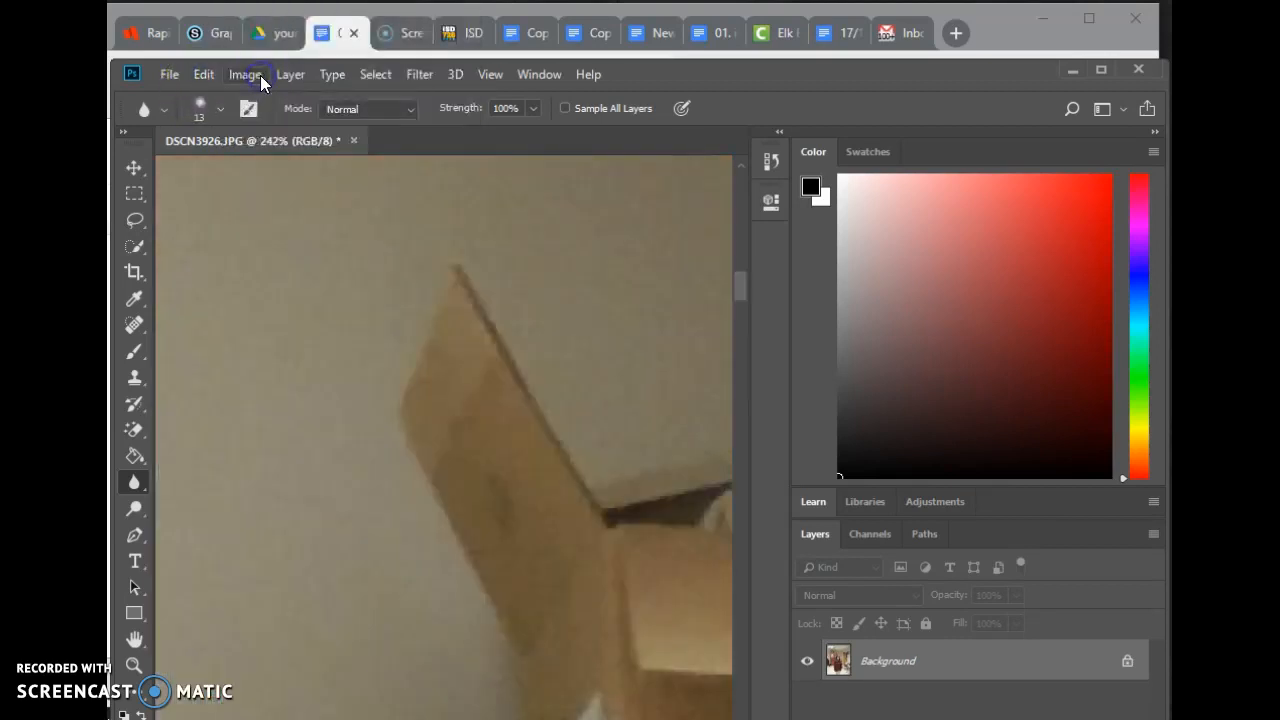
{"action": "mouse_move", "coordinate": [298, 435]}
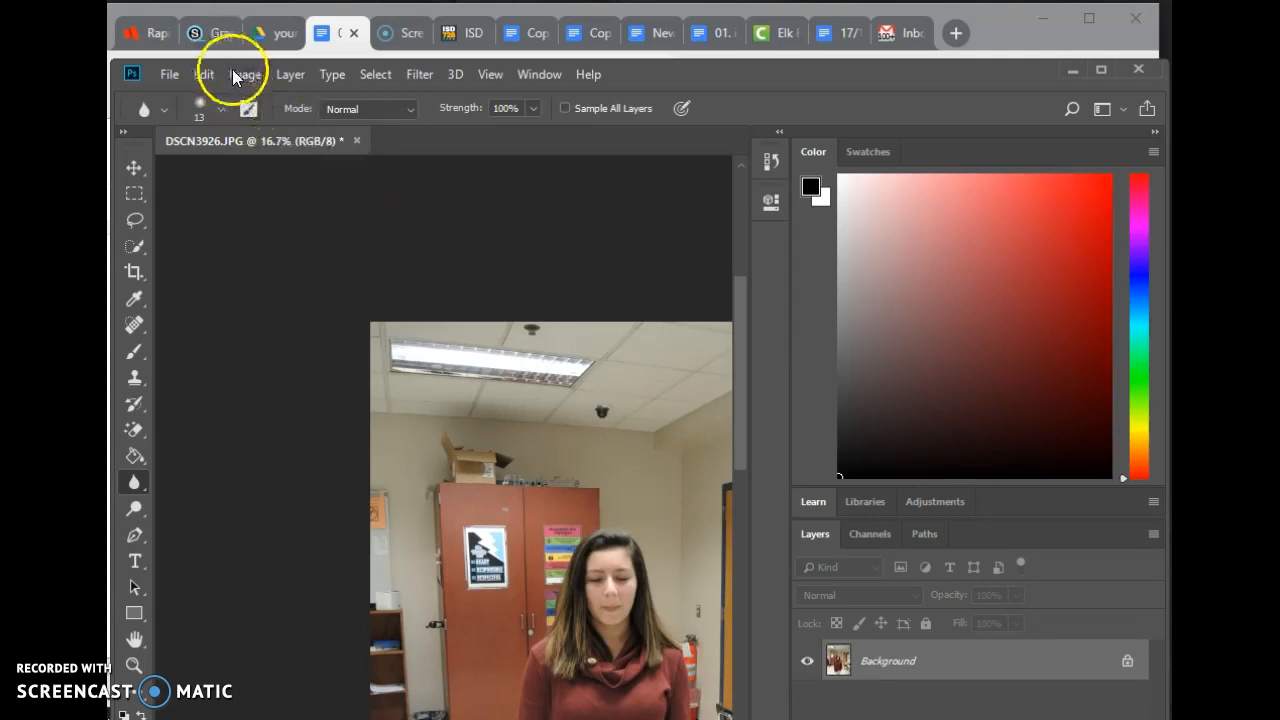
{"action": "left_click", "coordinate": [245, 74]}
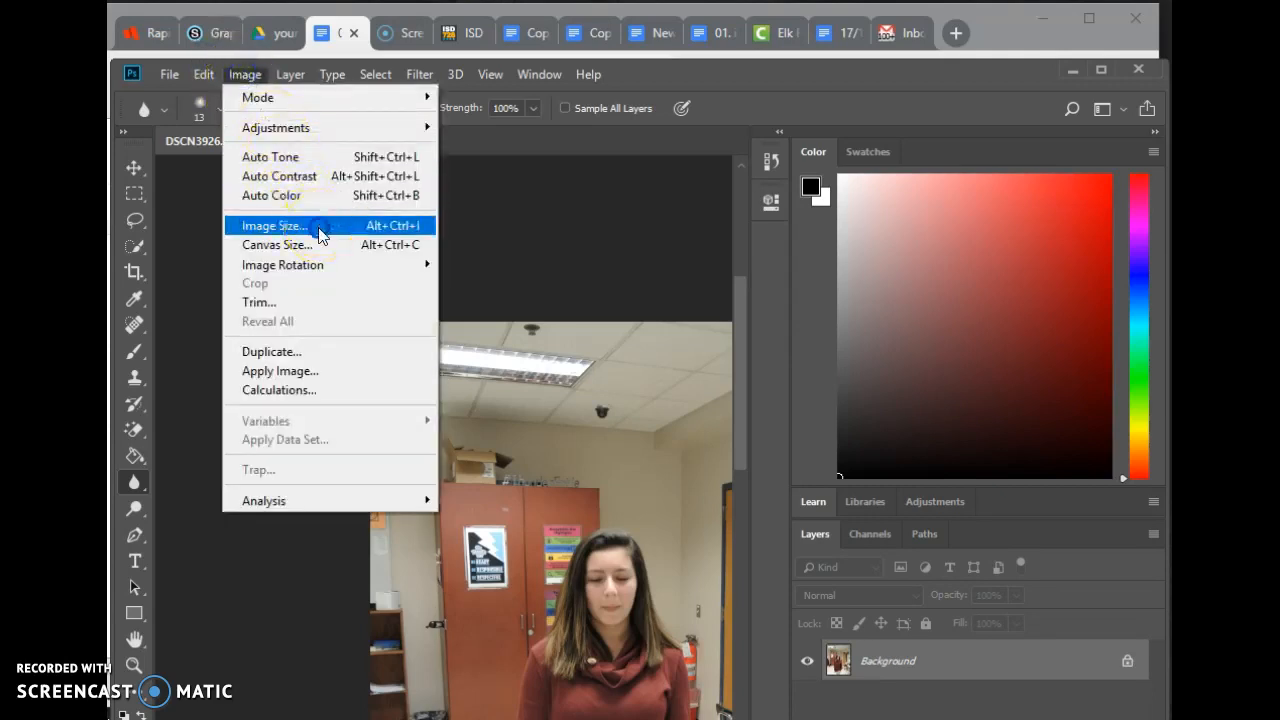
{"action": "left_click", "coordinate": [272, 225]}
{"action": "type", "text": "7."}
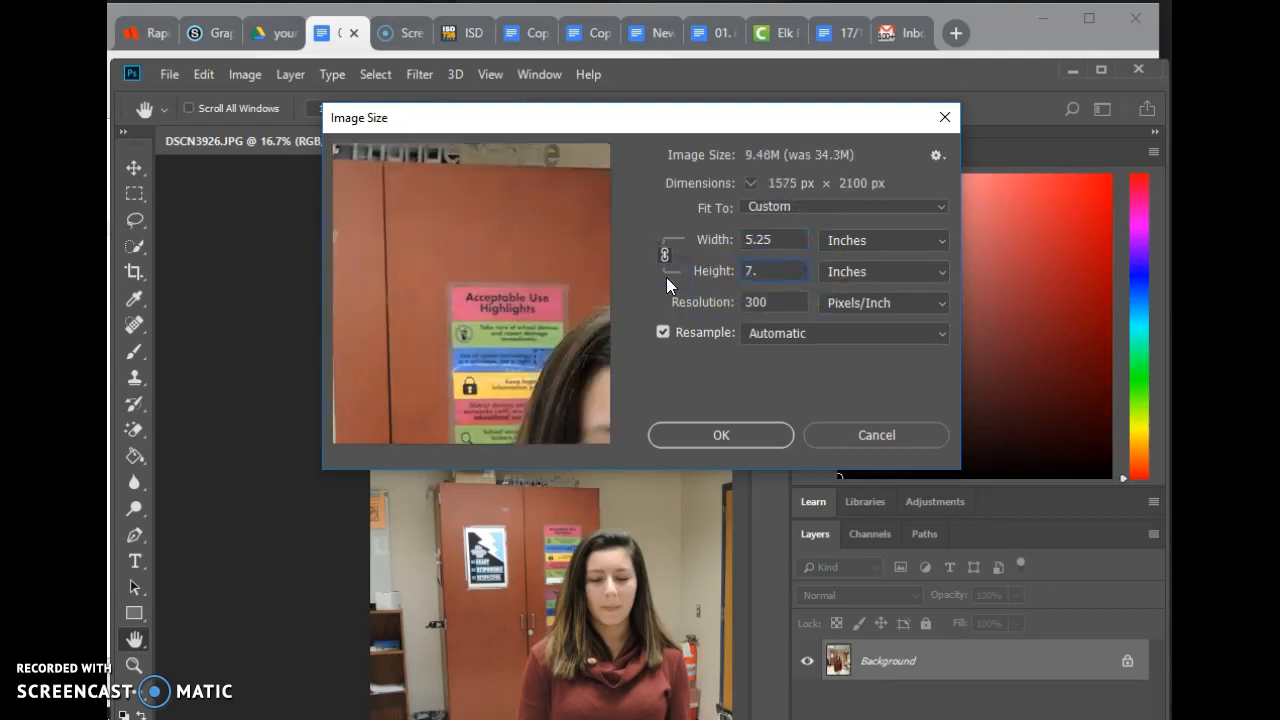
{"action": "left_click", "coordinate": [720, 434]}
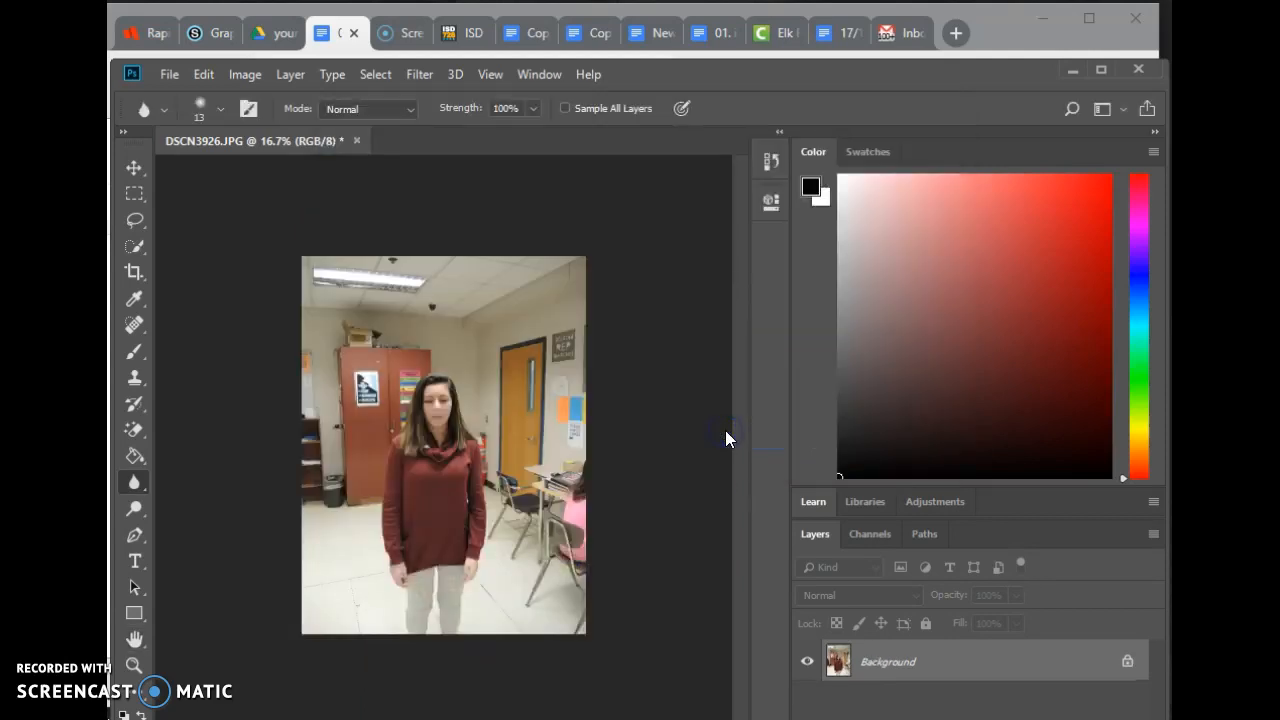
Zoom in on the Thunder Way poster beside the student.
{"action": "left_click", "coordinate": [134, 665]}
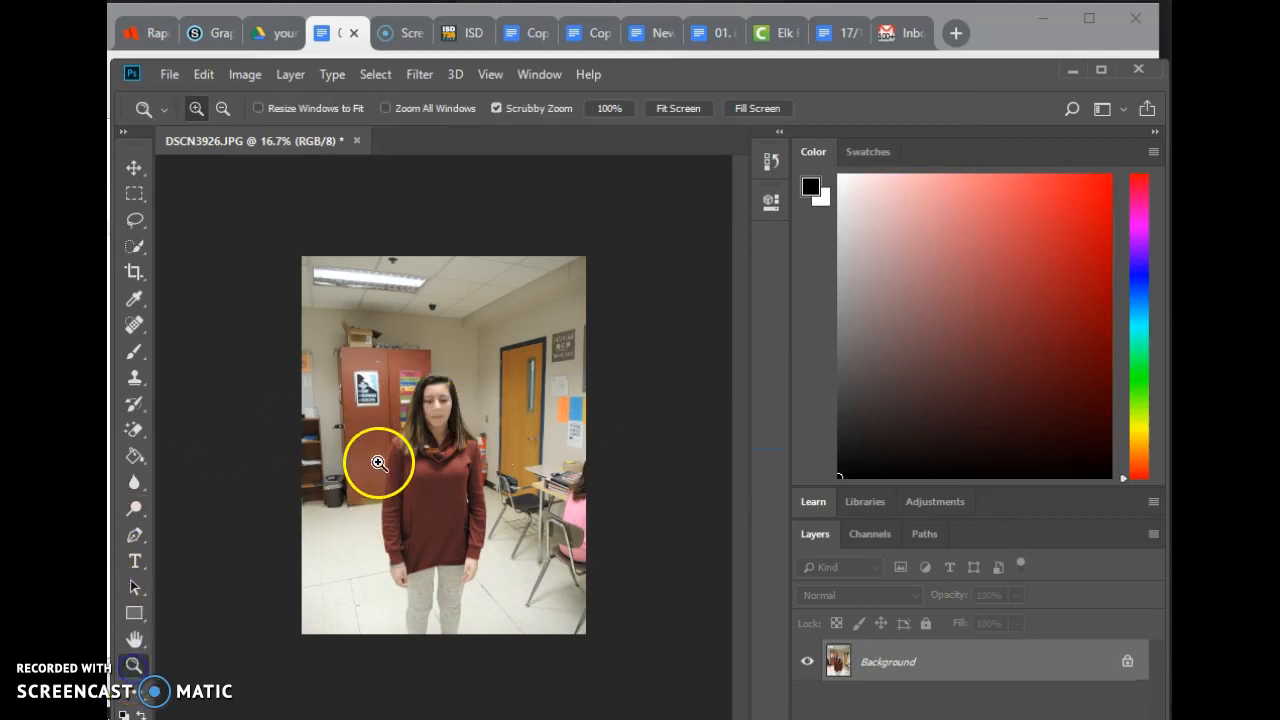
{"action": "left_click", "coordinate": [379, 462]}
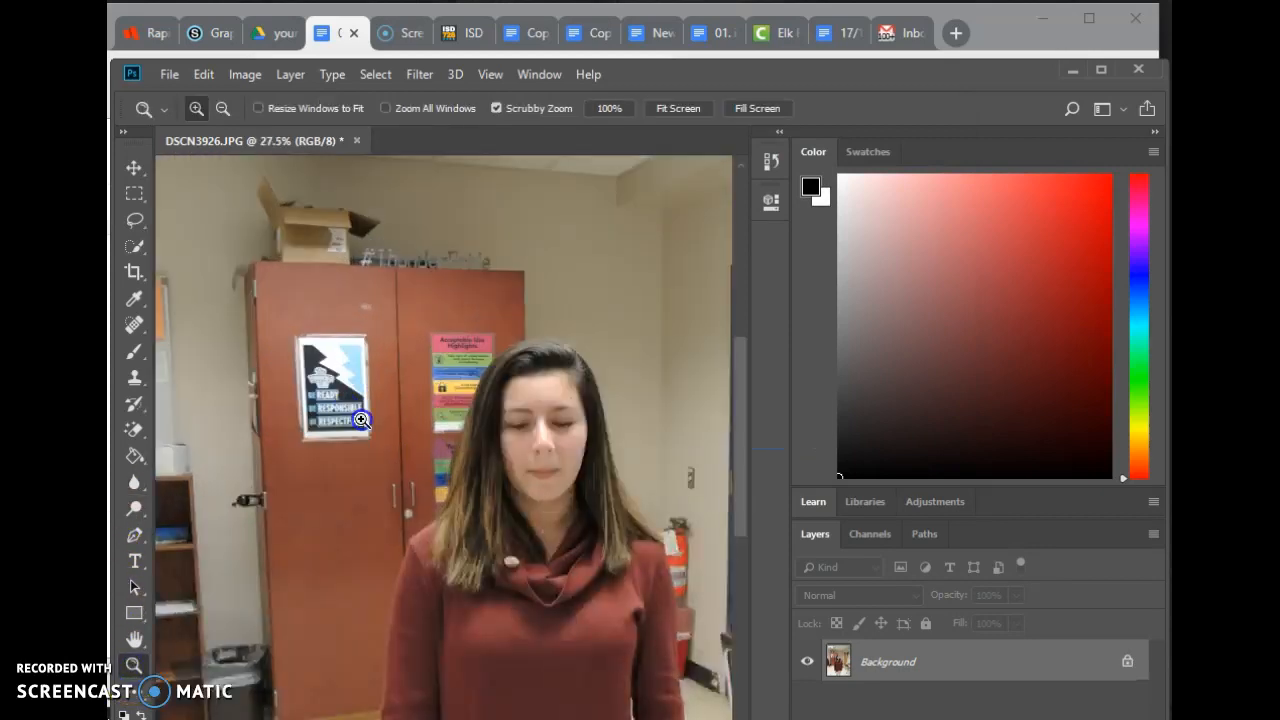
{"action": "left_click", "coordinate": [362, 419]}
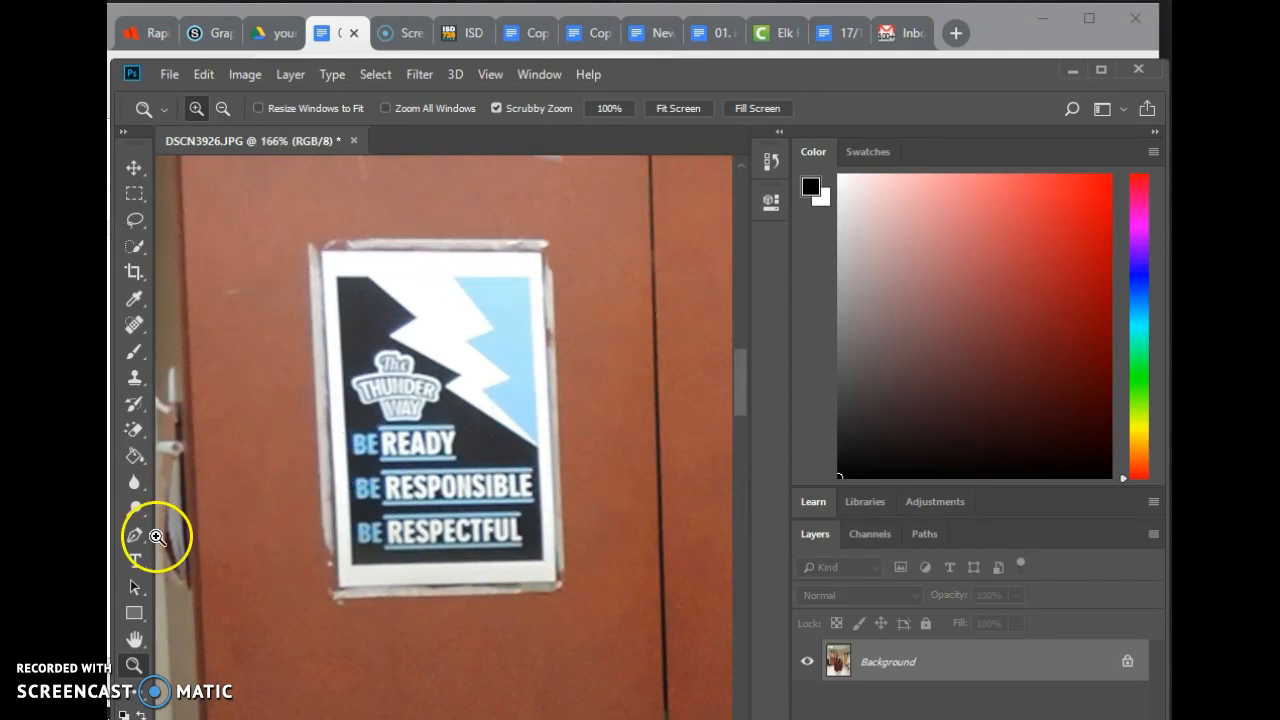
Set the Blur tool to Darken mode and undo the trial blur.
{"action": "left_click", "coordinate": [134, 482]}
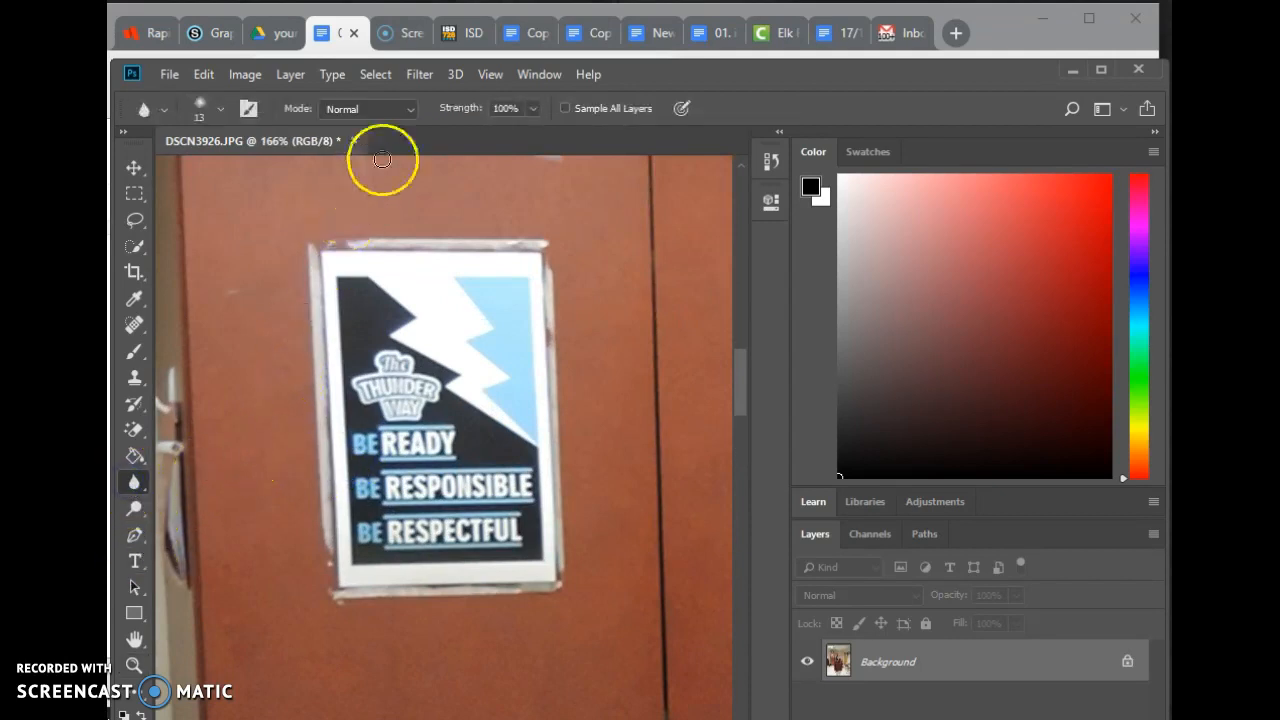
{"action": "left_click", "coordinate": [368, 108]}
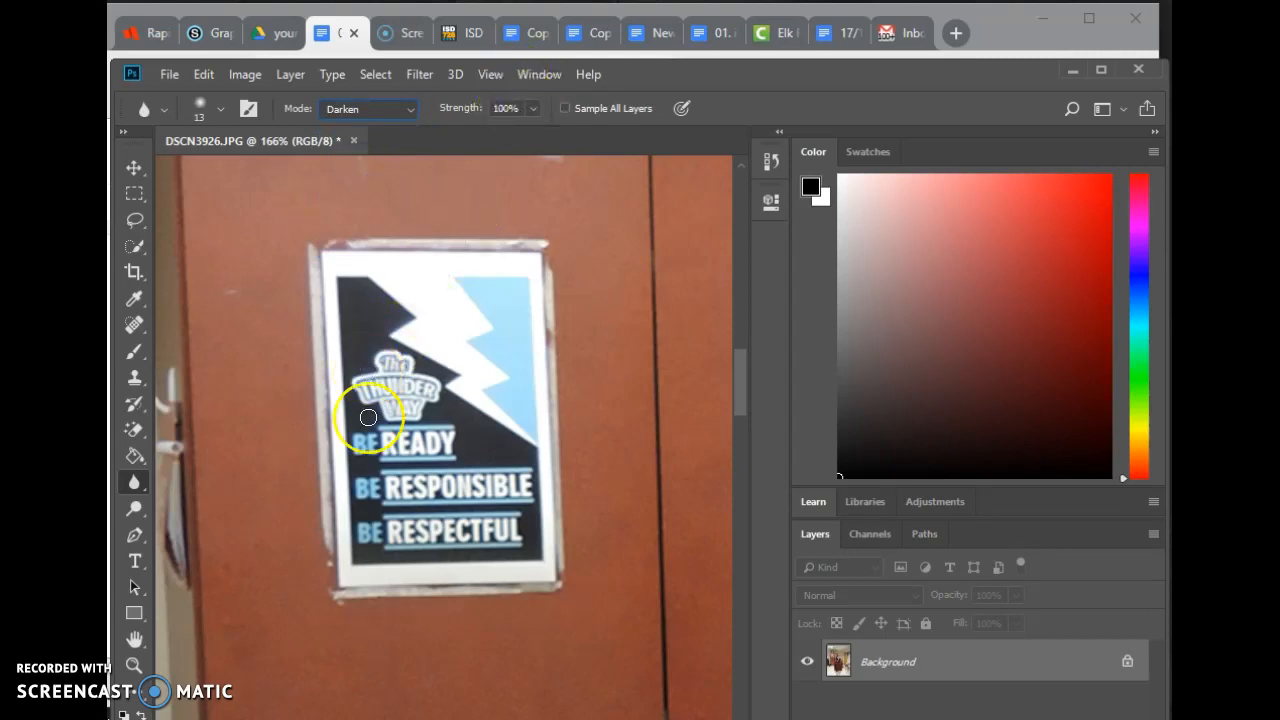
{"action": "mouse_move", "coordinate": [449, 436]}
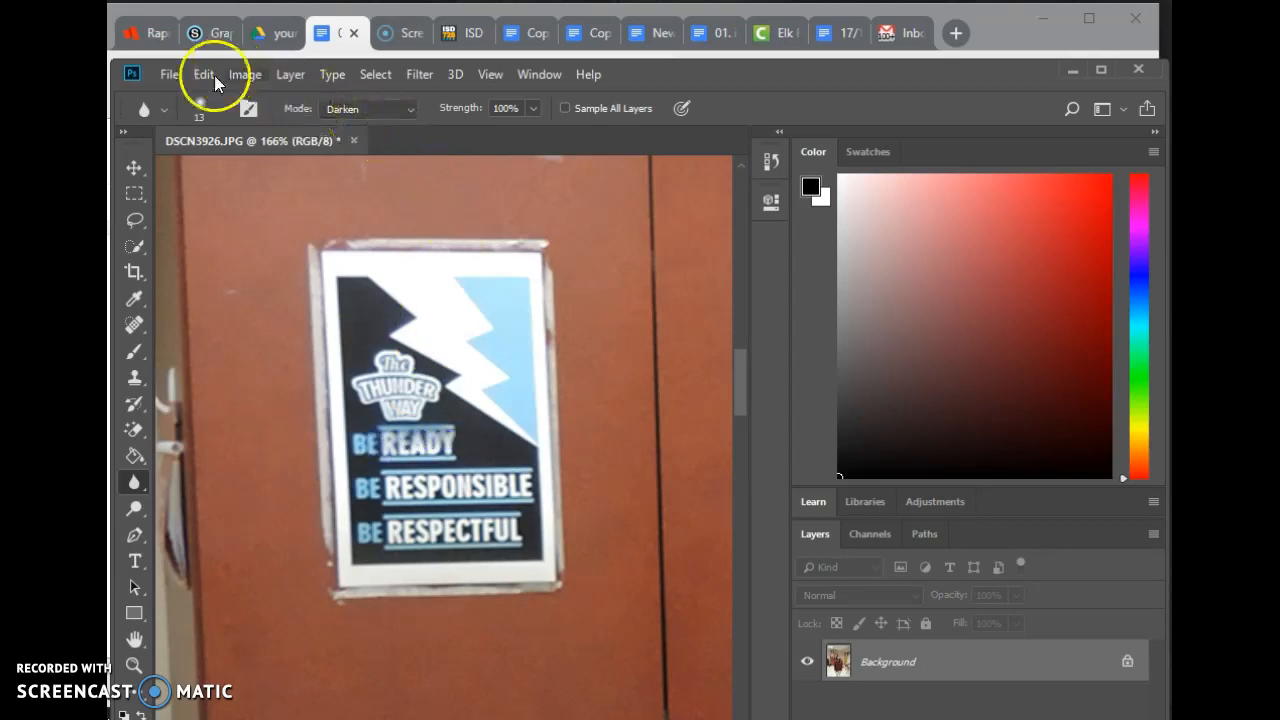
{"action": "left_click", "coordinate": [203, 74]}
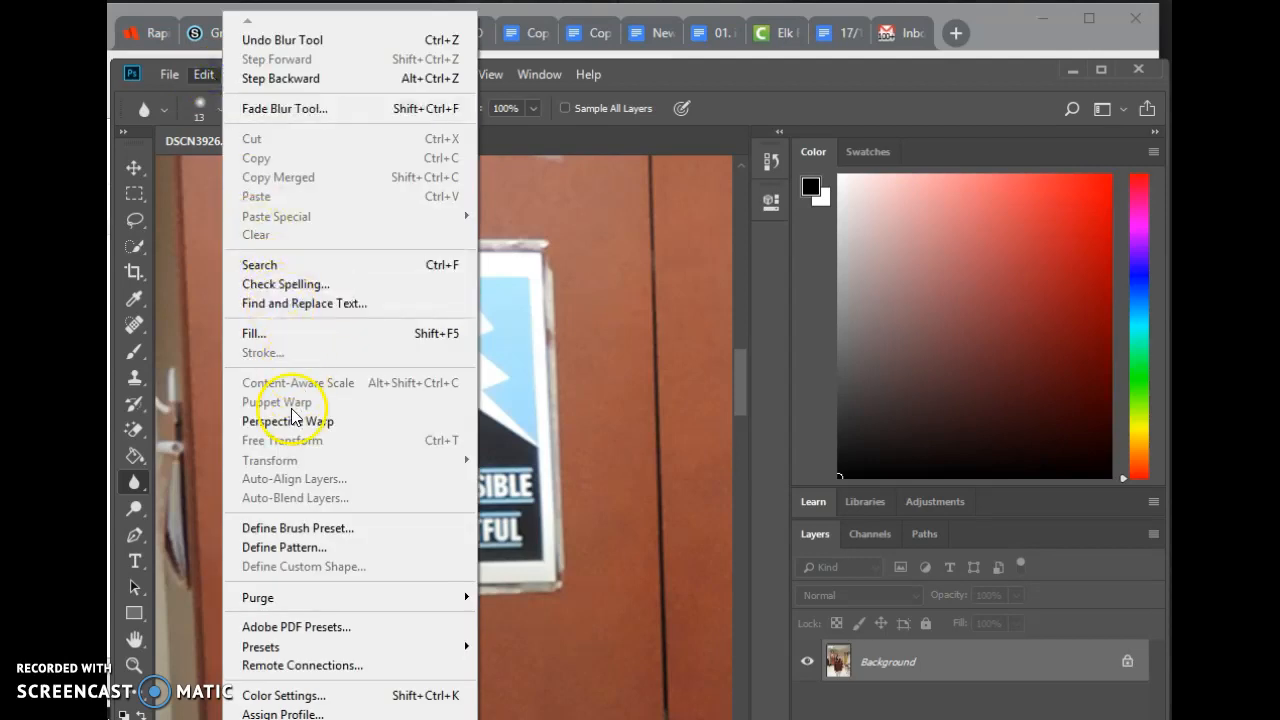
{"action": "mouse_move", "coordinate": [280, 78]}
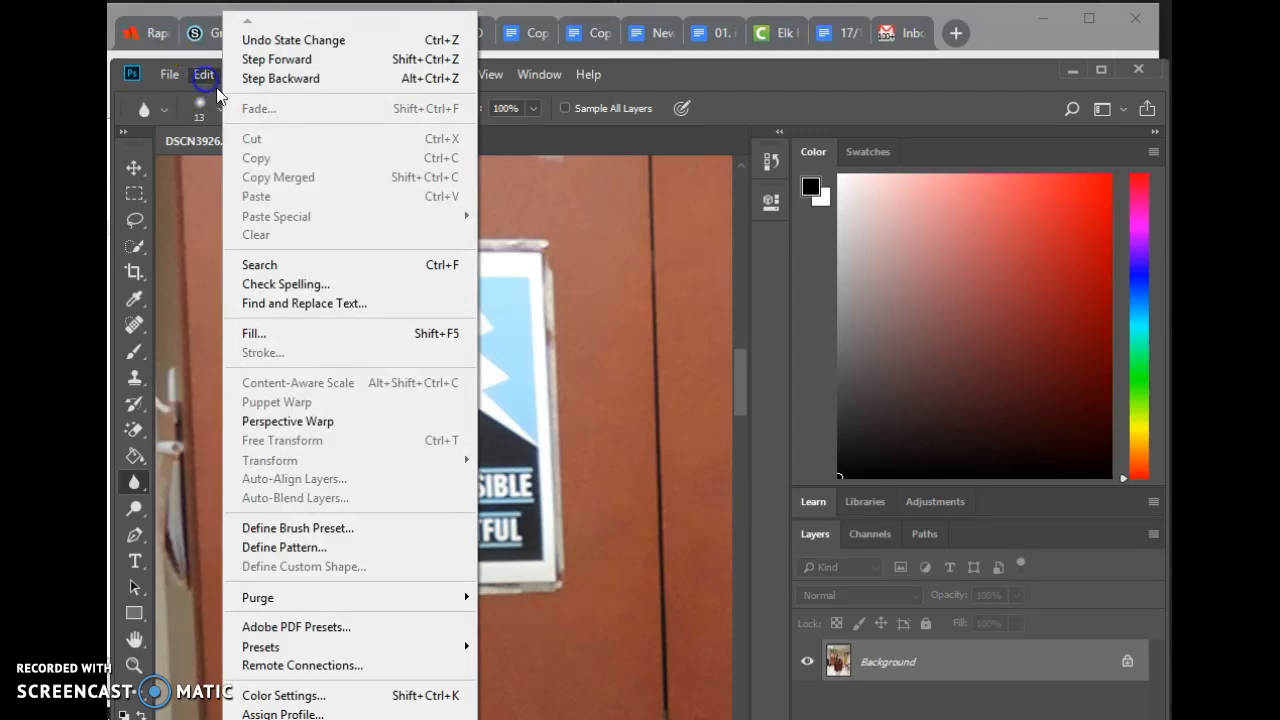
{"action": "mouse_move", "coordinate": [280, 78]}
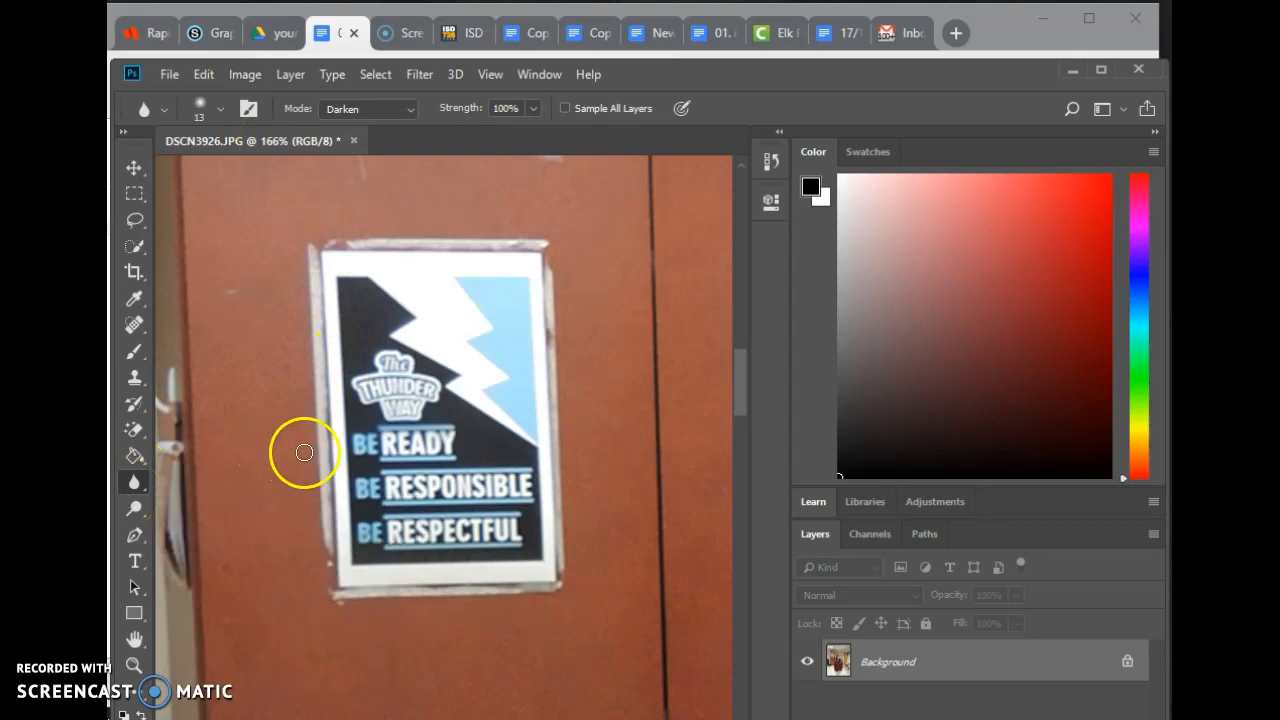
{"action": "mouse_move", "coordinate": [198, 473]}
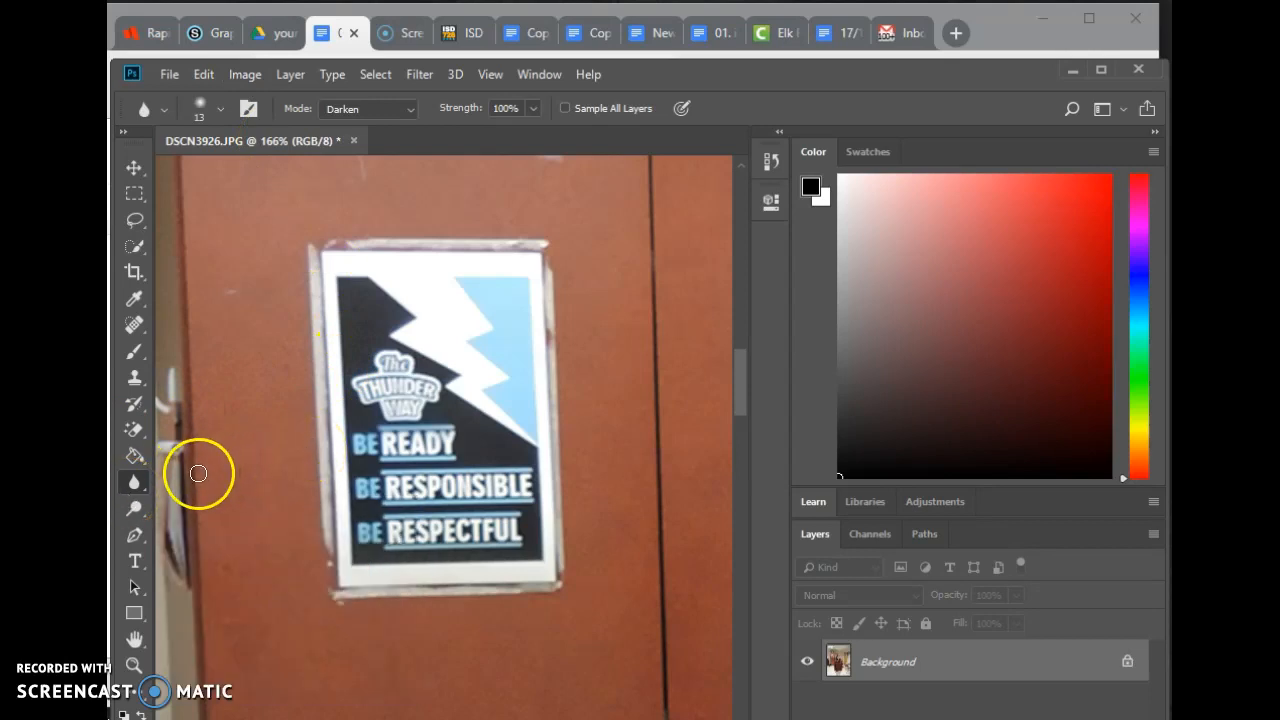
{"action": "mouse_move", "coordinate": [134, 483]}
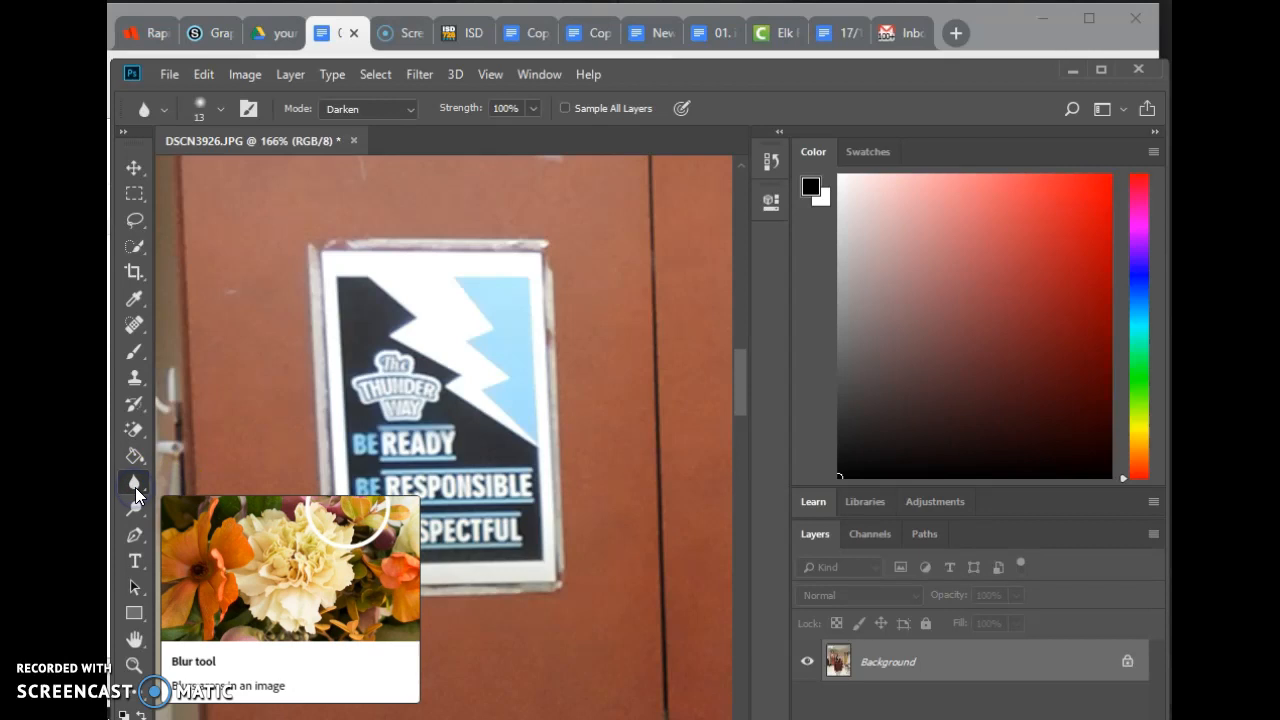
Switch to the Burn tool and darken above the poster, trying Highlights then Midtones.
{"action": "right_click", "coordinate": [134, 483]}
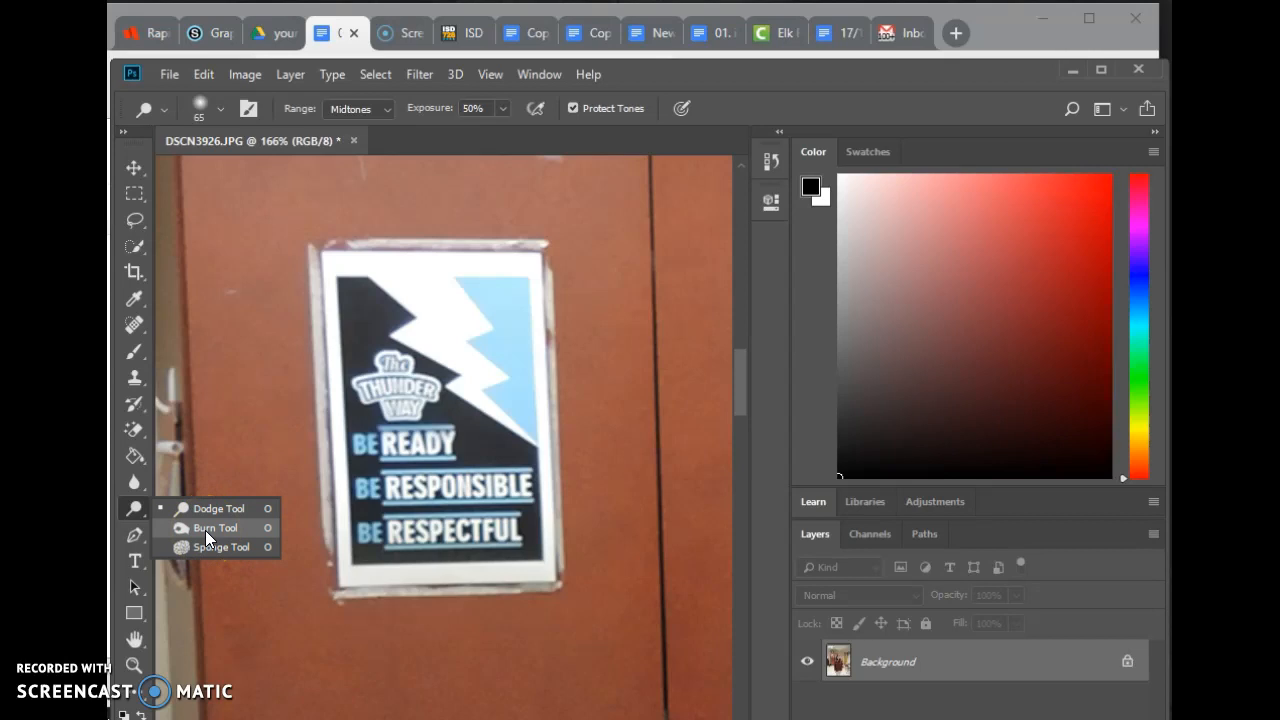
{"action": "left_click", "coordinate": [214, 527]}
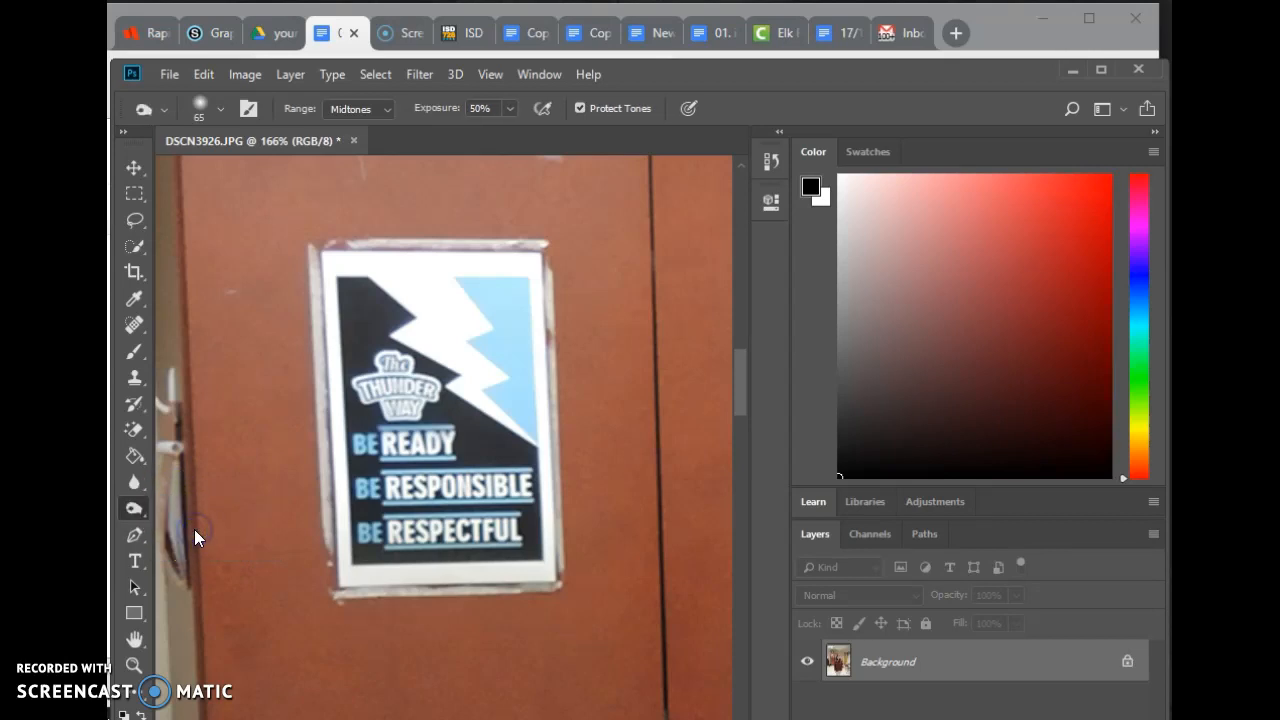
{"action": "mouse_move", "coordinate": [140, 508]}
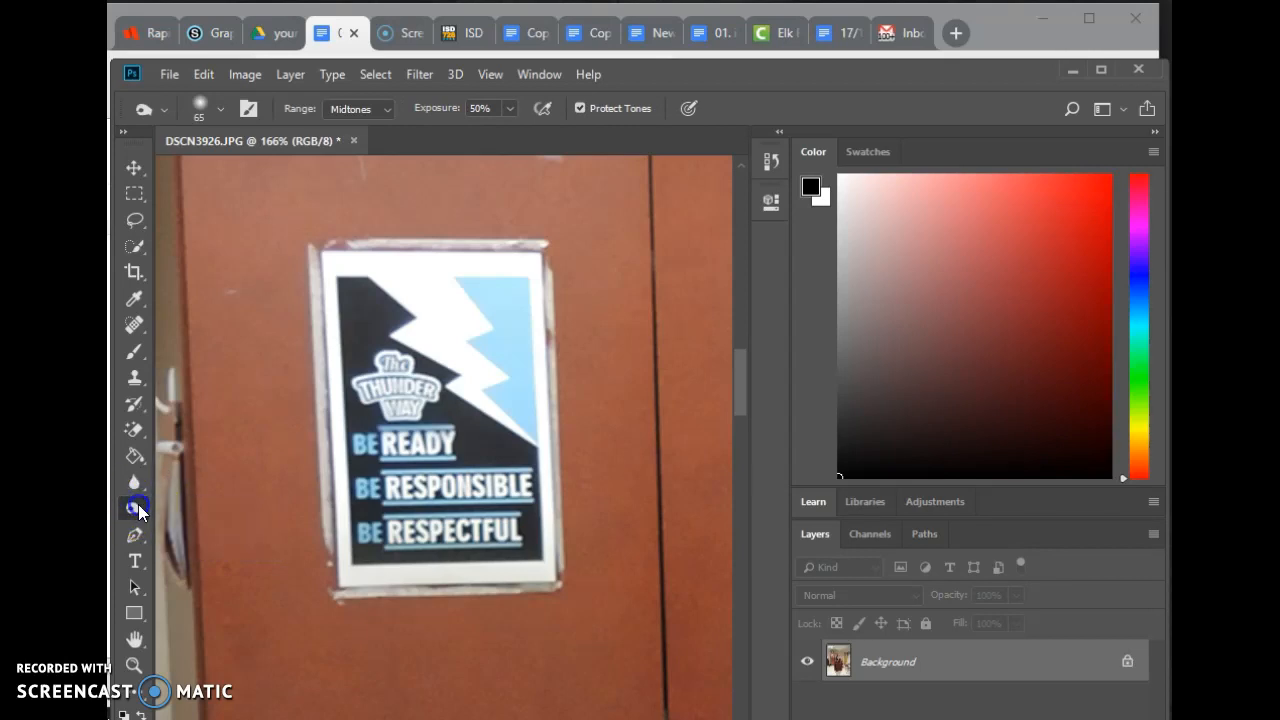
{"action": "mouse_move", "coordinate": [480, 108]}
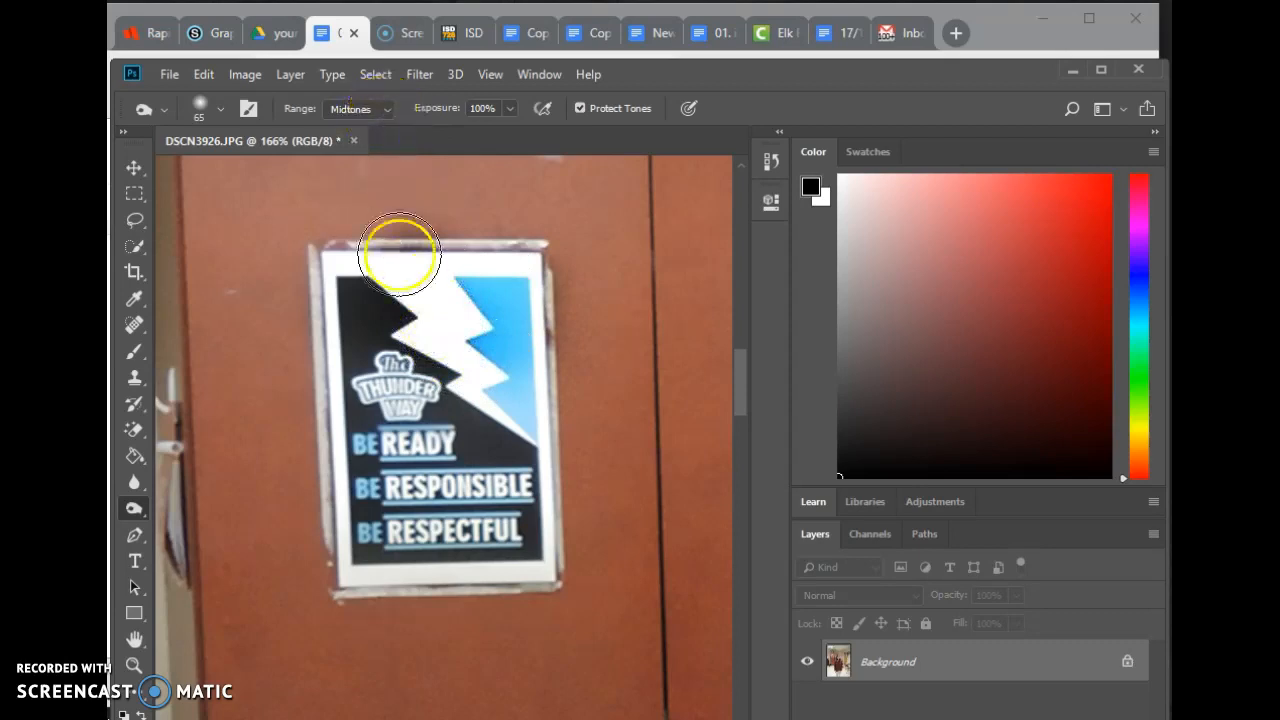
{"action": "left_click", "coordinate": [388, 108]}
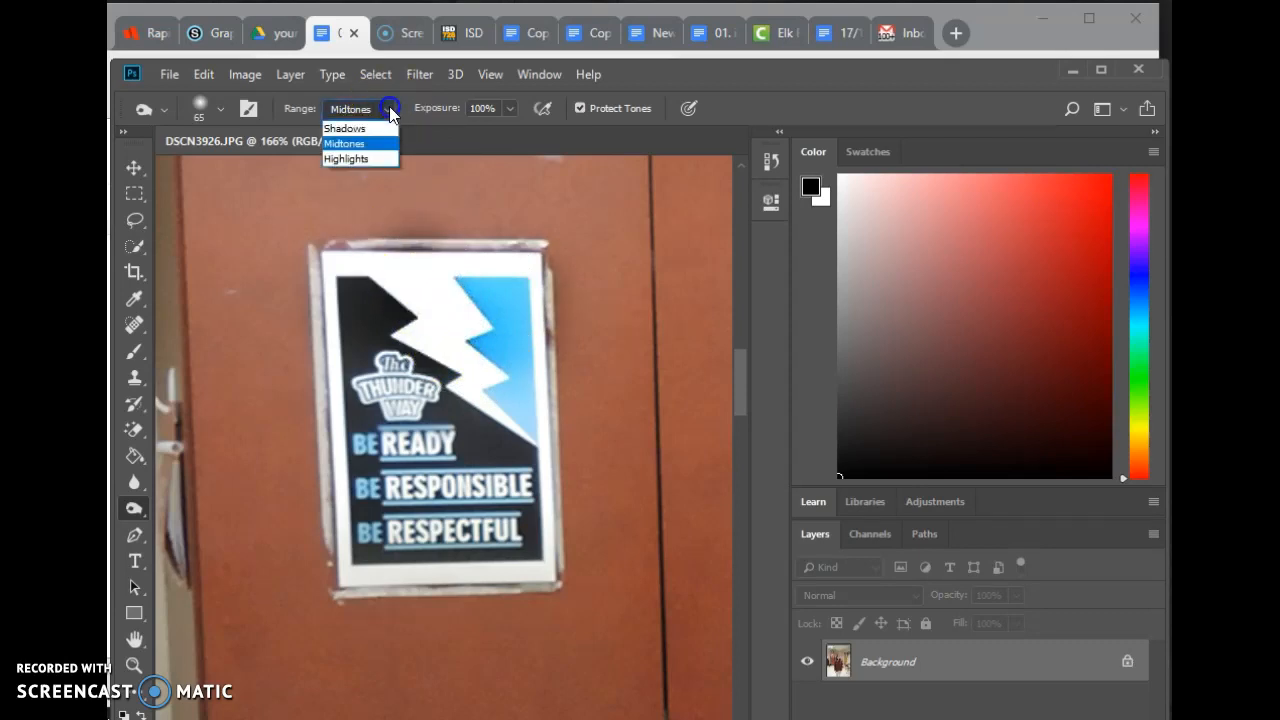
{"action": "left_click", "coordinate": [346, 159]}
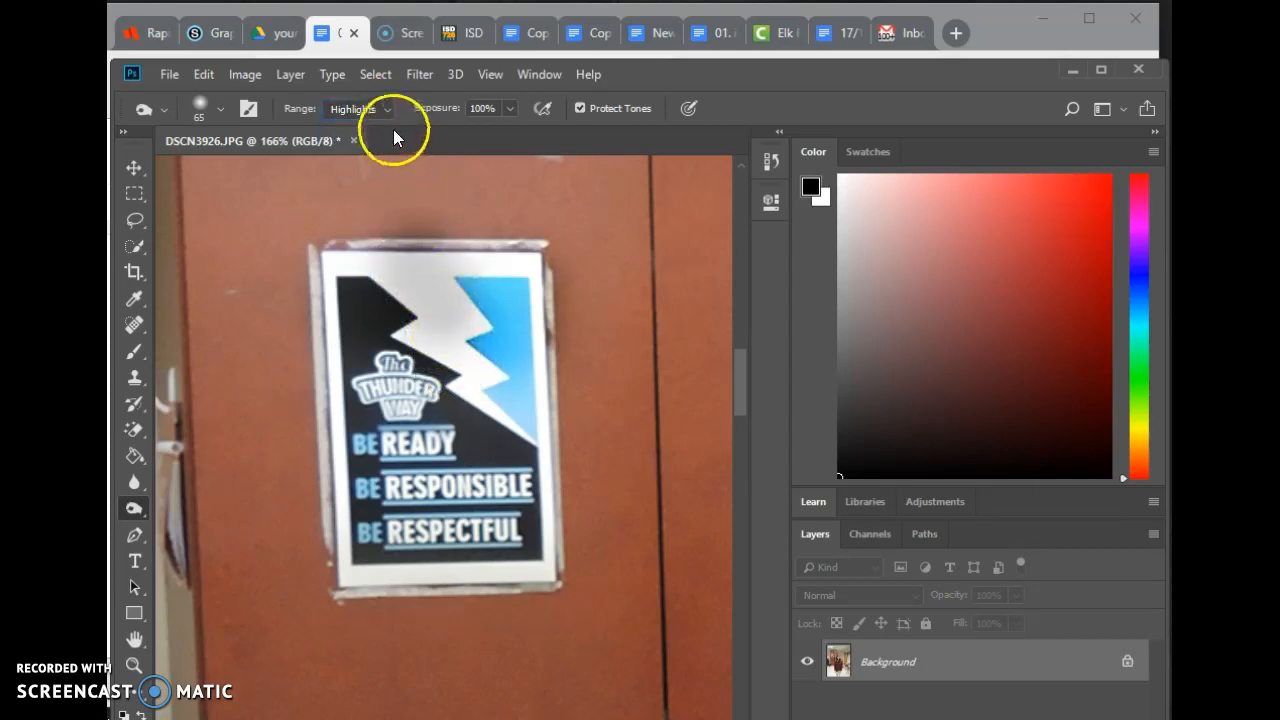
{"action": "left_click", "coordinate": [358, 108]}
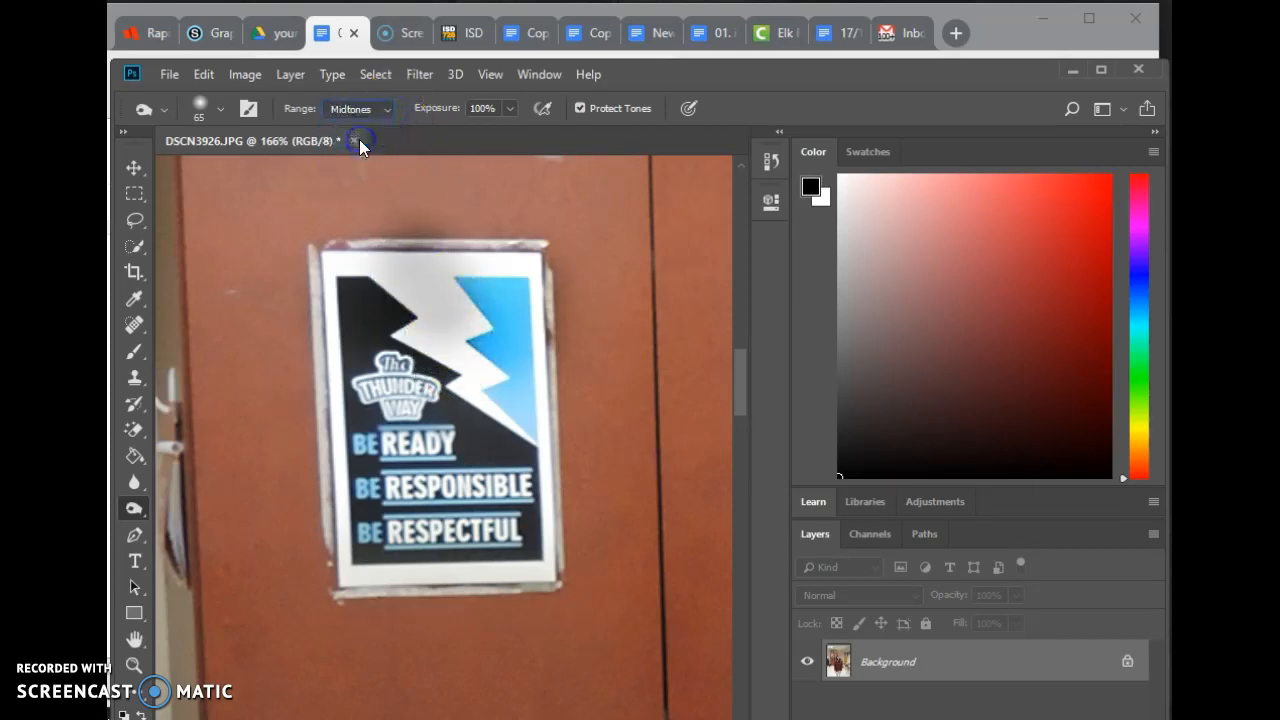
{"action": "mouse_move", "coordinate": [357, 232]}
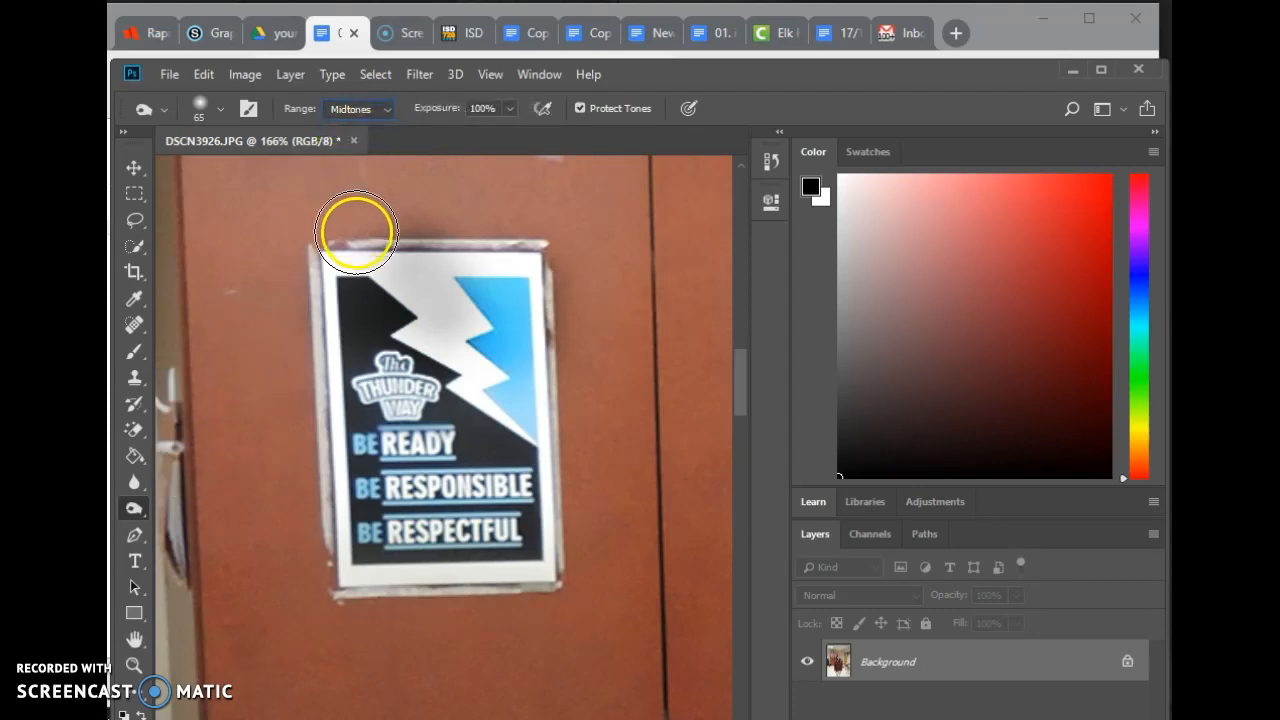
{"action": "mouse_move", "coordinate": [248, 80]}
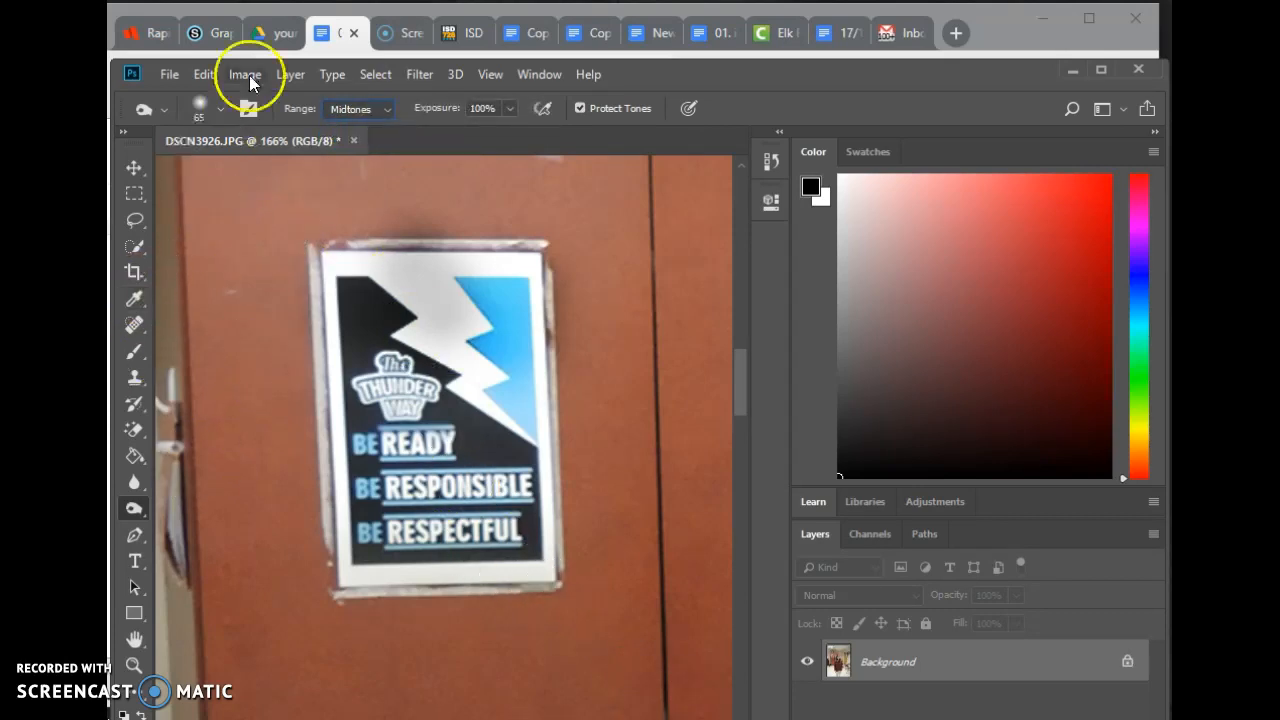
{"action": "mouse_move", "coordinate": [248, 107]}
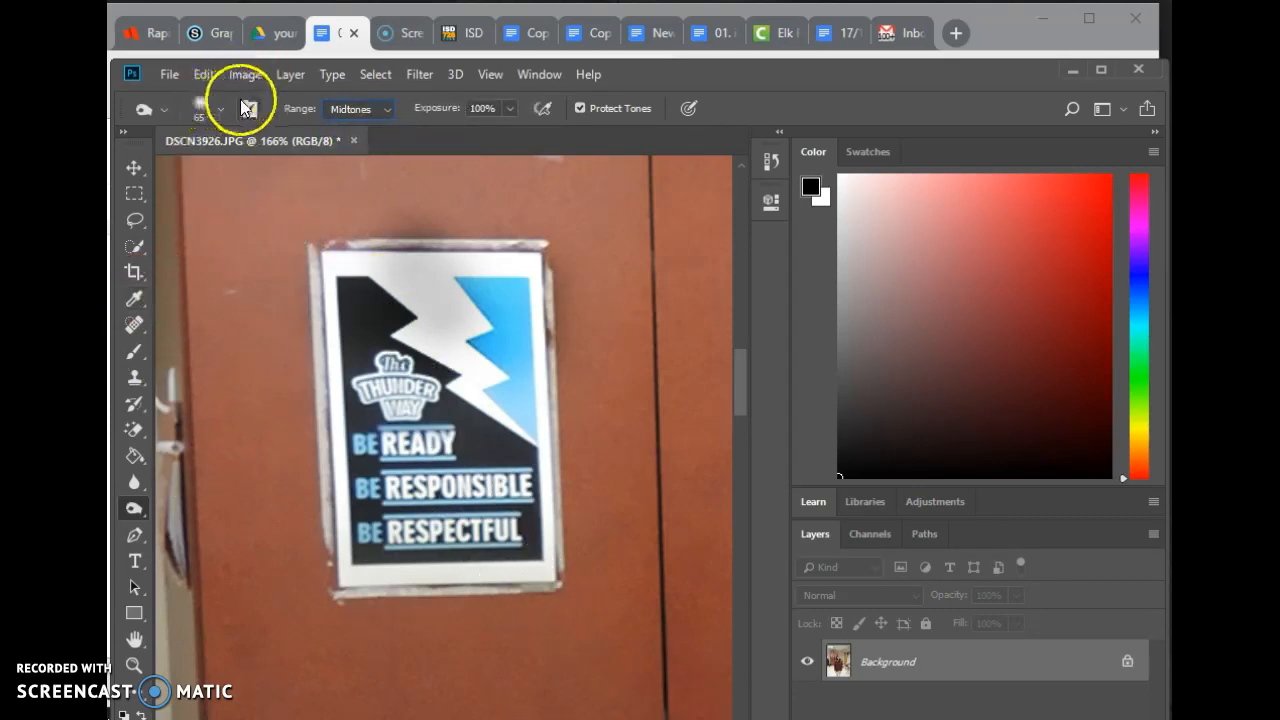
Browse the brush tip presets in Brush Settings and pick a new tip.
{"action": "left_click", "coordinate": [248, 108]}
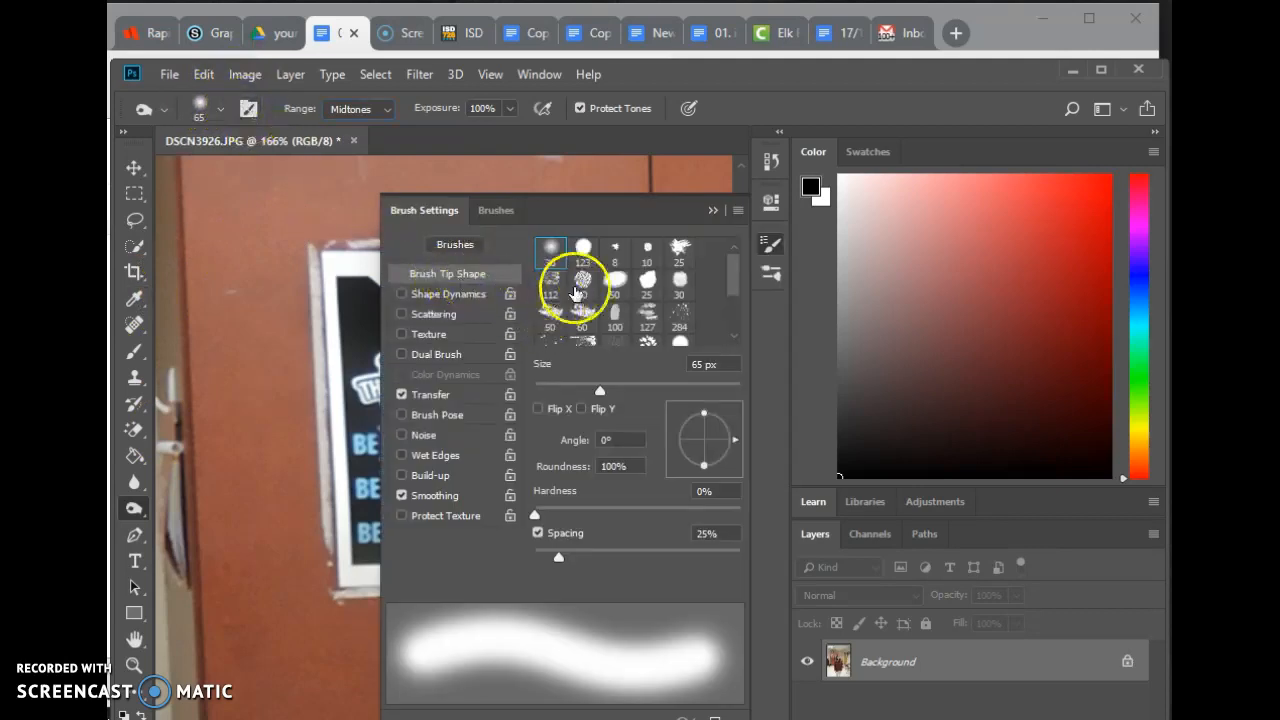
{"action": "scroll", "scroll_direction": "down", "scroll_amount": 3}
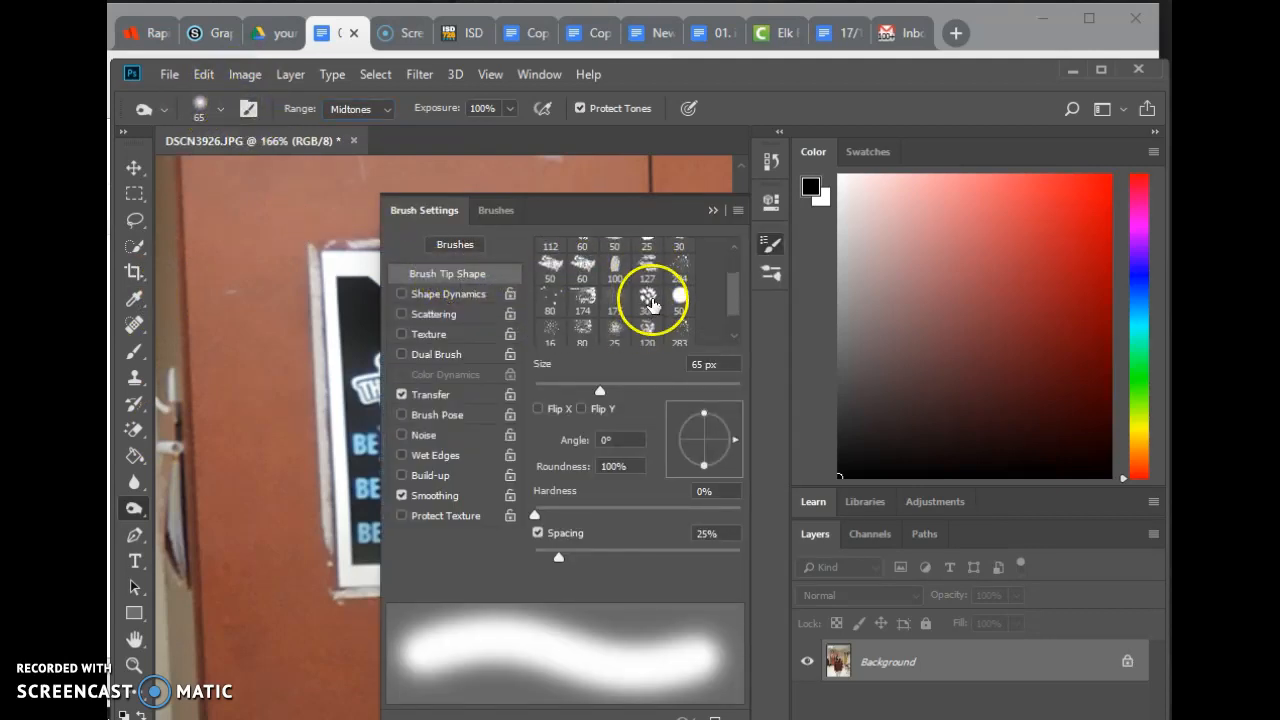
{"action": "left_click", "coordinate": [712, 210]}
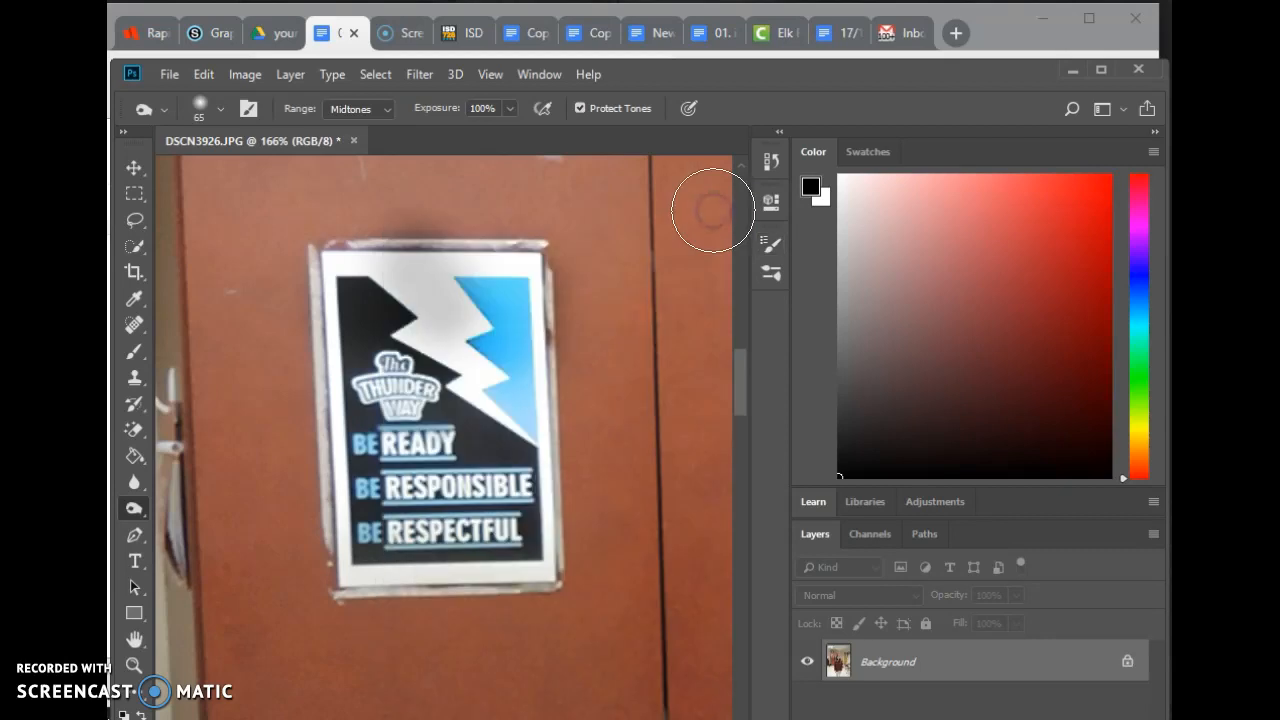
{"action": "mouse_move", "coordinate": [372, 295]}
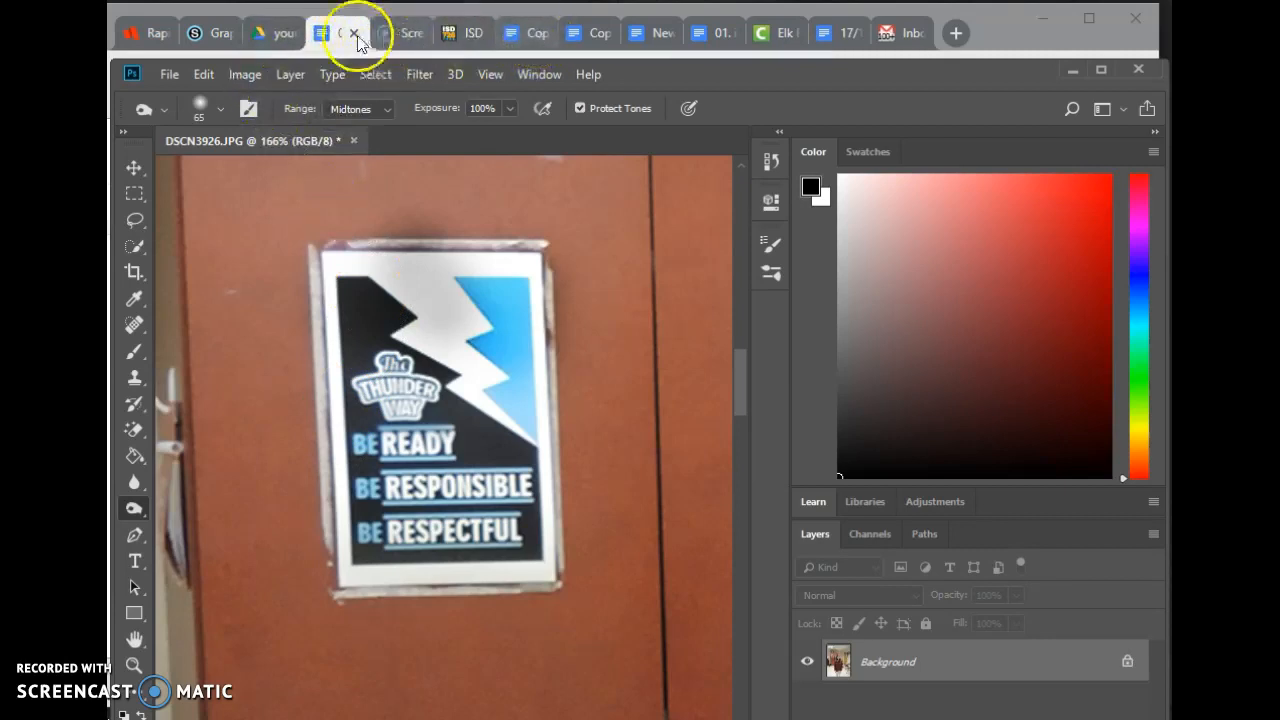
Show the Google Docs checklist scrolled to the Clone Stamp and Spot Healing items.
{"action": "left_click", "coordinate": [337, 32]}
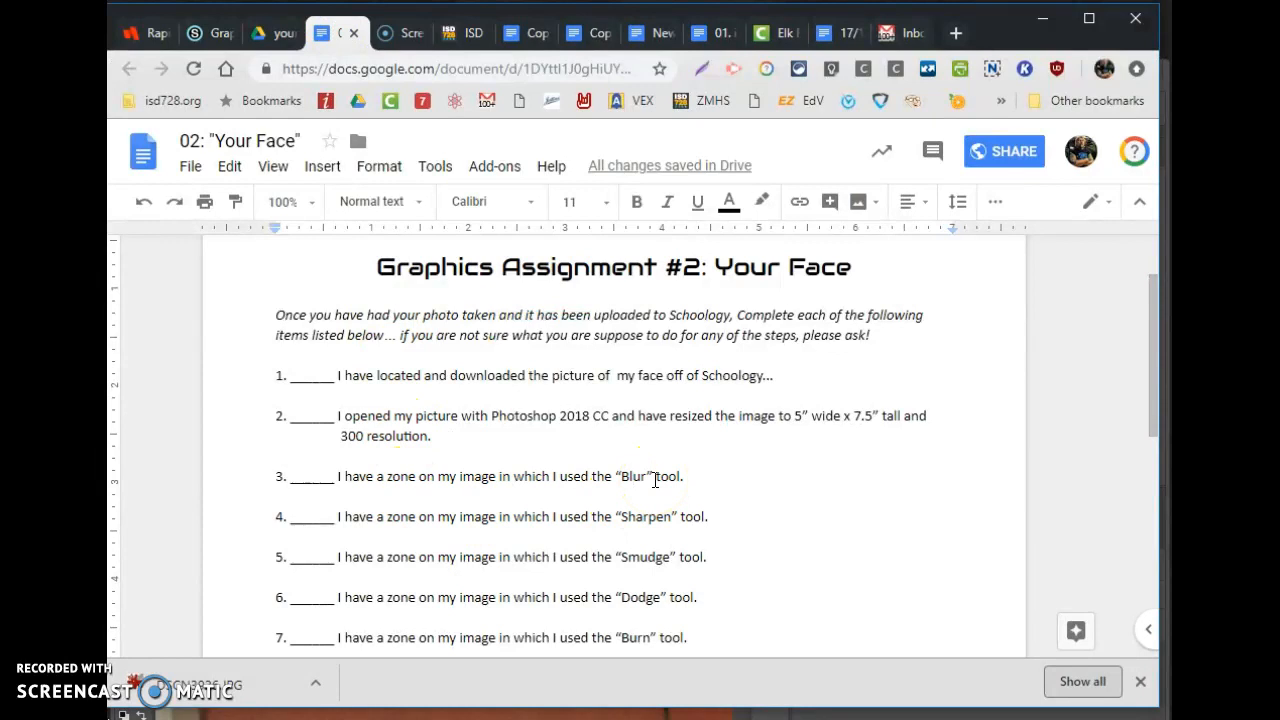
{"action": "scroll", "scroll_direction": "down", "scroll_amount": 3}
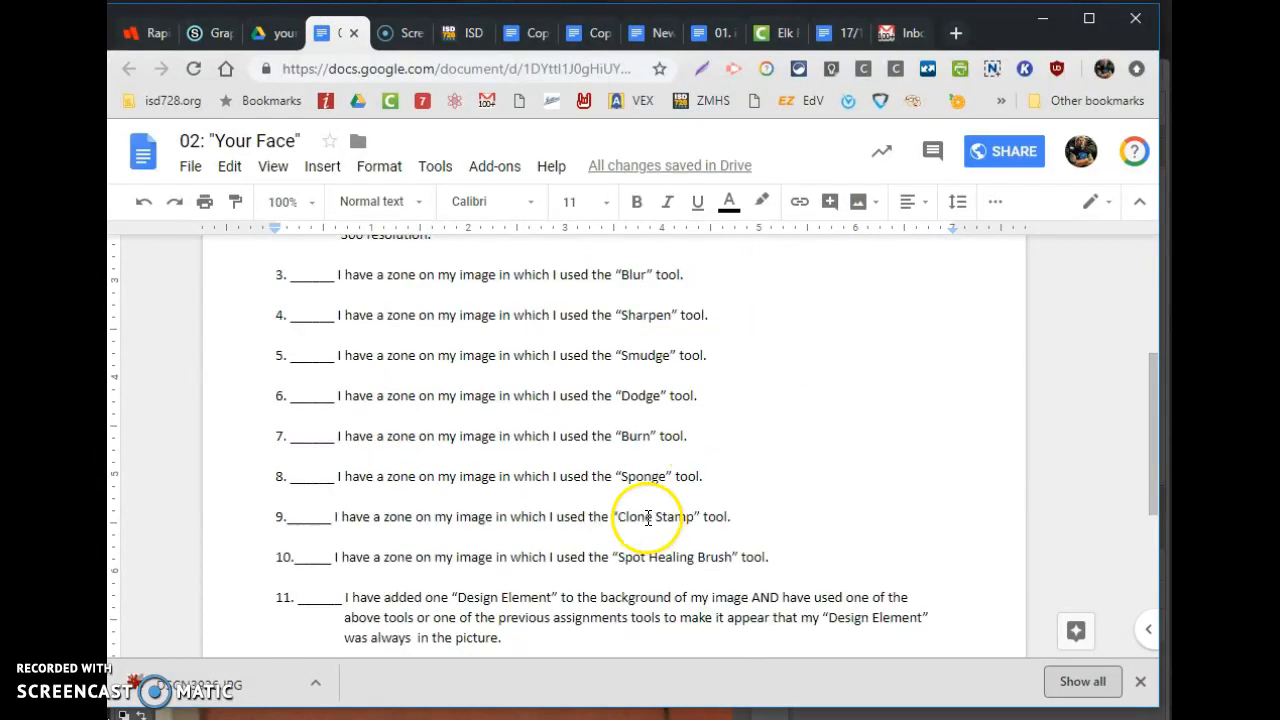
{"action": "mouse_move", "coordinate": [640, 695]}
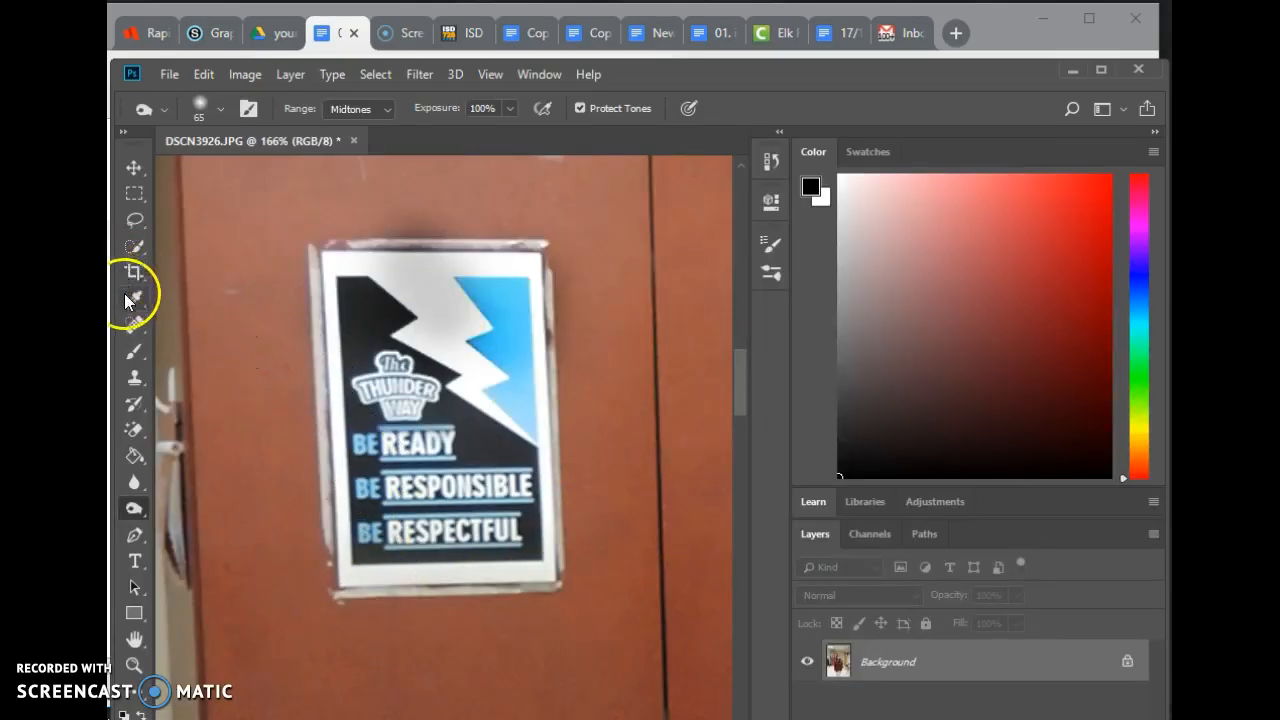
{"action": "mouse_move", "coordinate": [134, 378]}
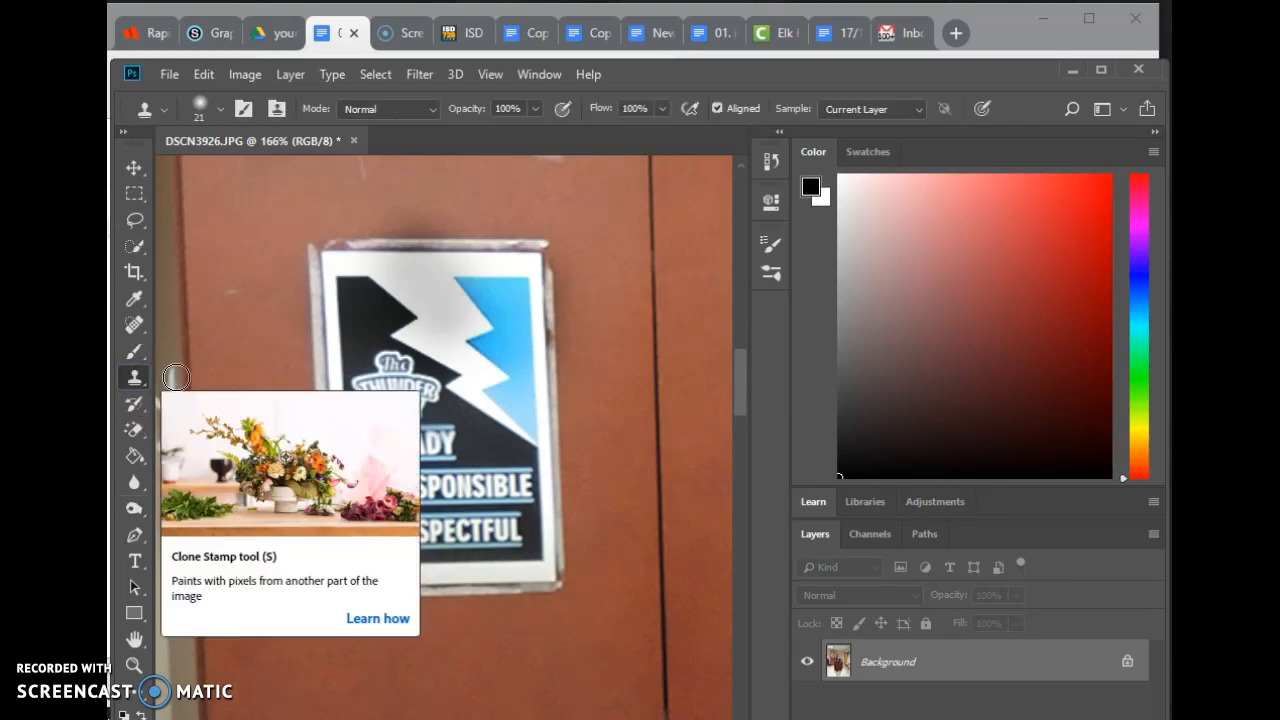
{"action": "mouse_move", "coordinate": [241, 321]}
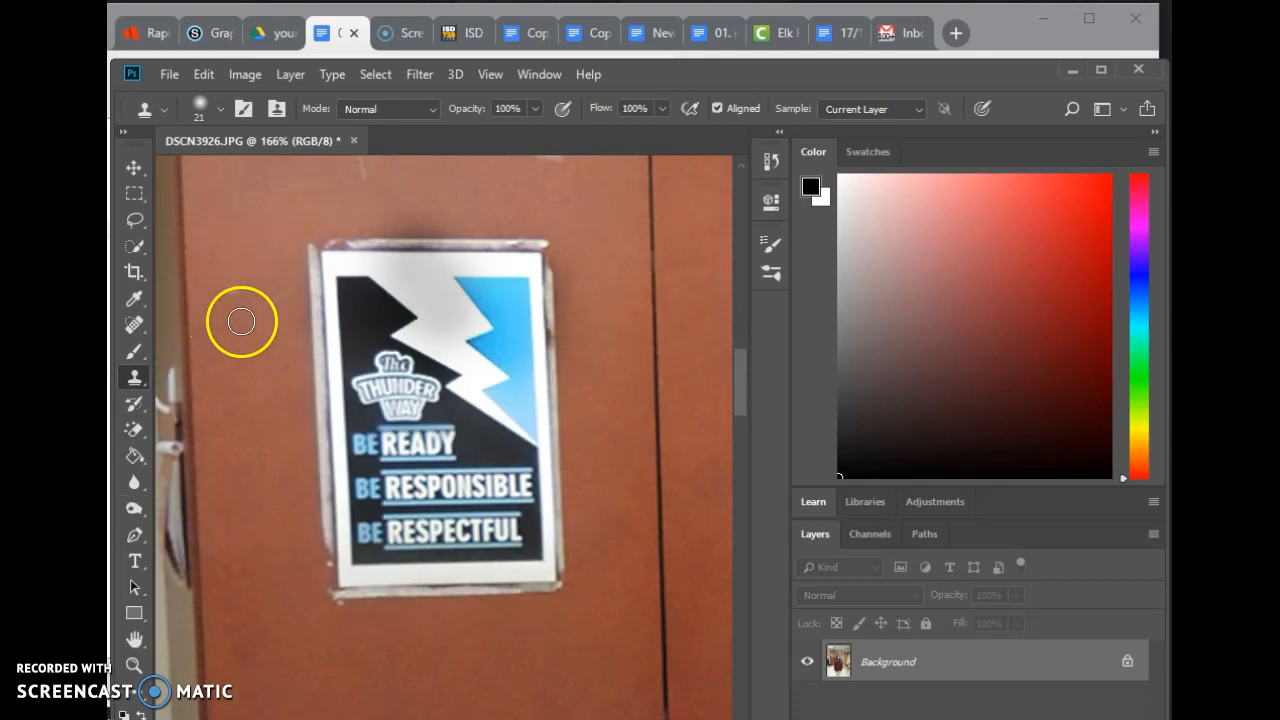
{"action": "mouse_move", "coordinate": [252, 323]}
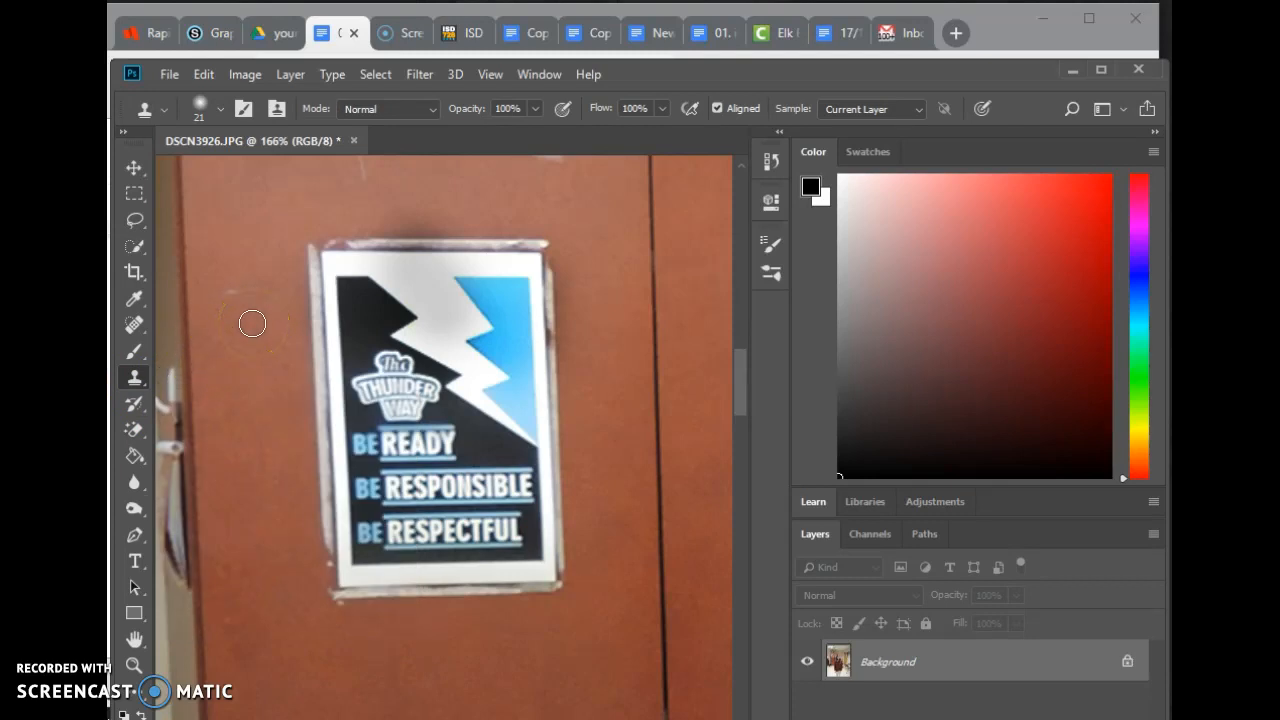
{"action": "mouse_move", "coordinate": [334, 397]}
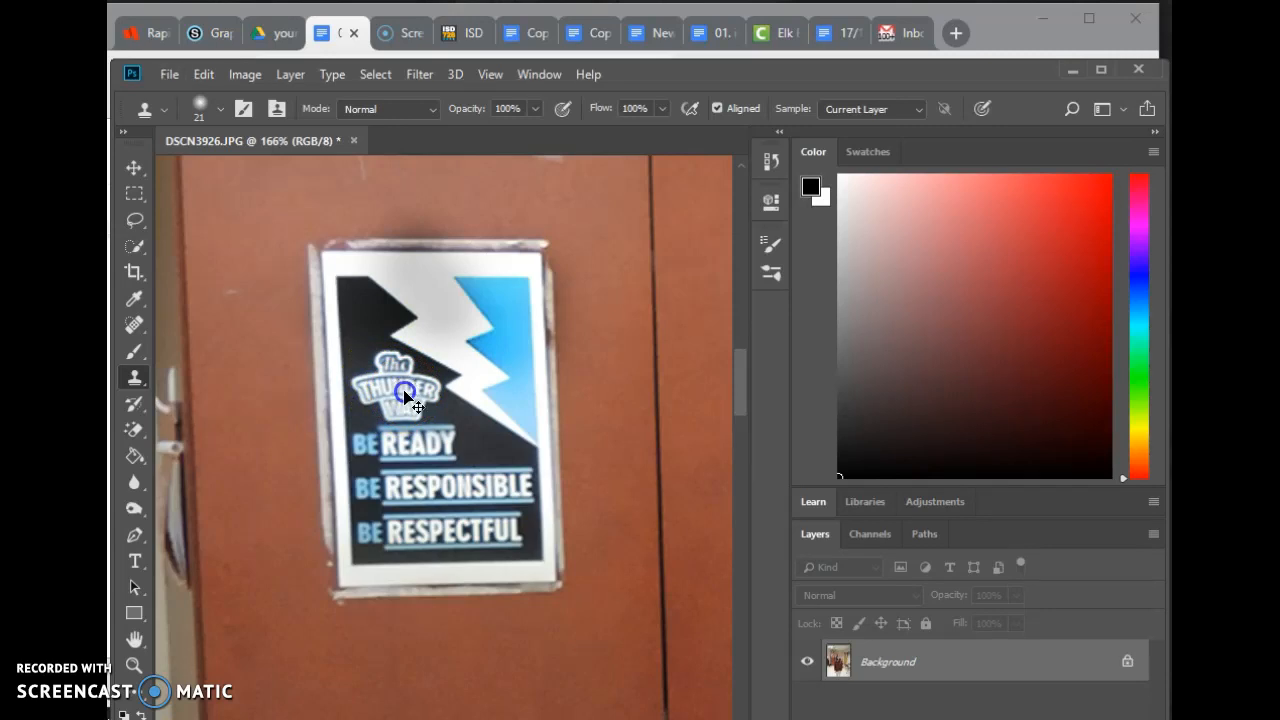
Try cloning onto the poster and dismiss the undefined clone source warning.
{"action": "left_click", "coordinate": [405, 395]}
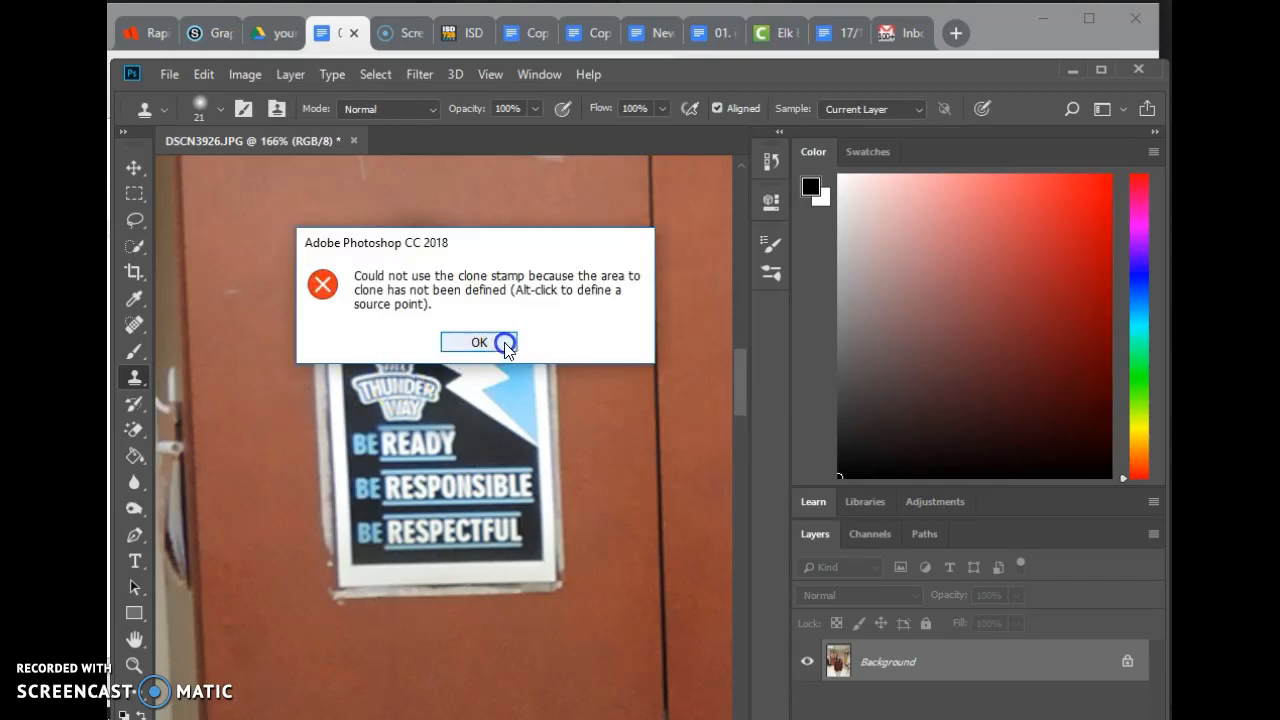
{"action": "left_click", "coordinate": [478, 342]}
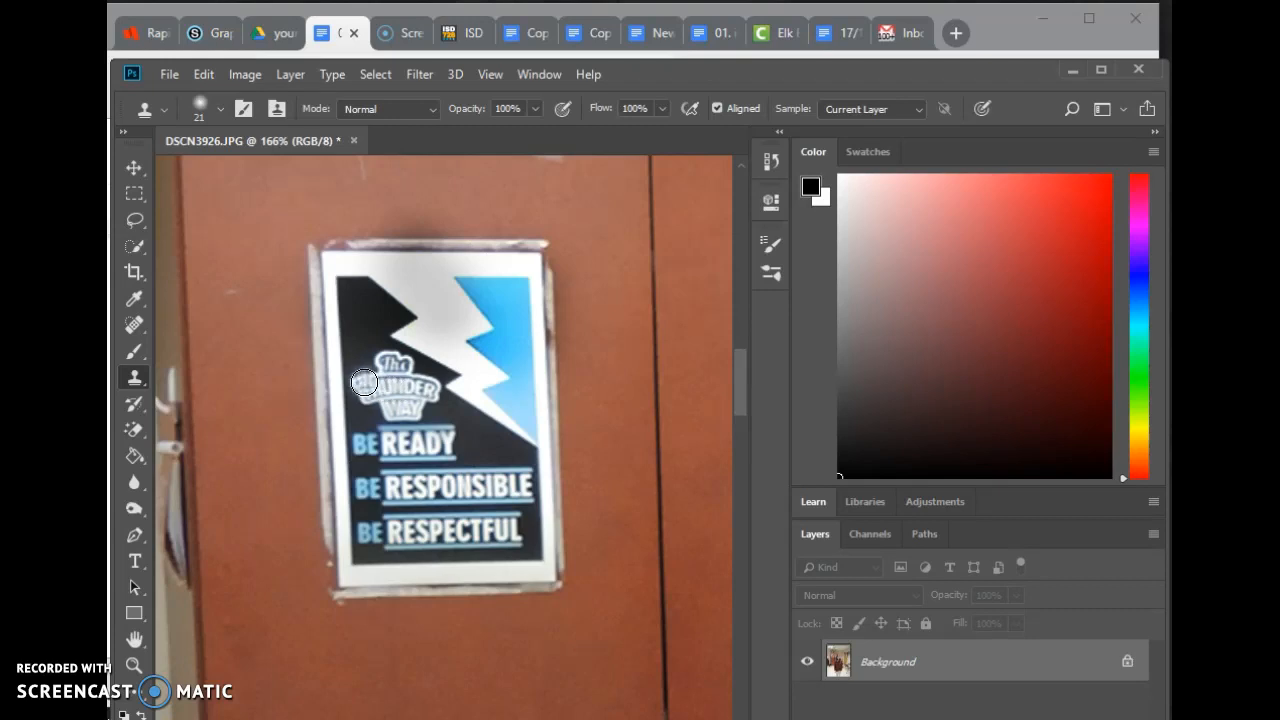
{"action": "mouse_move", "coordinate": [277, 400]}
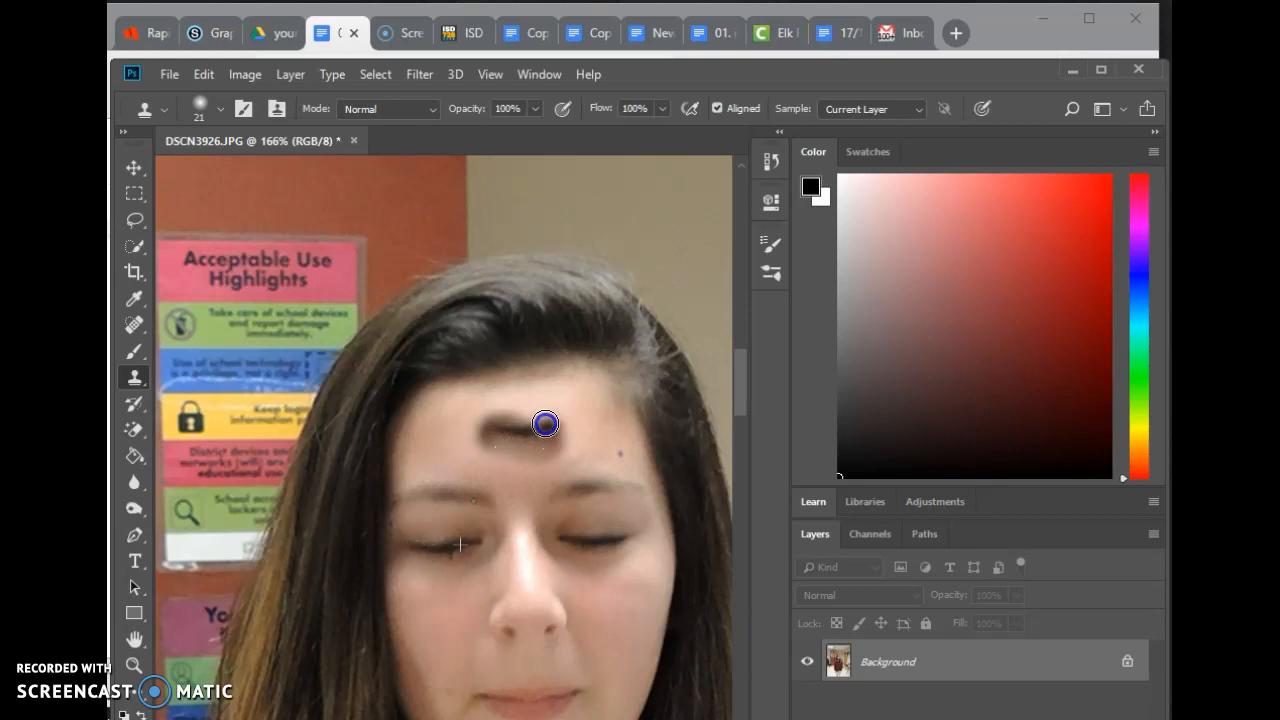
Paint cloned eye pixels onto the student's forehead above her brow.
{"action": "left_click_drag", "start_coordinate": [545, 424], "coordinate": [488, 455]}
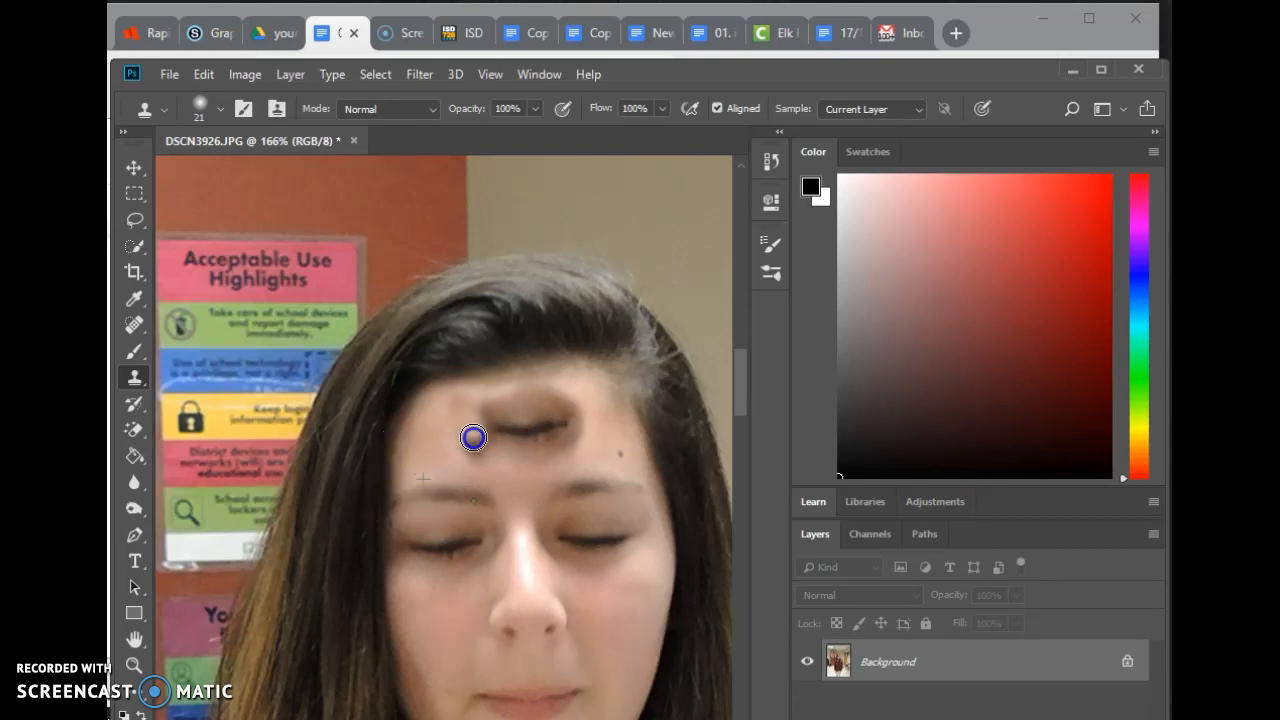
{"action": "mouse_move", "coordinate": [465, 413]}
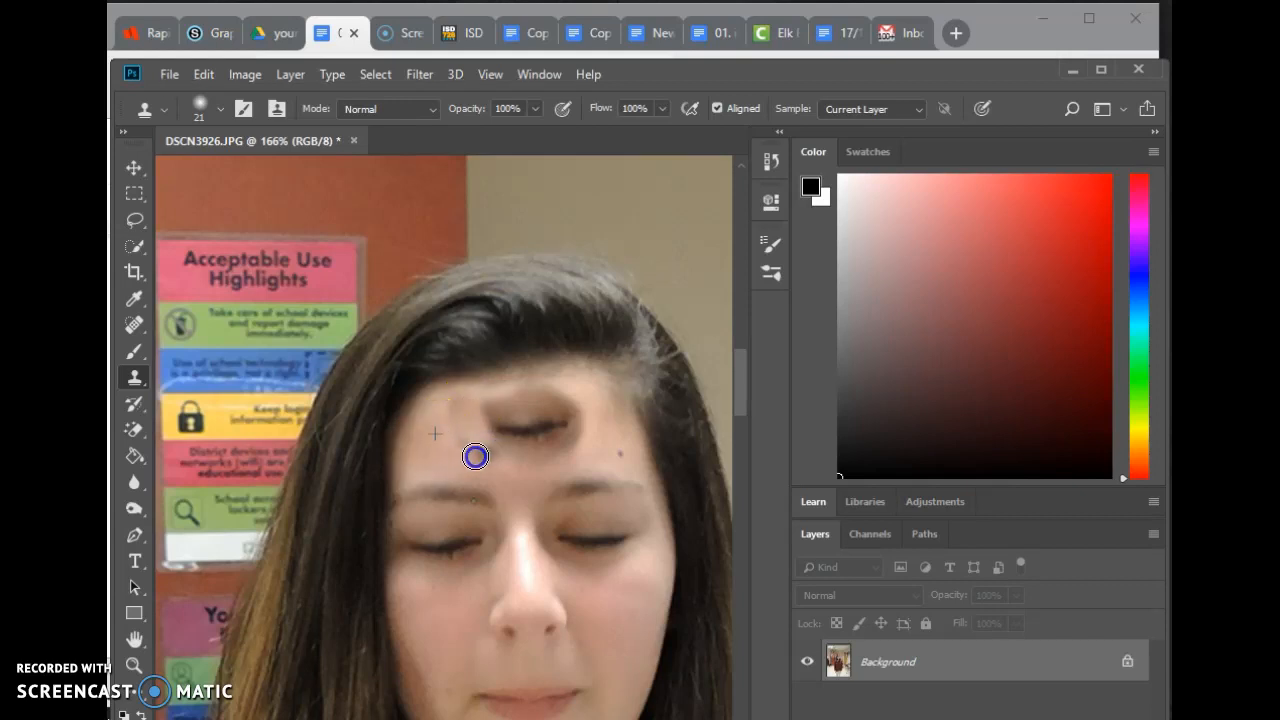
{"action": "mouse_move", "coordinate": [438, 442]}
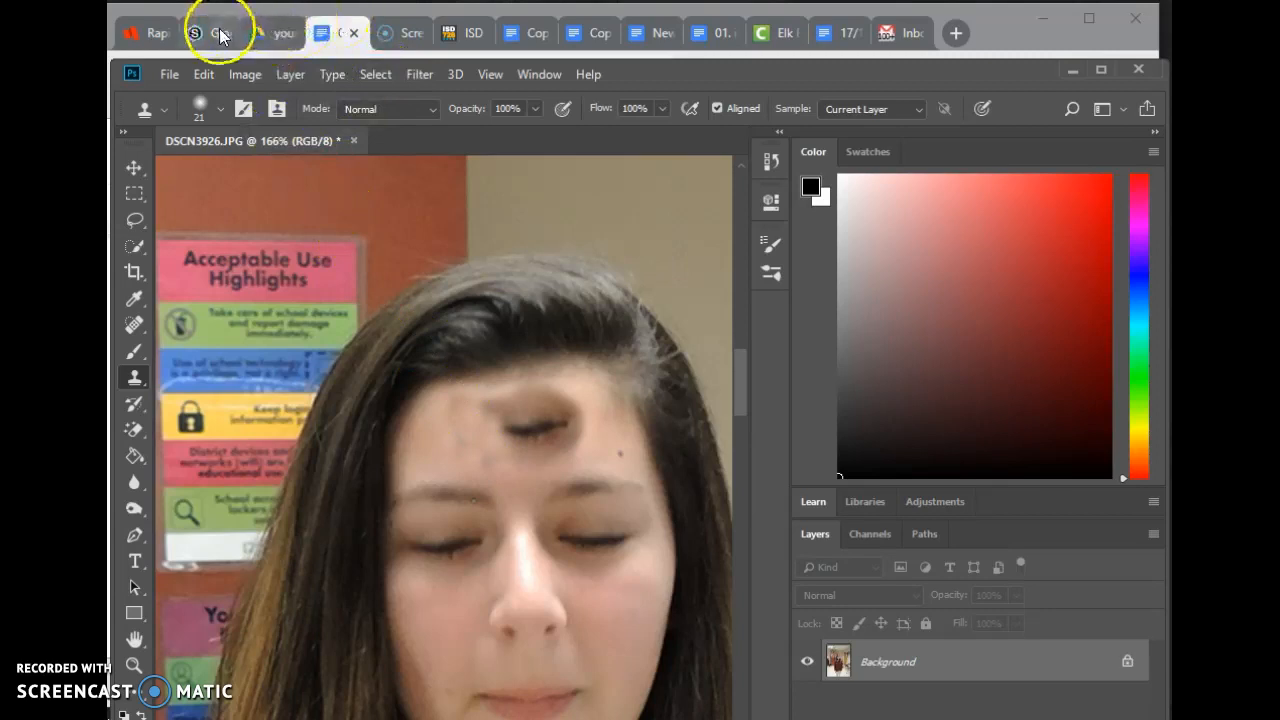
Switch back to the Your Face checklist in Google Docs.
{"action": "left_click", "coordinate": [337, 32]}
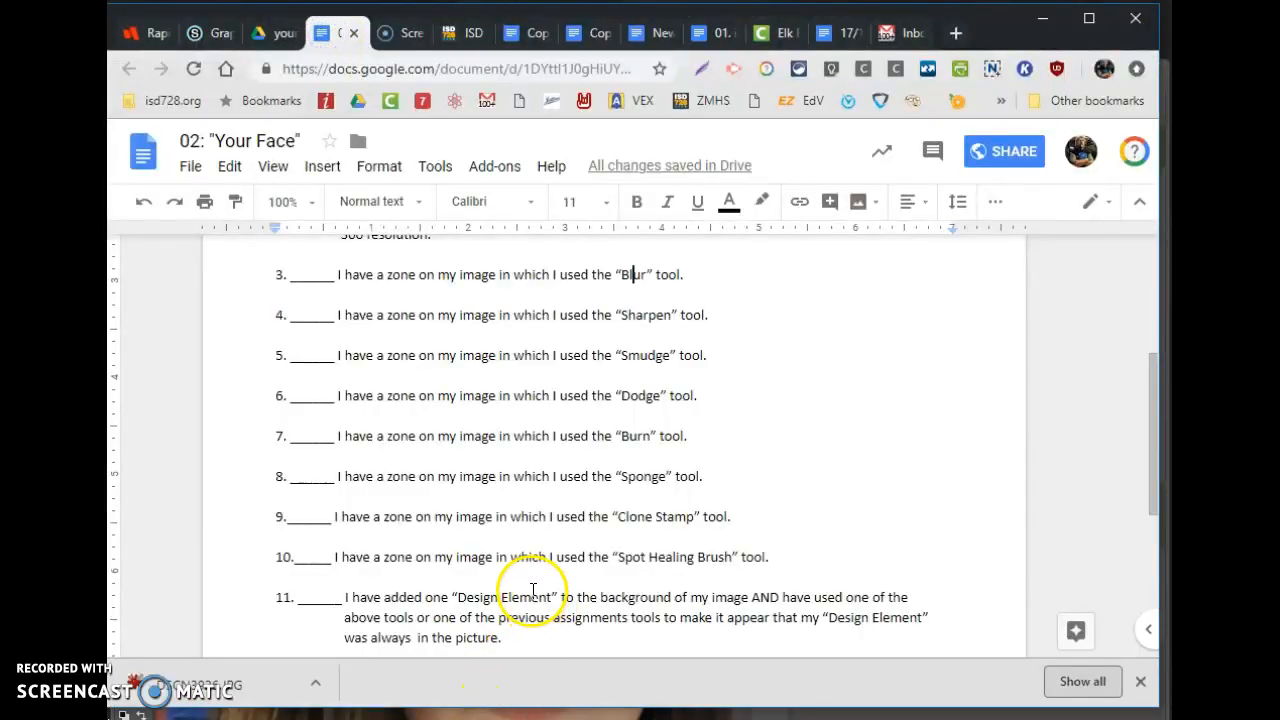
{"action": "mouse_move", "coordinate": [698, 557]}
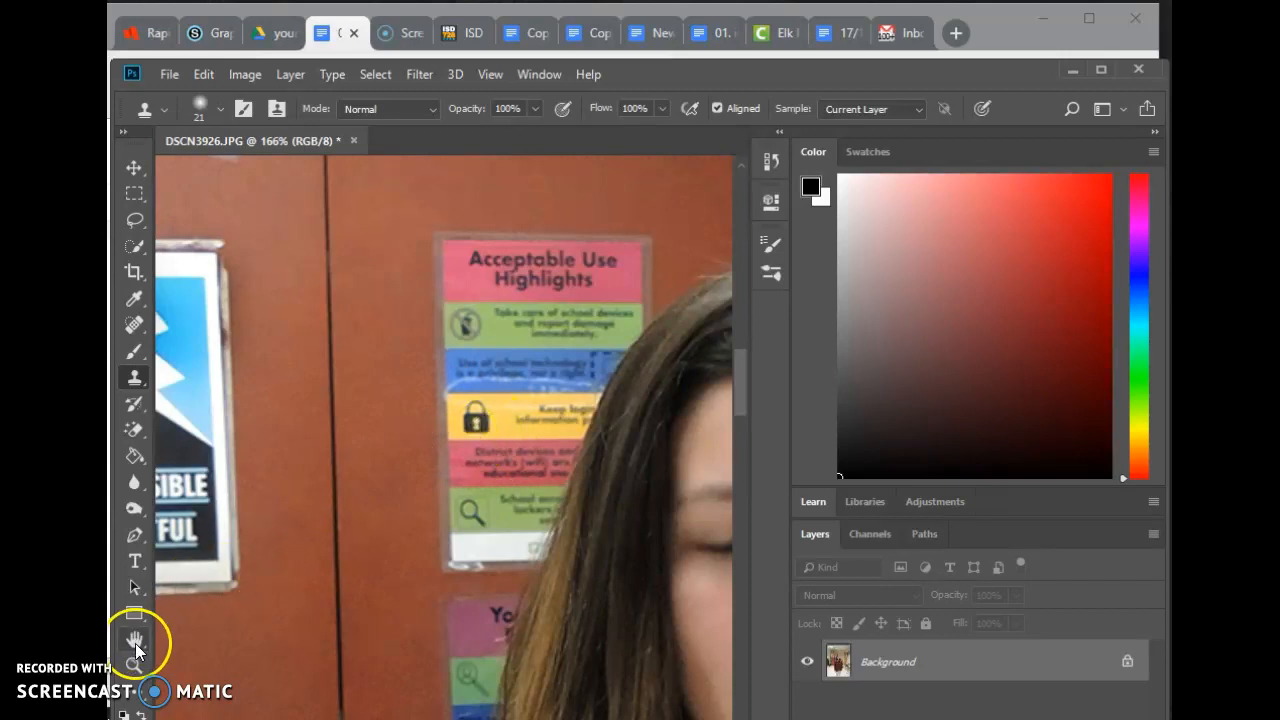
Zoom in on the Acceptable Use poster and select the Spot Healing Brush.
{"action": "left_click", "coordinate": [134, 665]}
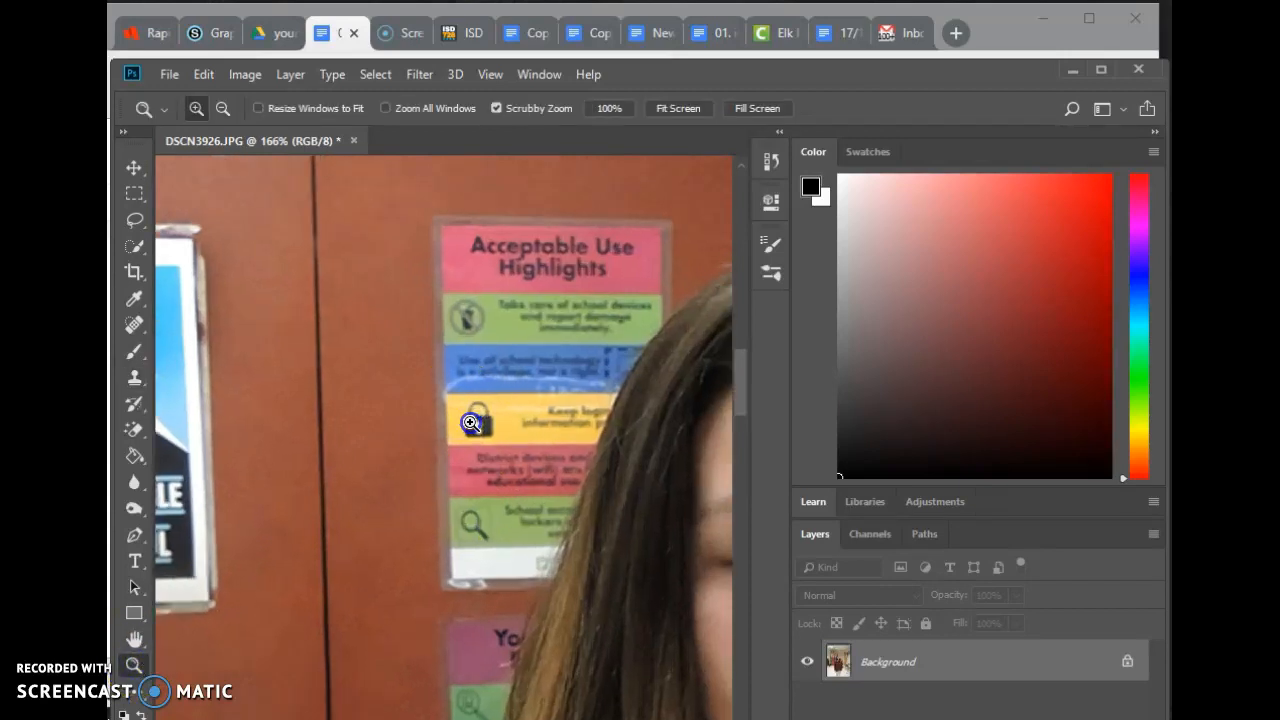
{"action": "left_click", "coordinate": [472, 422]}
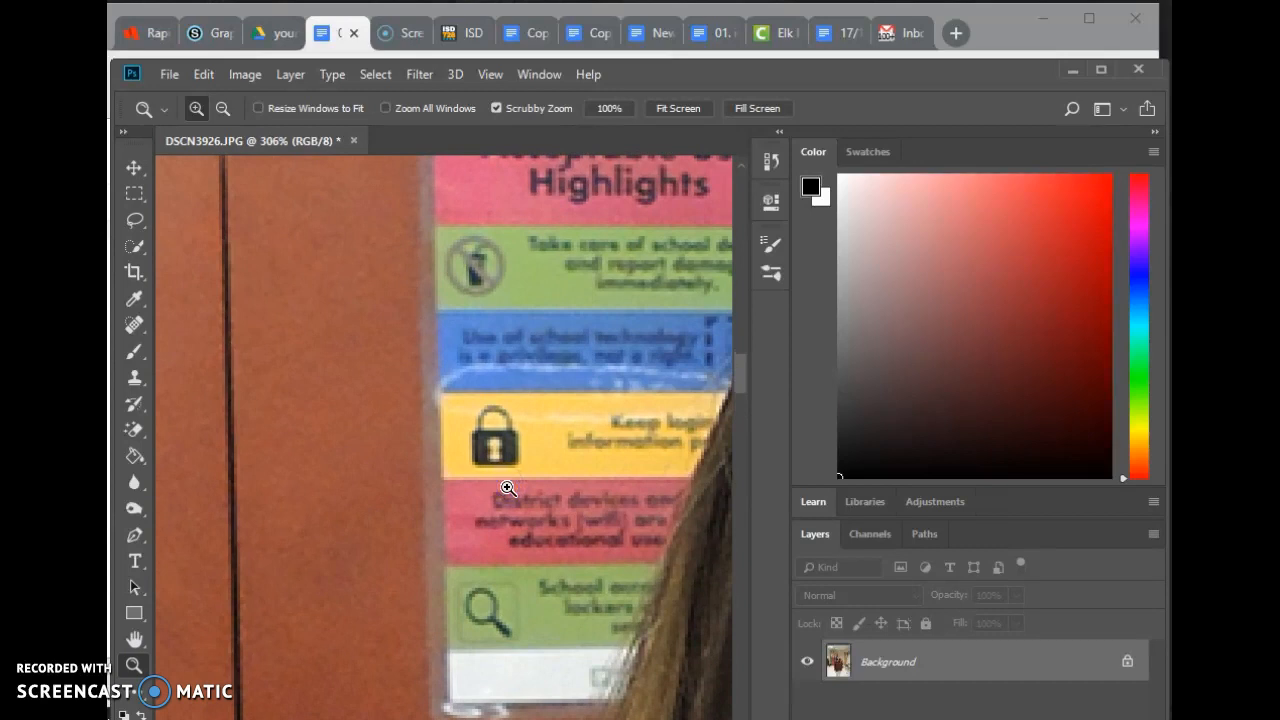
{"action": "mouse_move", "coordinate": [134, 325]}
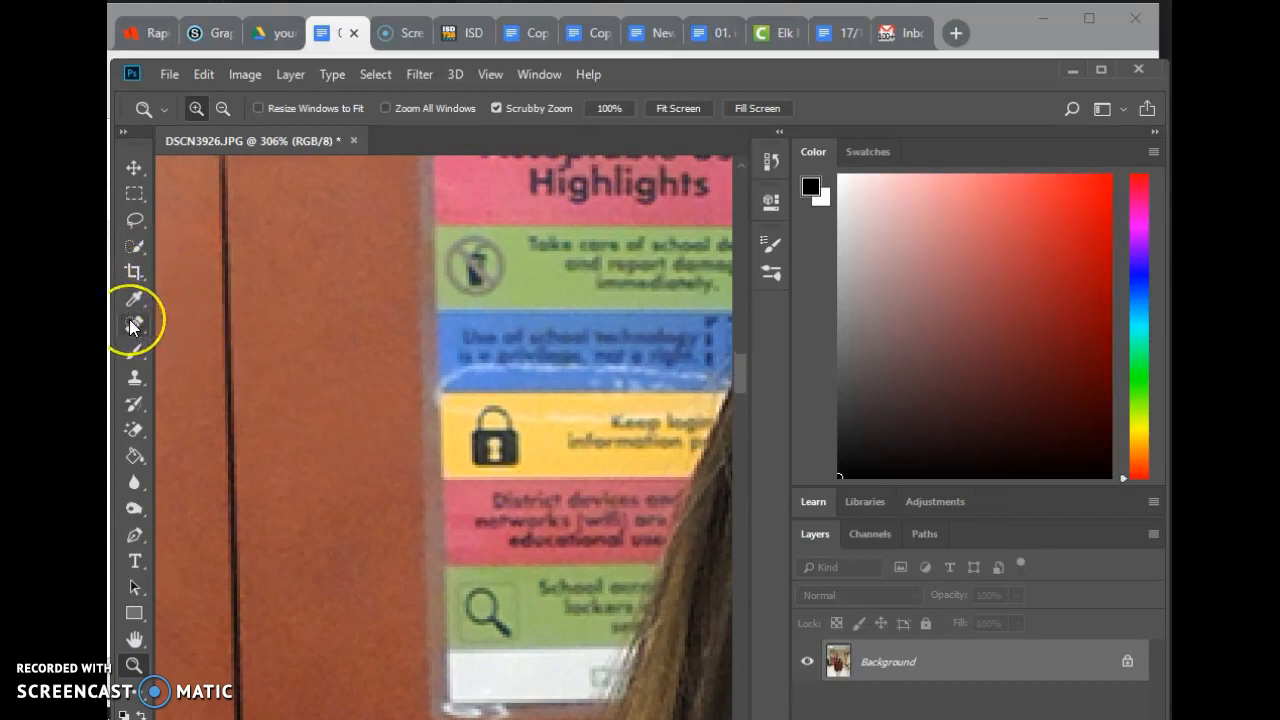
{"action": "mouse_move", "coordinate": [134, 325]}
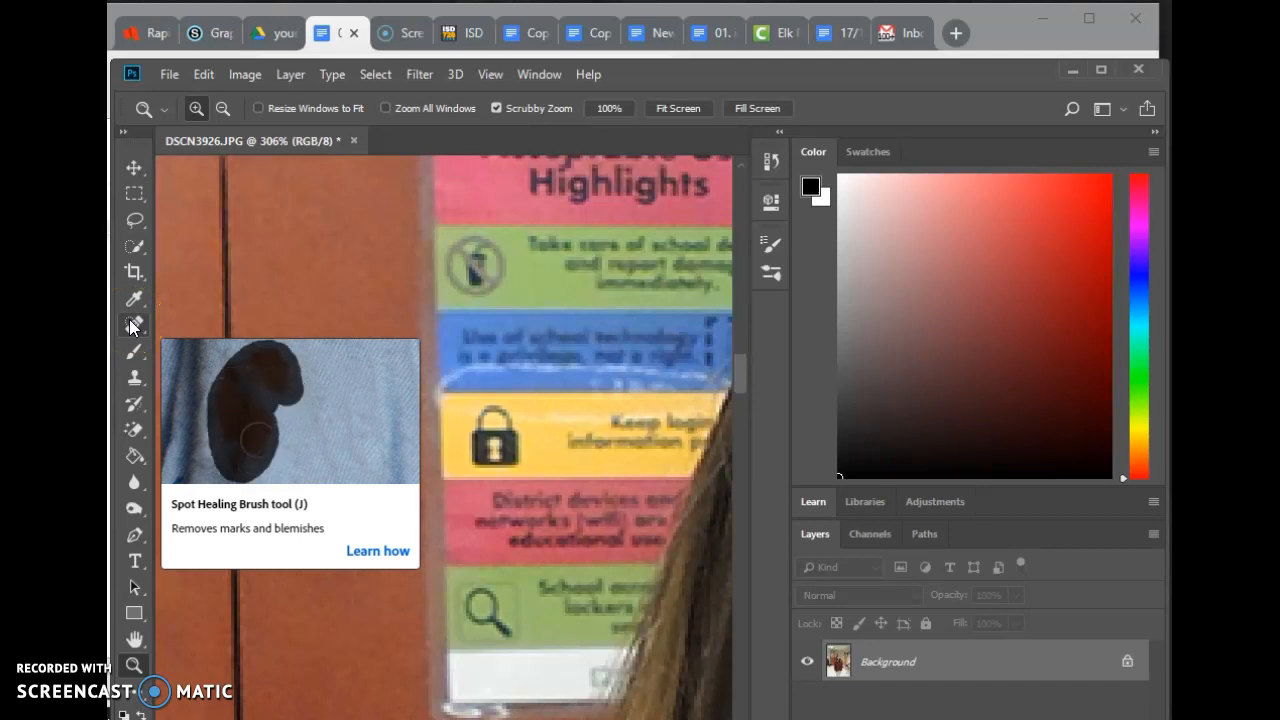
{"action": "left_click", "coordinate": [134, 323]}
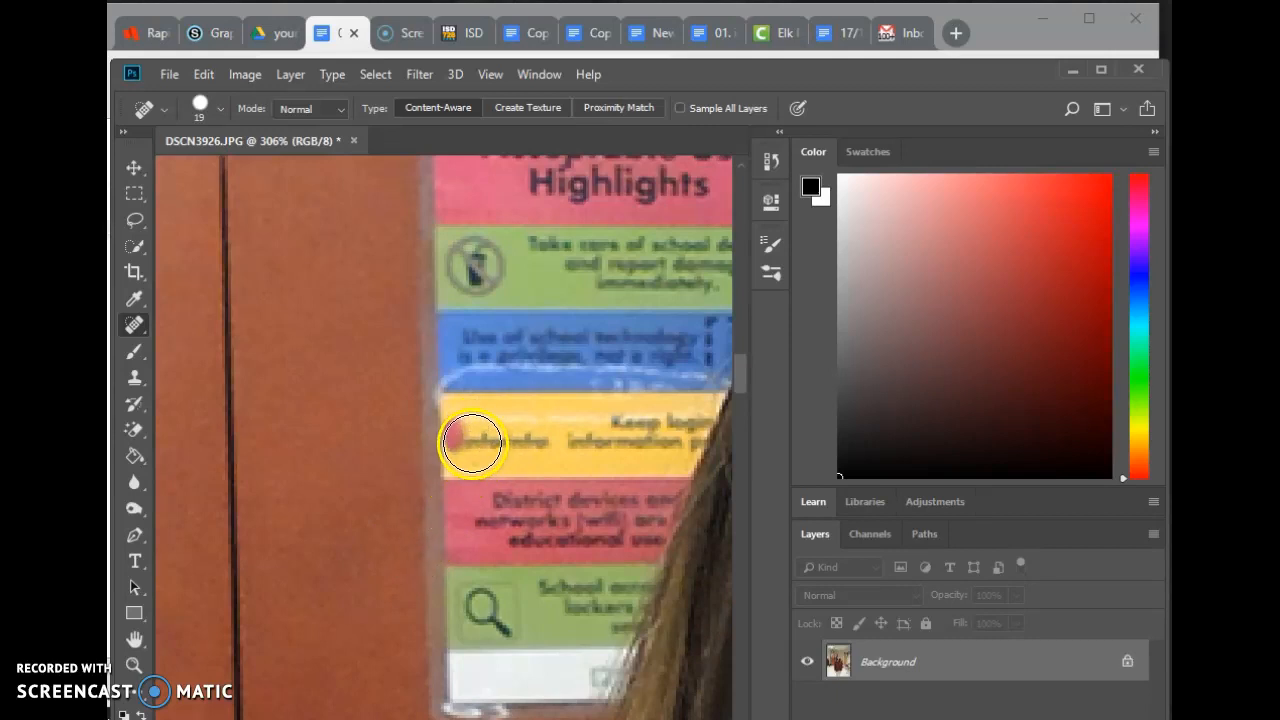
{"action": "mouse_move", "coordinate": [485, 590]}
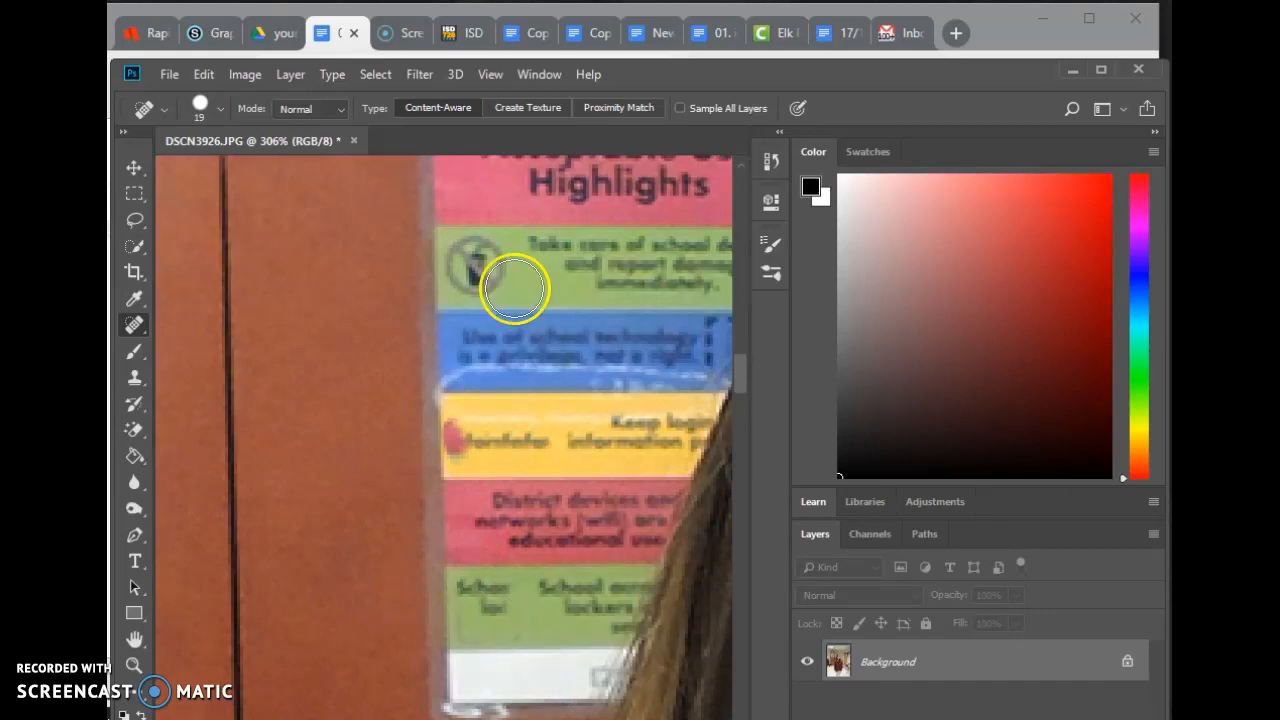
{"action": "mouse_move", "coordinate": [528, 110]}
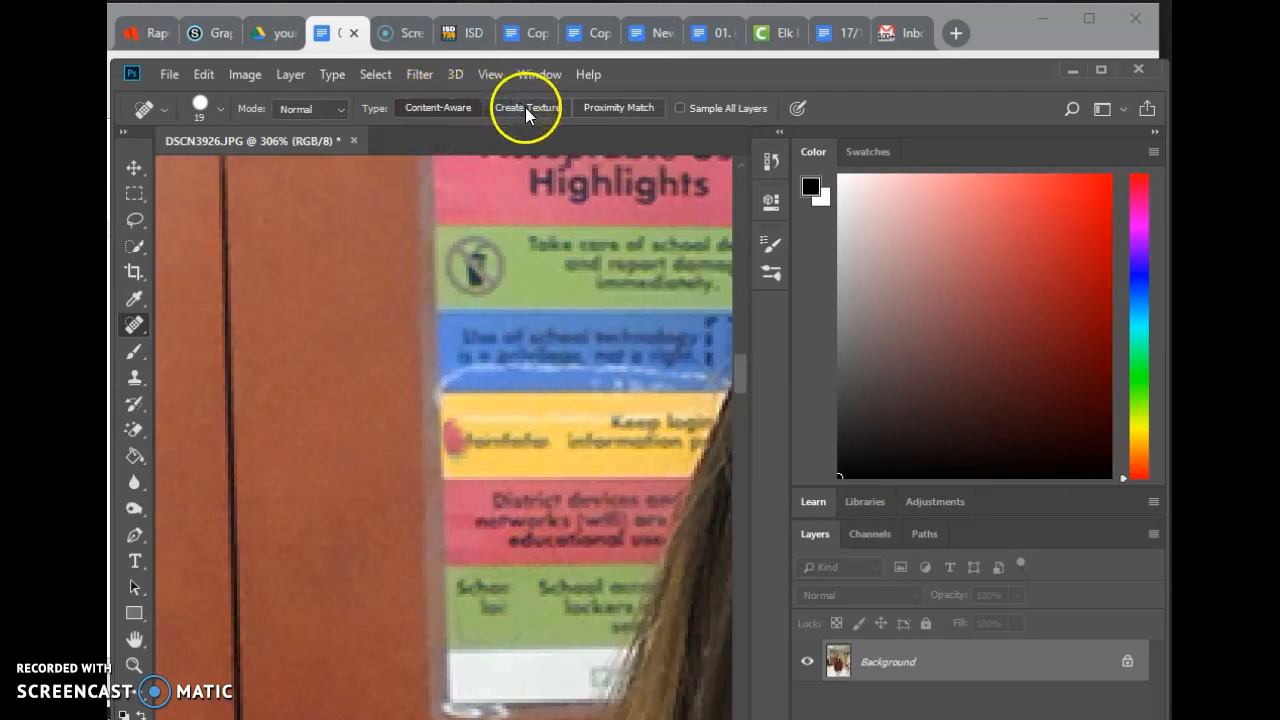
Try Create Texture, Content-Aware and Mode options, then heal a spot along the door edge.
{"action": "left_click", "coordinate": [527, 108]}
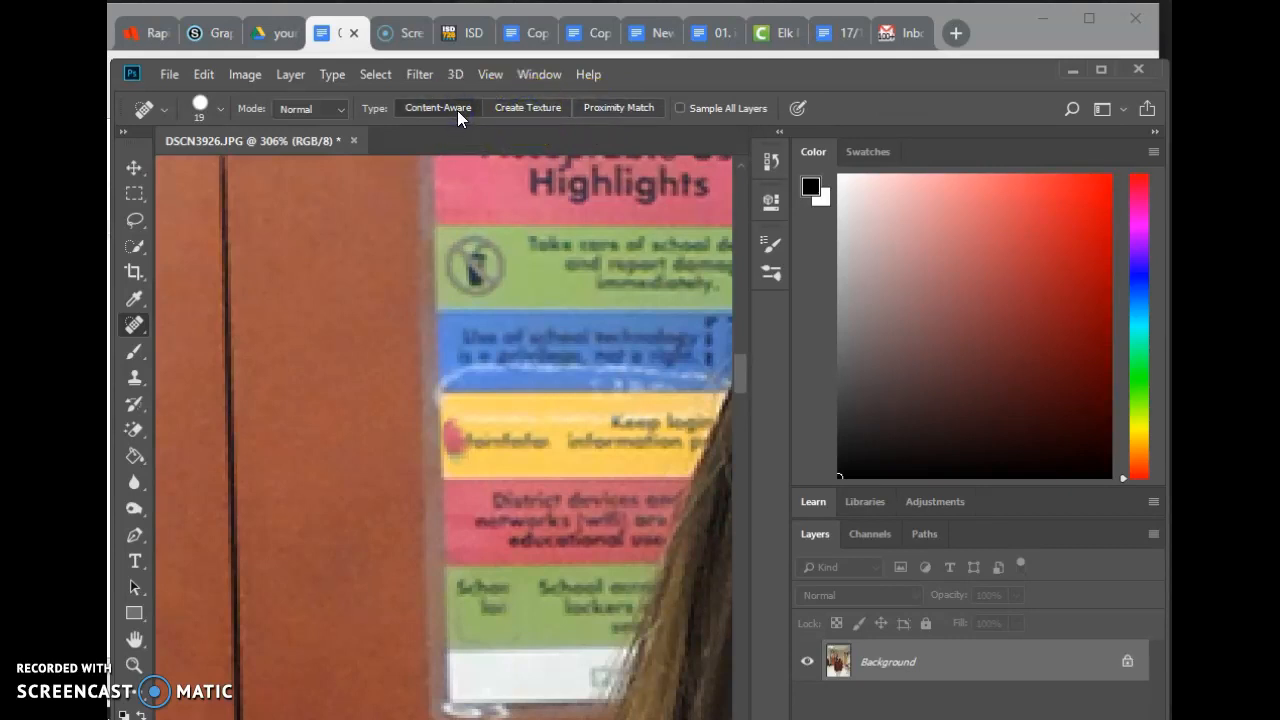
{"action": "left_click", "coordinate": [310, 108]}
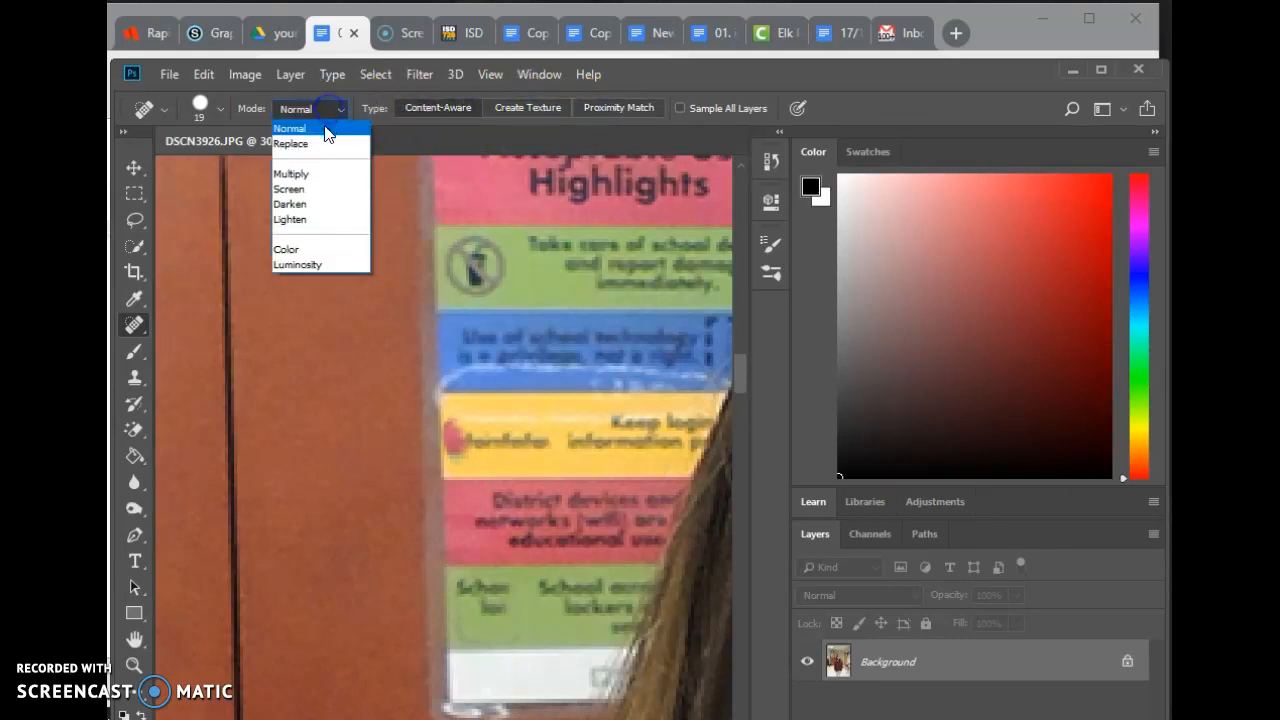
{"action": "left_click", "coordinate": [290, 173]}
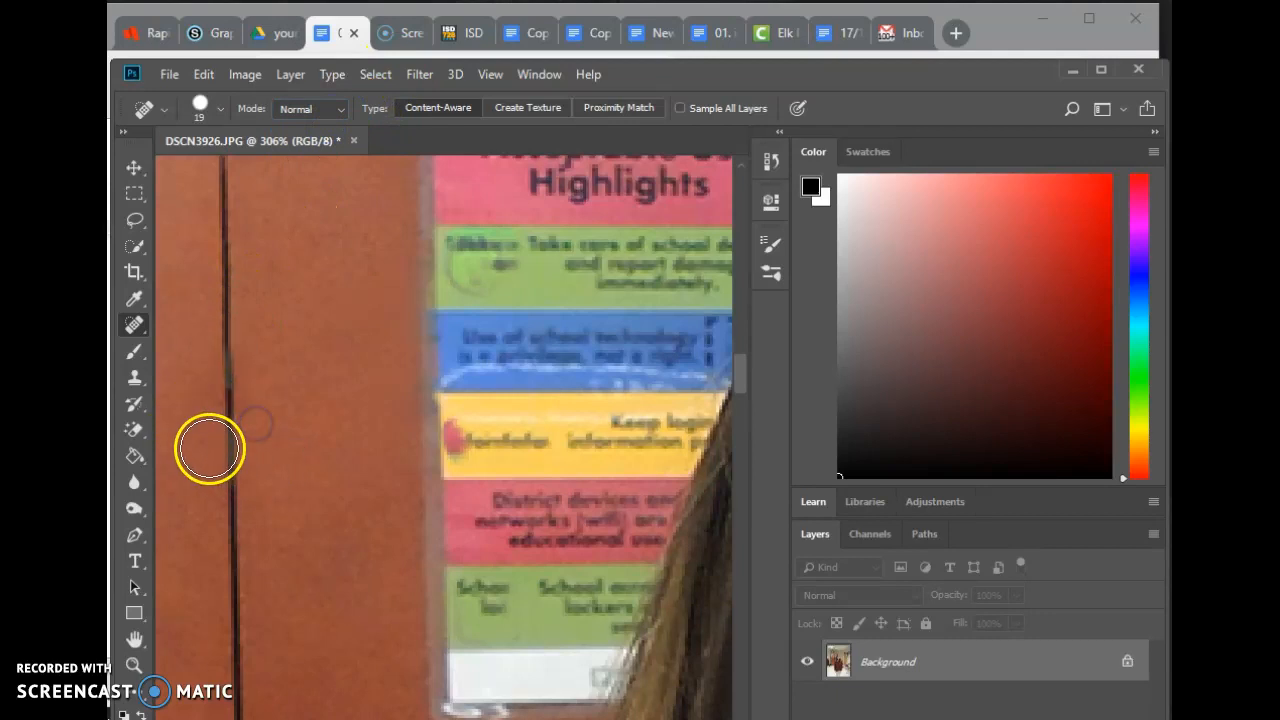
{"action": "left_click", "coordinate": [227, 397]}
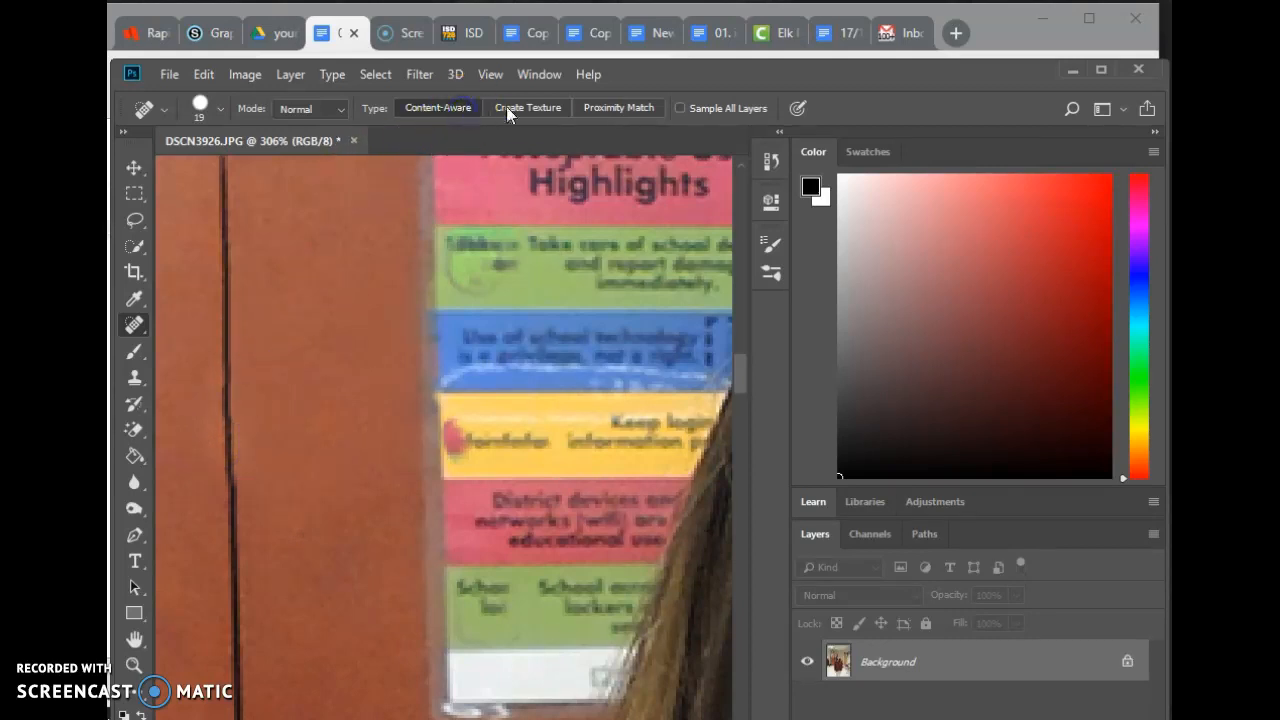
{"action": "left_click", "coordinate": [618, 108]}
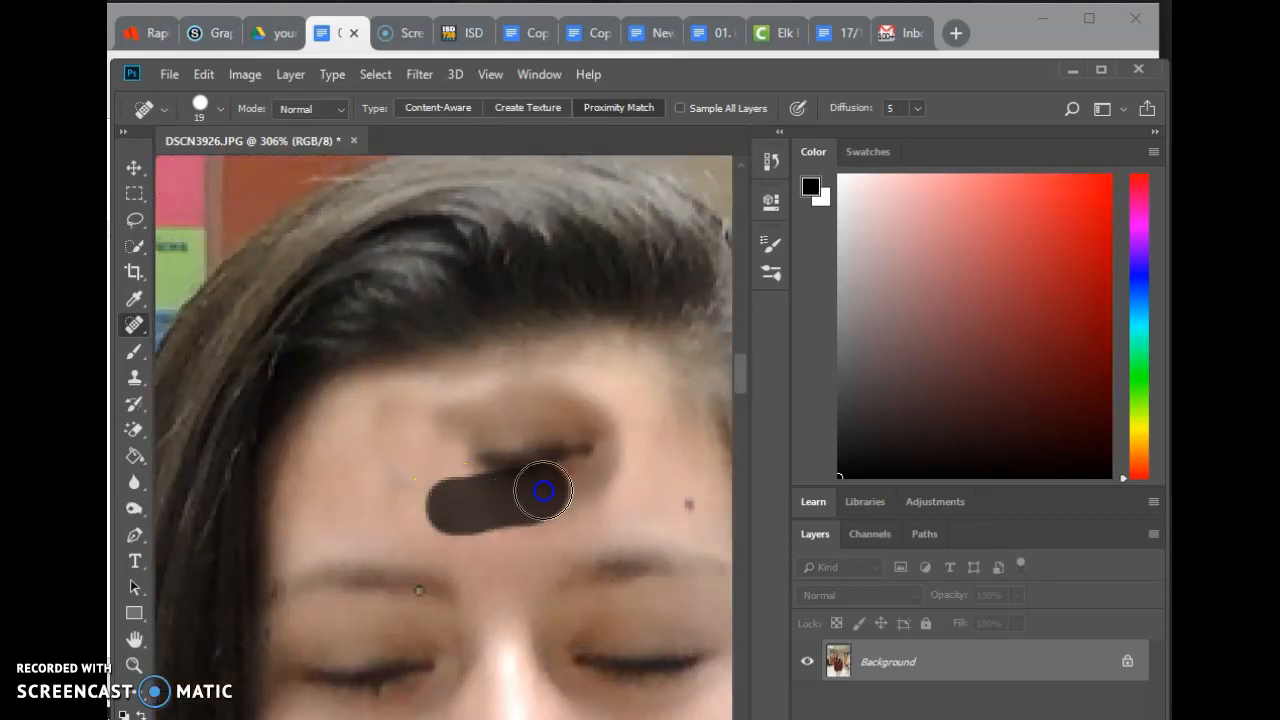
Paint Spot Healing strokes over the cloned patch and dark forehead mark until they blend in.
{"action": "left_click_drag", "start_coordinate": [543, 490], "coordinate": [610, 403]}
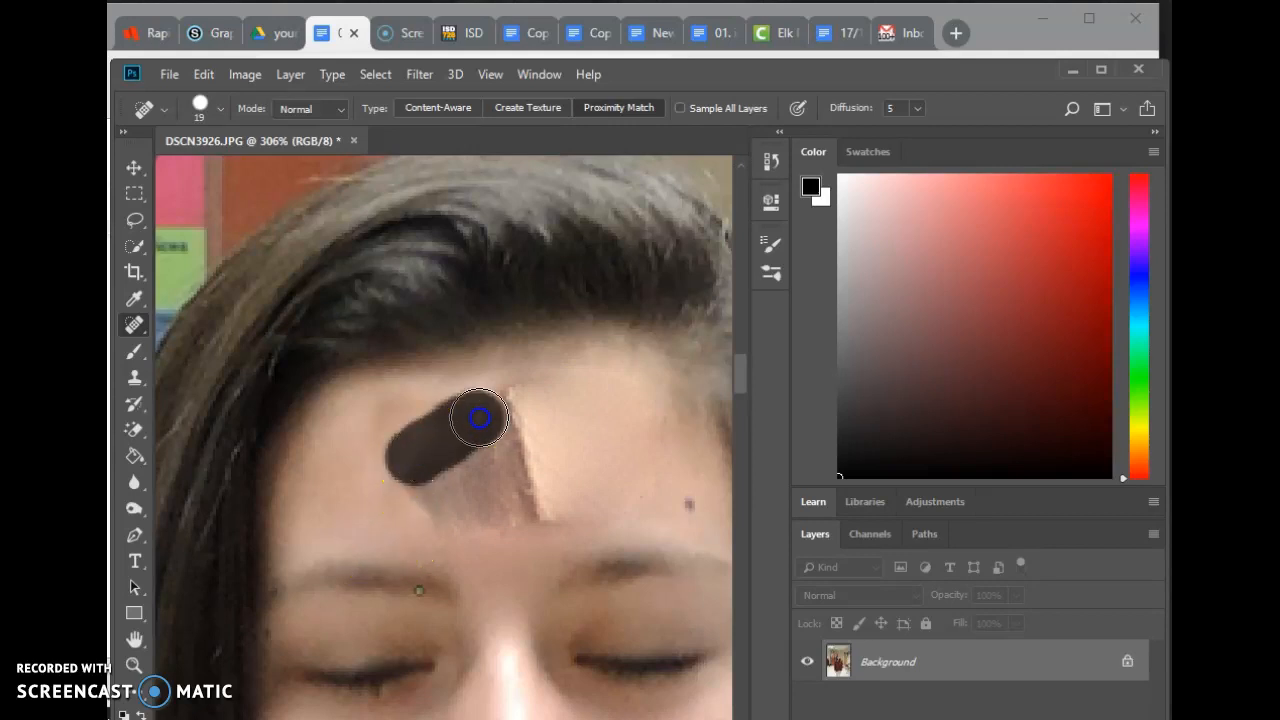
{"action": "left_click_drag", "start_coordinate": [478, 418], "coordinate": [494, 455]}
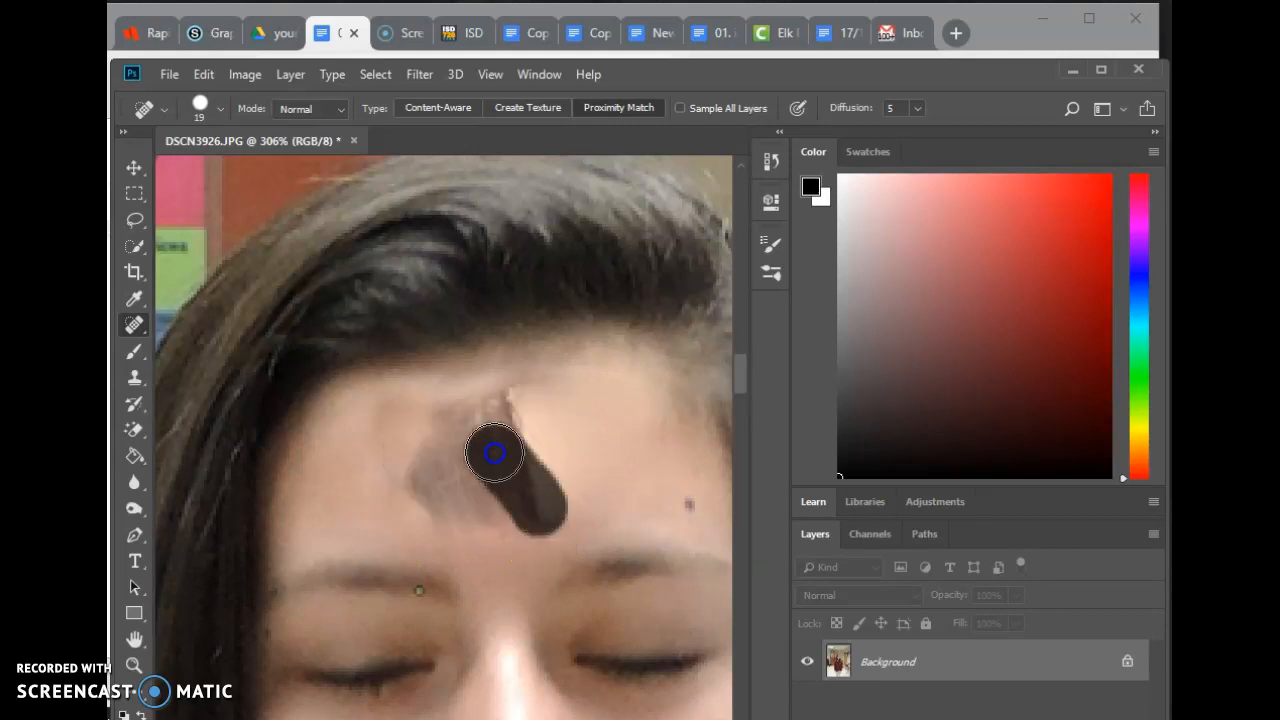
{"action": "left_click_drag", "start_coordinate": [495, 455], "coordinate": [485, 290]}
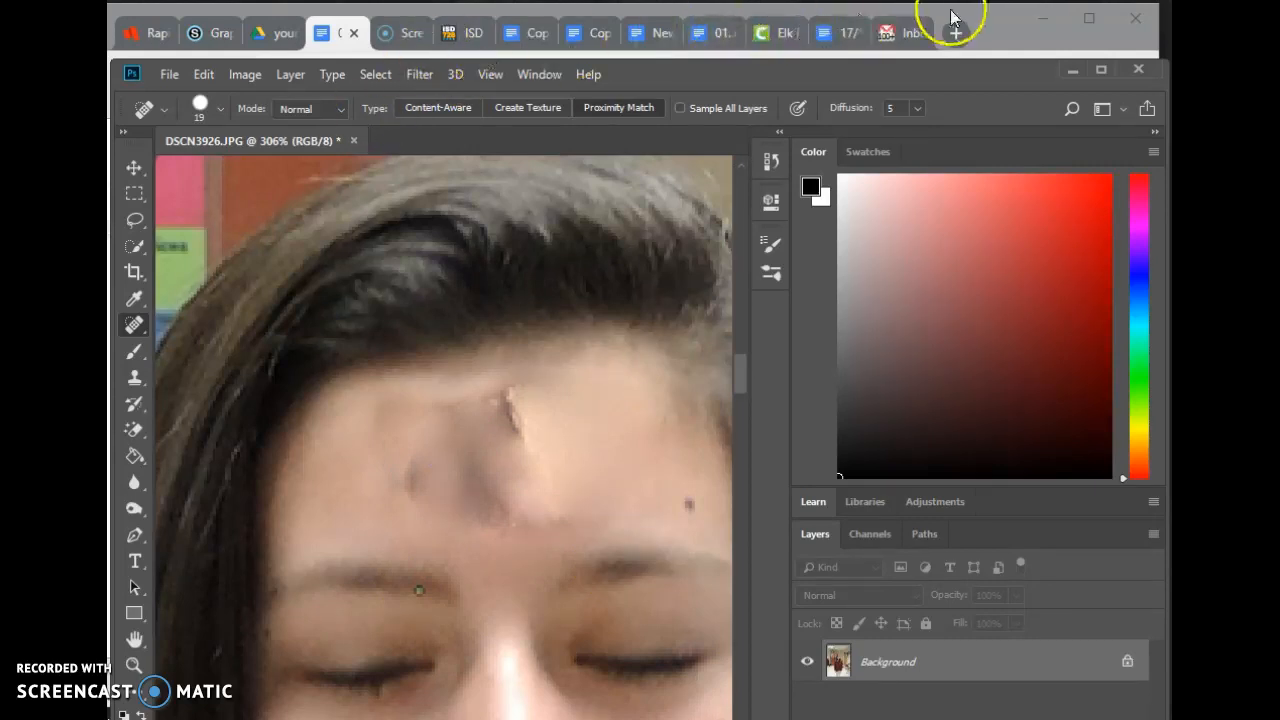
{"action": "mouse_move", "coordinate": [1025, 33]}
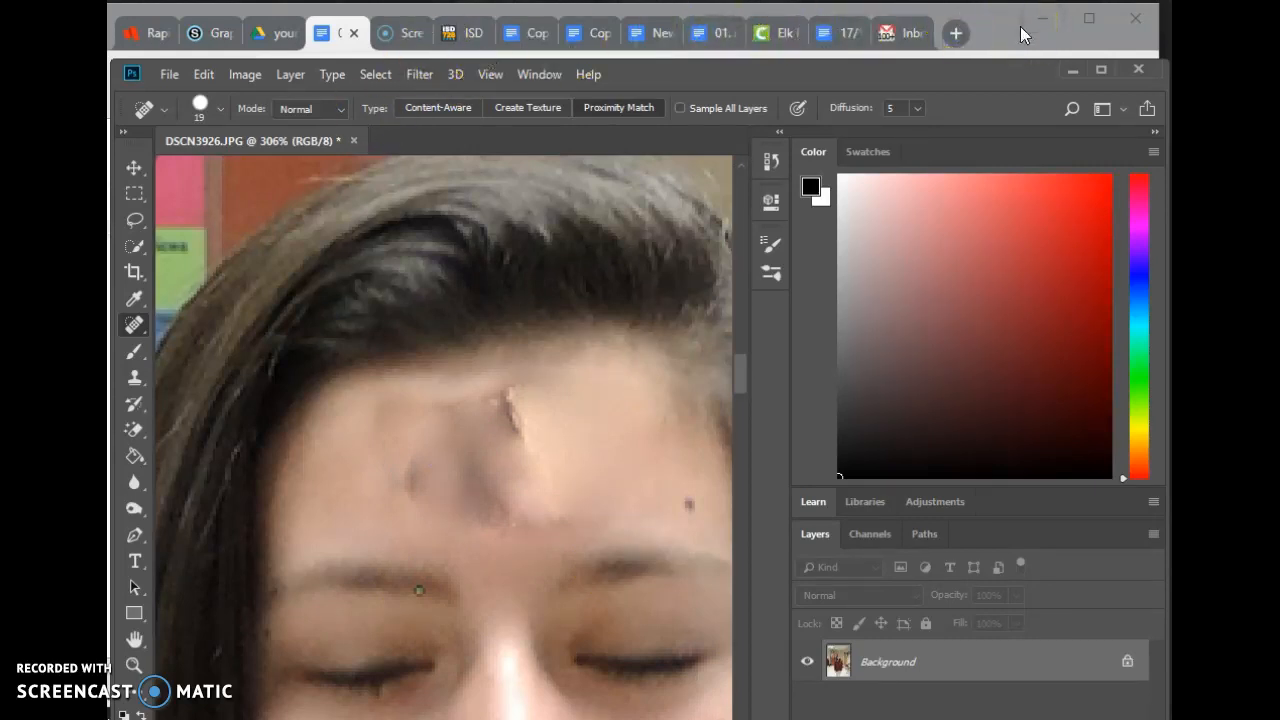
Switch to the Google Docs checklist and scroll down to items 11 and 12.
{"action": "left_click", "coordinate": [337, 32]}
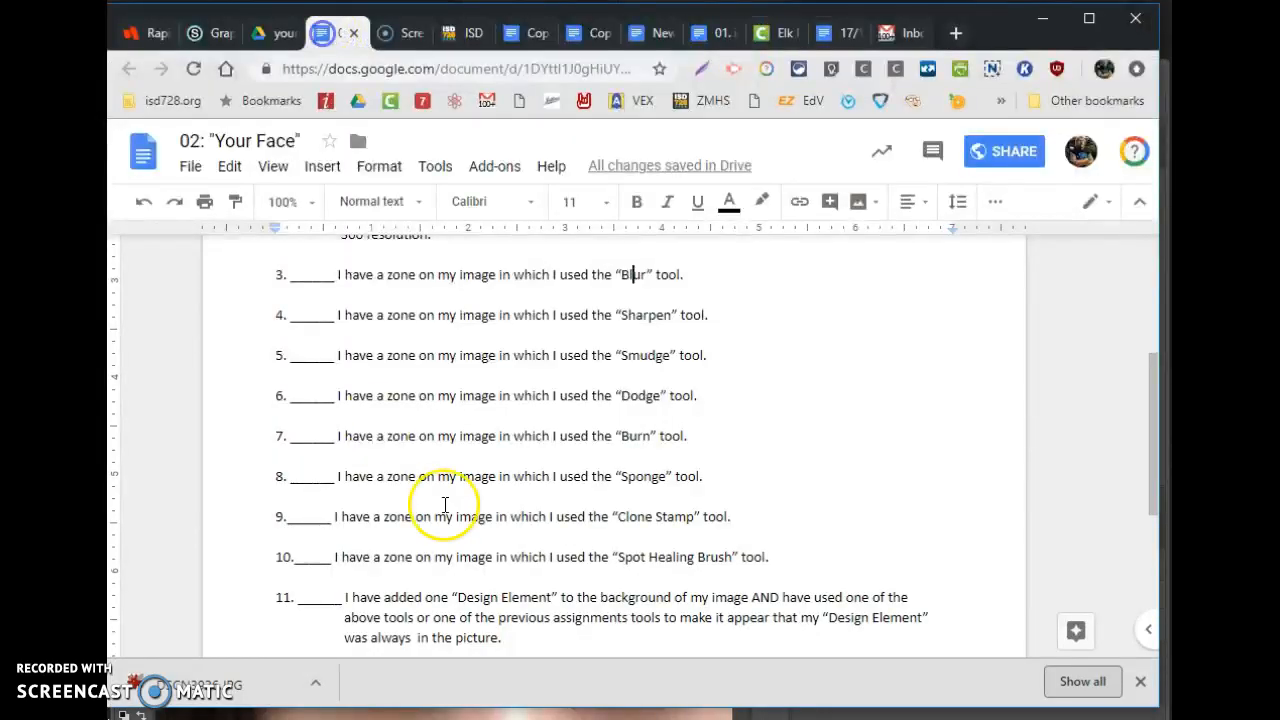
{"action": "scroll", "scroll_direction": "down", "scroll_amount": 3}
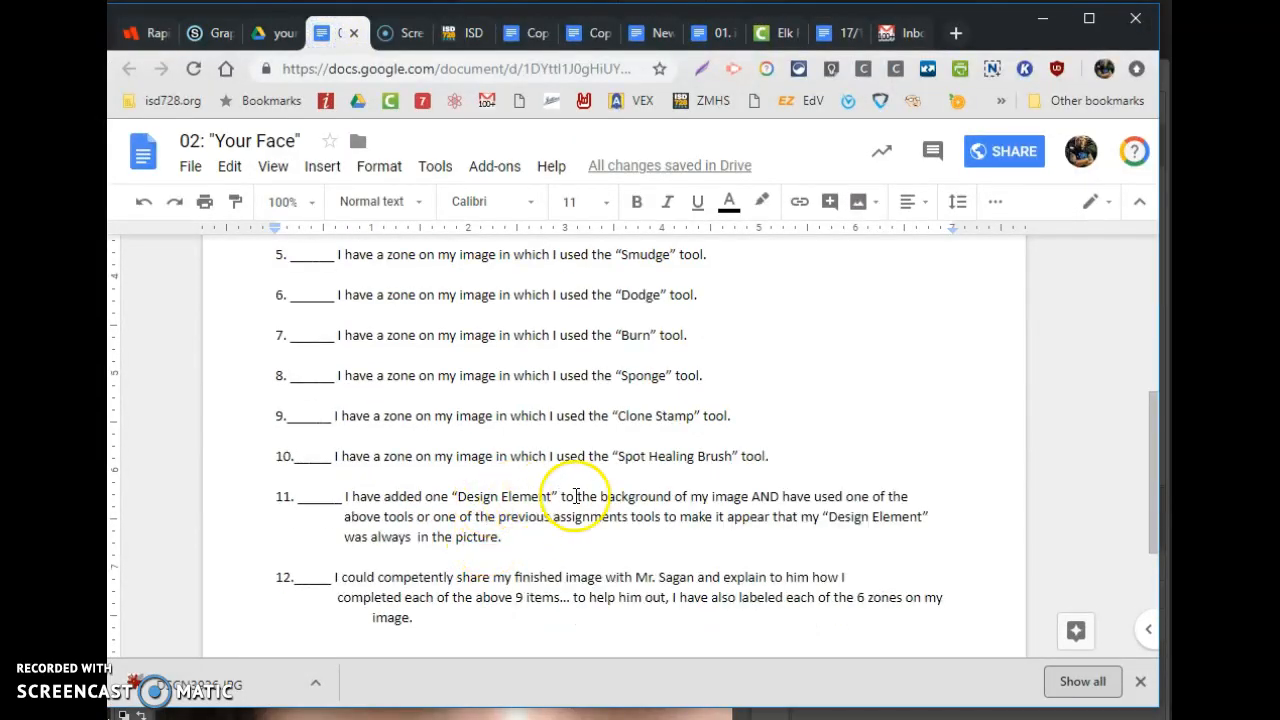
{"action": "mouse_move", "coordinate": [768, 485]}
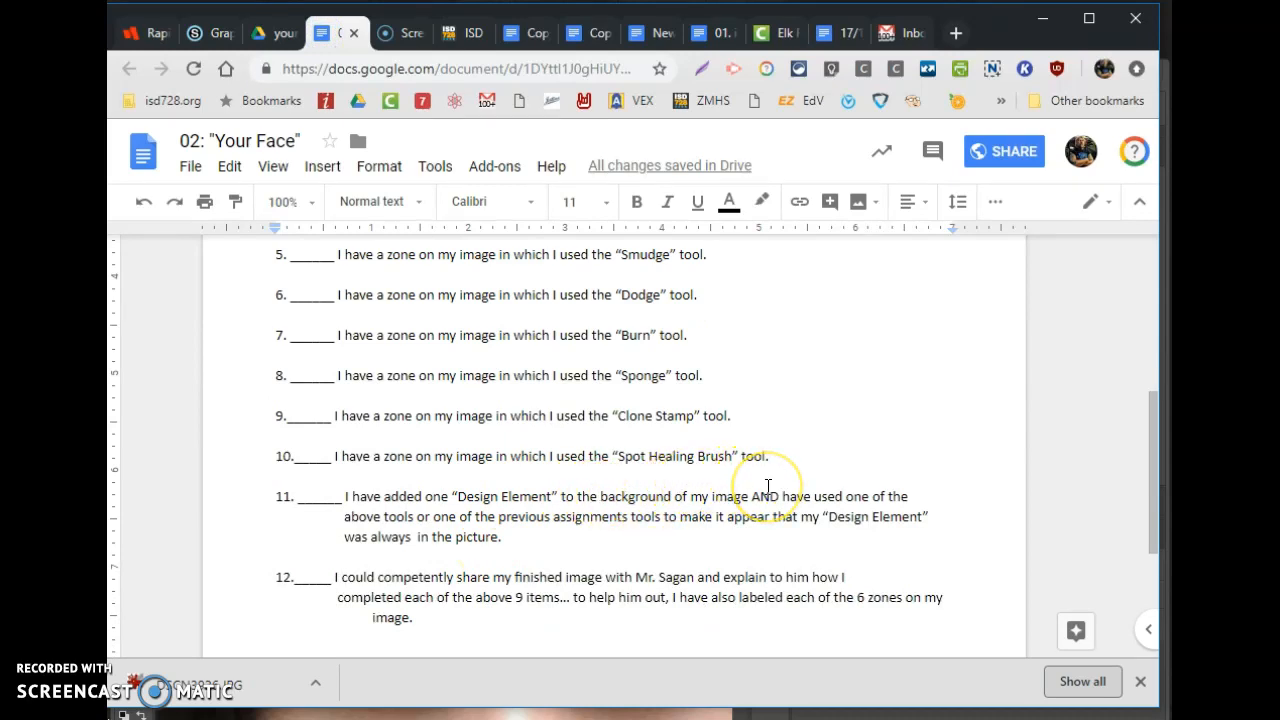
{"action": "mouse_move", "coordinate": [447, 548]}
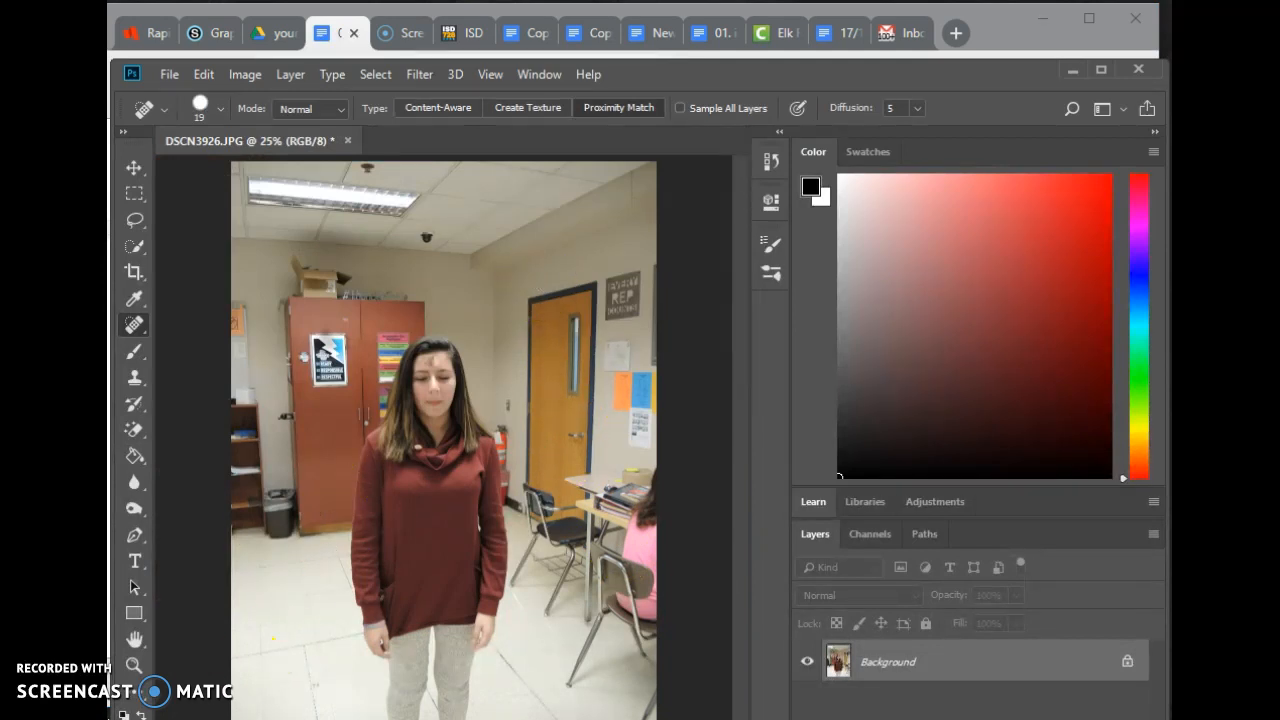
{"action": "mouse_move", "coordinate": [457, 183]}
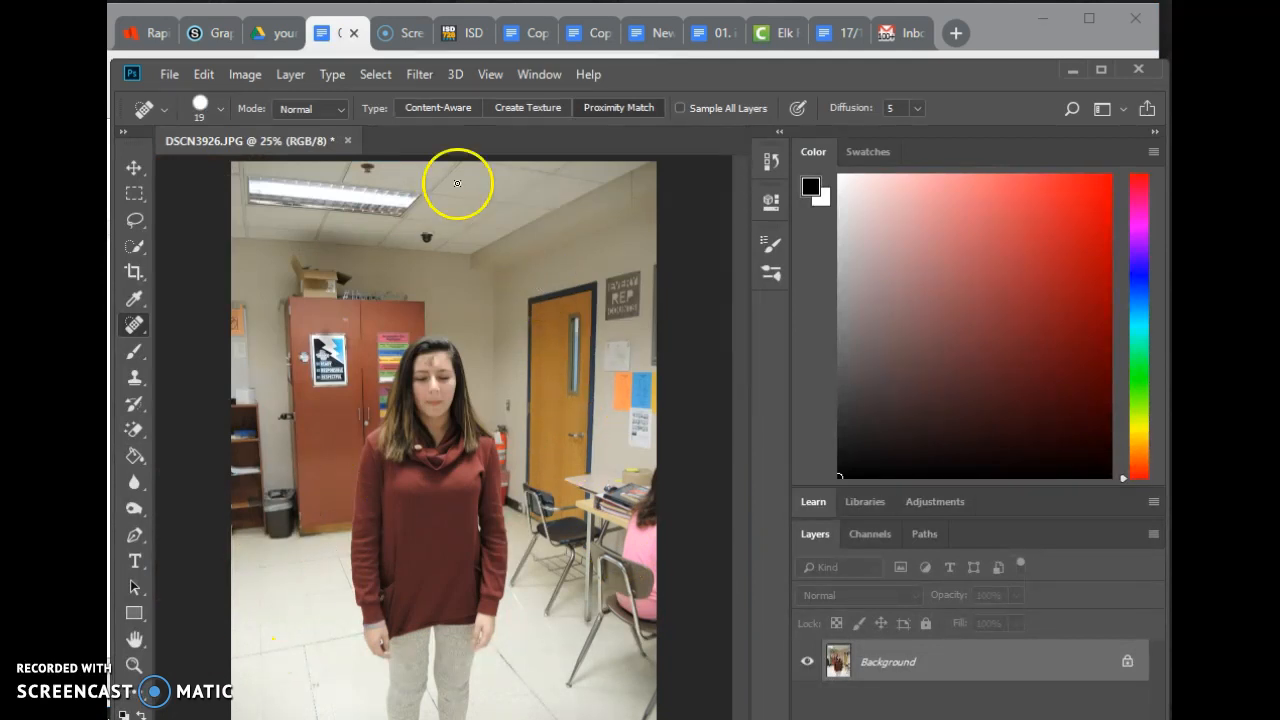
Open a new browser tab to search for an image.
{"action": "left_click", "coordinate": [890, 32]}
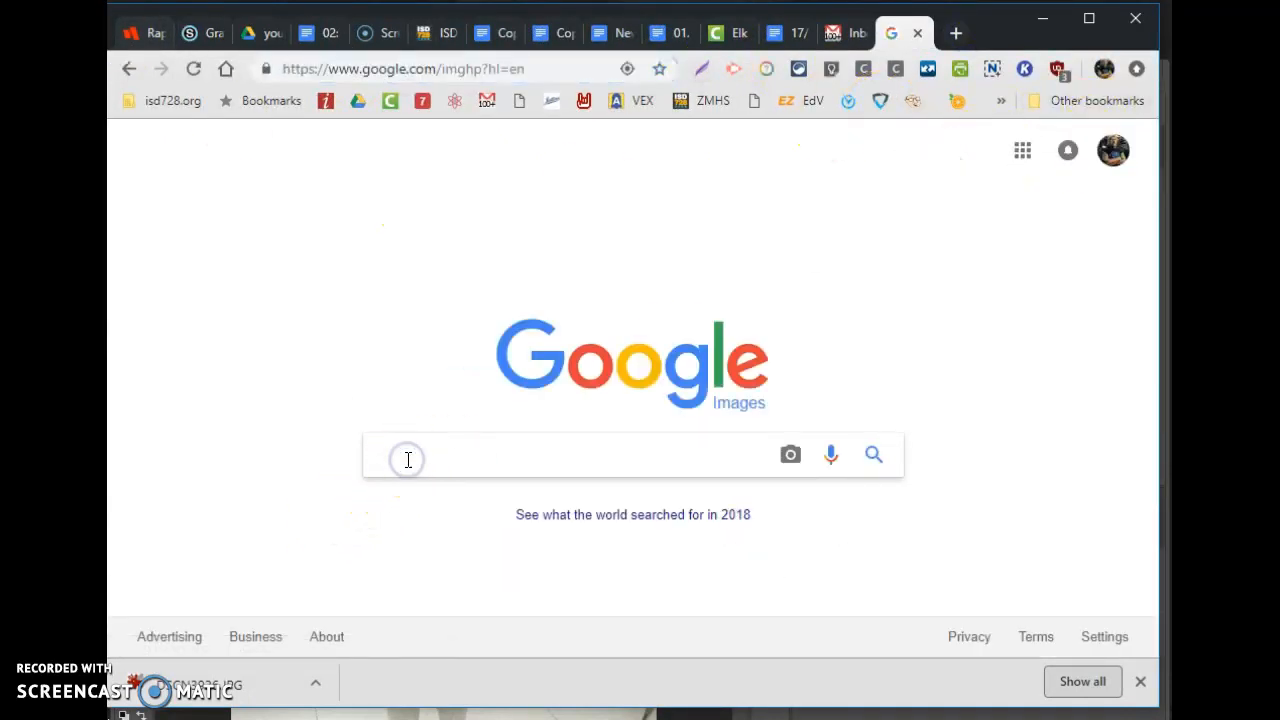
Search Google Images for 'chicken', filter to cartoons, and copy a cartoon chicken image.
{"action": "type", "text": "chid"}
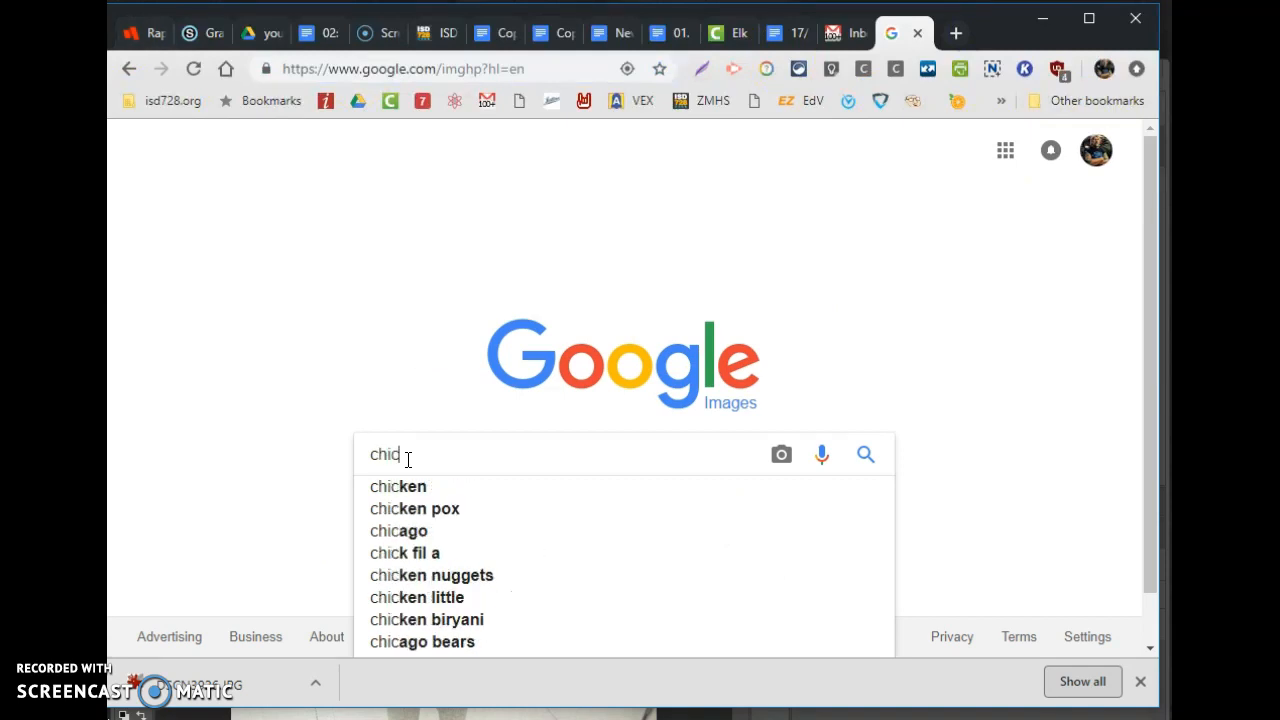
{"action": "type", "text": "chicken"}
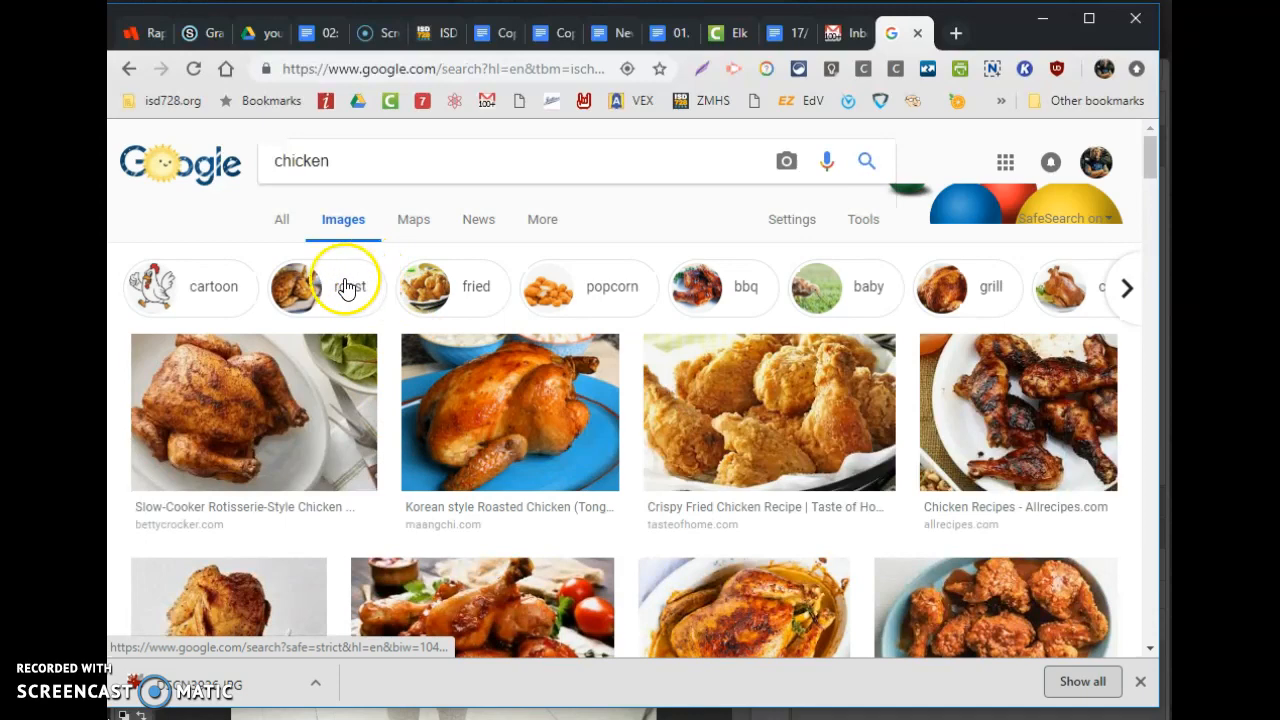
{"action": "left_click", "coordinate": [190, 287]}
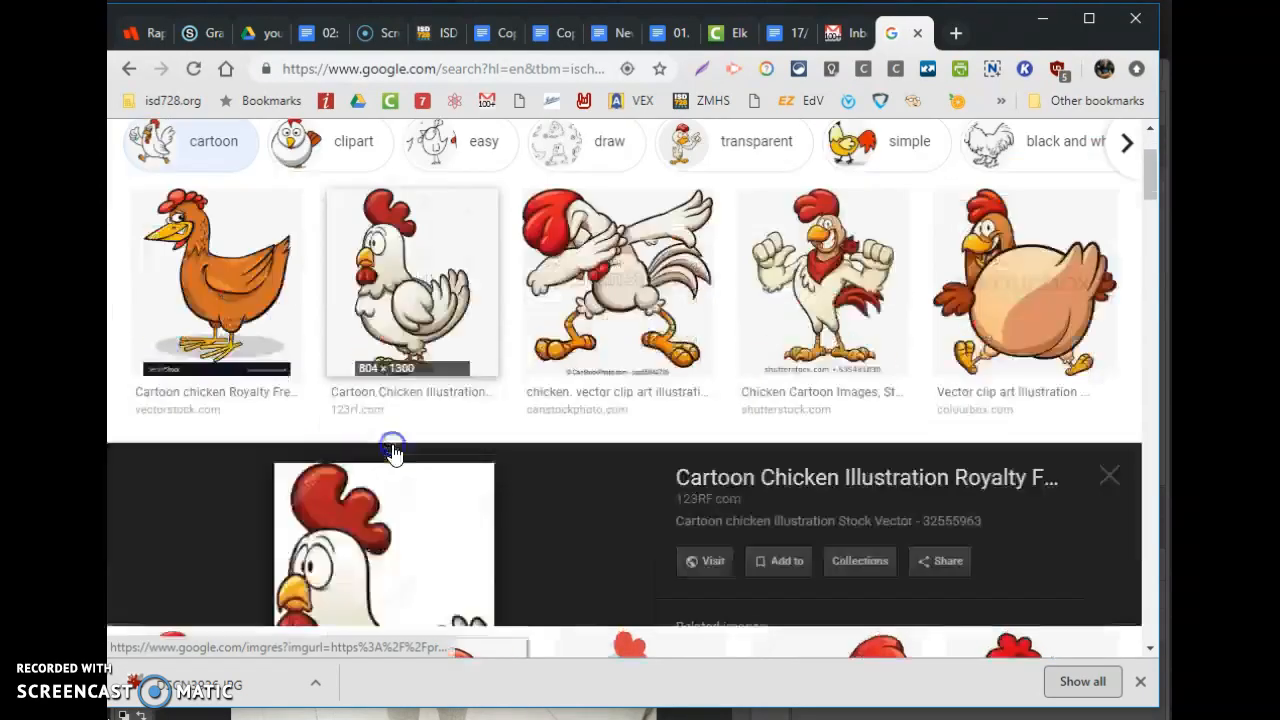
{"action": "scroll", "scroll_direction": "down", "scroll_amount": 3}
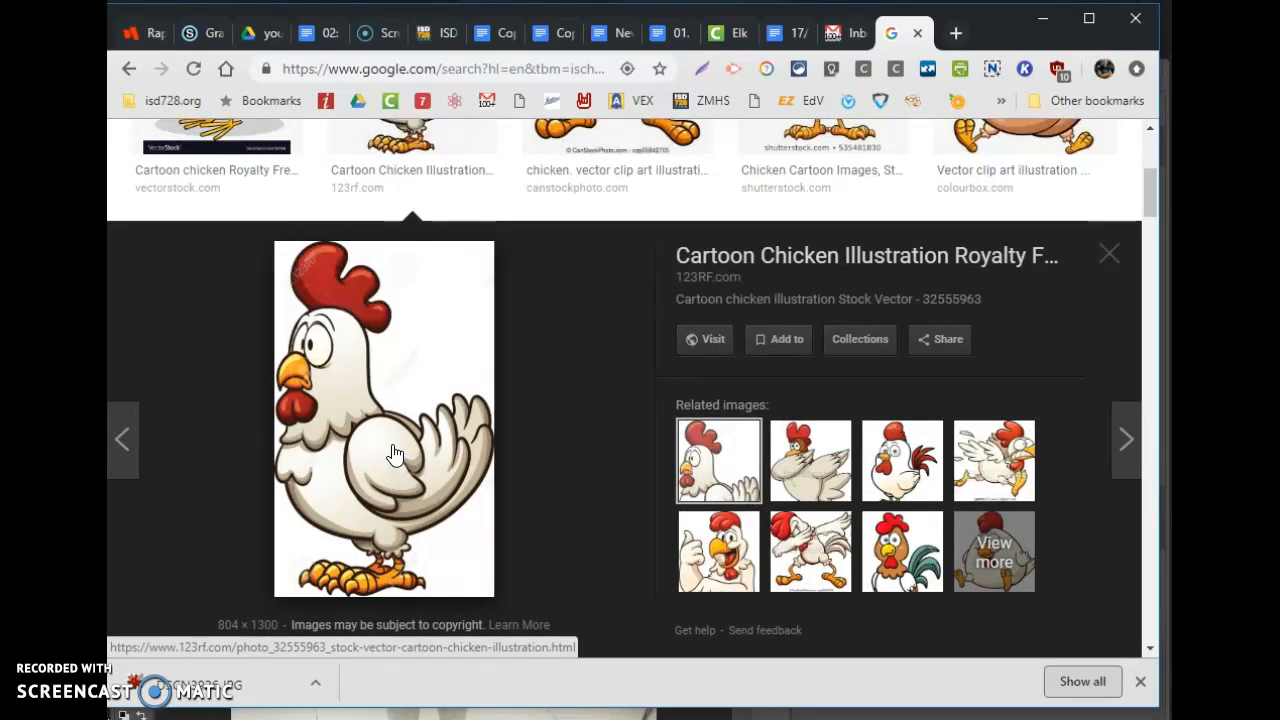
{"action": "right_click", "coordinate": [395, 453]}
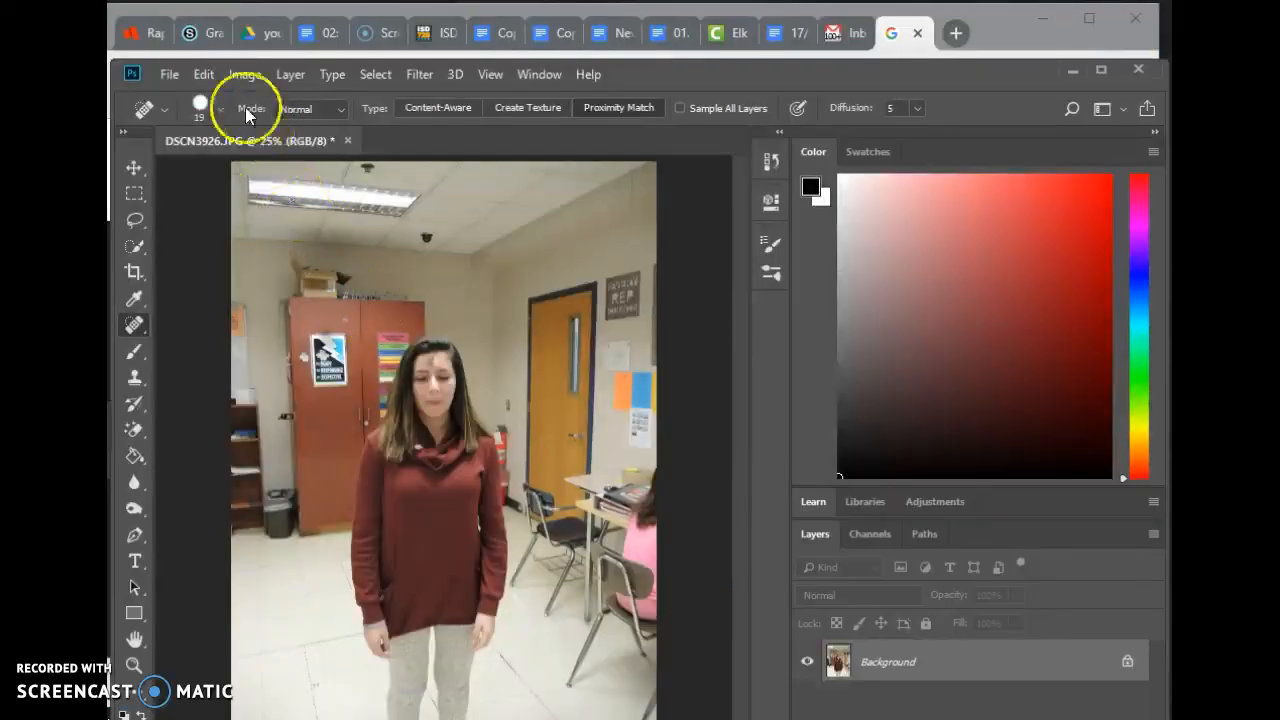
Paste the copied chicken into the photo as Layer 1 using Edit > Paste.
{"action": "left_click", "coordinate": [203, 74]}
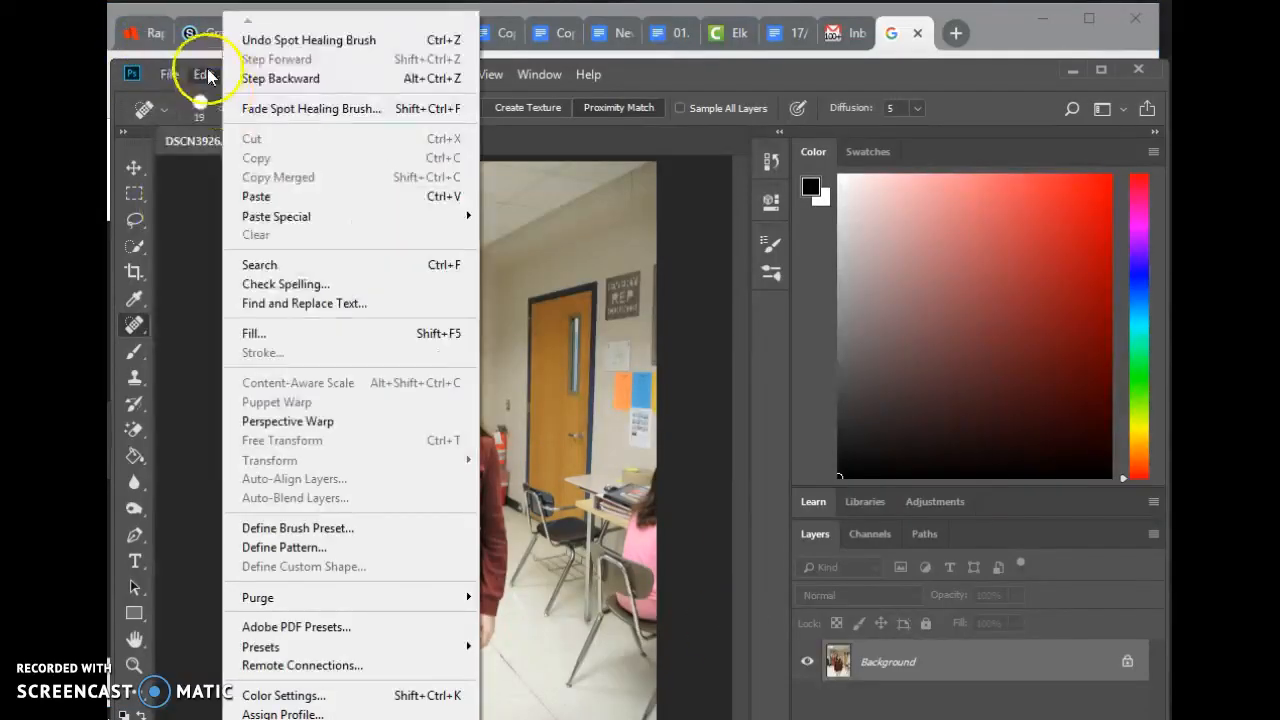
{"action": "left_click", "coordinate": [256, 196]}
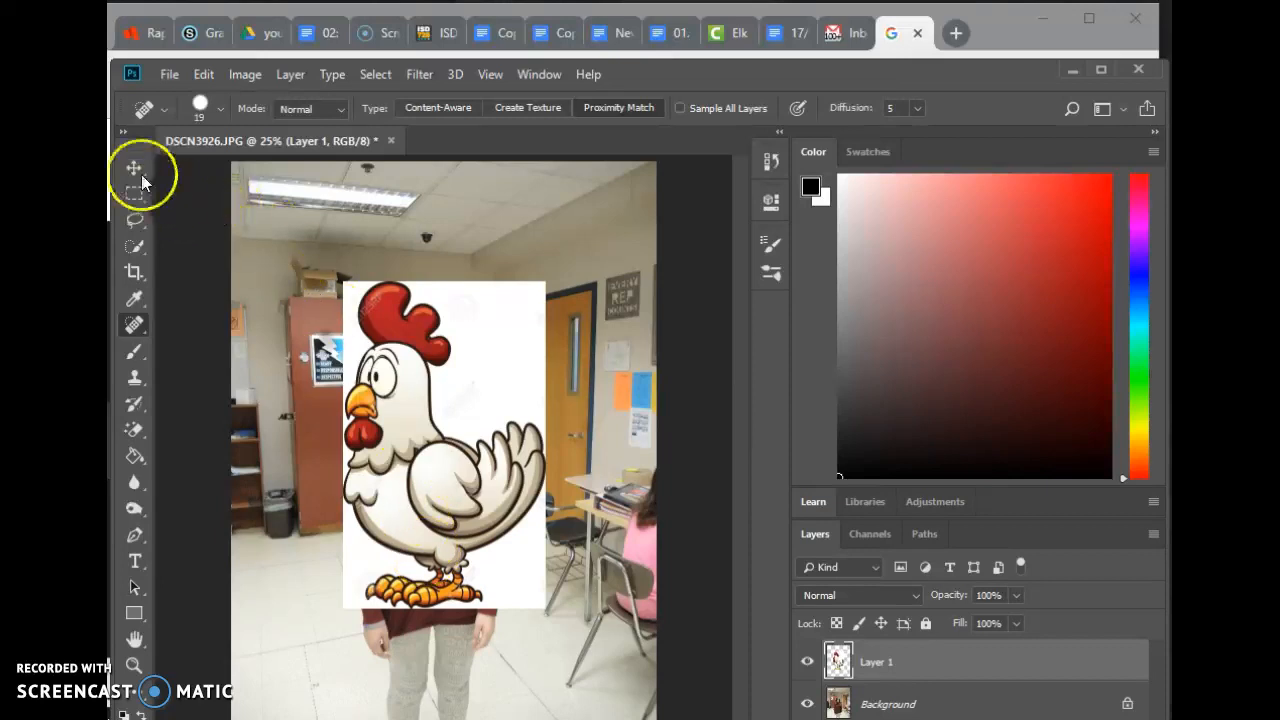
Move the chicken left of the student and erase its white background.
{"action": "left_click", "coordinate": [134, 167]}
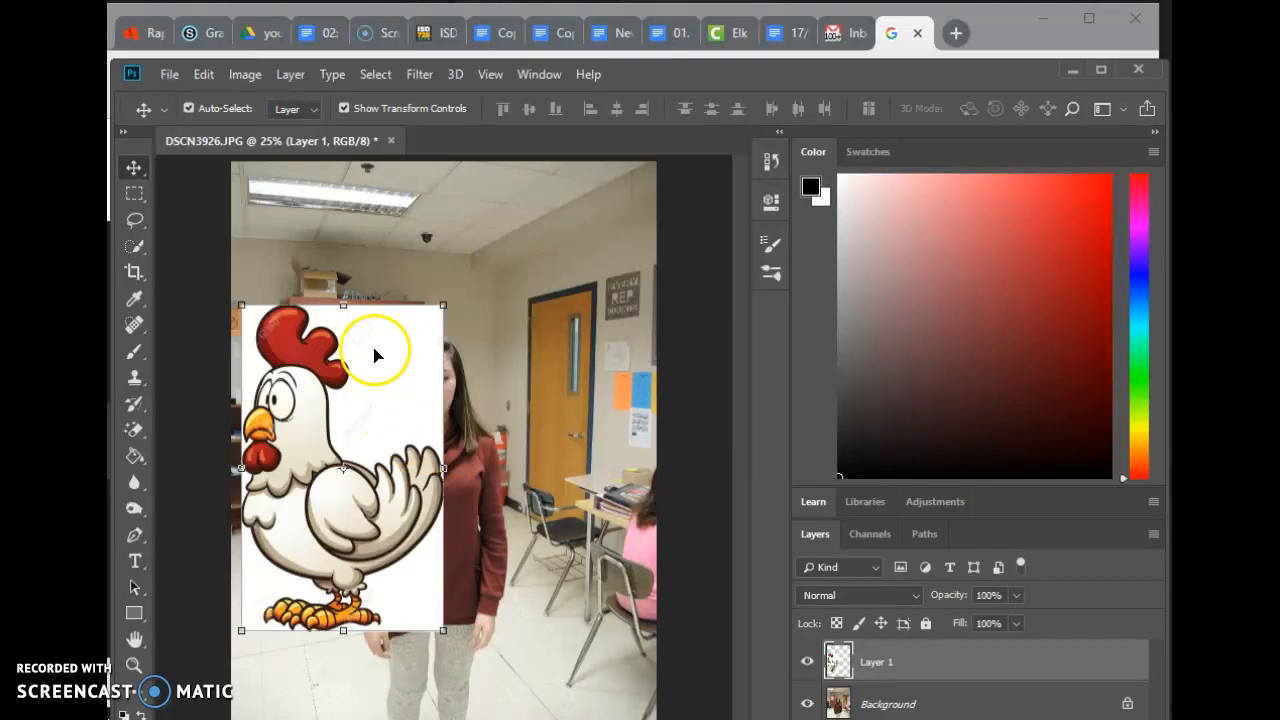
{"action": "mouse_move", "coordinate": [690, 545]}
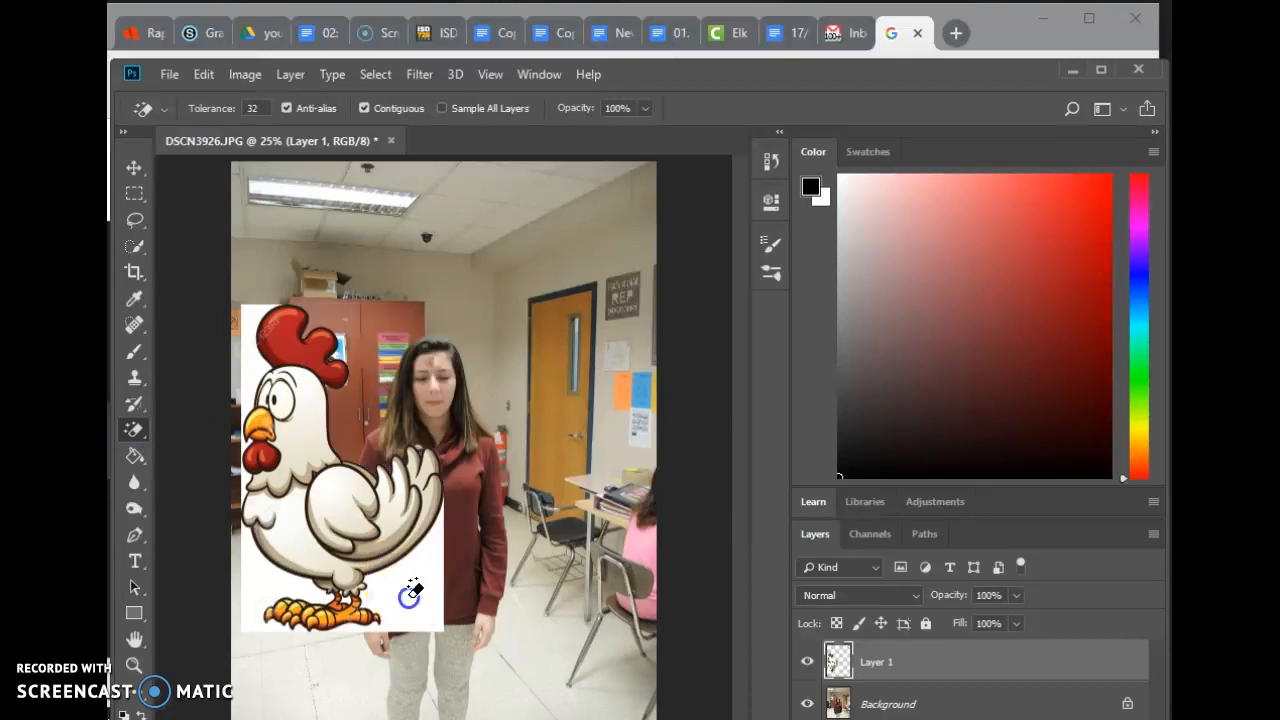
{"action": "left_click_drag", "start_coordinate": [410, 590], "coordinate": [260, 385]}
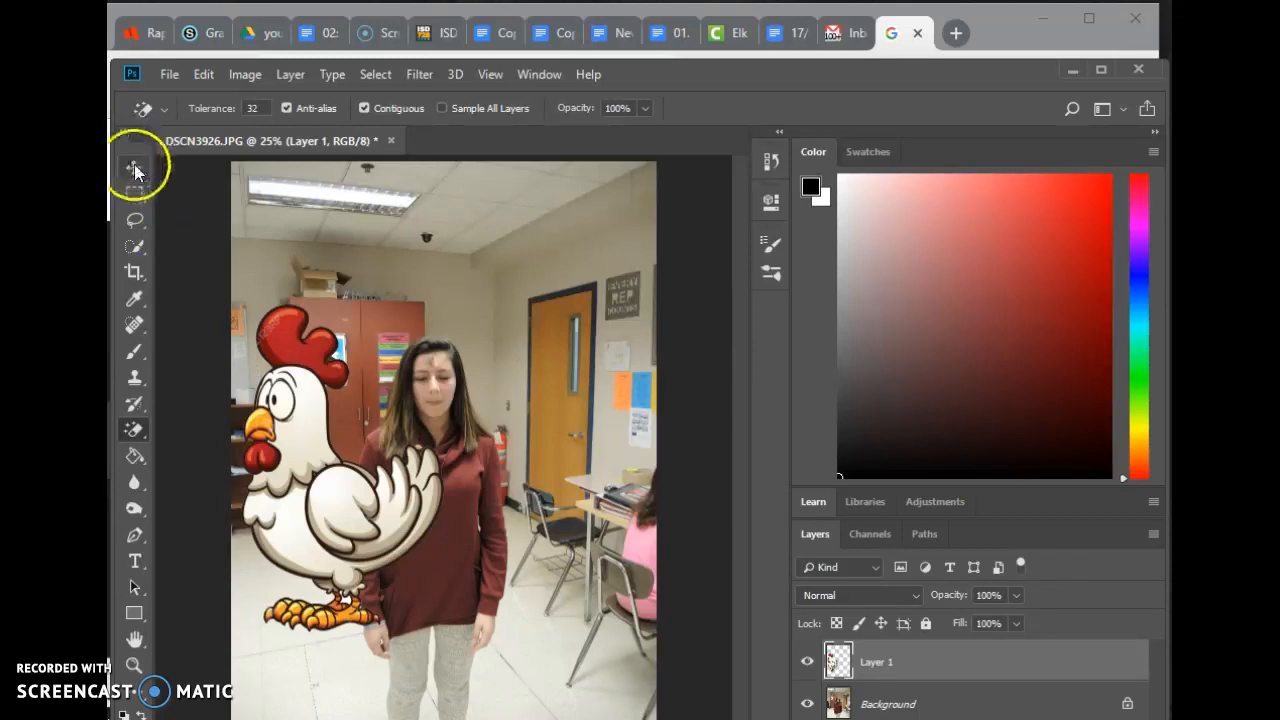
Scale the chicken down to a small figure, set it beside the student's hand, and commit.
{"action": "left_click", "coordinate": [134, 167]}
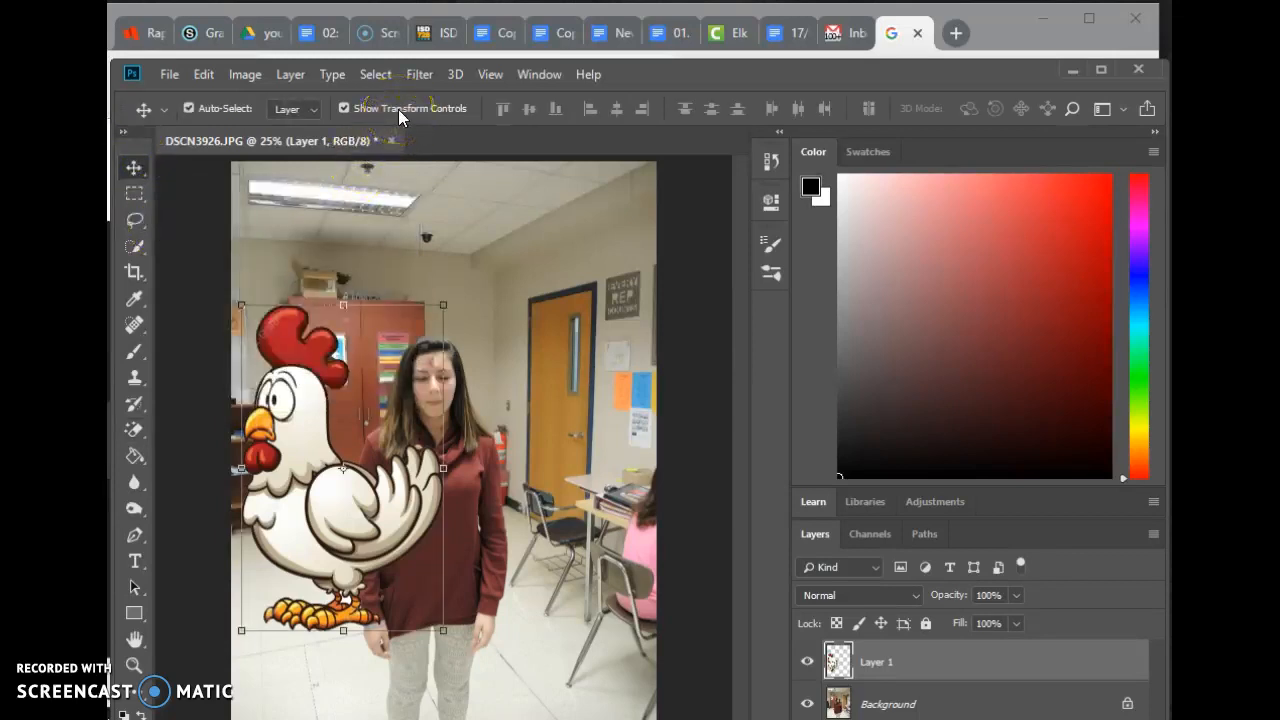
{"action": "left_click_drag", "start_coordinate": [242, 305], "coordinate": [303, 398]}
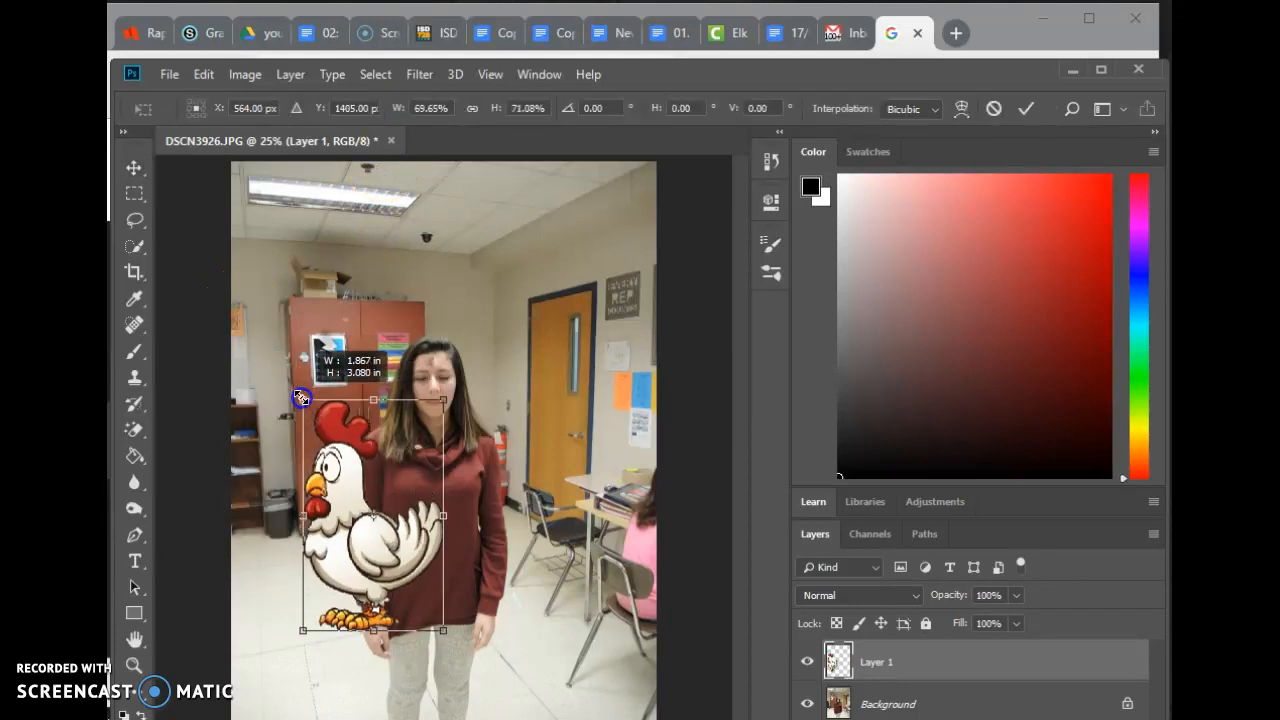
{"action": "left_click_drag", "start_coordinate": [302, 398], "coordinate": [342, 500]}
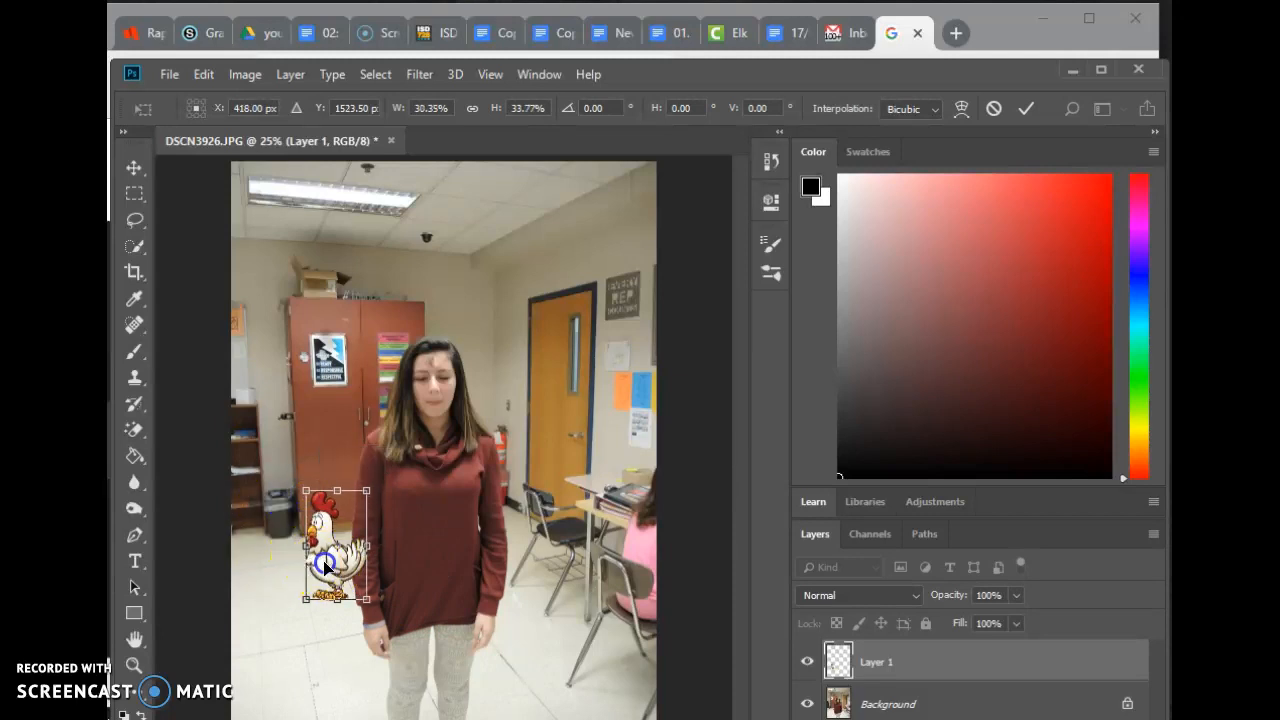
{"action": "left_click_drag", "start_coordinate": [335, 545], "coordinate": [335, 575]}
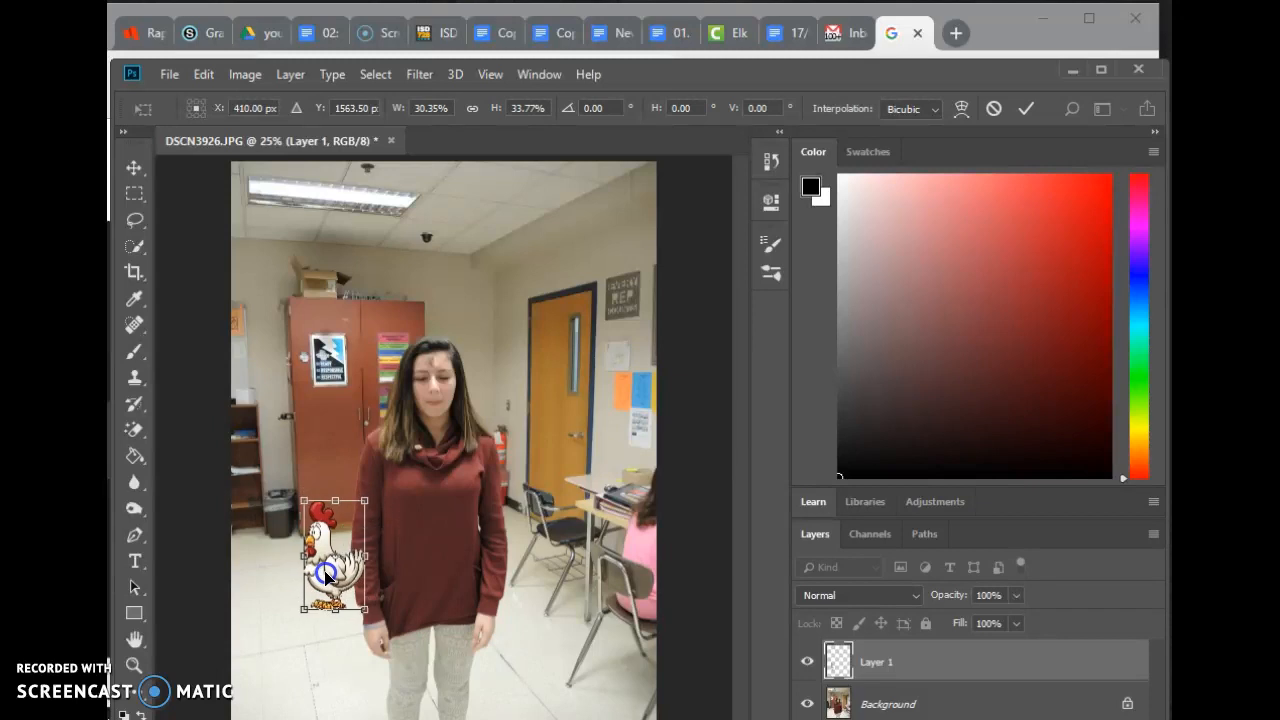
{"action": "left_click", "coordinate": [1075, 243]}
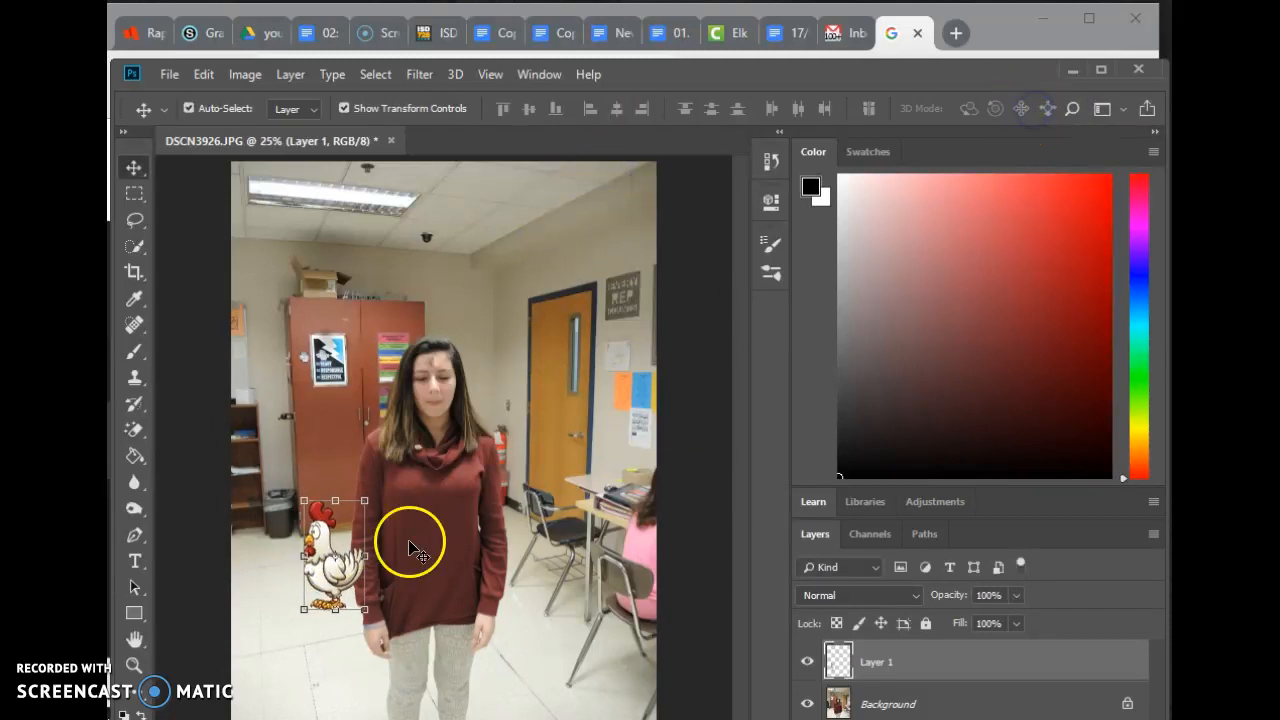
Zoom in on the arm, switch to the Eraser Tool, and restore Layer 1 opacity to 100%.
{"action": "left_click", "coordinate": [134, 663]}
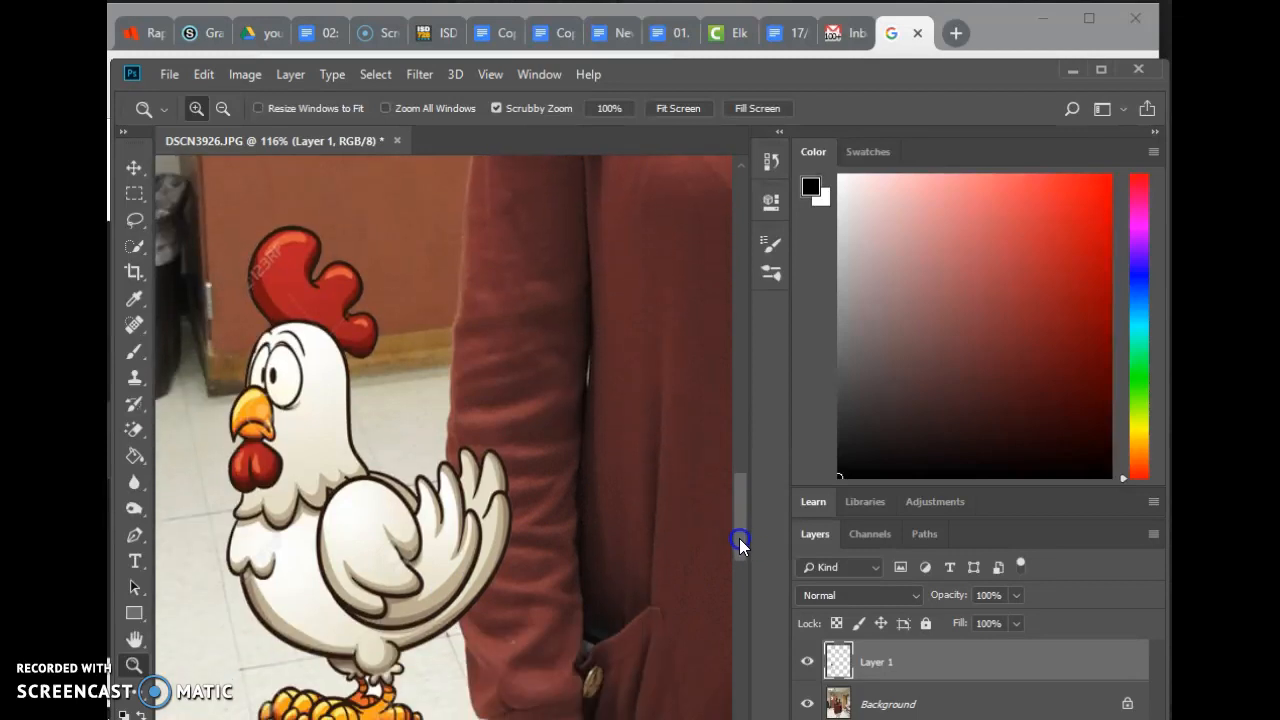
{"action": "scroll", "scroll_direction": "down", "scroll_amount": 3}
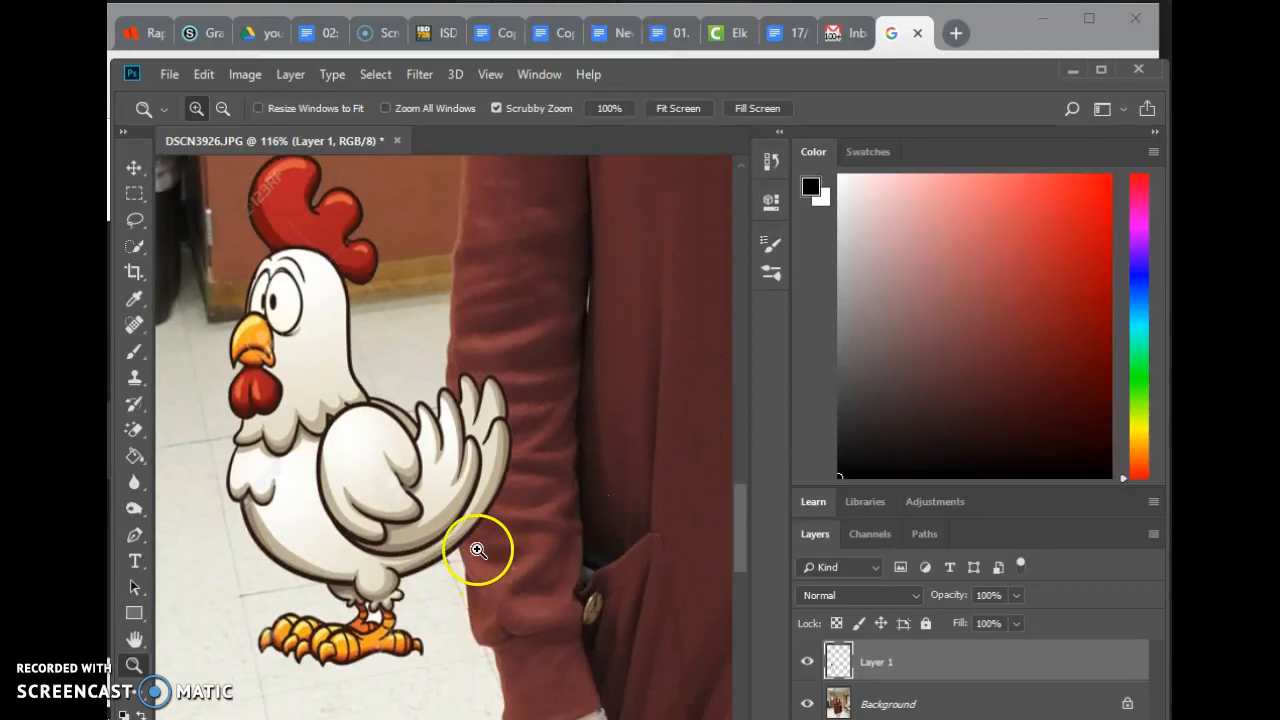
{"action": "mouse_move", "coordinate": [478, 425]}
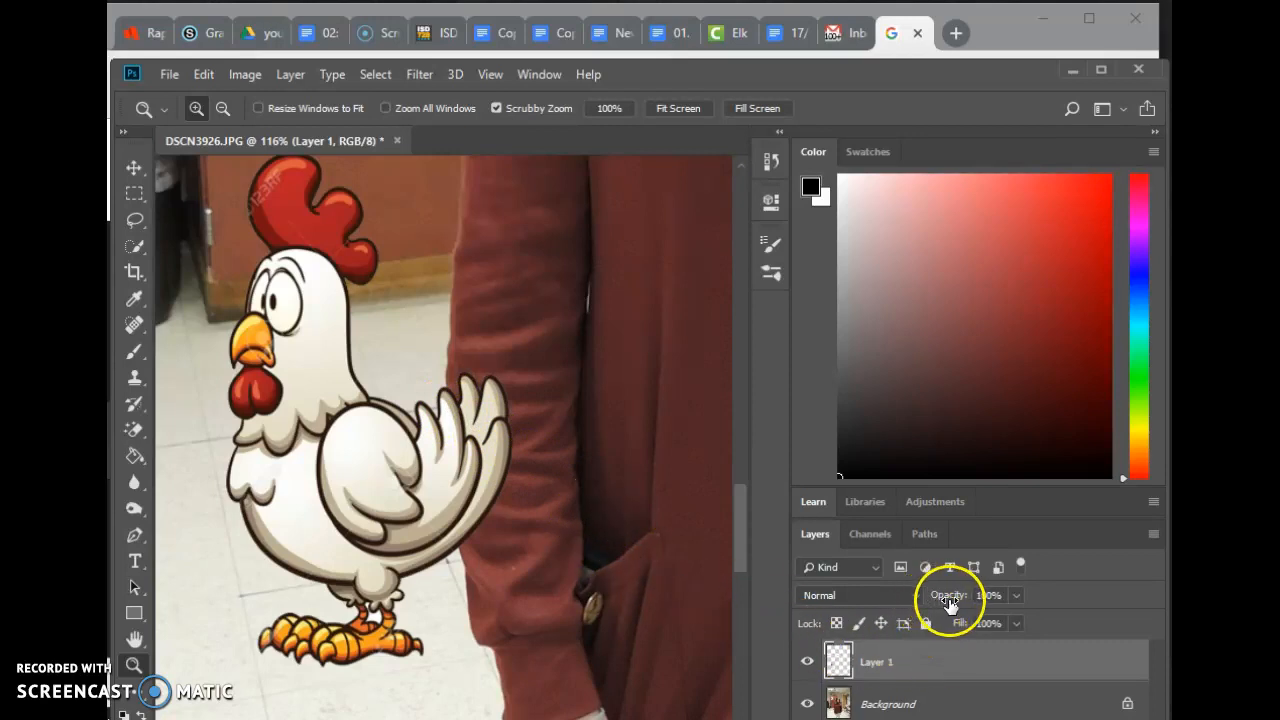
{"action": "left_click_drag", "start_coordinate": [990, 595], "coordinate": [990, 620]}
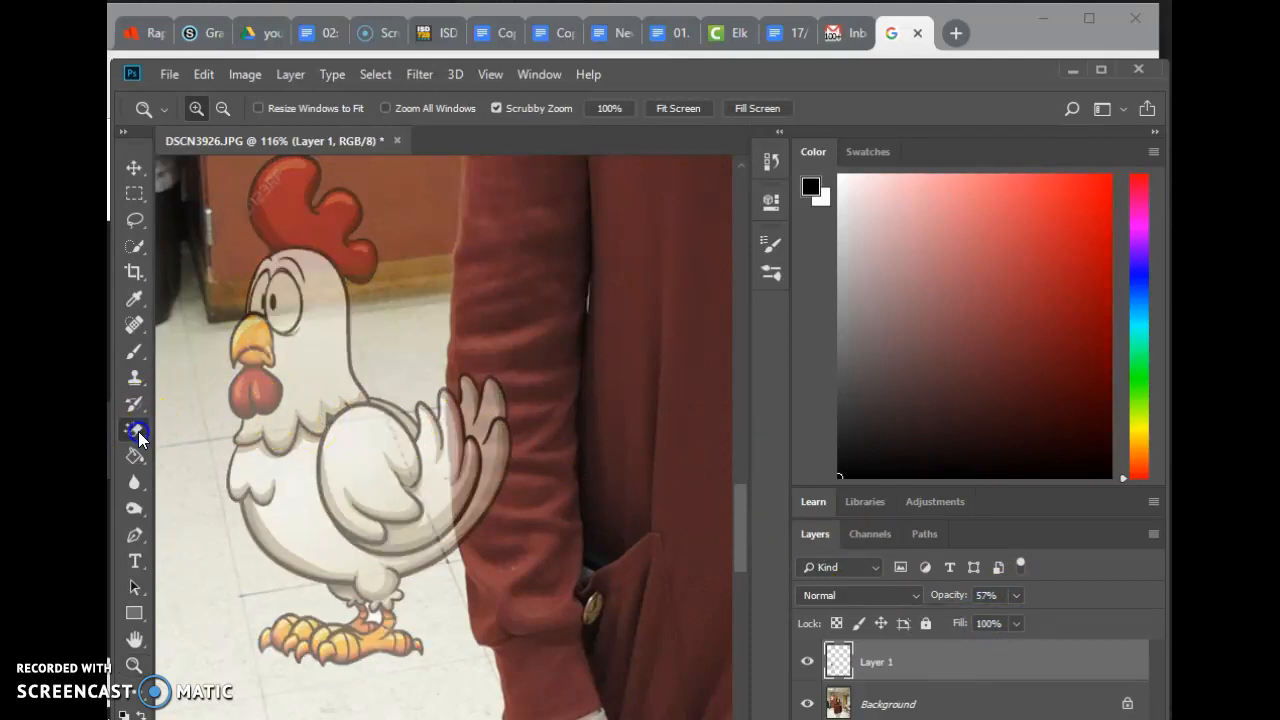
{"action": "right_click", "coordinate": [135, 429]}
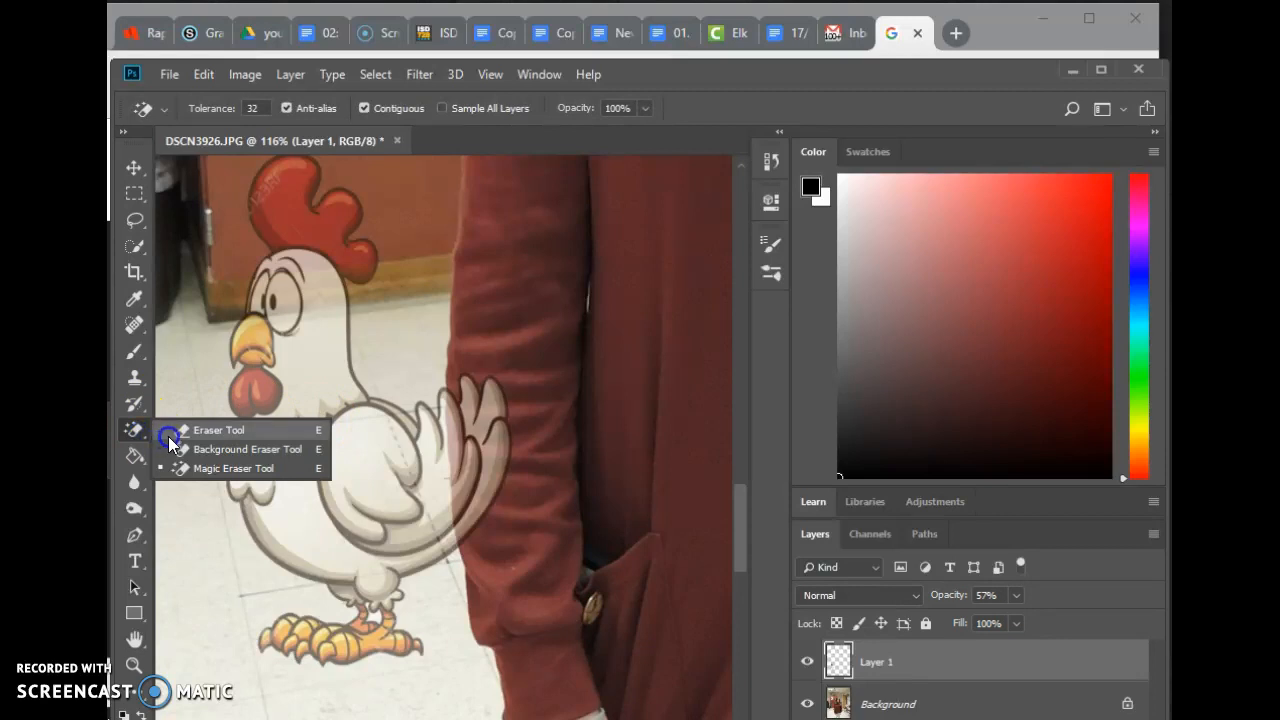
{"action": "left_click", "coordinate": [218, 429]}
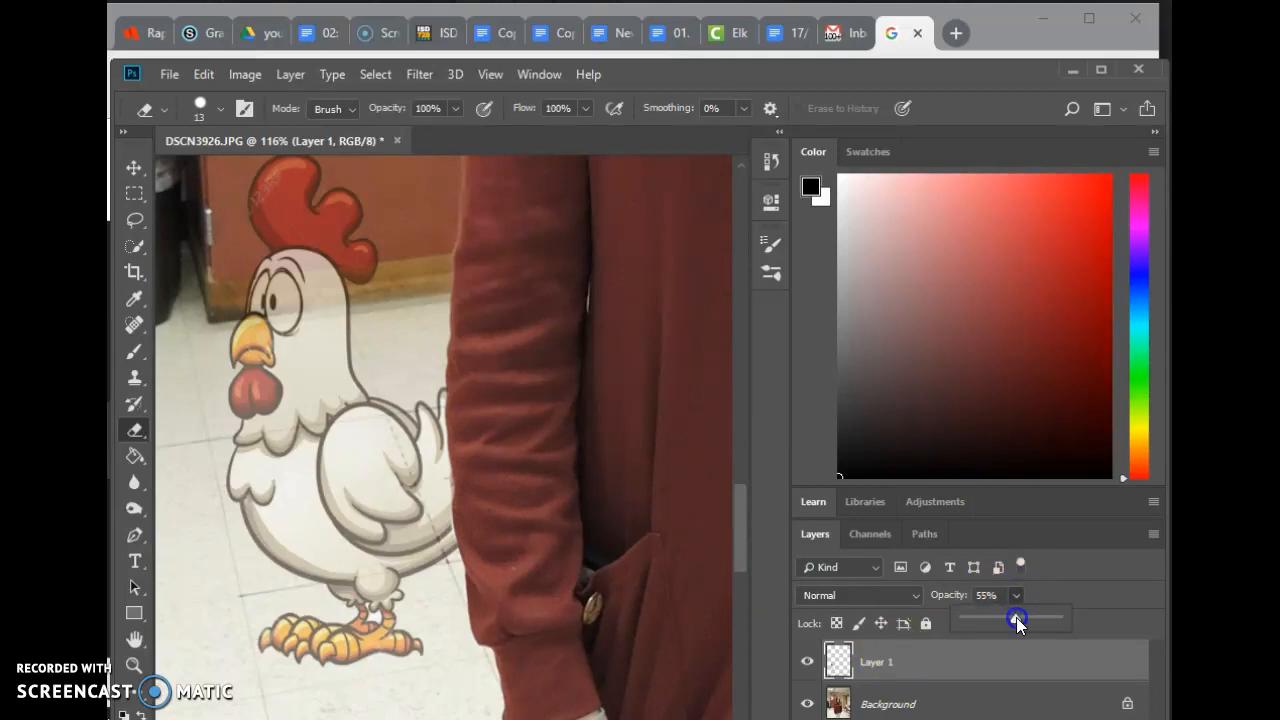
{"action": "left_click_drag", "start_coordinate": [1017, 618], "coordinate": [1057, 618]}
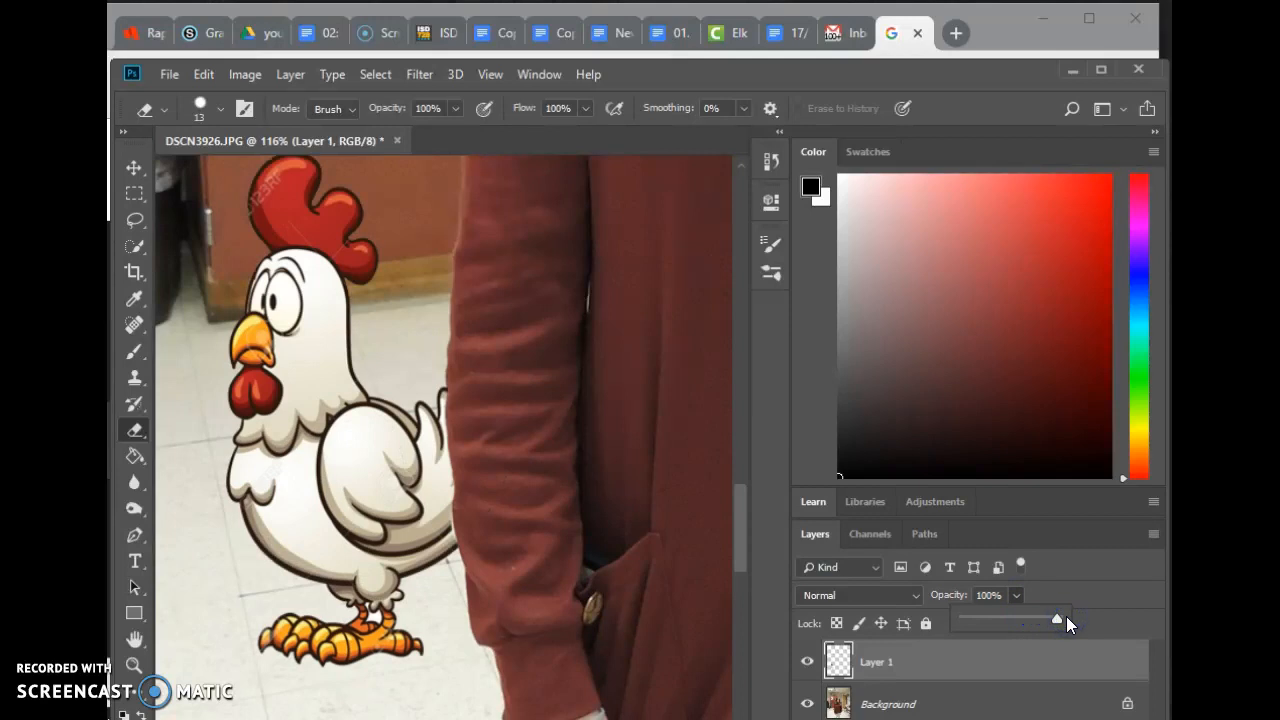
{"action": "mouse_move", "coordinate": [668, 265]}
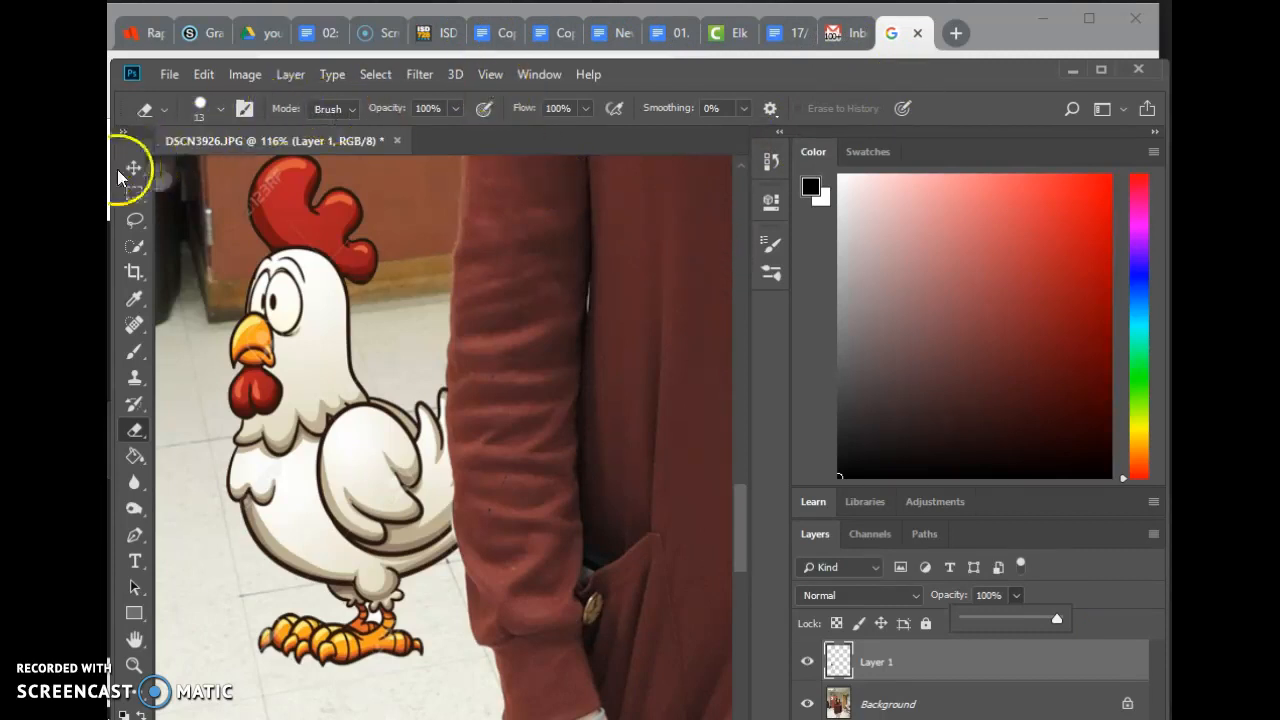
{"action": "left_click", "coordinate": [134, 167]}
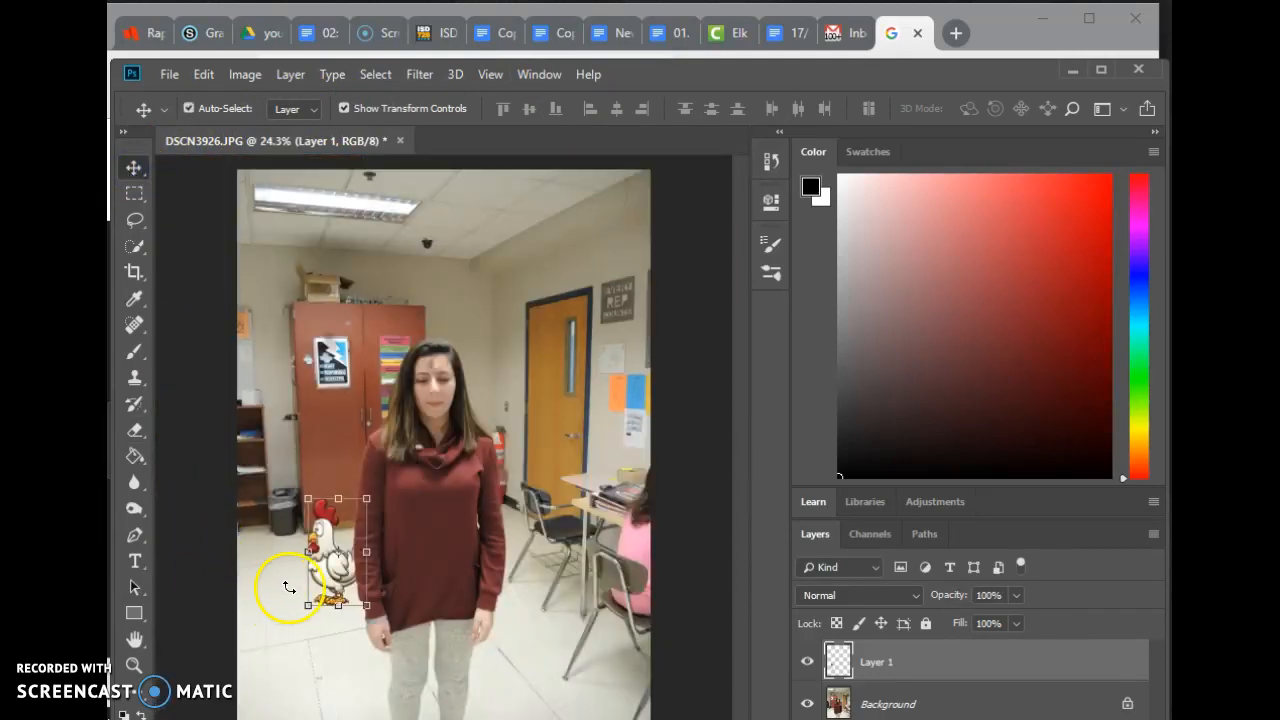
{"action": "left_click", "coordinate": [135, 482]}
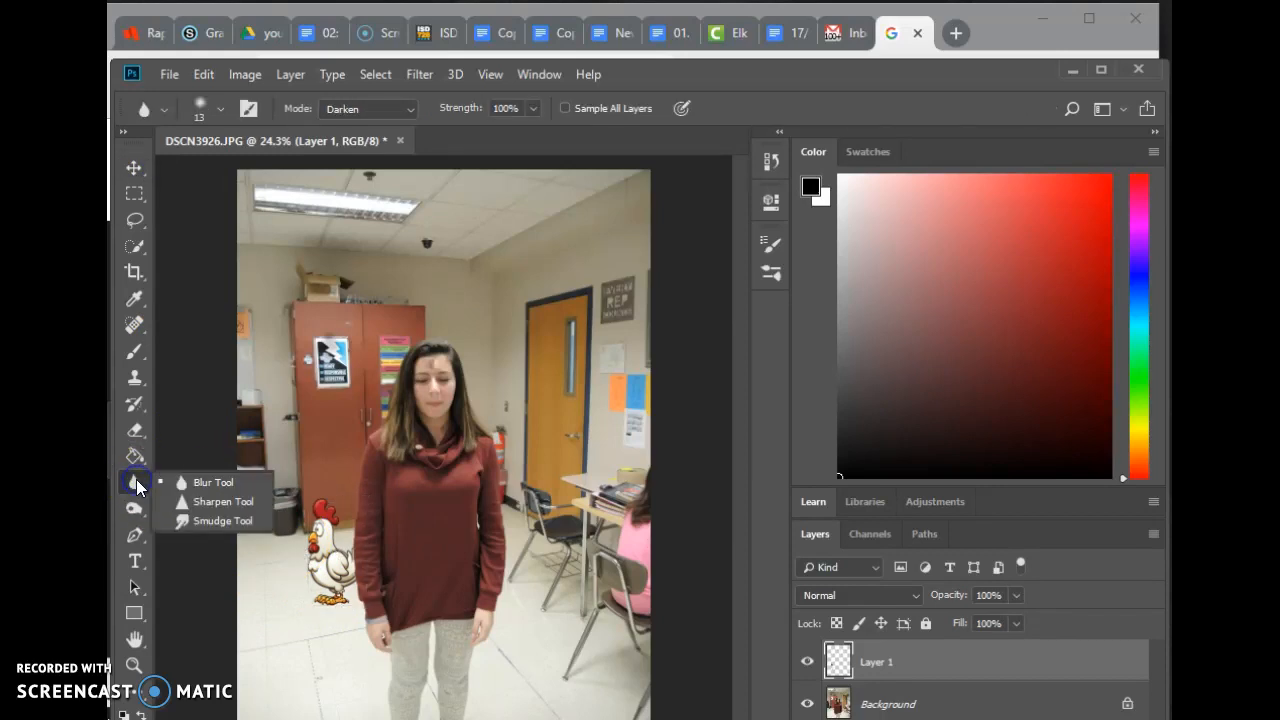
{"action": "mouse_move", "coordinate": [143, 513]}
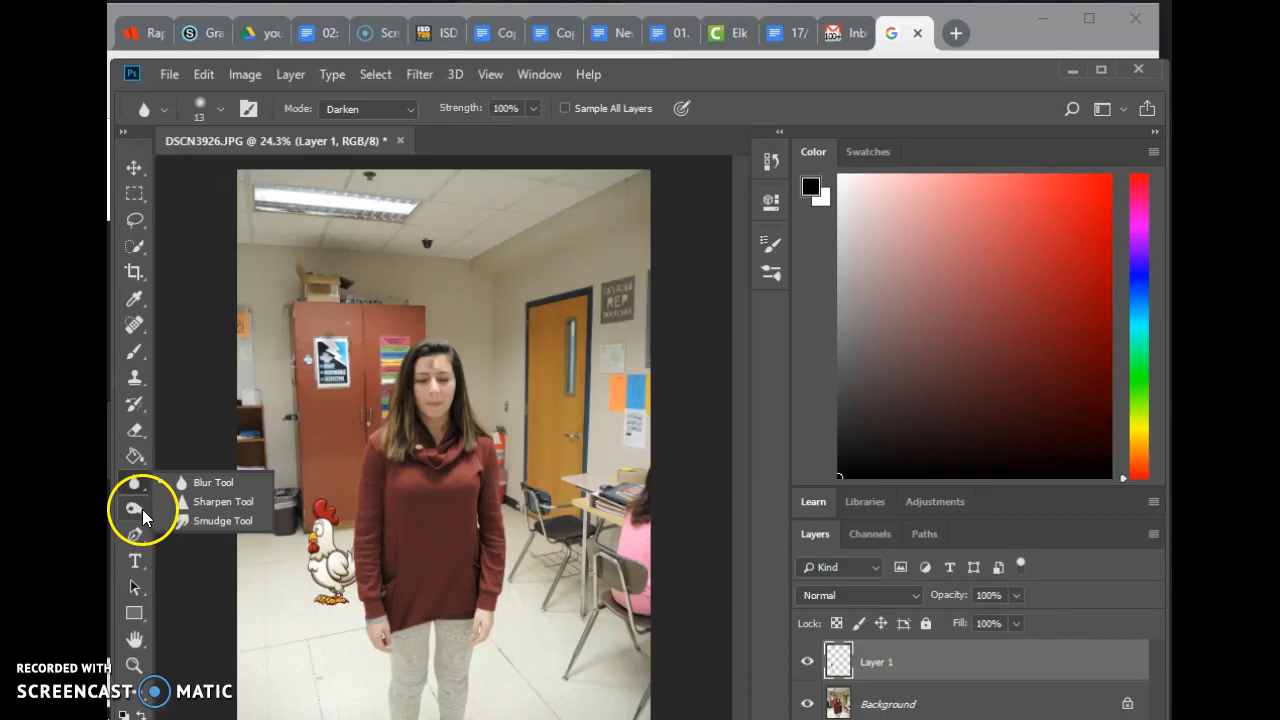
{"action": "mouse_move", "coordinate": [320, 545]}
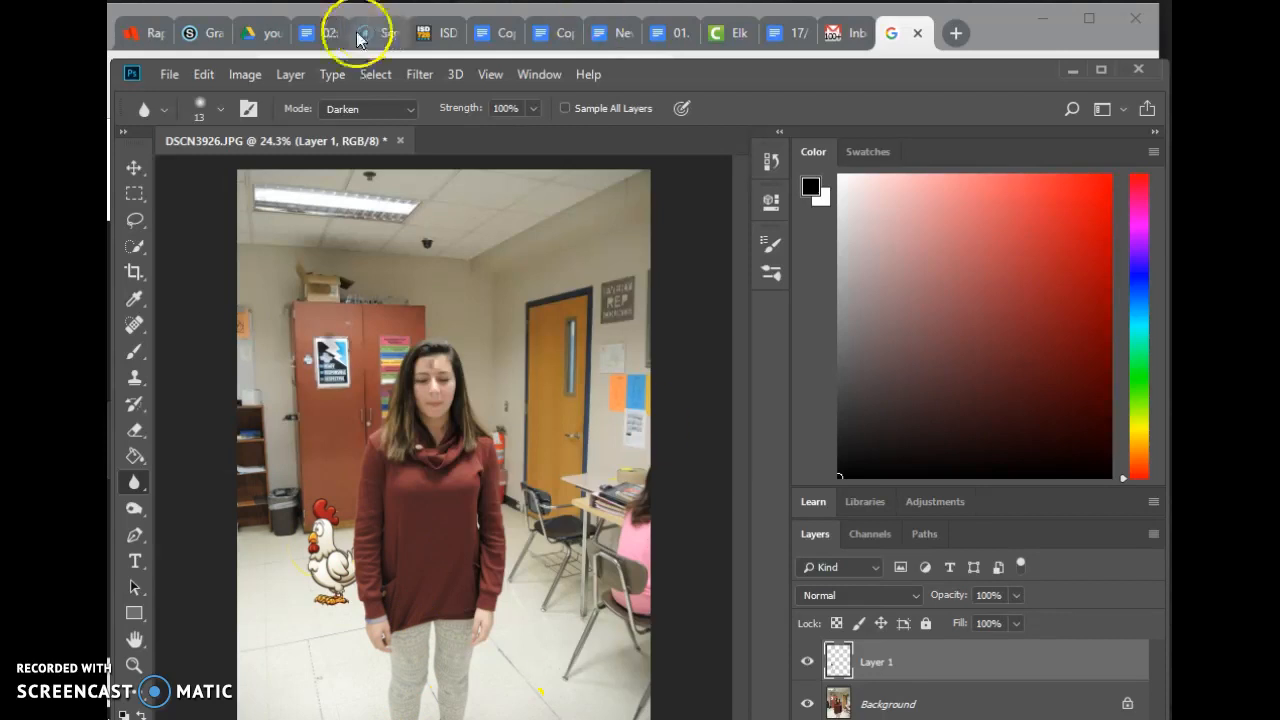
{"action": "left_click", "coordinate": [307, 33]}
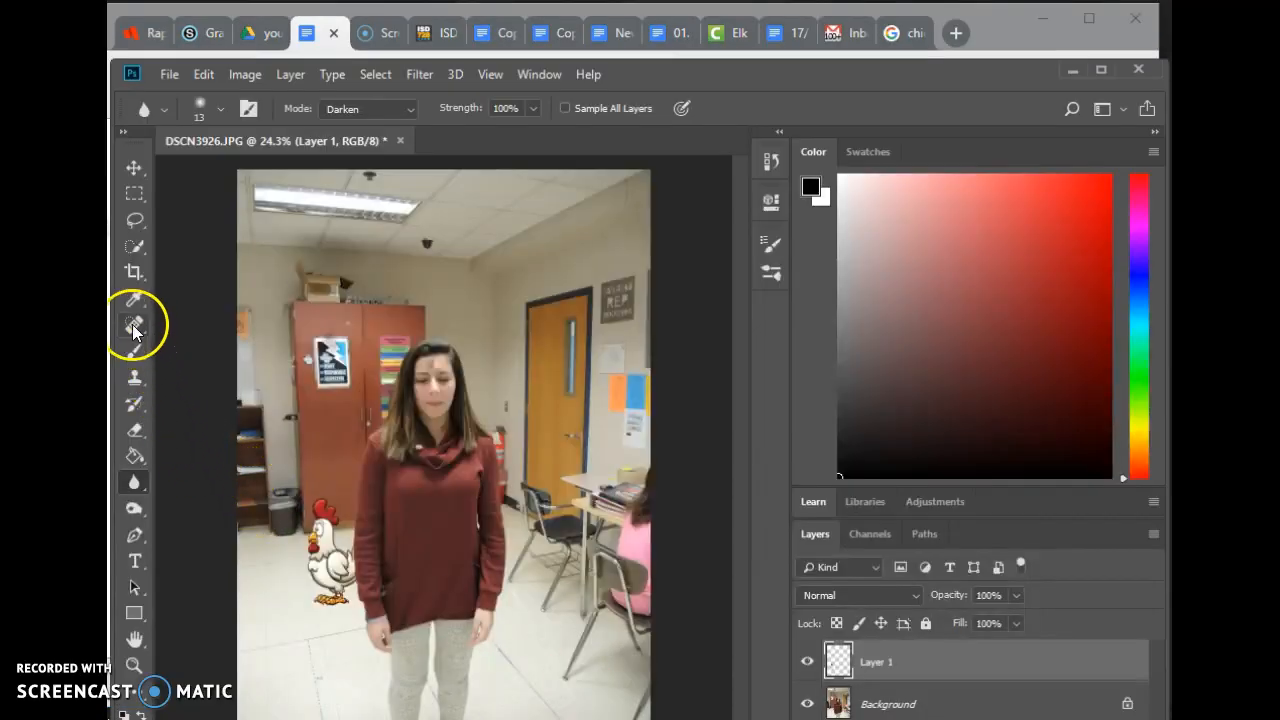
{"action": "mouse_move", "coordinate": [135, 435]}
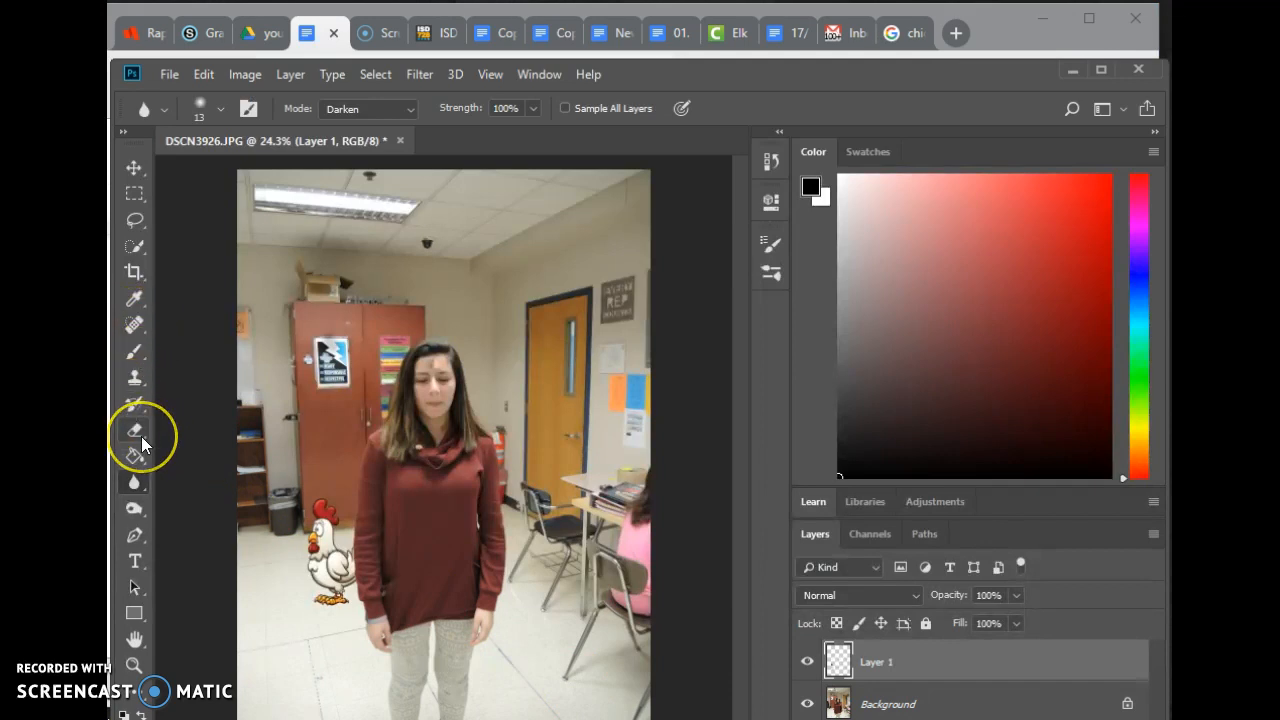
Browse the toolbar groups and select the Count Tool from the Eyedropper group.
{"action": "left_click", "coordinate": [135, 435]}
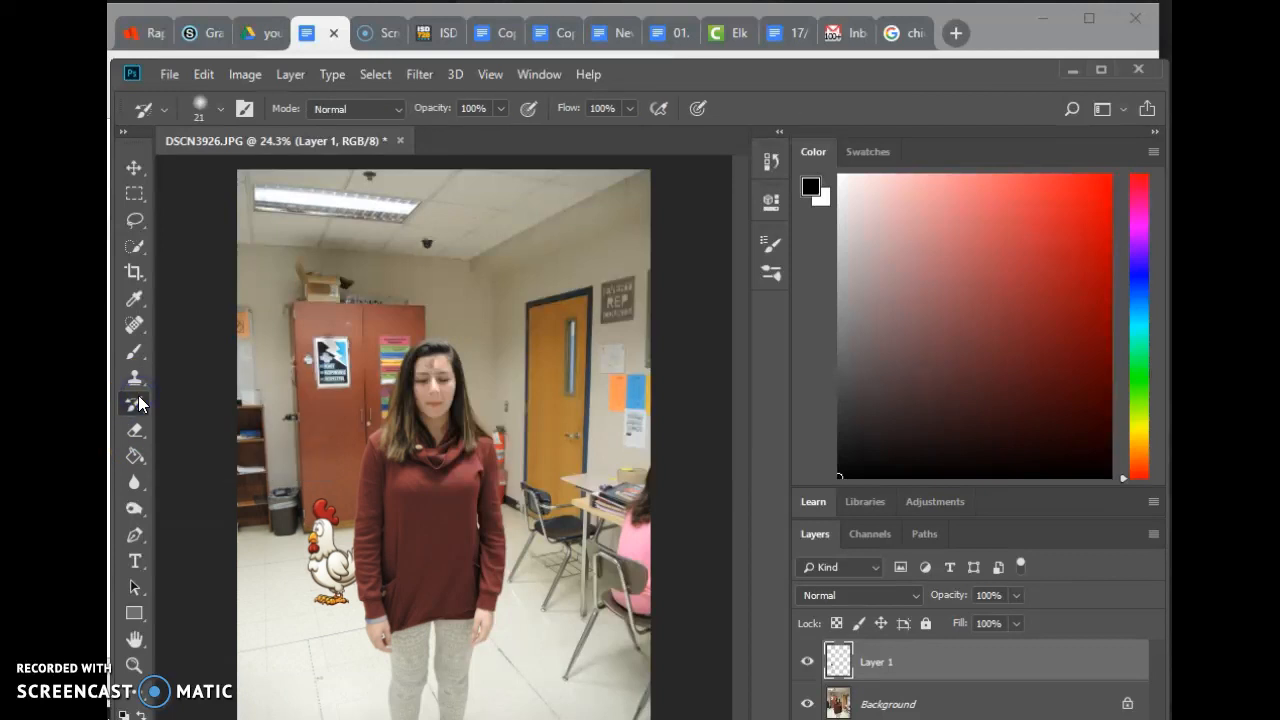
{"action": "left_click", "coordinate": [134, 377]}
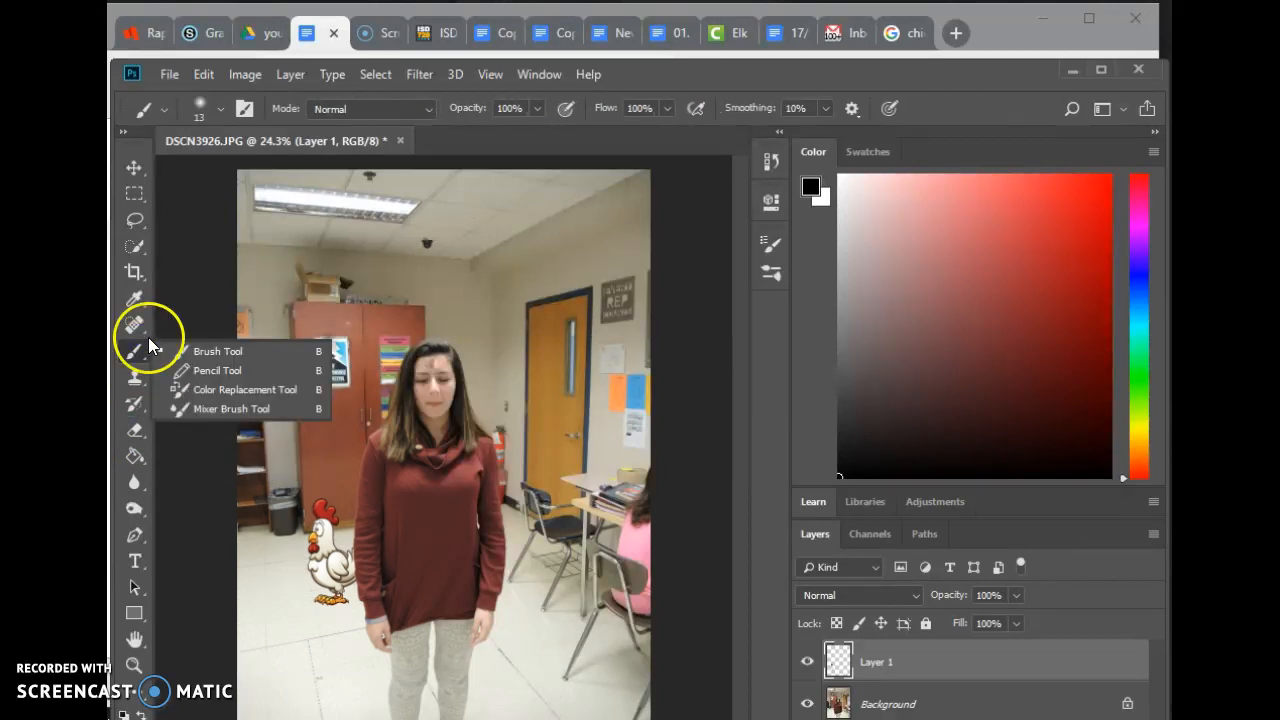
{"action": "left_click", "coordinate": [134, 324]}
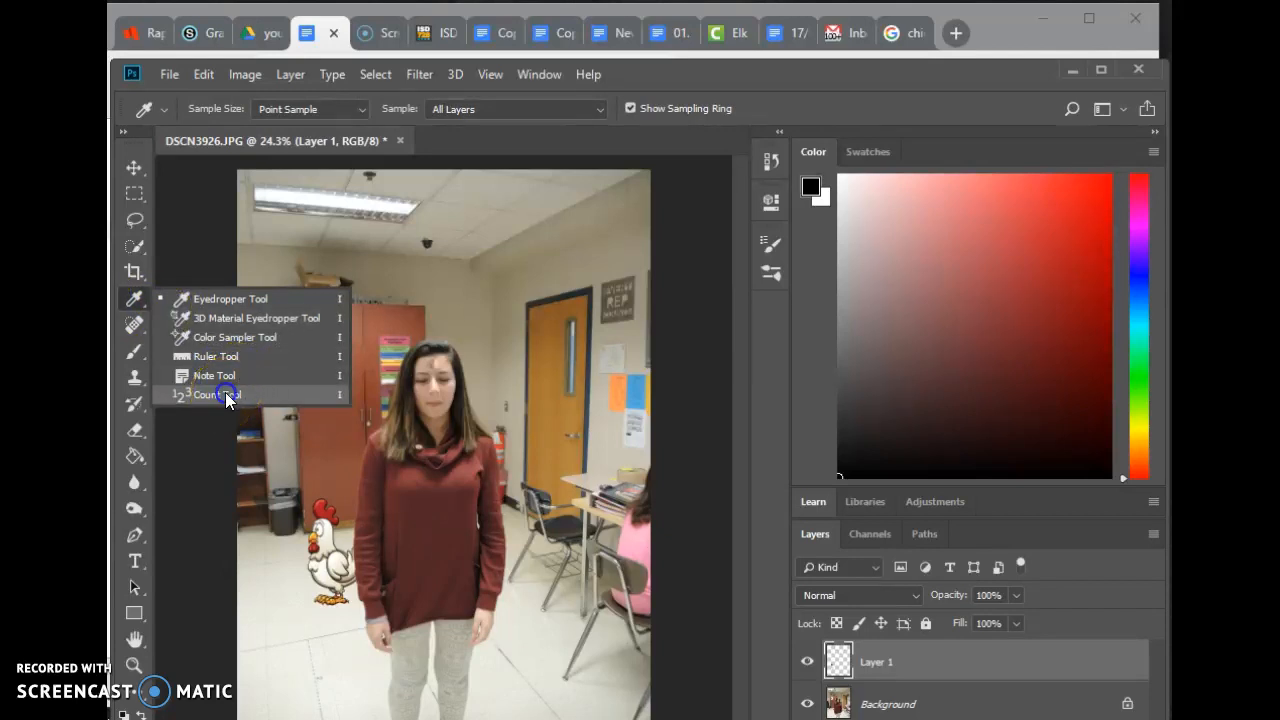
{"action": "left_click", "coordinate": [208, 394]}
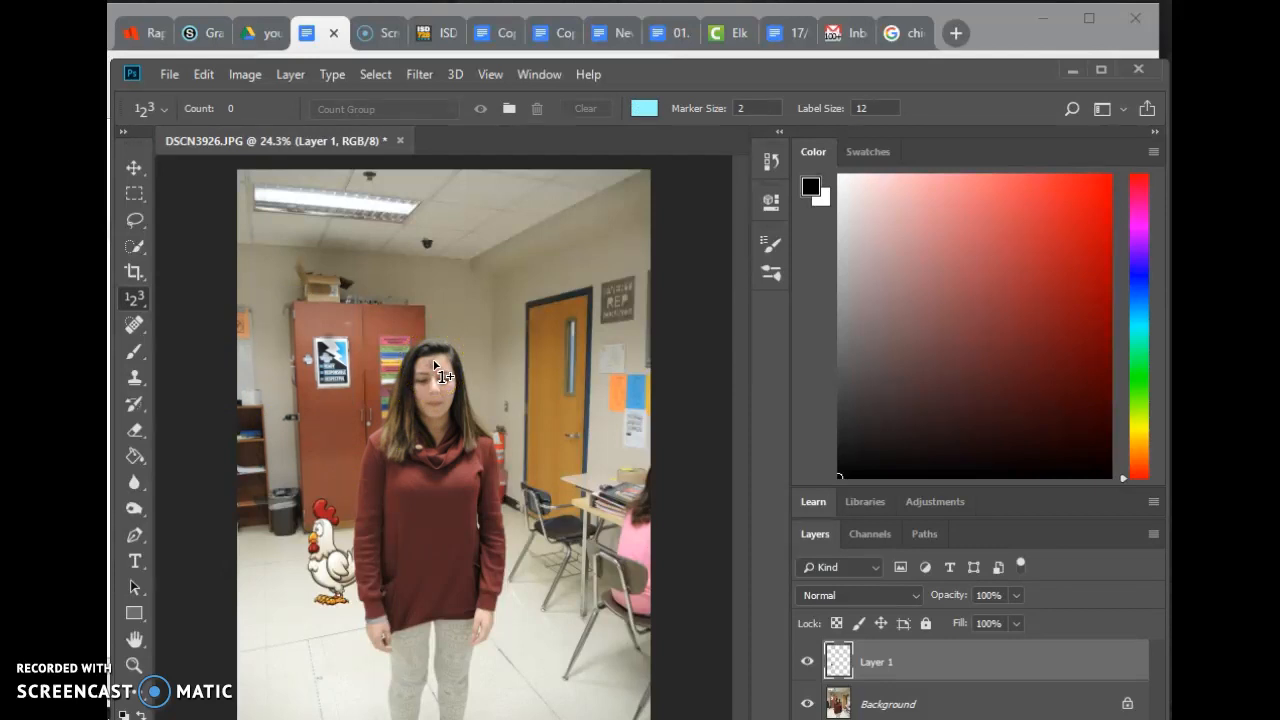
{"action": "left_click", "coordinate": [440, 365]}
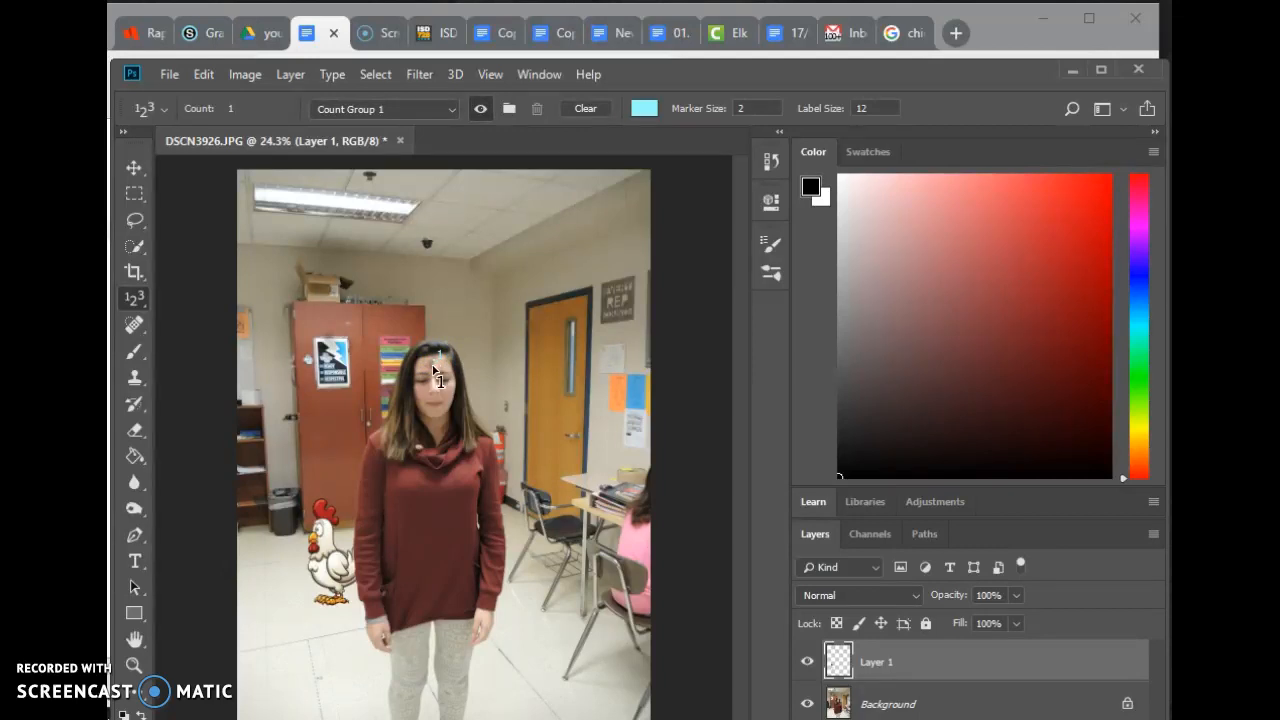
{"action": "mouse_move", "coordinate": [440, 363]}
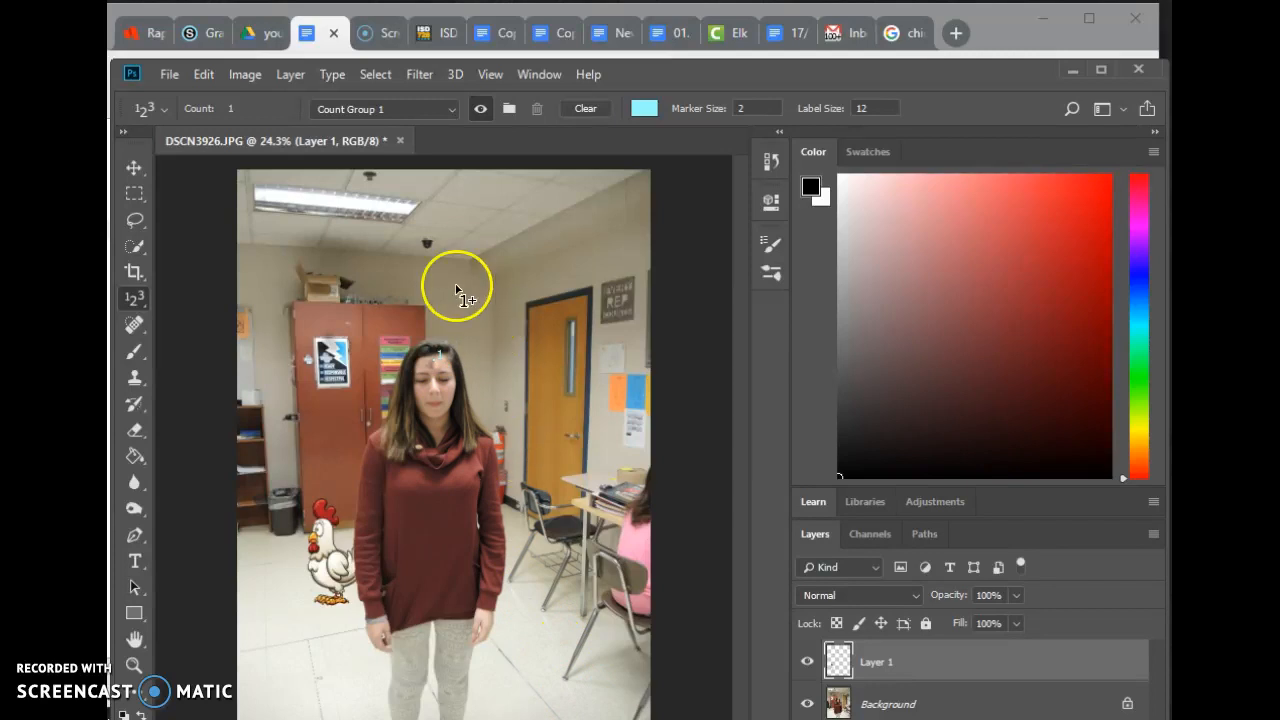
{"action": "left_click", "coordinate": [585, 108]}
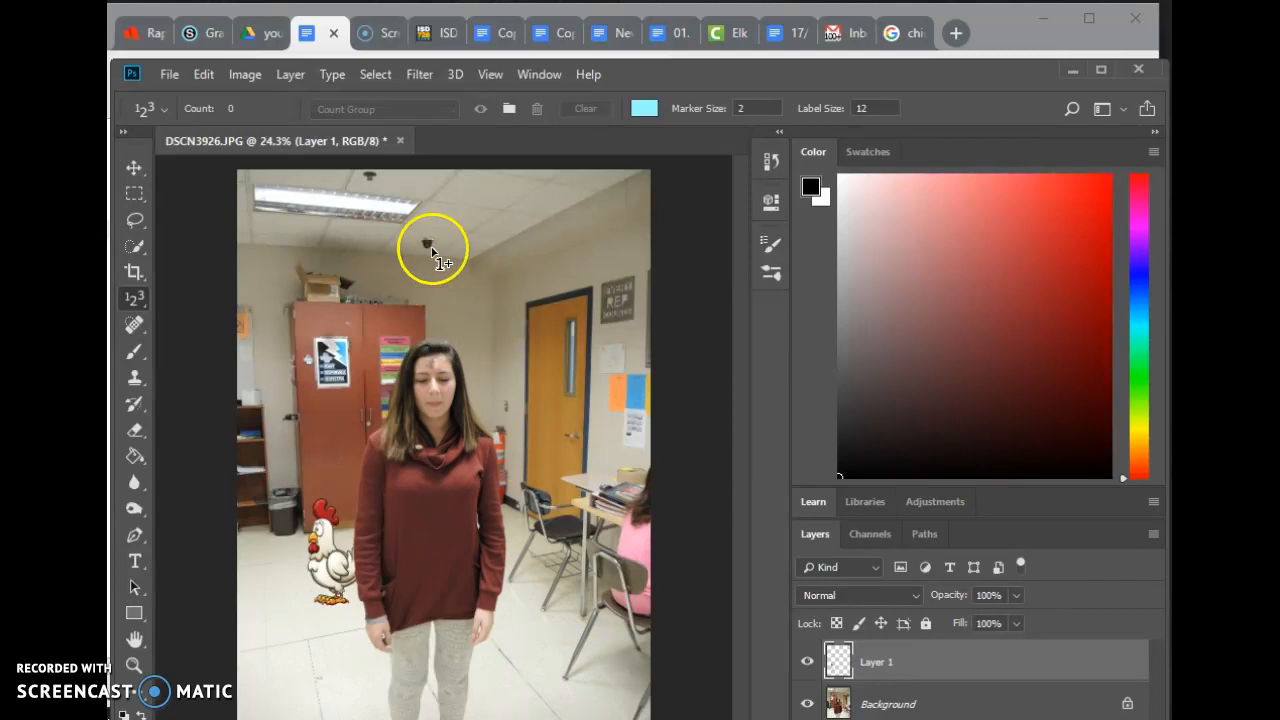
Review the Your Face checklist in Google Docs, then return to Photoshop.
{"action": "left_click", "coordinate": [307, 33]}
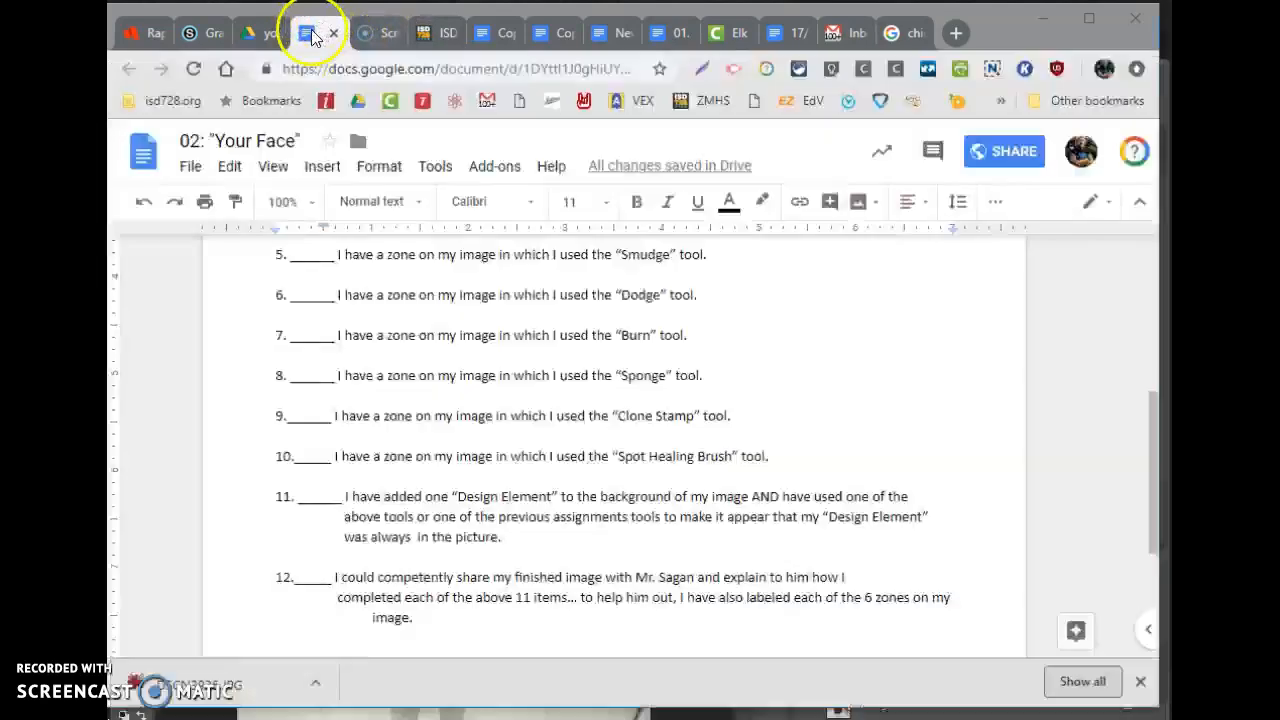
{"action": "scroll", "scroll_direction": "up", "scroll_amount": 3}
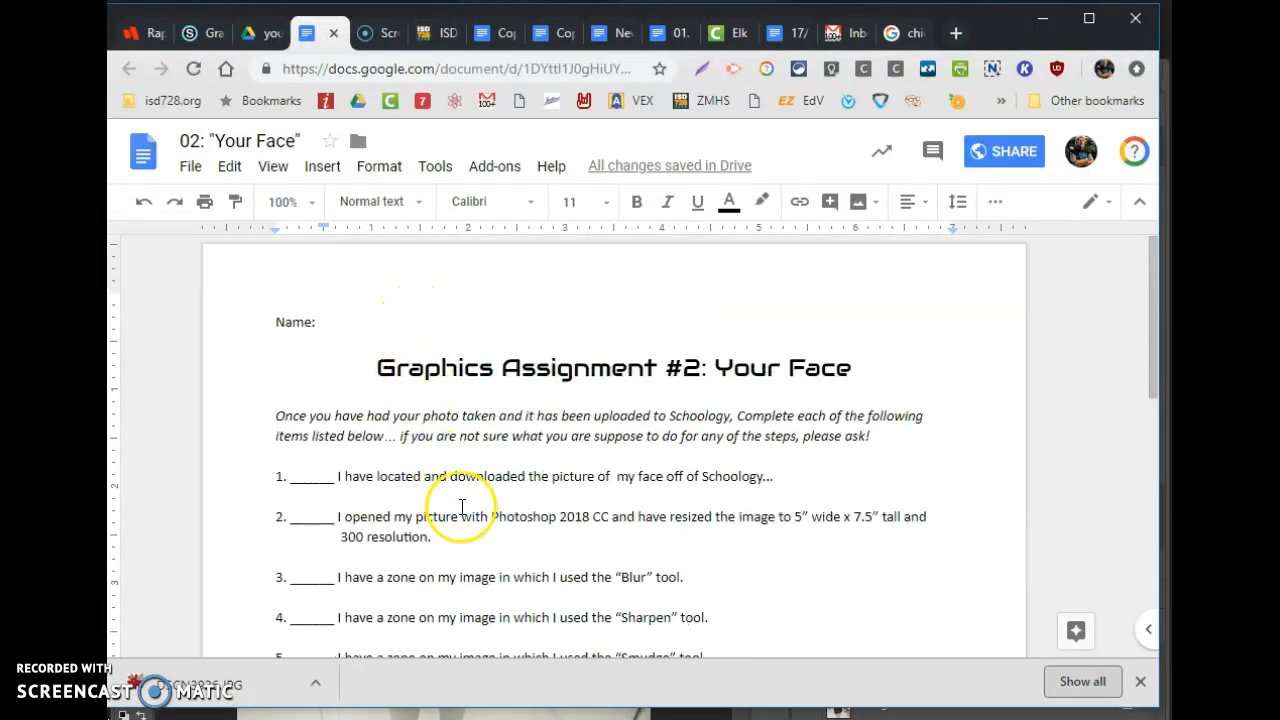
{"action": "mouse_move", "coordinate": [577, 545]}
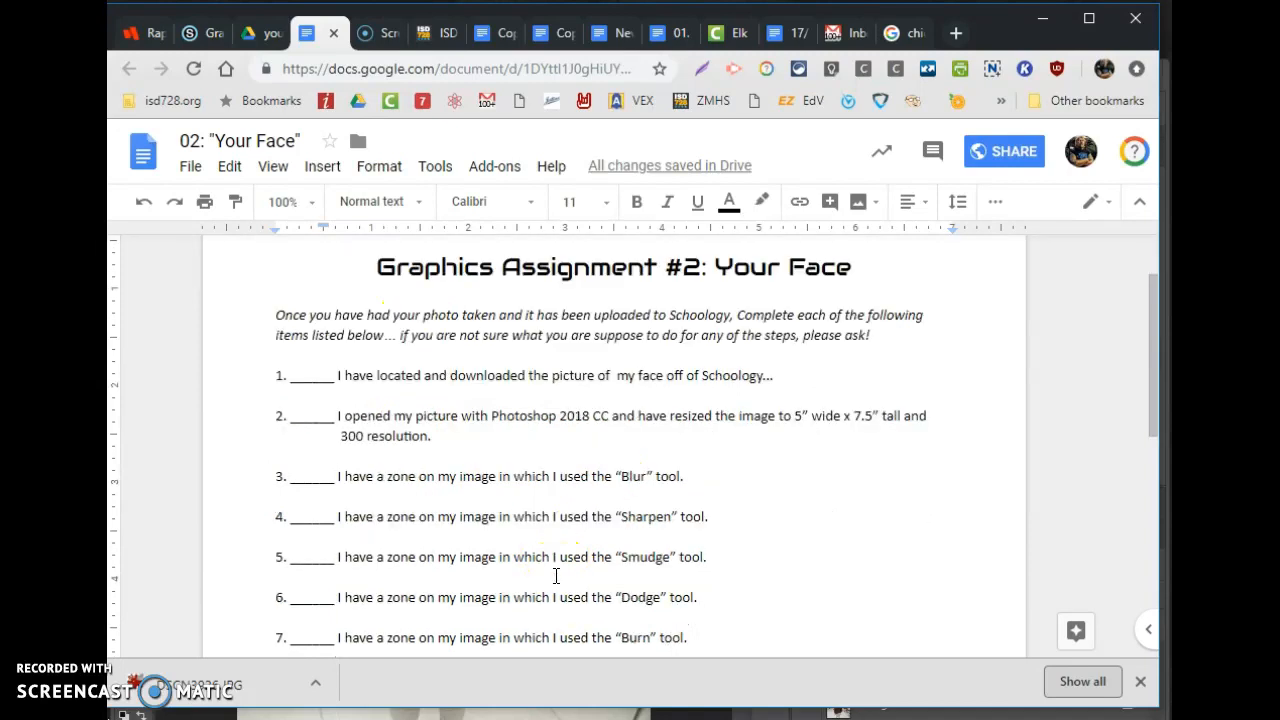
{"action": "mouse_move", "coordinate": [634, 437]}
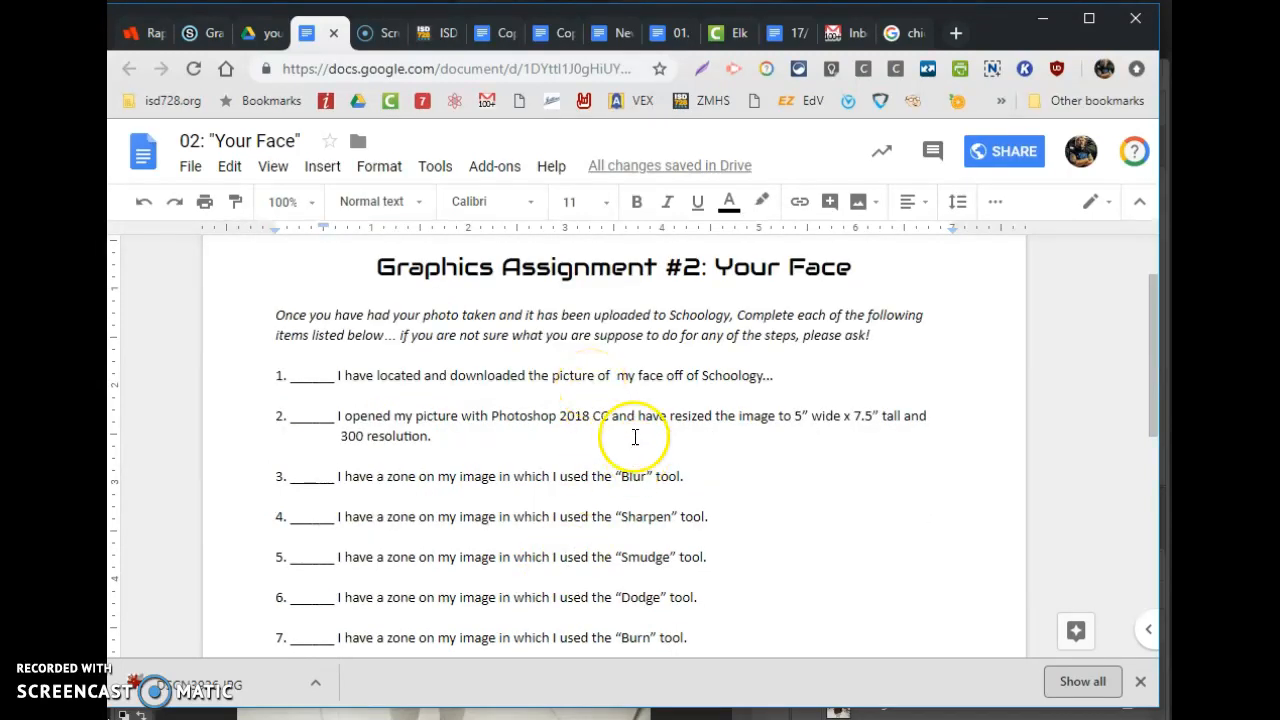
{"action": "mouse_move", "coordinate": [457, 476]}
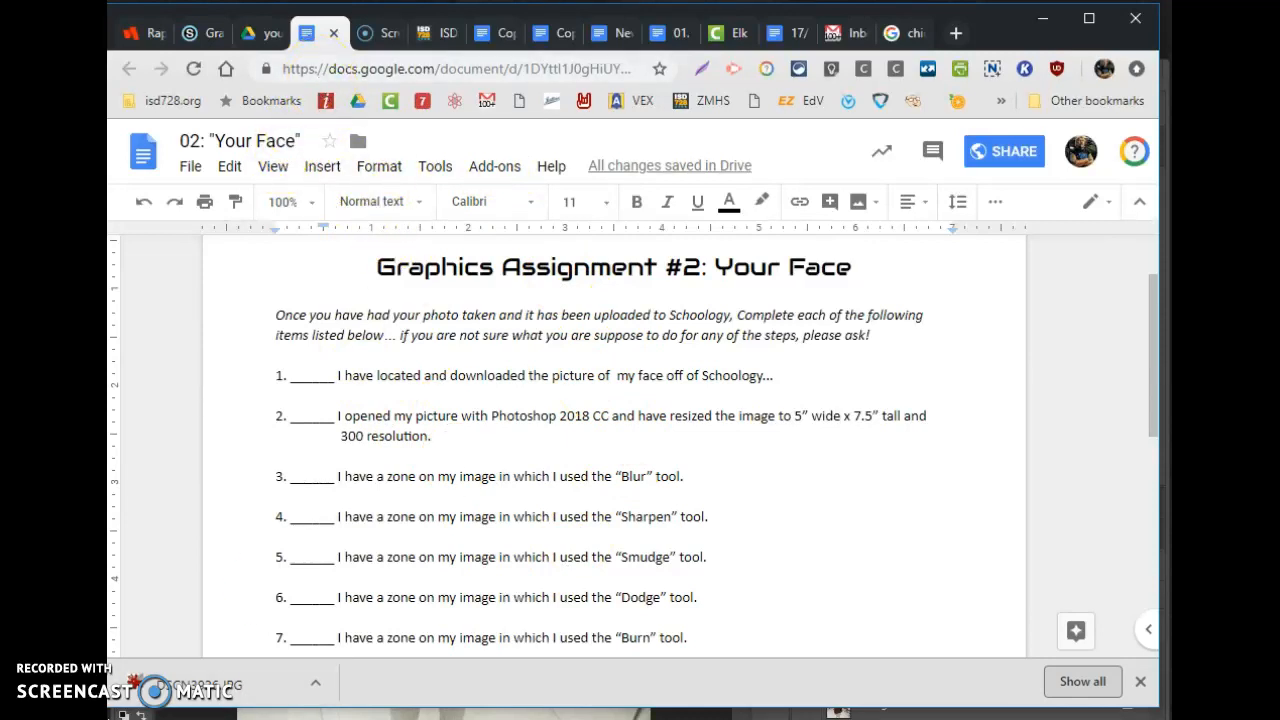
{"action": "left_click", "coordinate": [378, 32]}
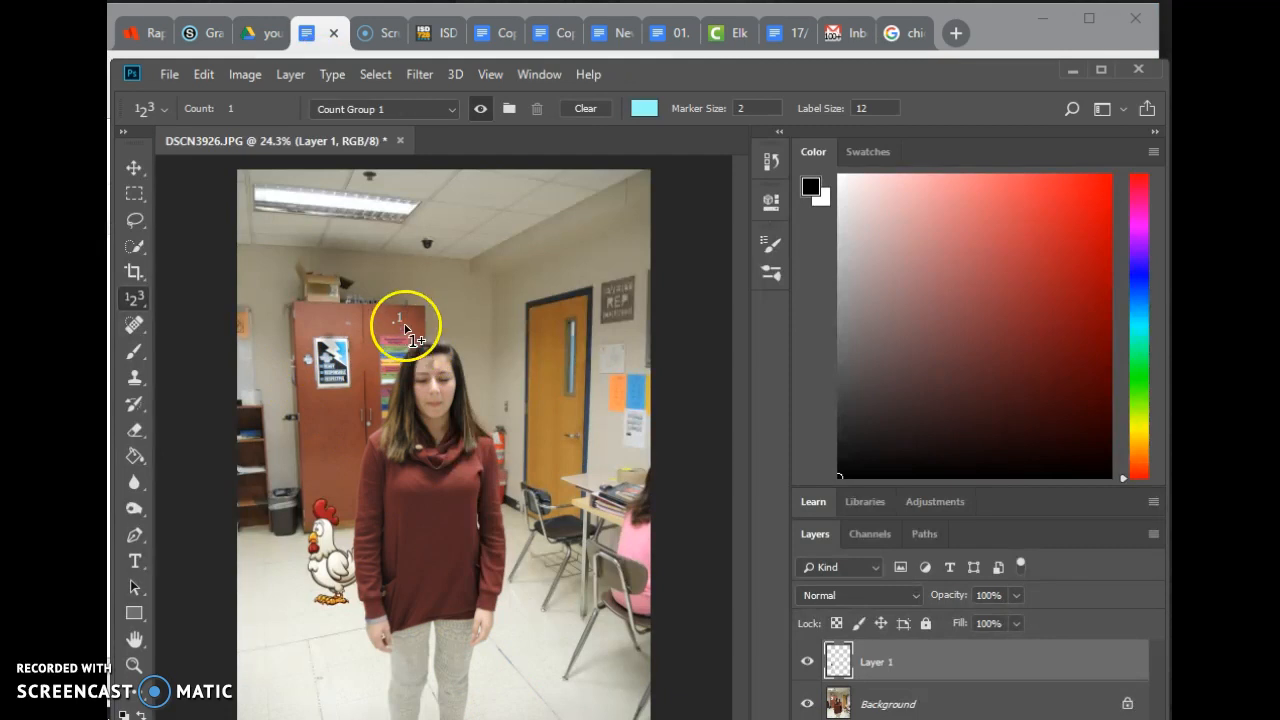
Place count labels on her forehead, face and chin, bringing the tally to 5.
{"action": "left_click", "coordinate": [445, 368]}
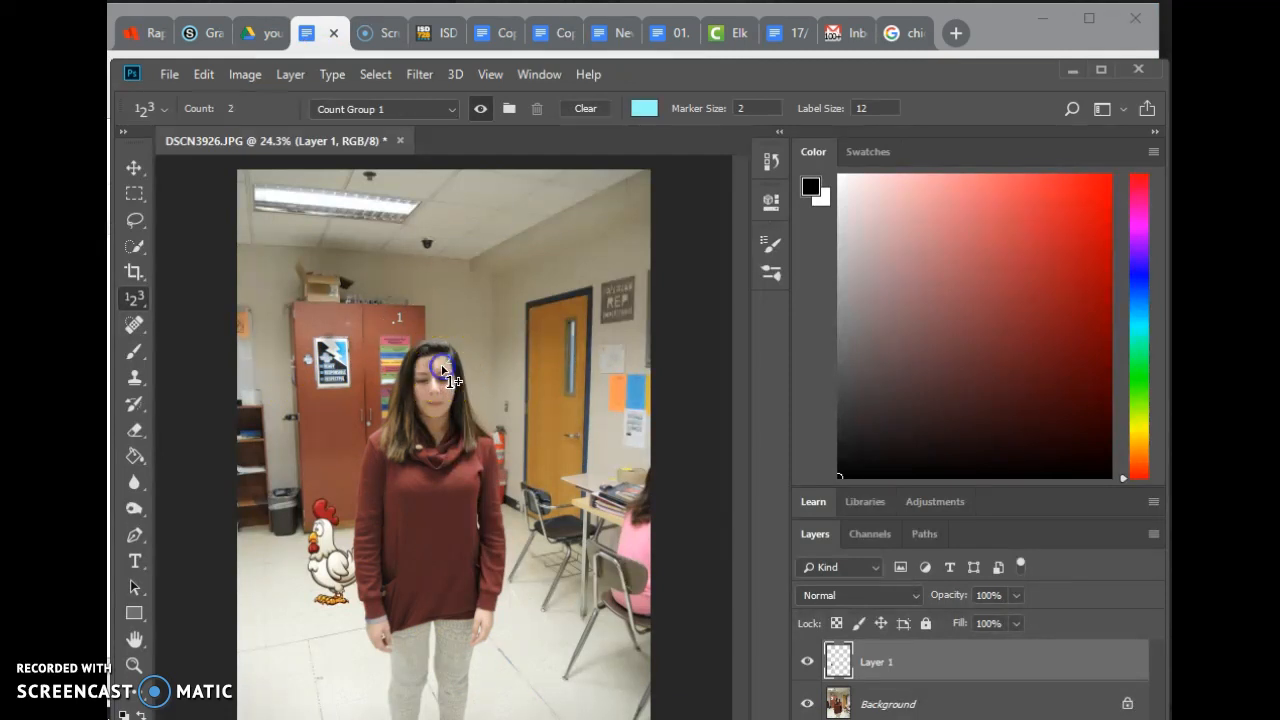
{"action": "left_click", "coordinate": [432, 383]}
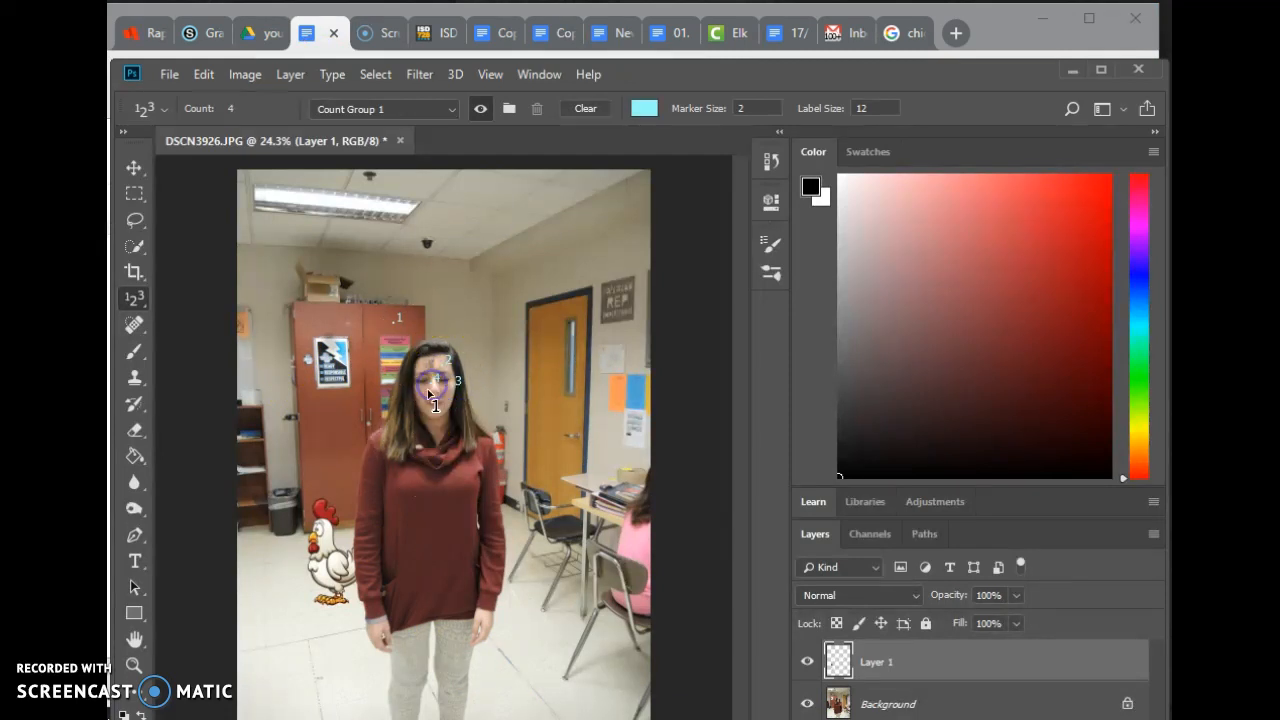
{"action": "left_click", "coordinate": [440, 410]}
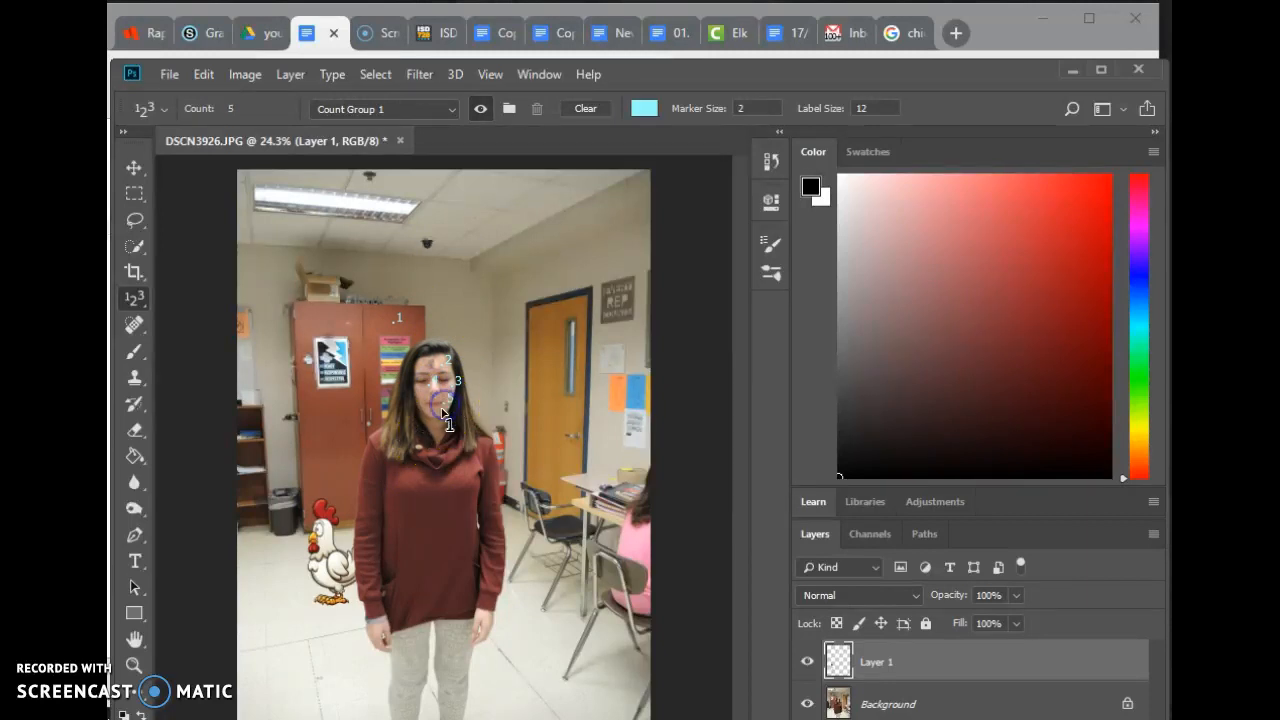